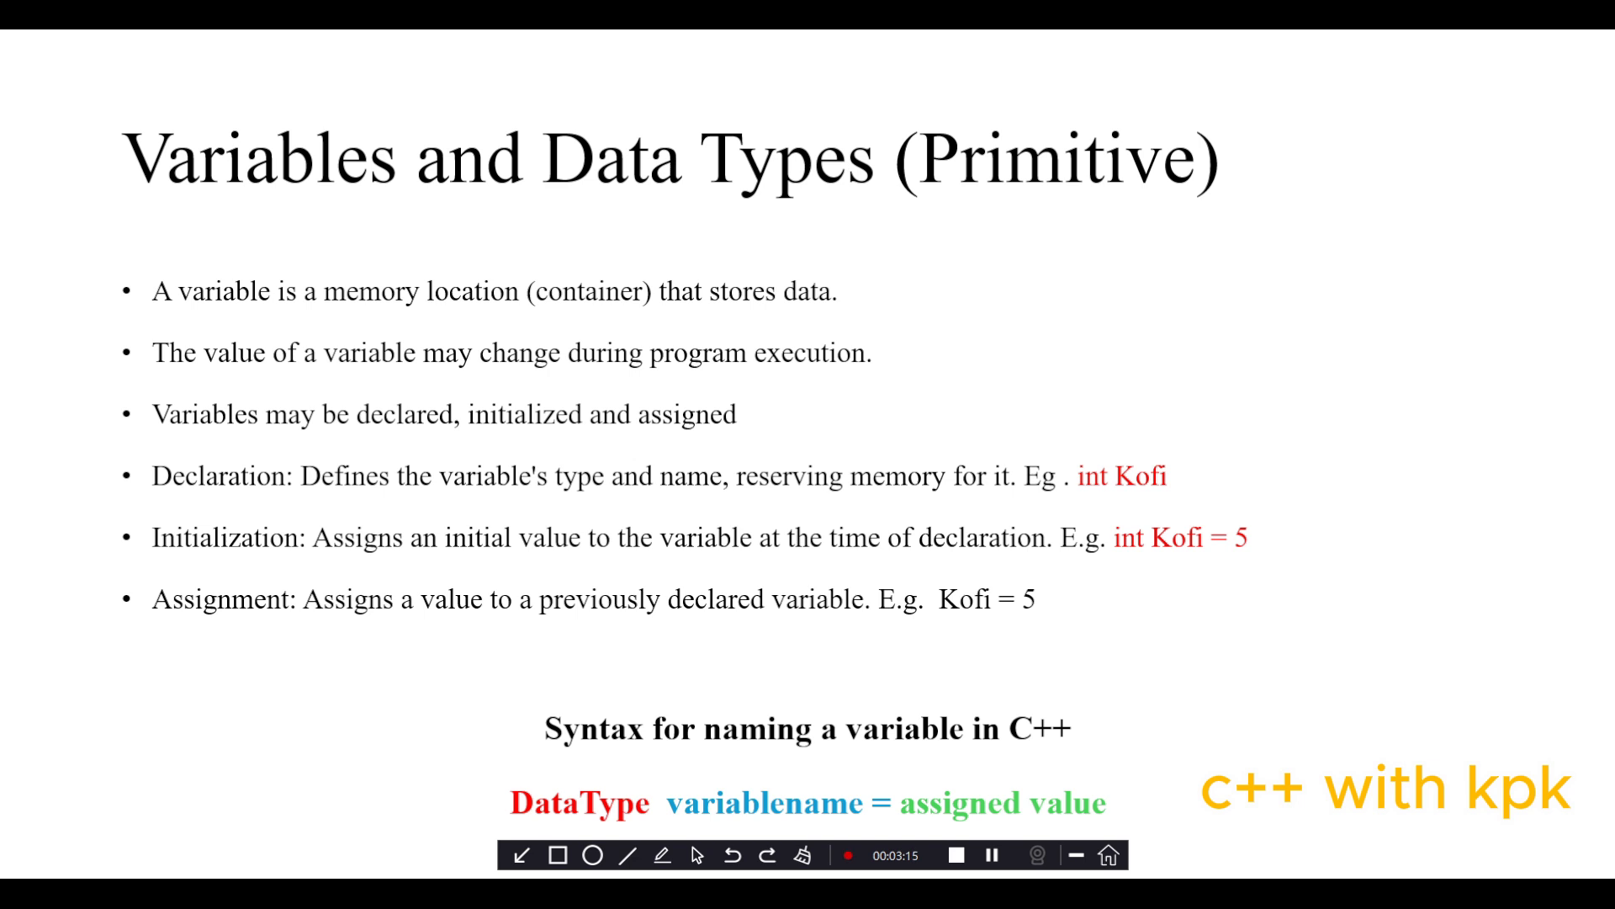
Advance the slide show to the 'Rules for Naming Variables in C++' slide
left_click(662, 855)
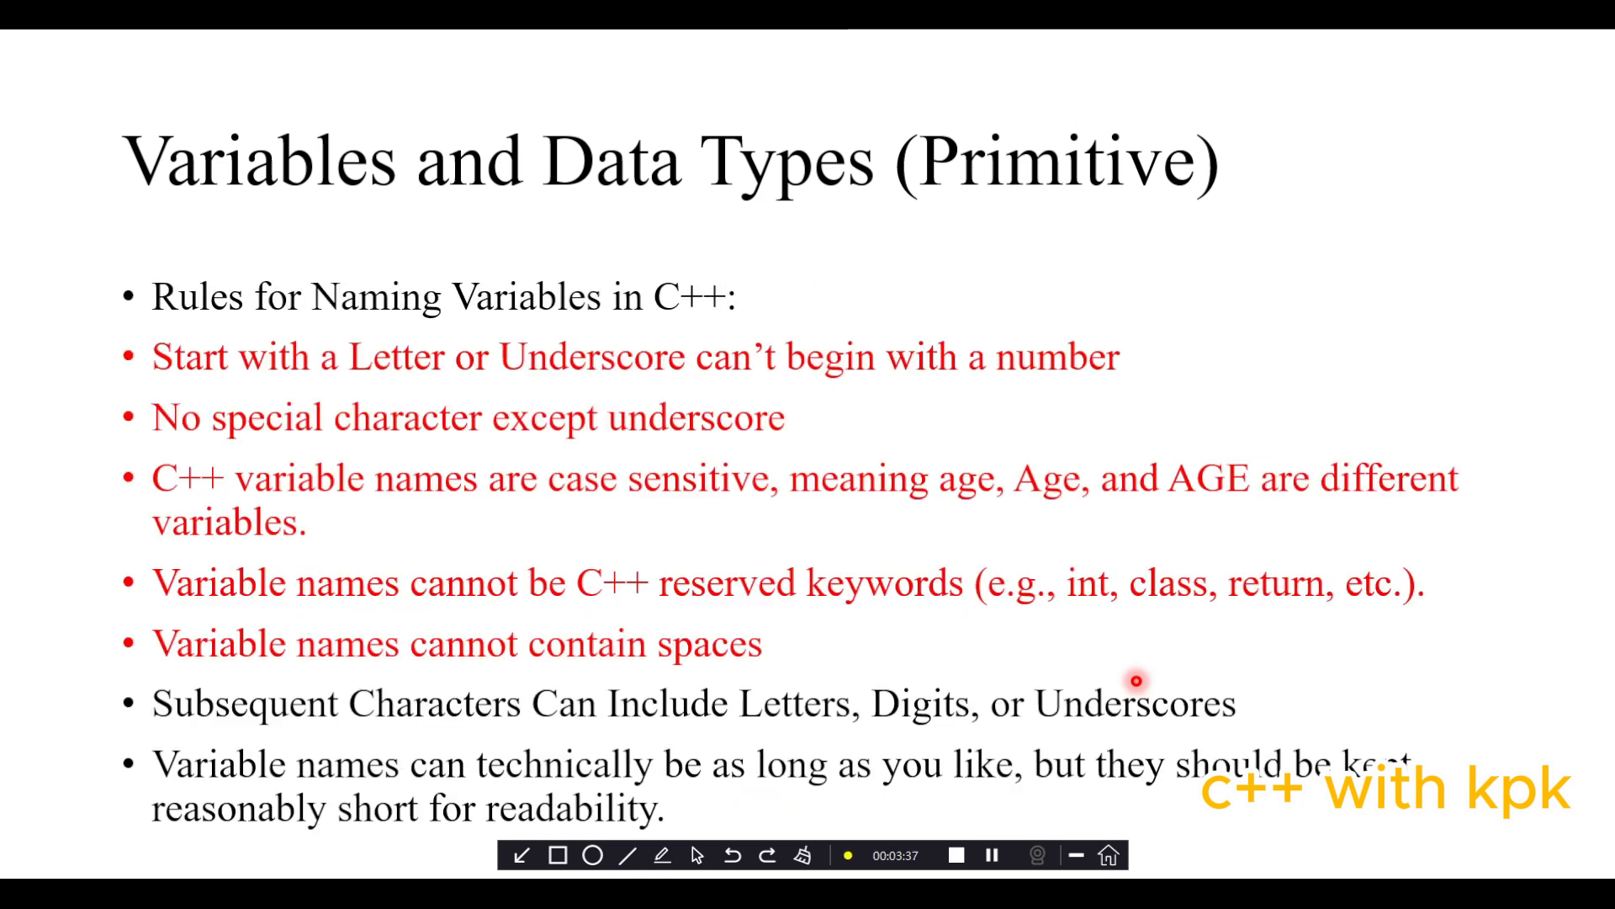
mouse_move(1164, 767)
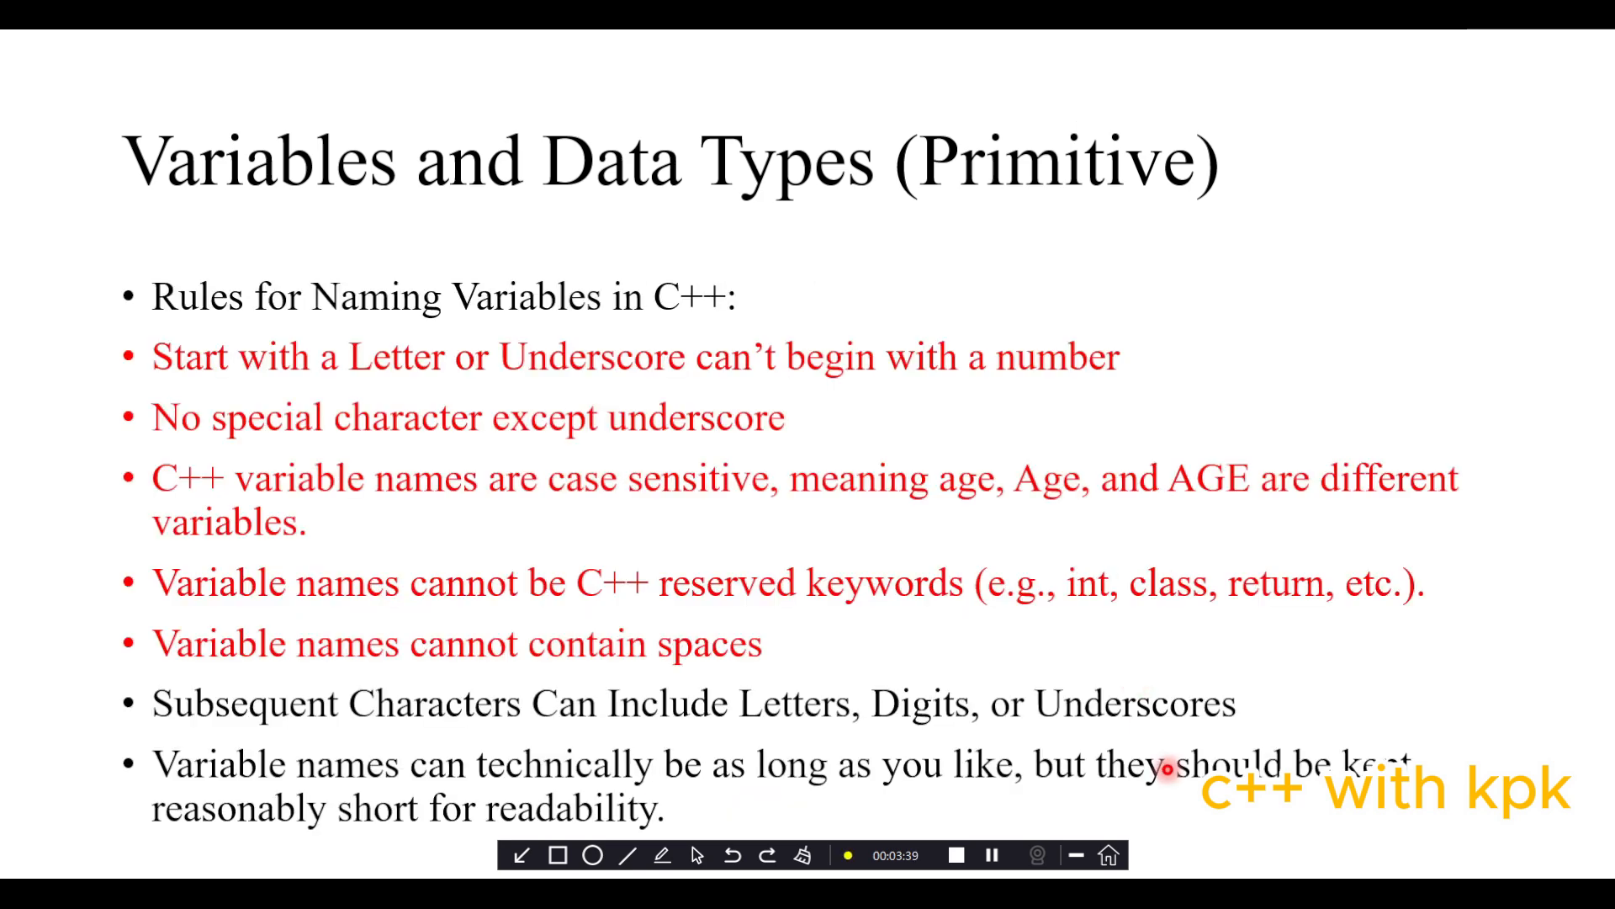
mouse_move(921, 794)
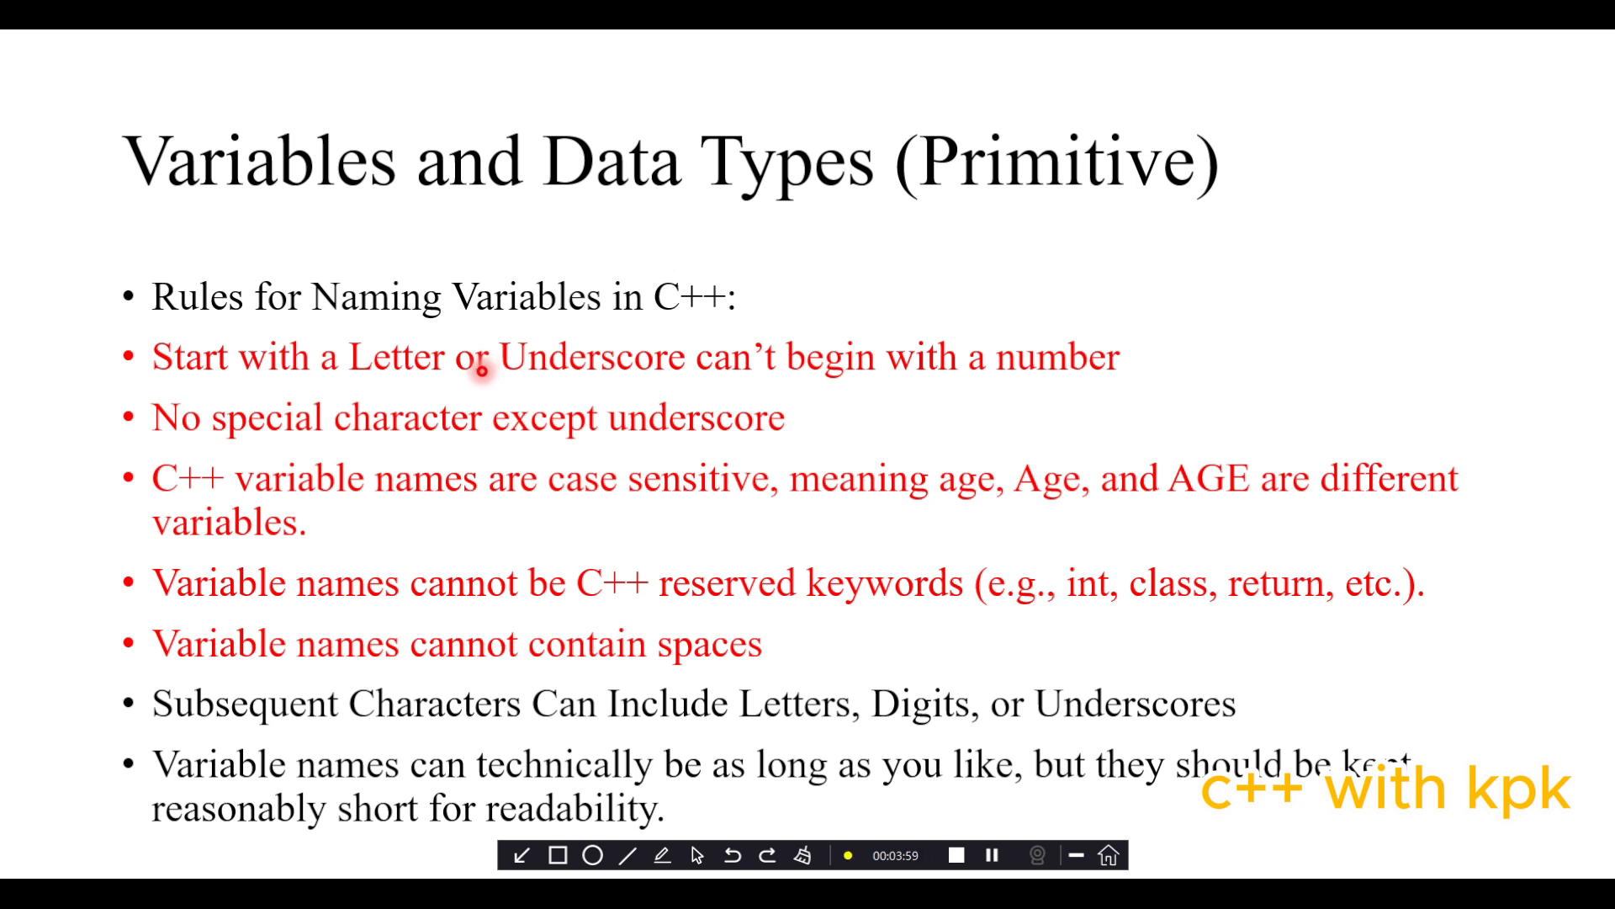
mouse_move(505, 368)
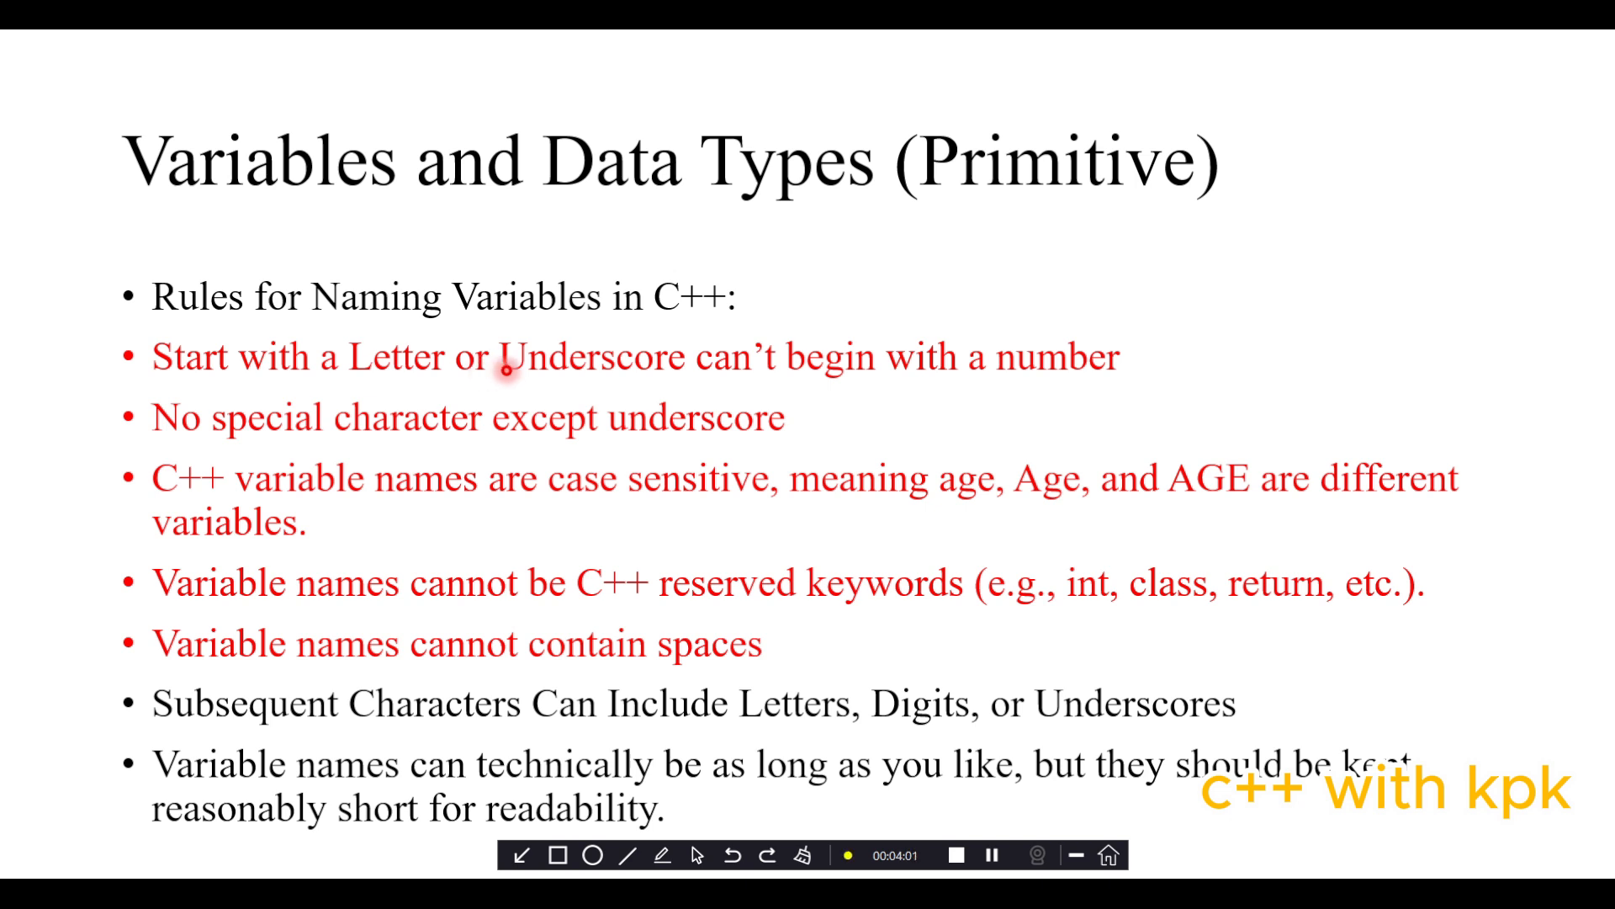
mouse_move(213, 426)
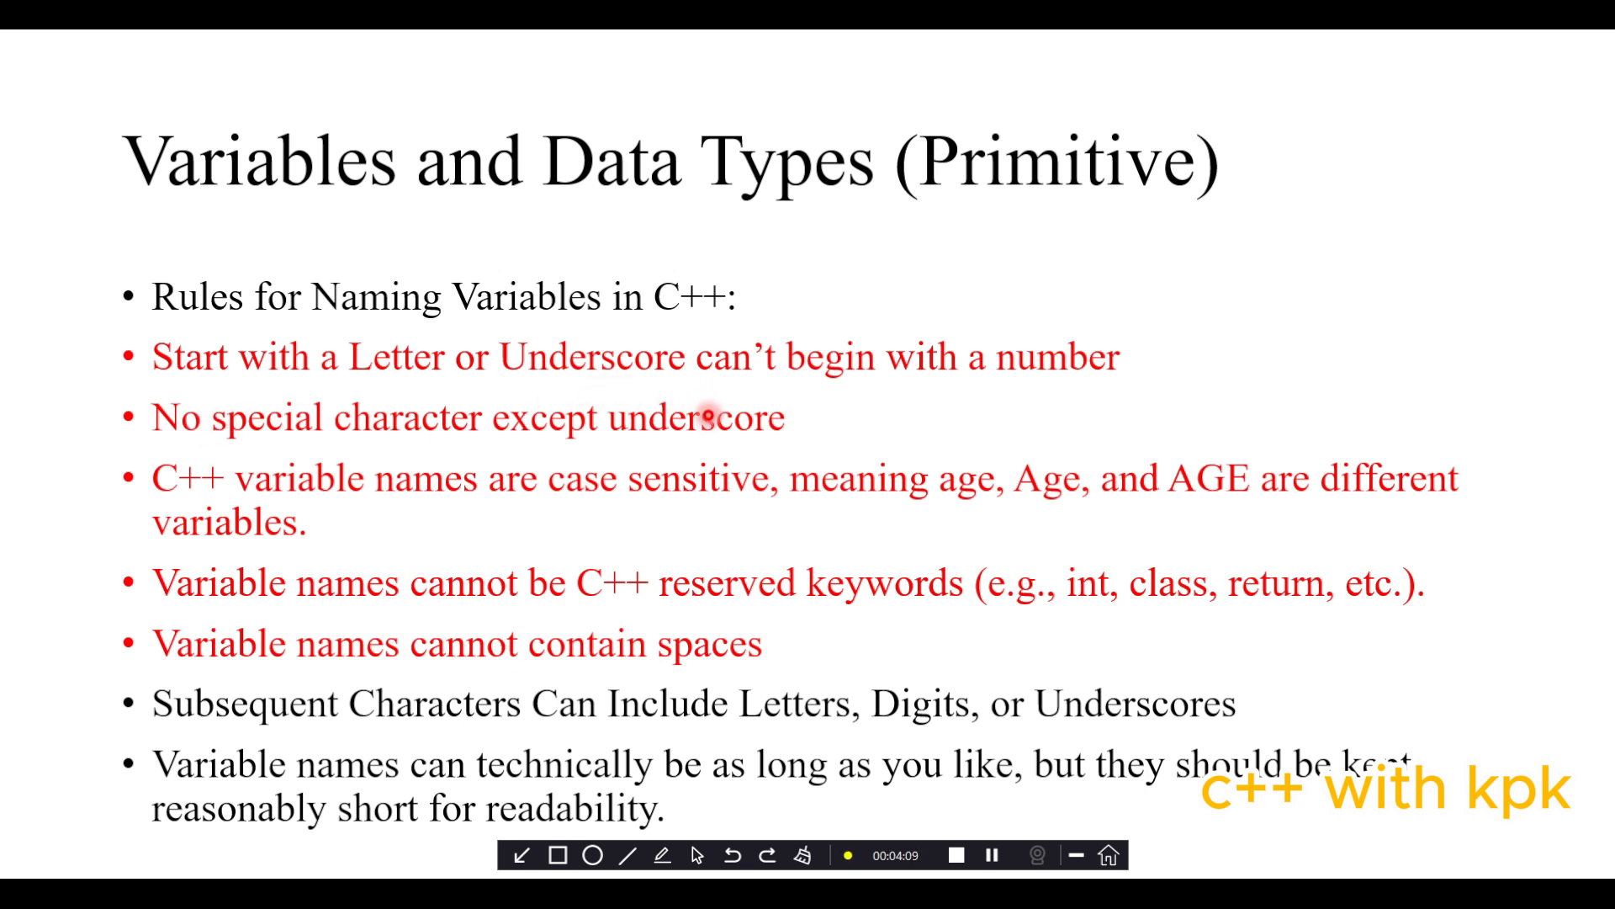
mouse_move(383, 513)
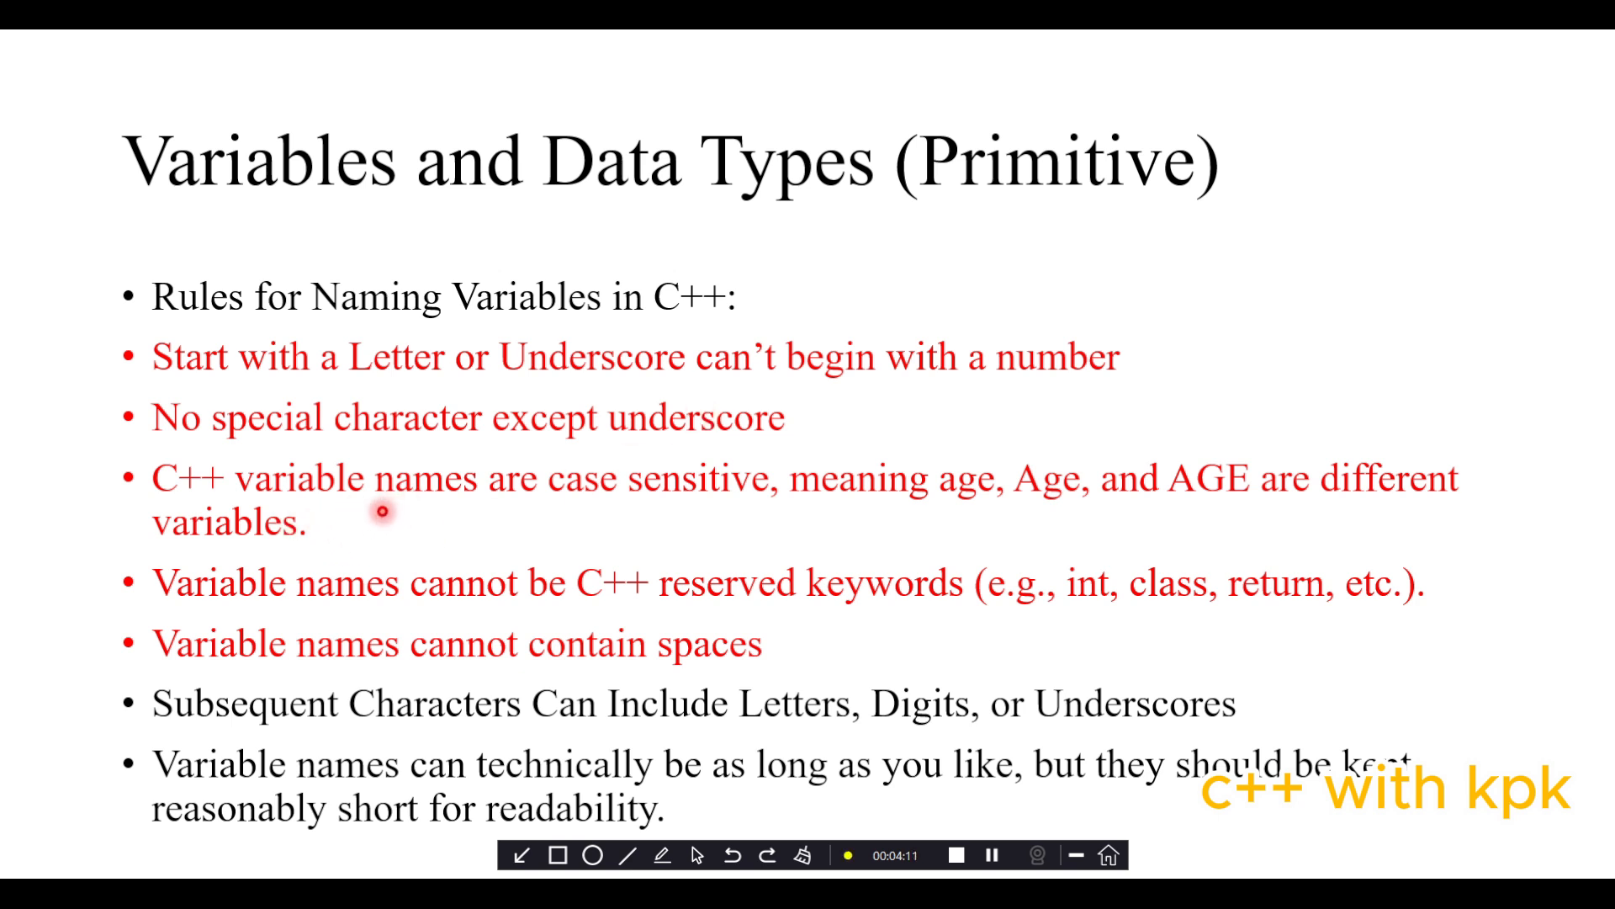
mouse_move(693, 513)
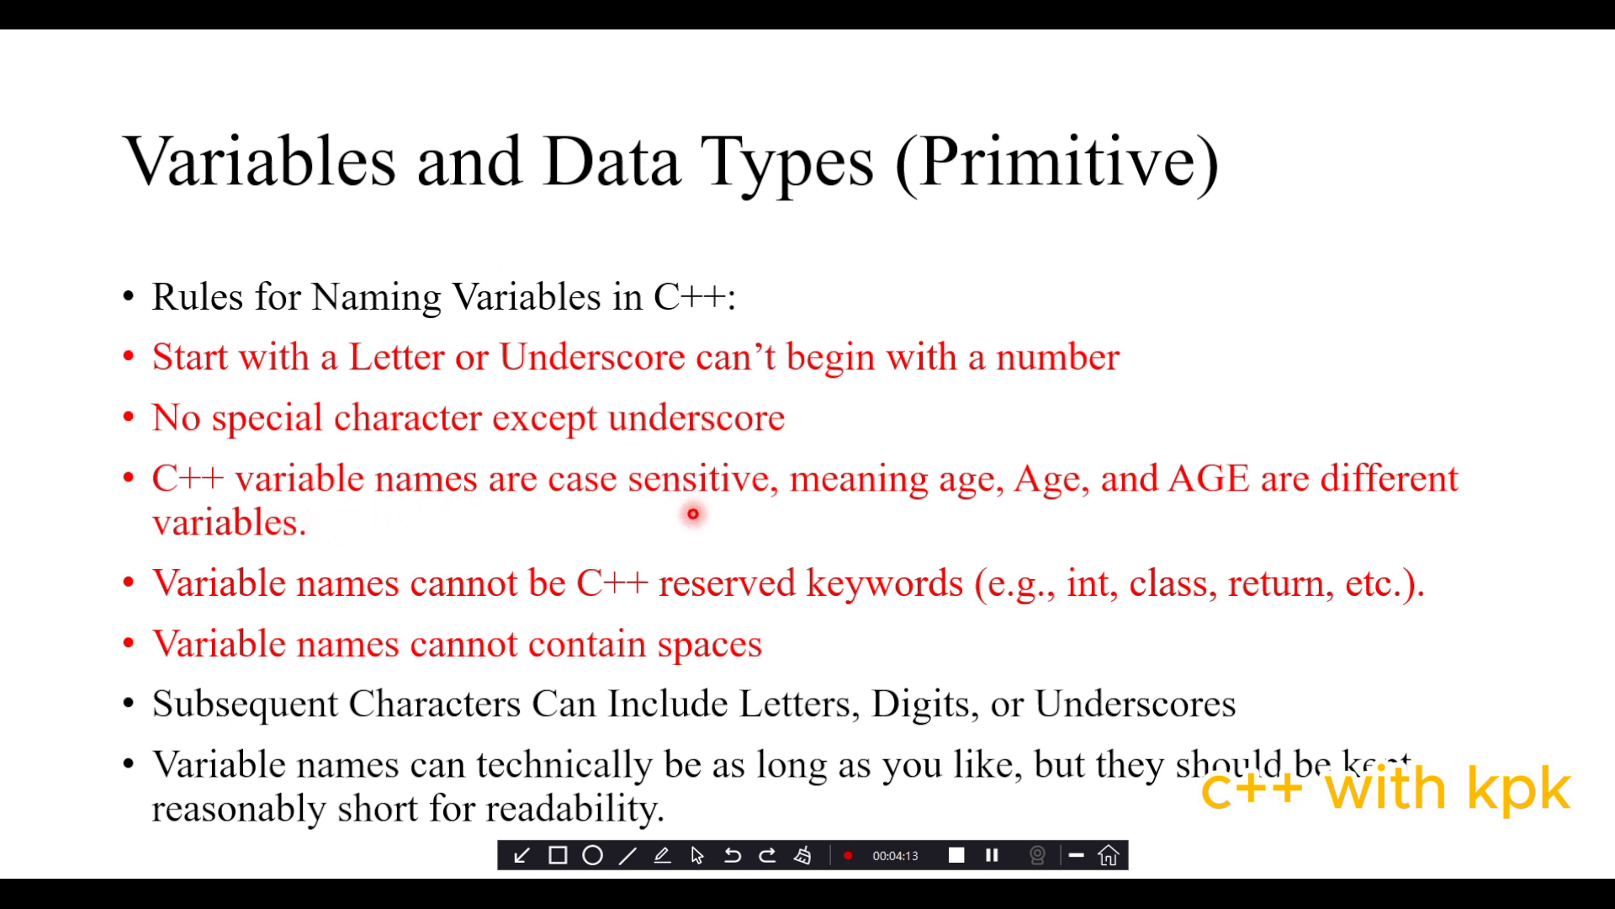
mouse_move(964, 458)
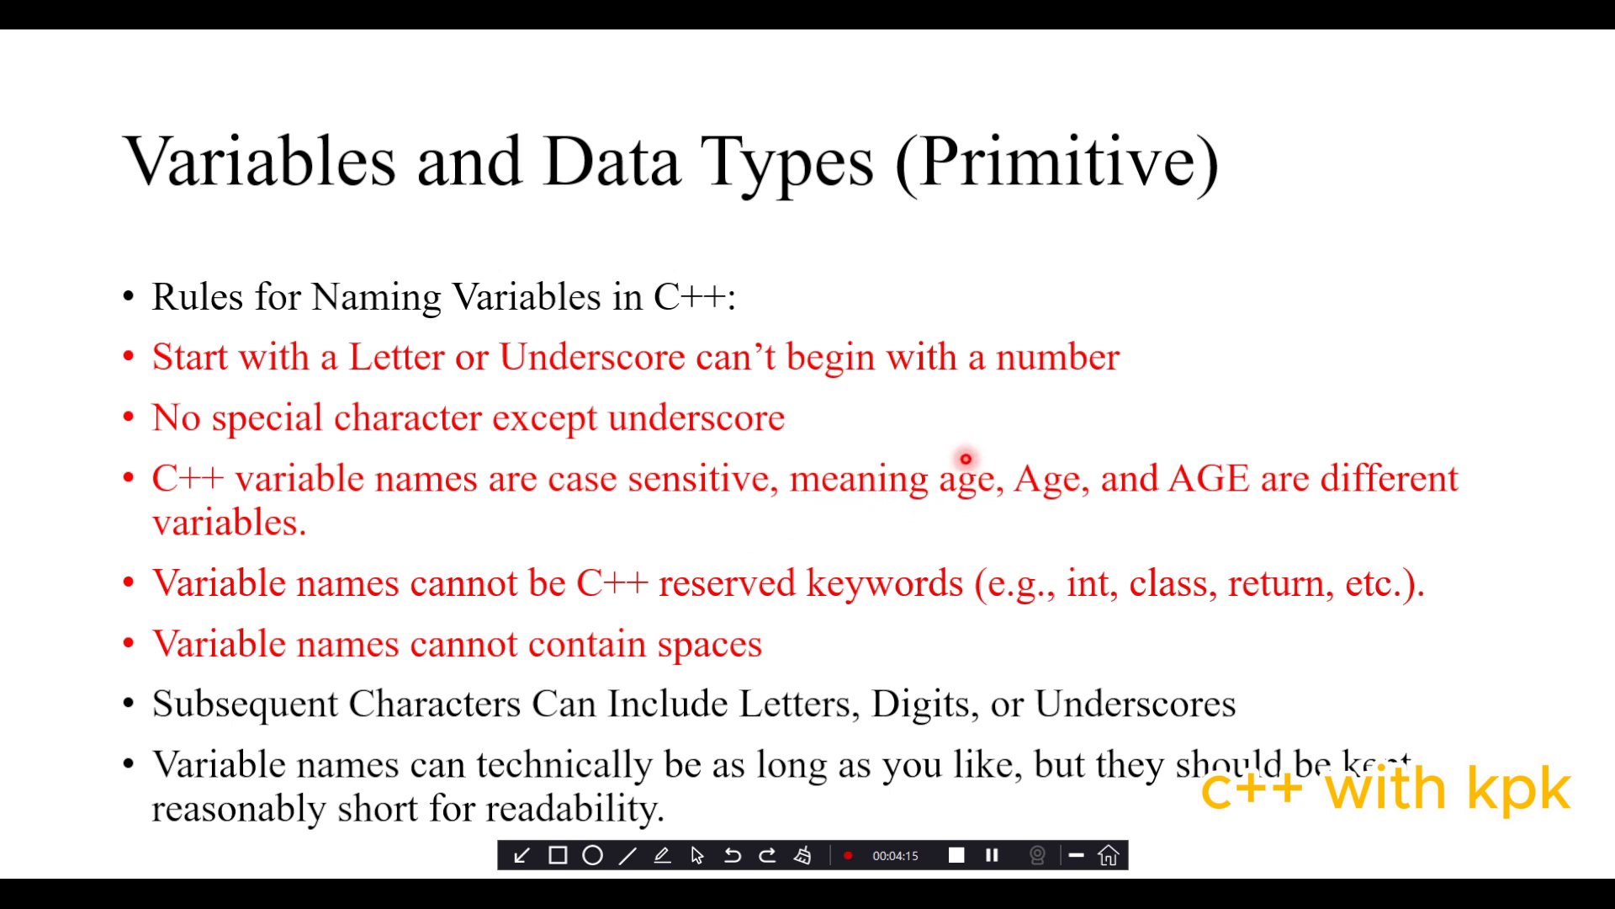
mouse_move(1056, 501)
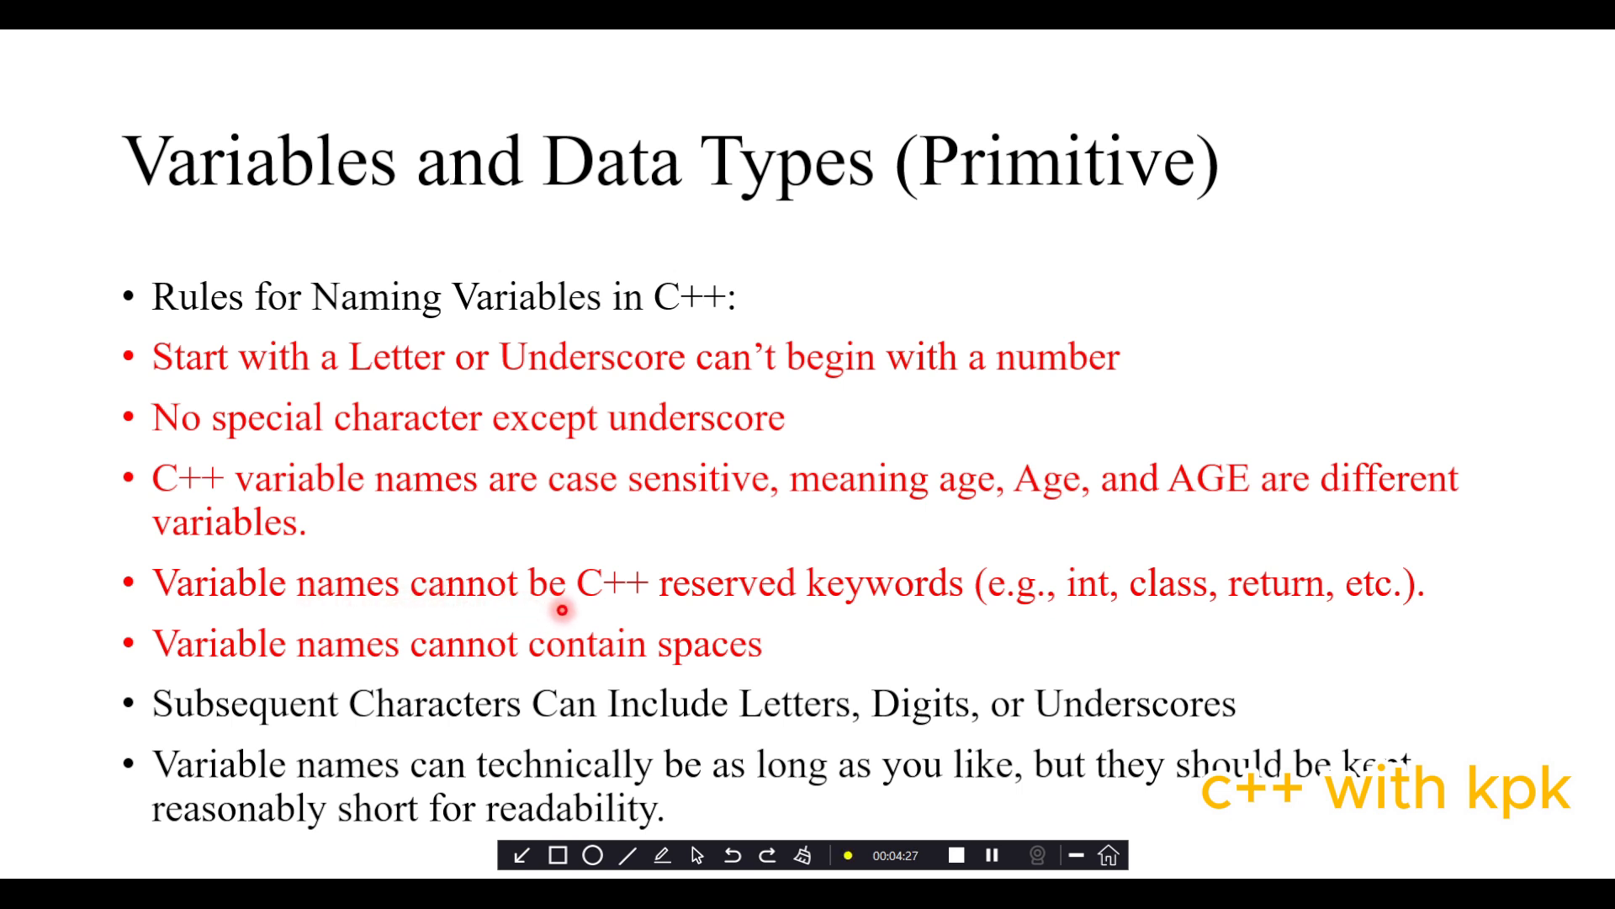
mouse_move(877, 641)
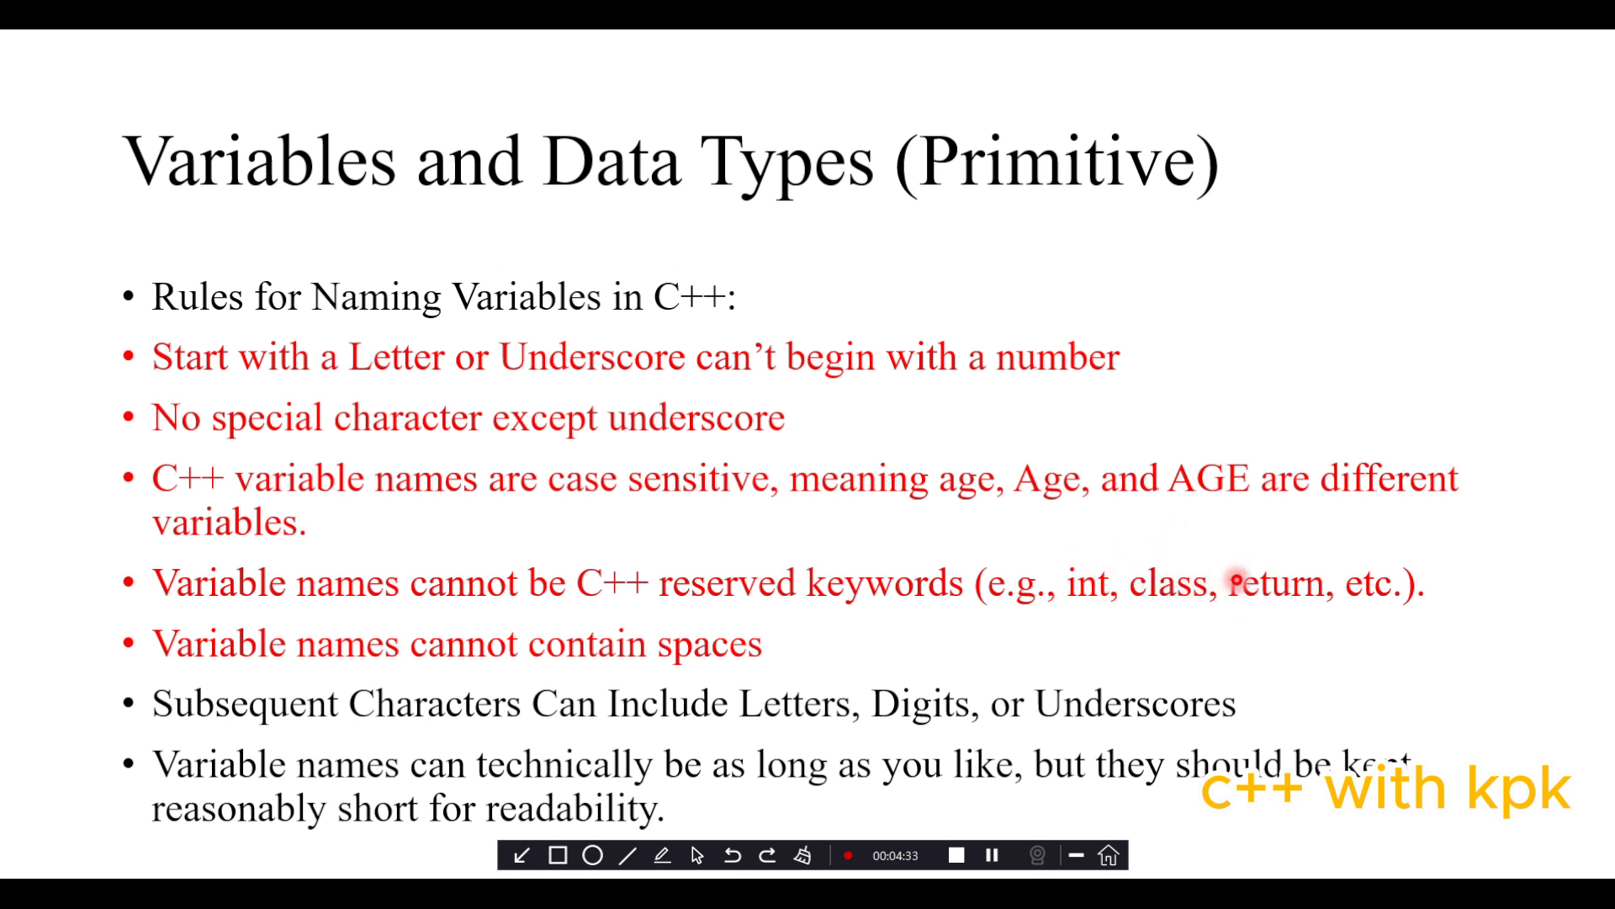
mouse_move(1185, 583)
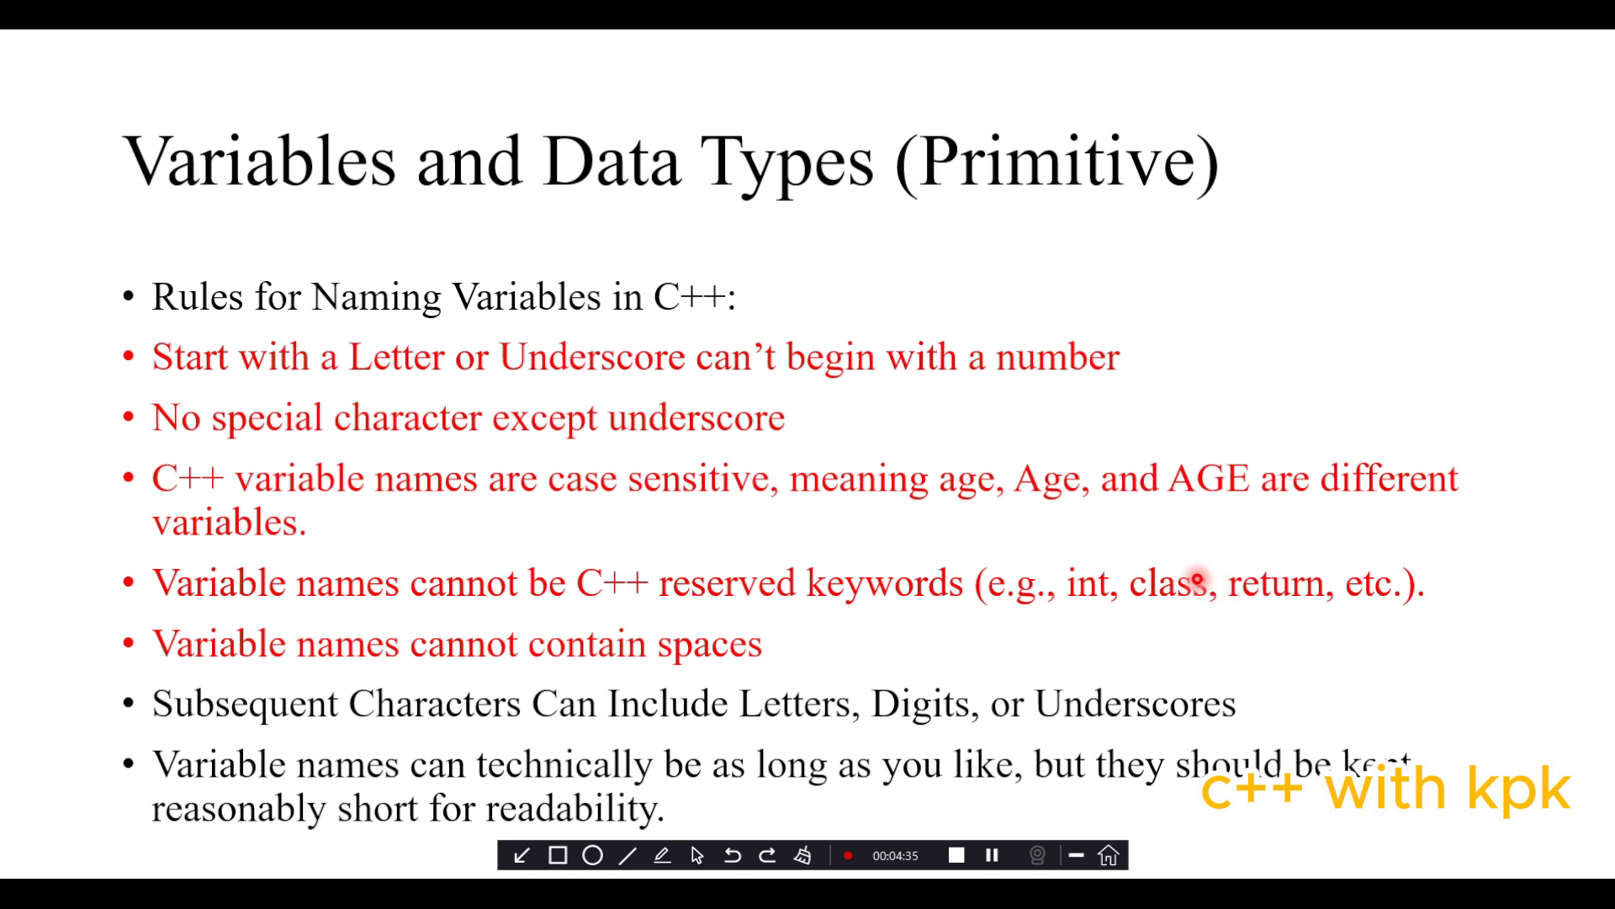
mouse_move(1082, 582)
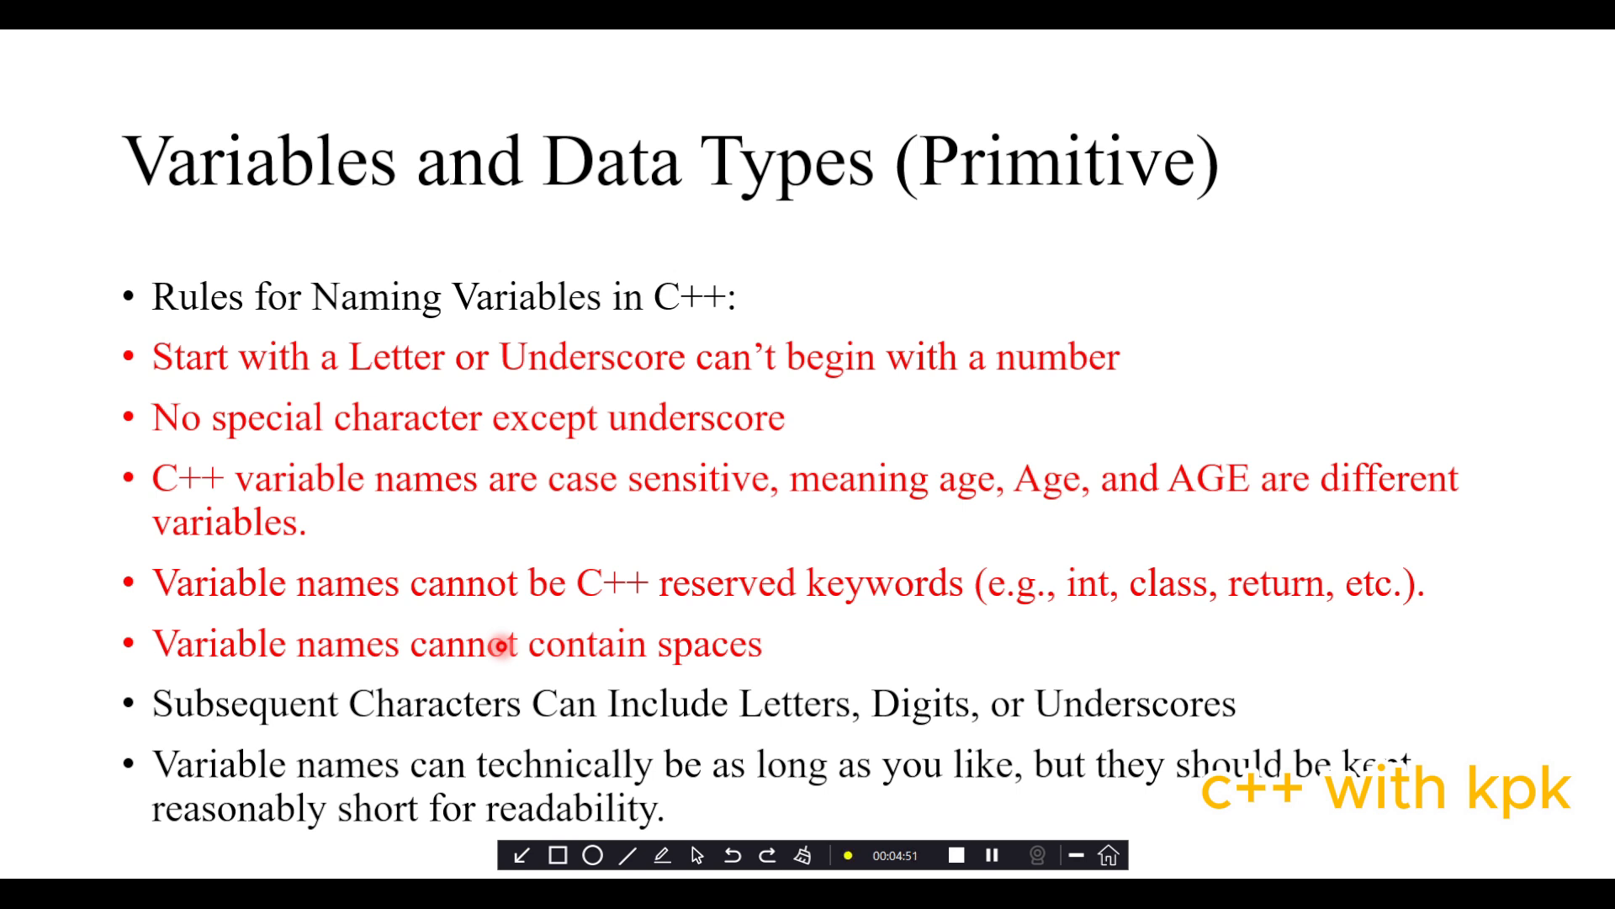
mouse_move(165, 721)
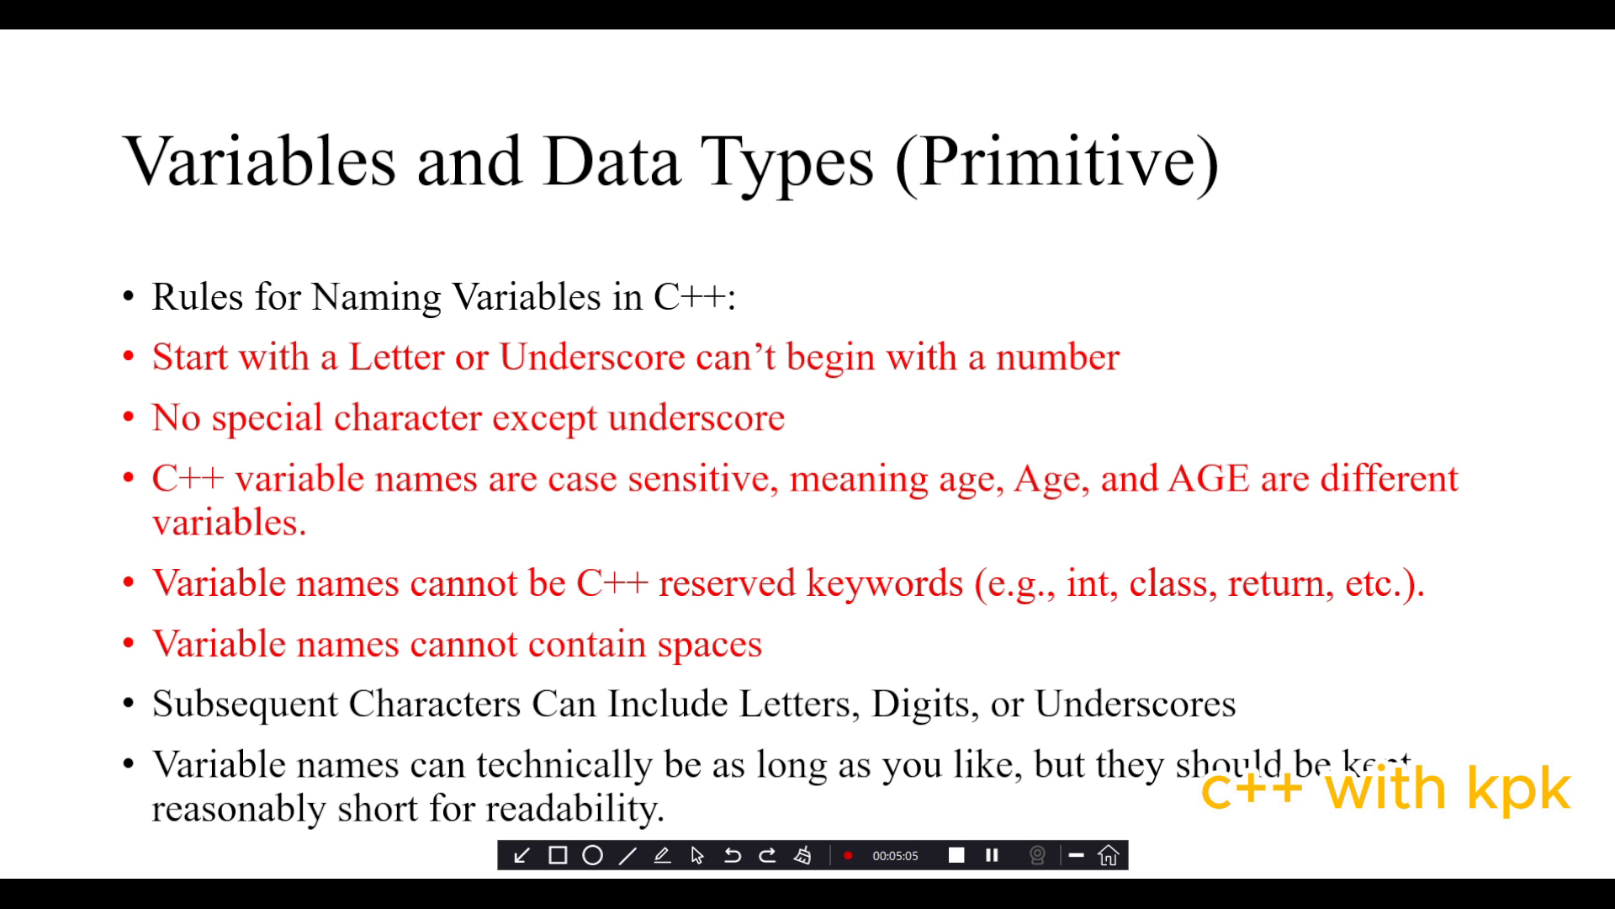
left_click(664, 855)
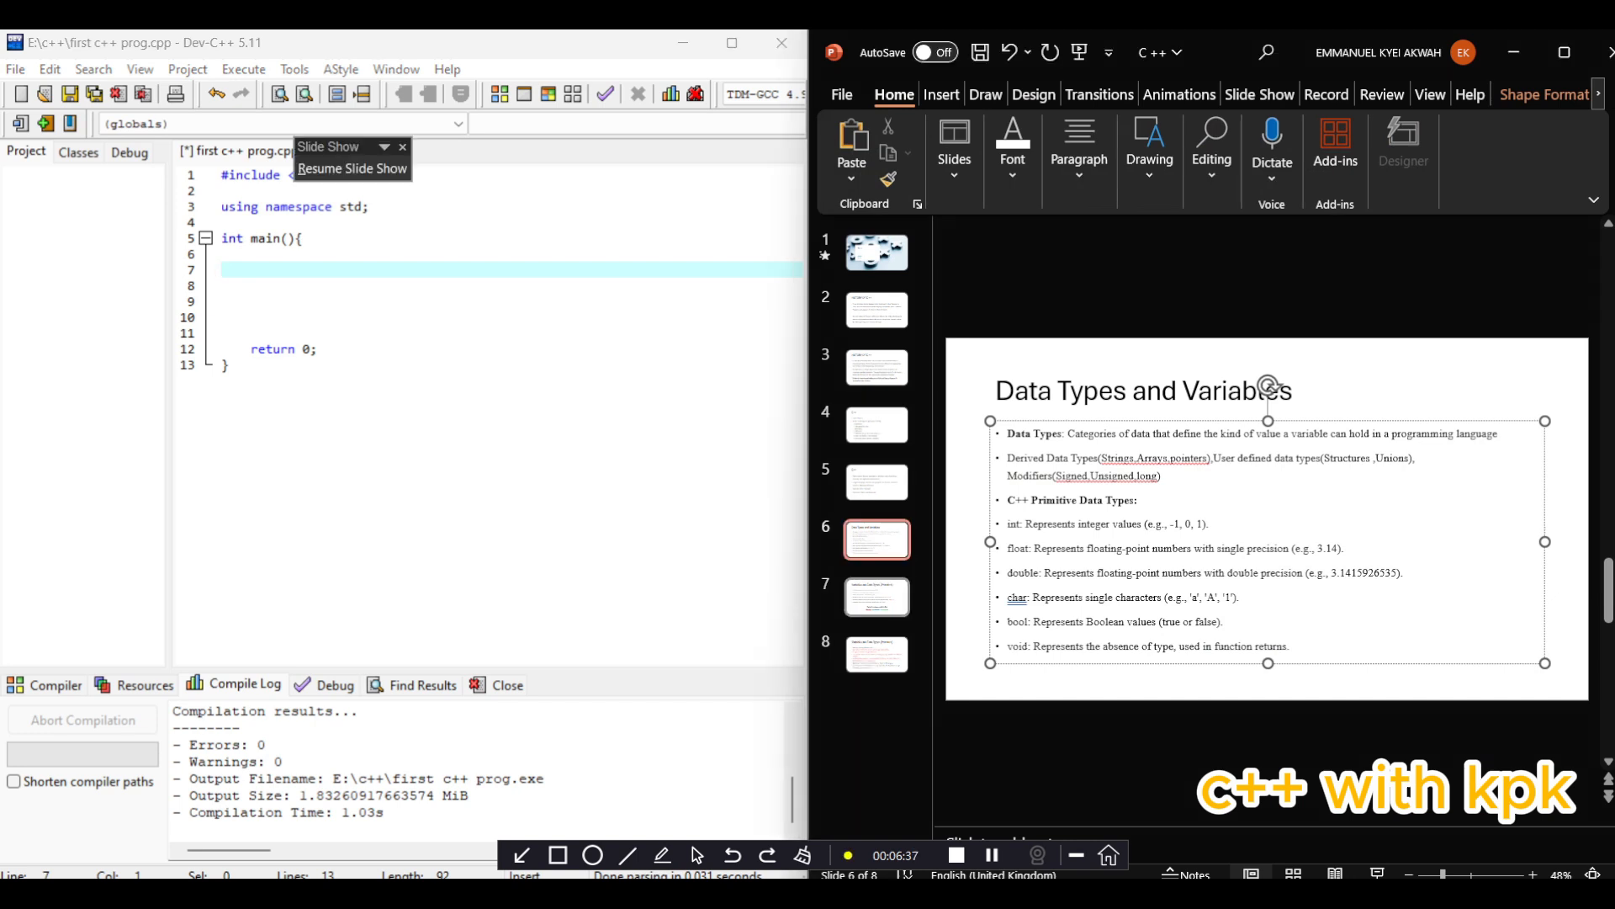
left_click(875, 597)
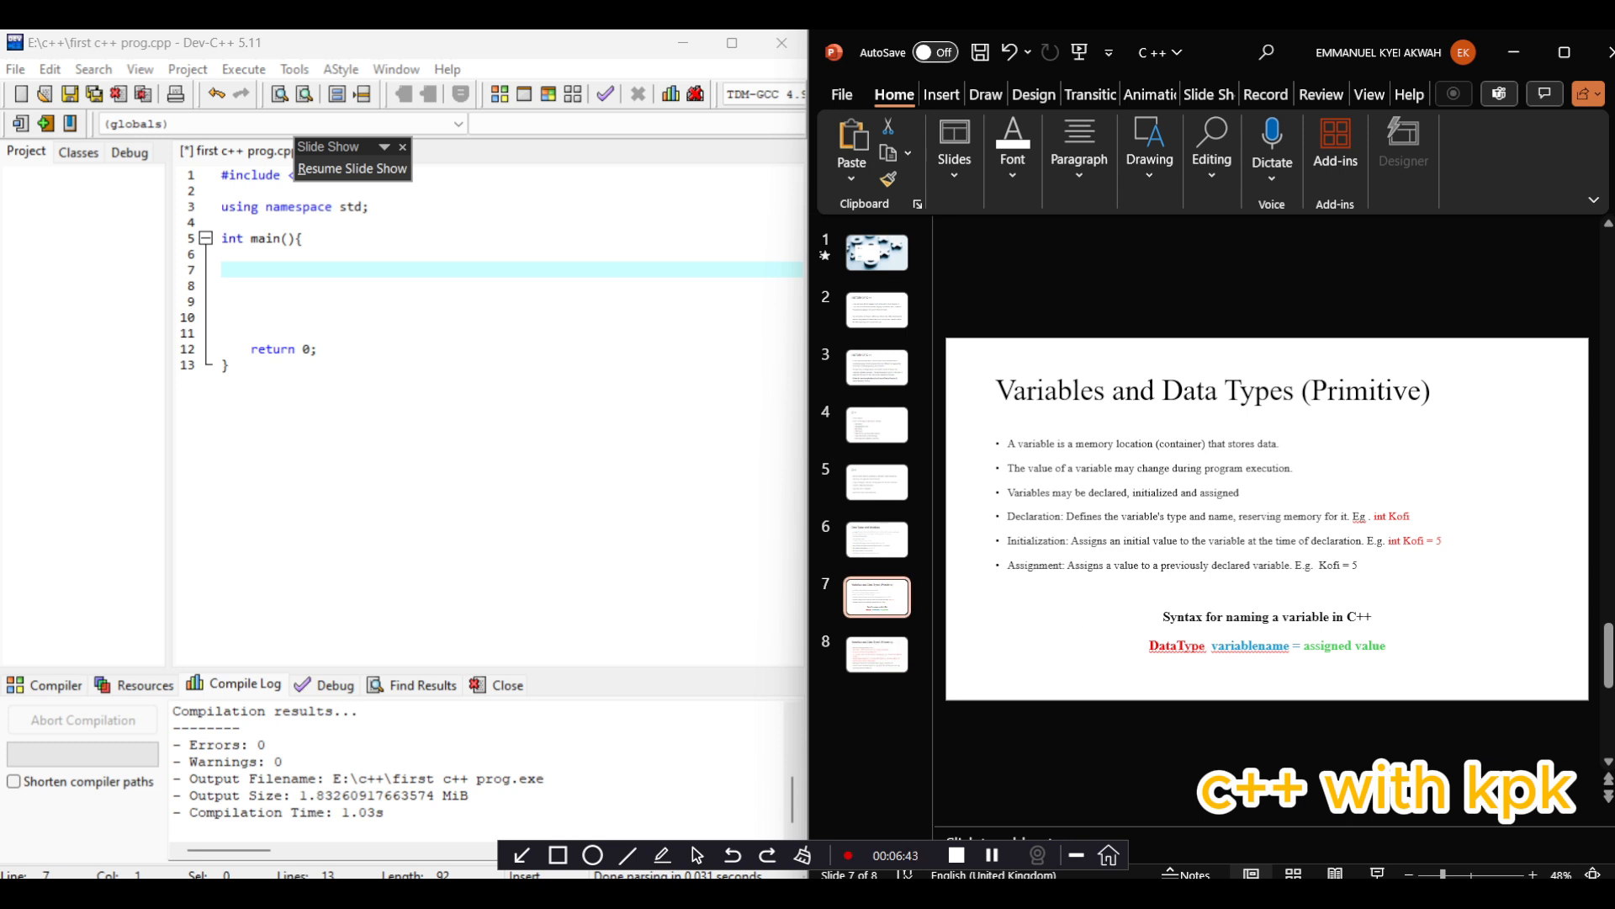
left_click(1266, 616)
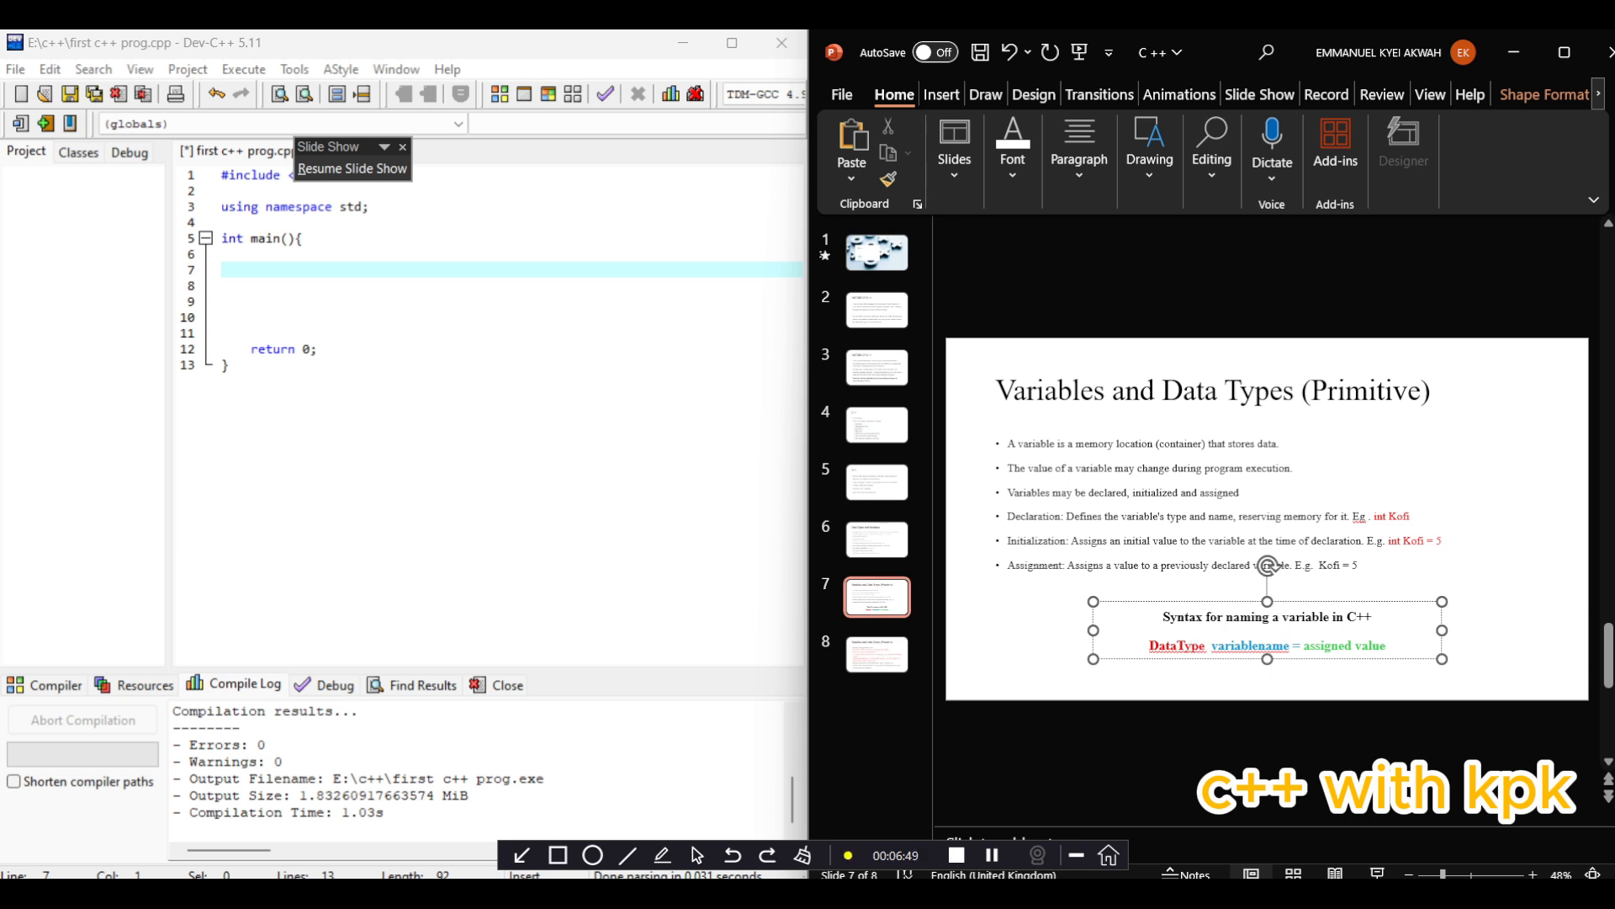
left_click(875, 481)
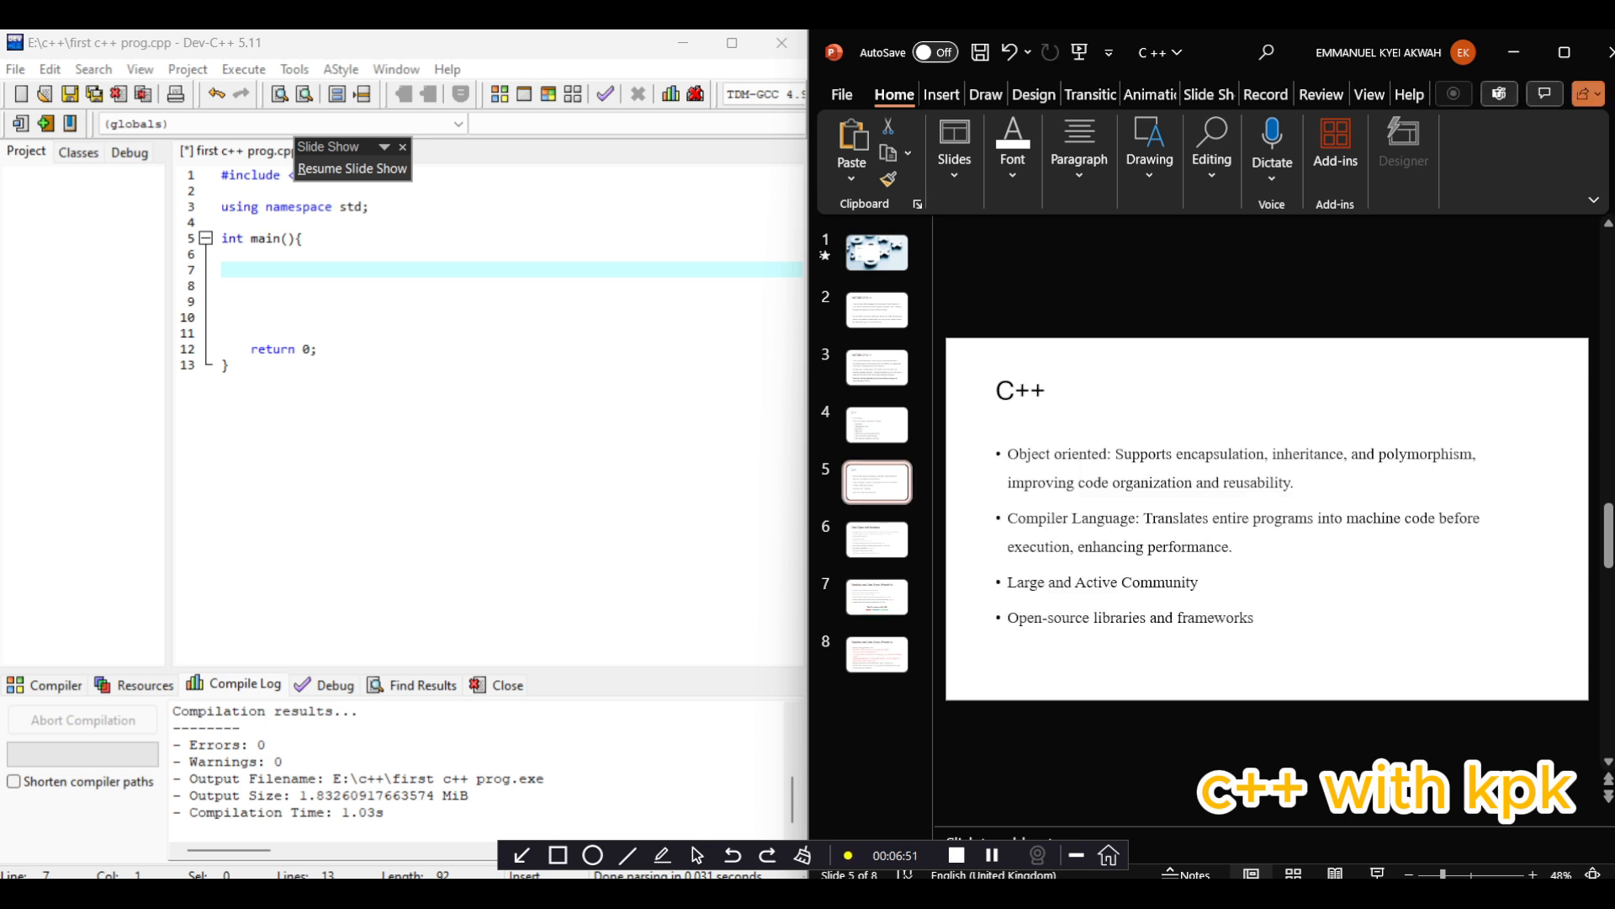
left_click(876, 538)
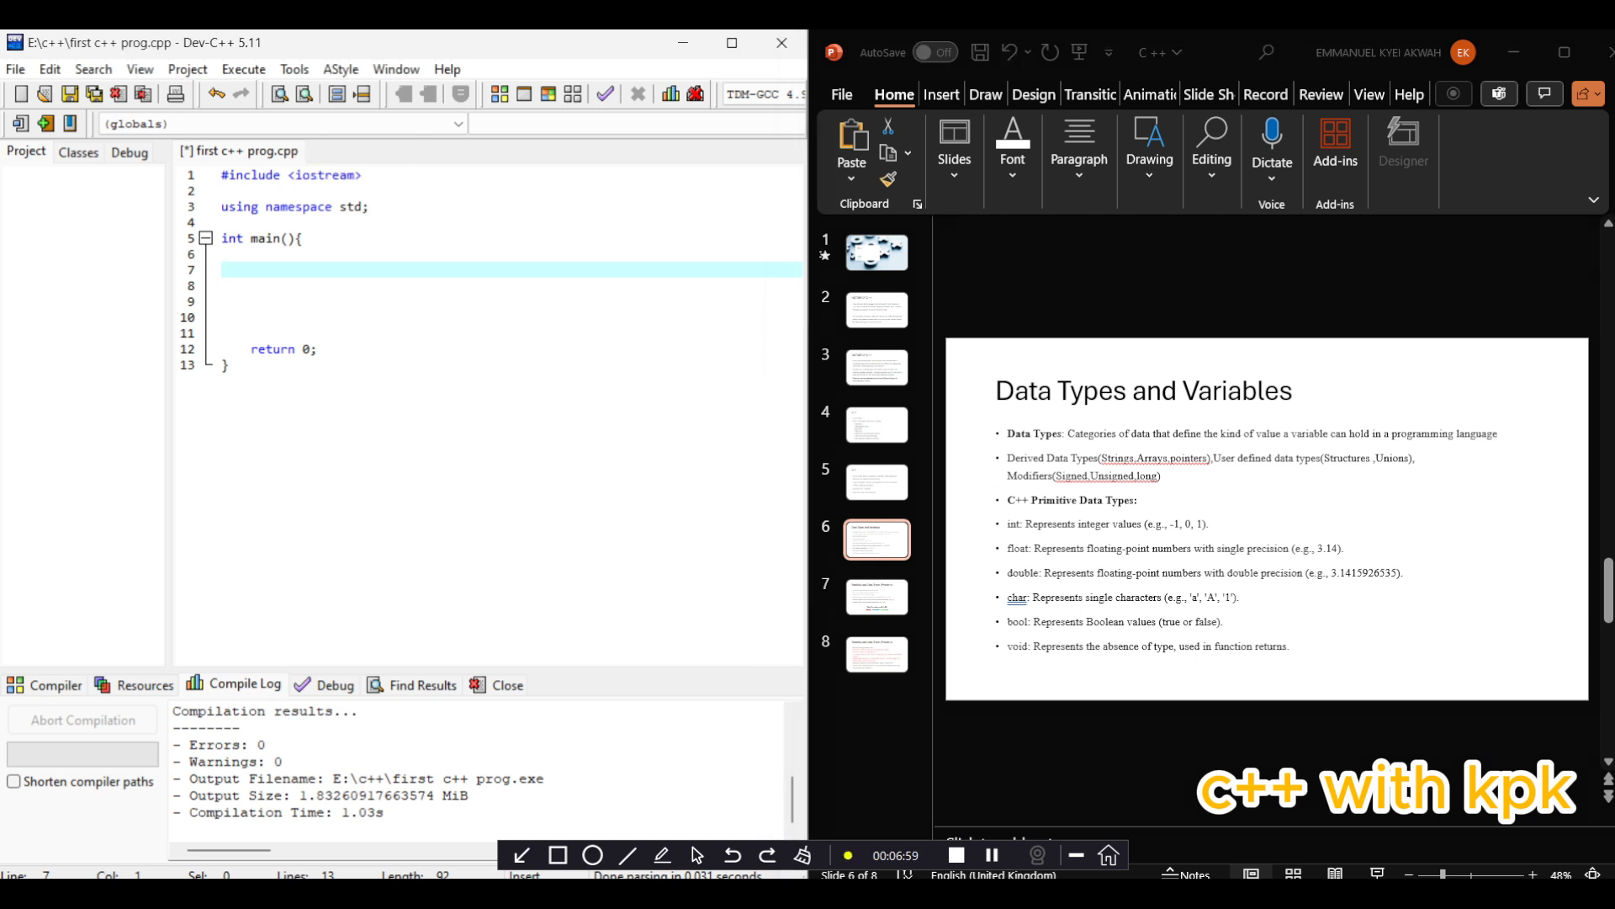
Declare int a; and int b; inside main
type("int")
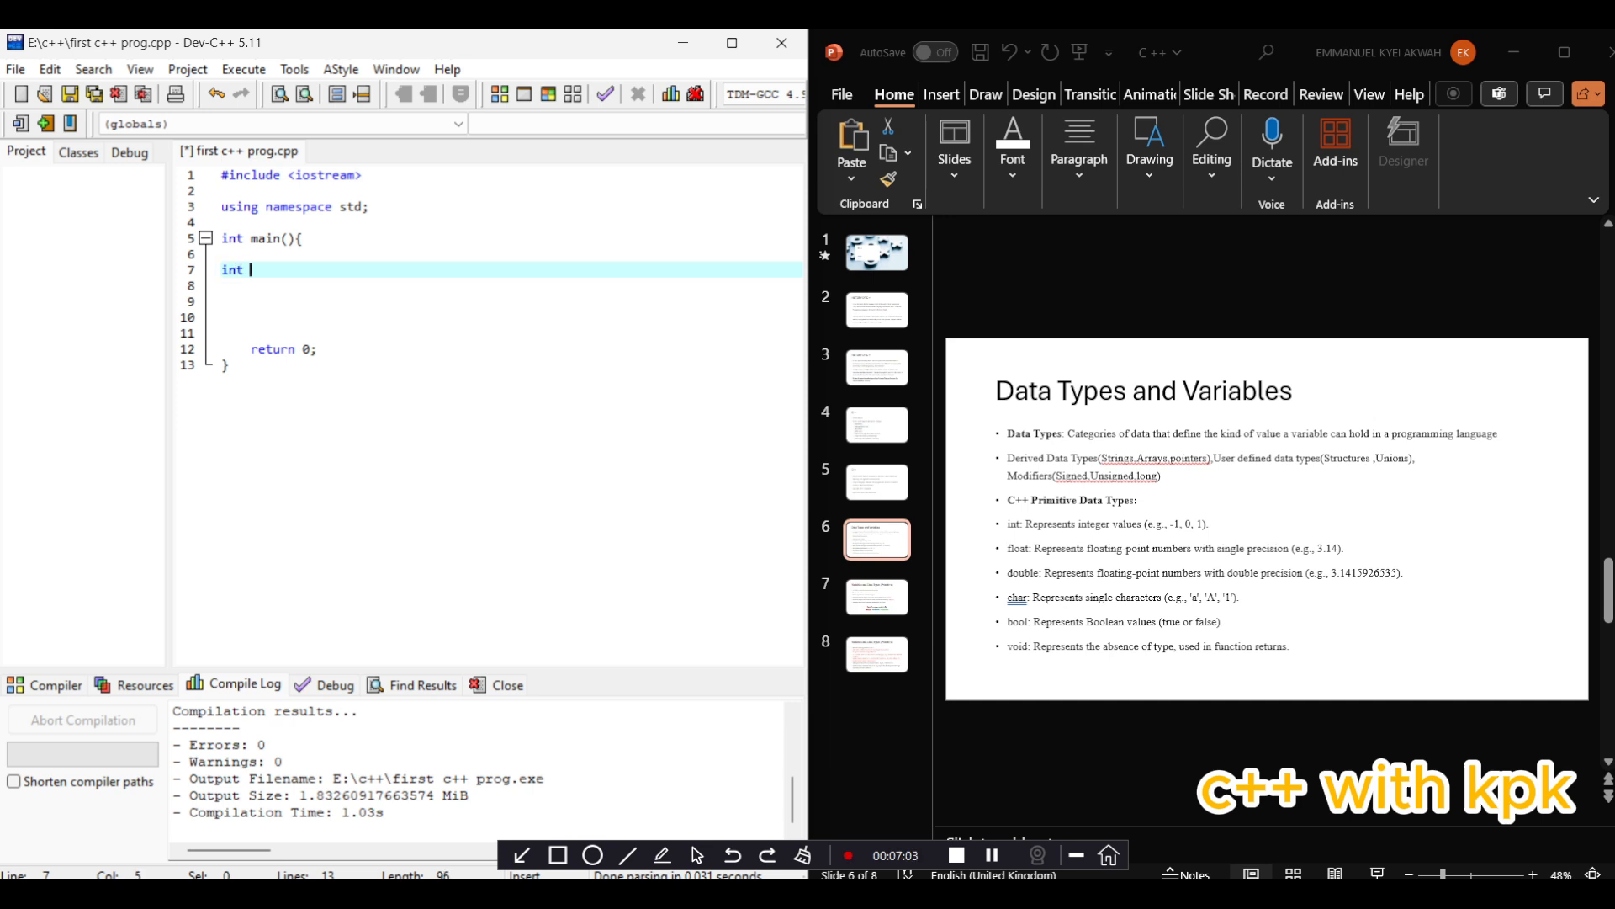
type("a")
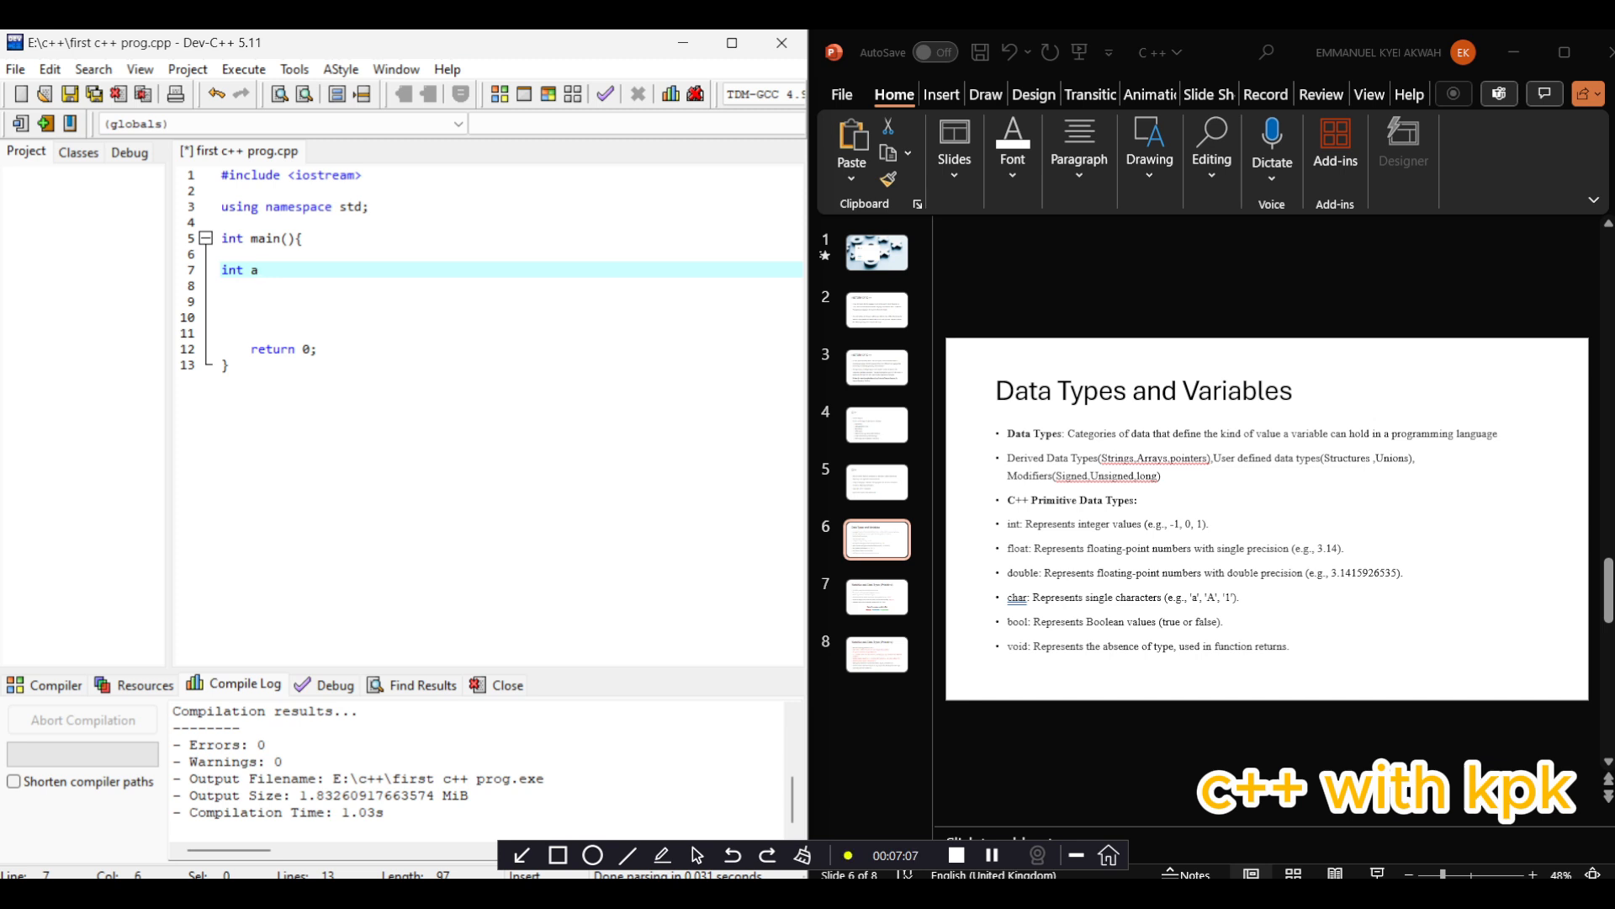
type(";")
left_click(508, 285)
type("int")
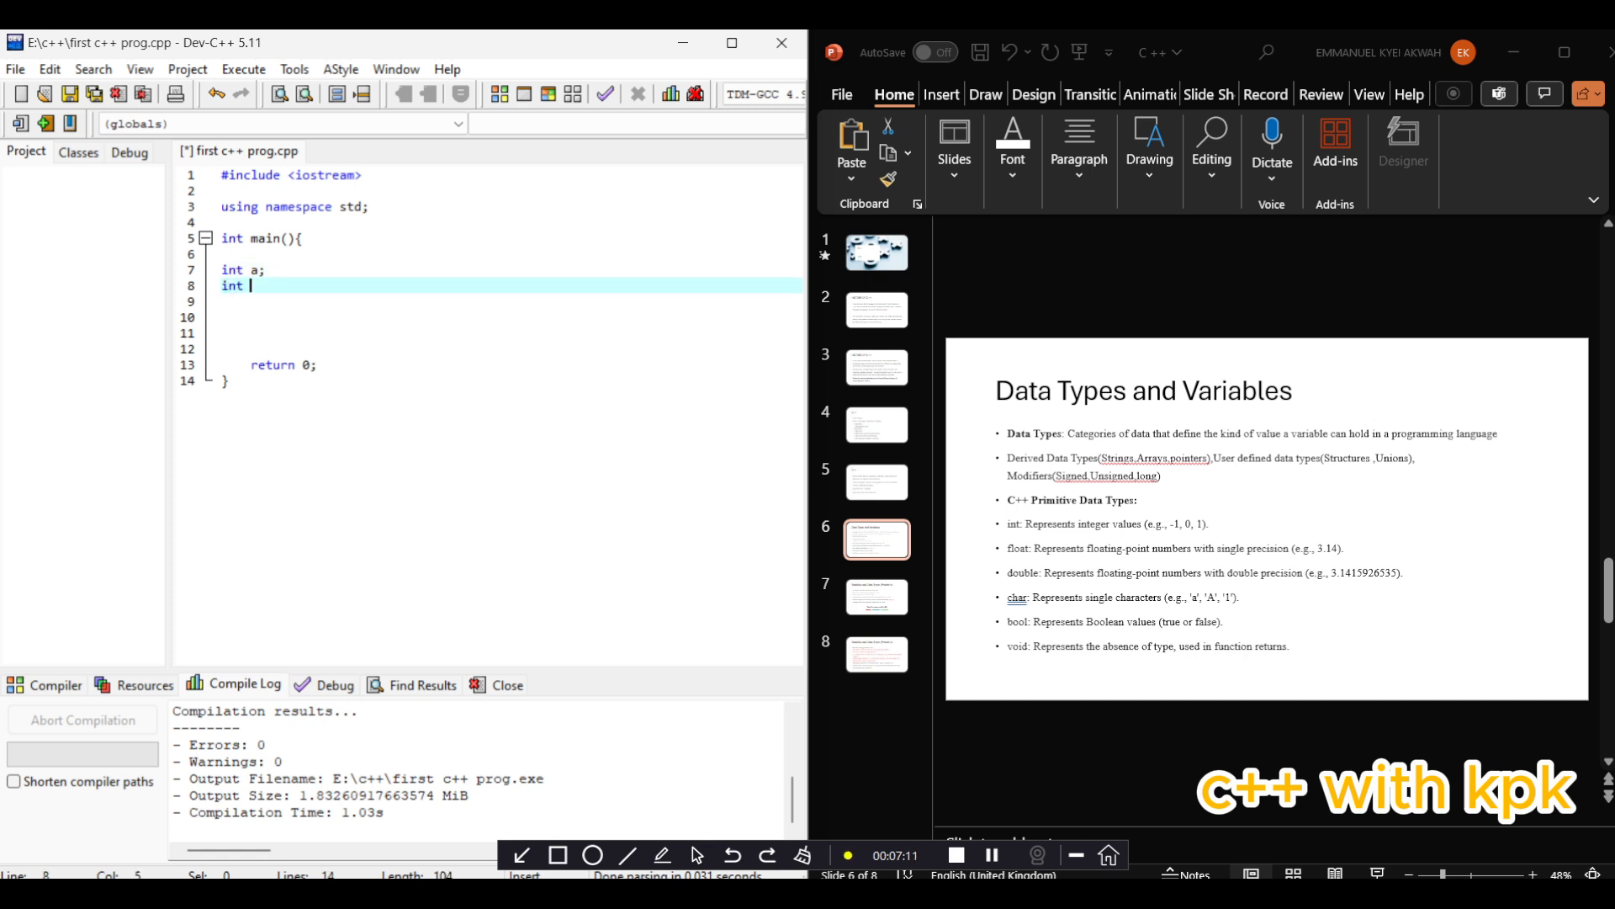
type("b;")
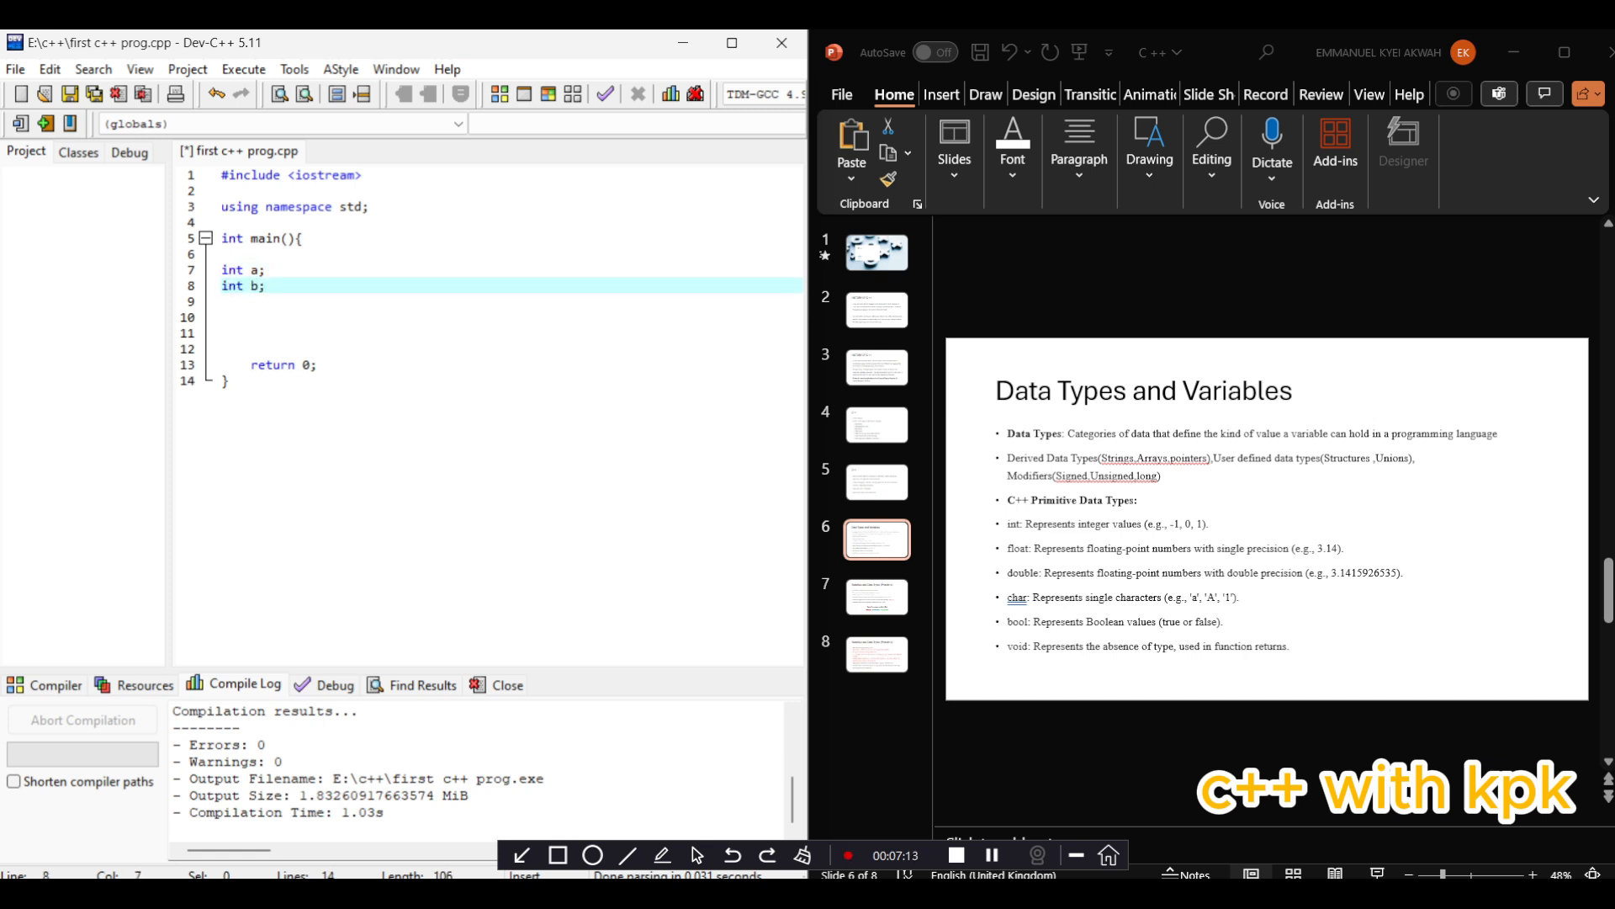
key("Return")
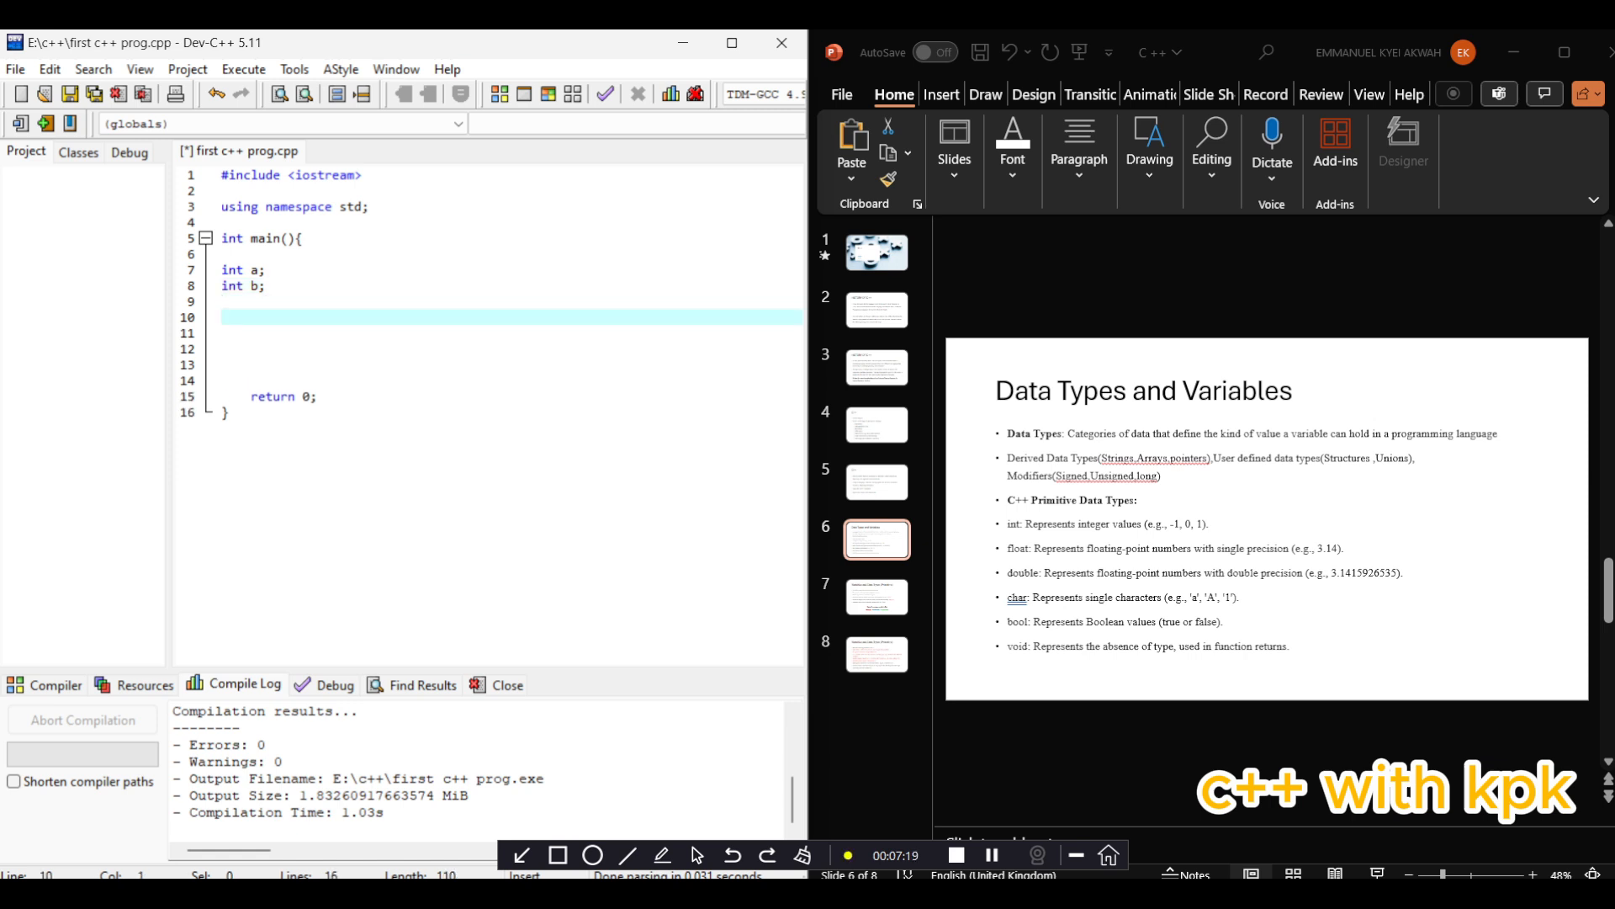
Initialise a to 5 and b to 2 on their declaration lines
type("a=")
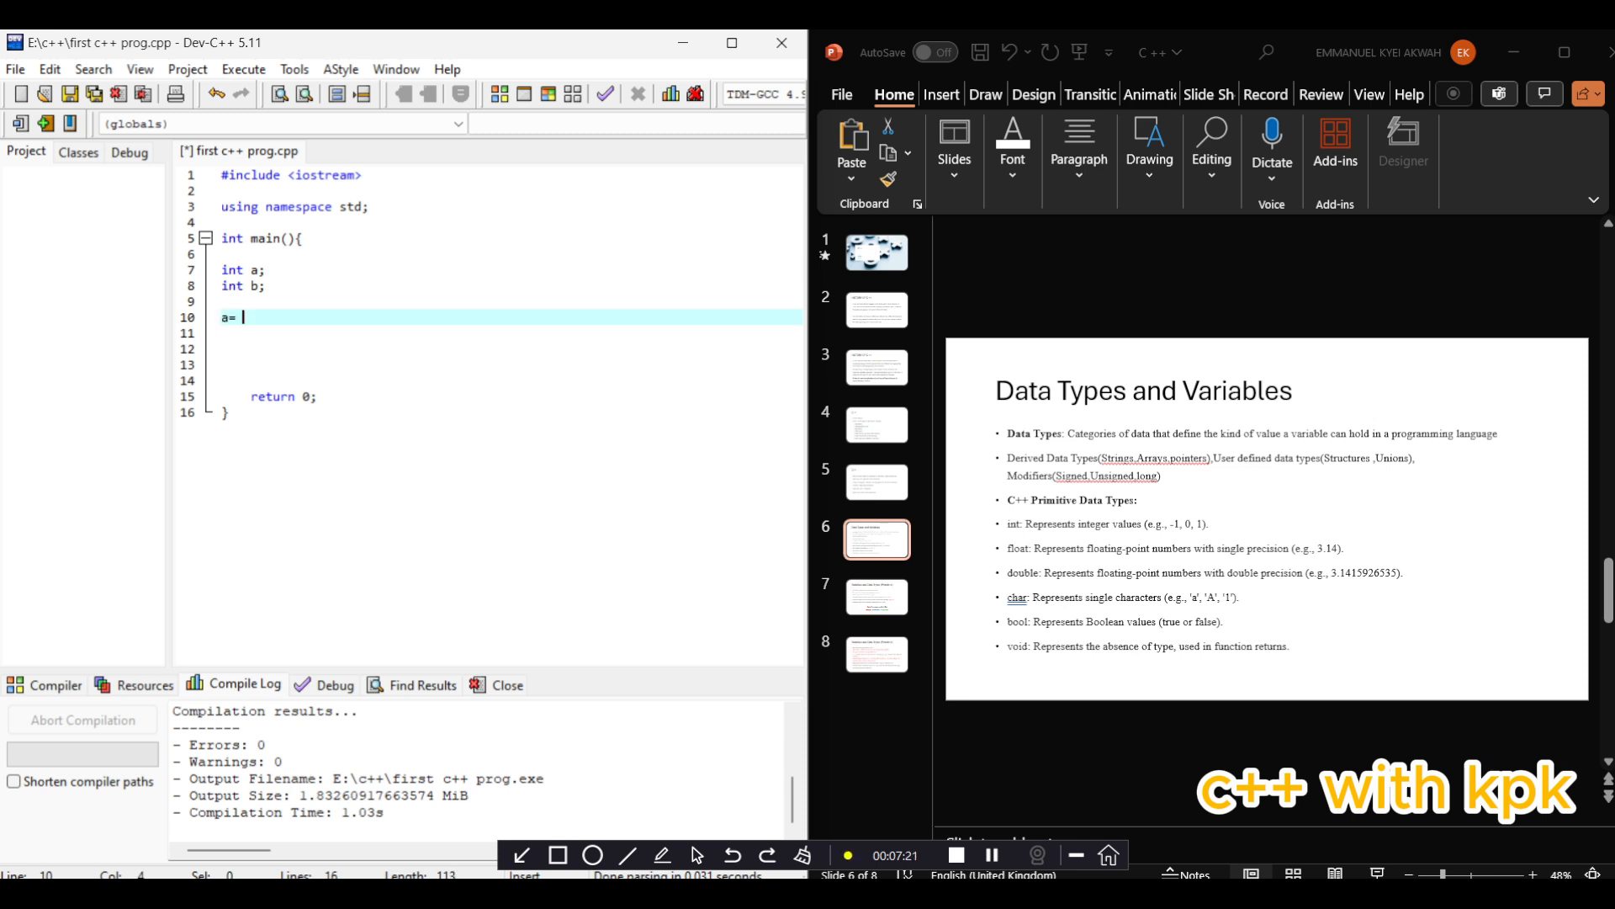
type("5")
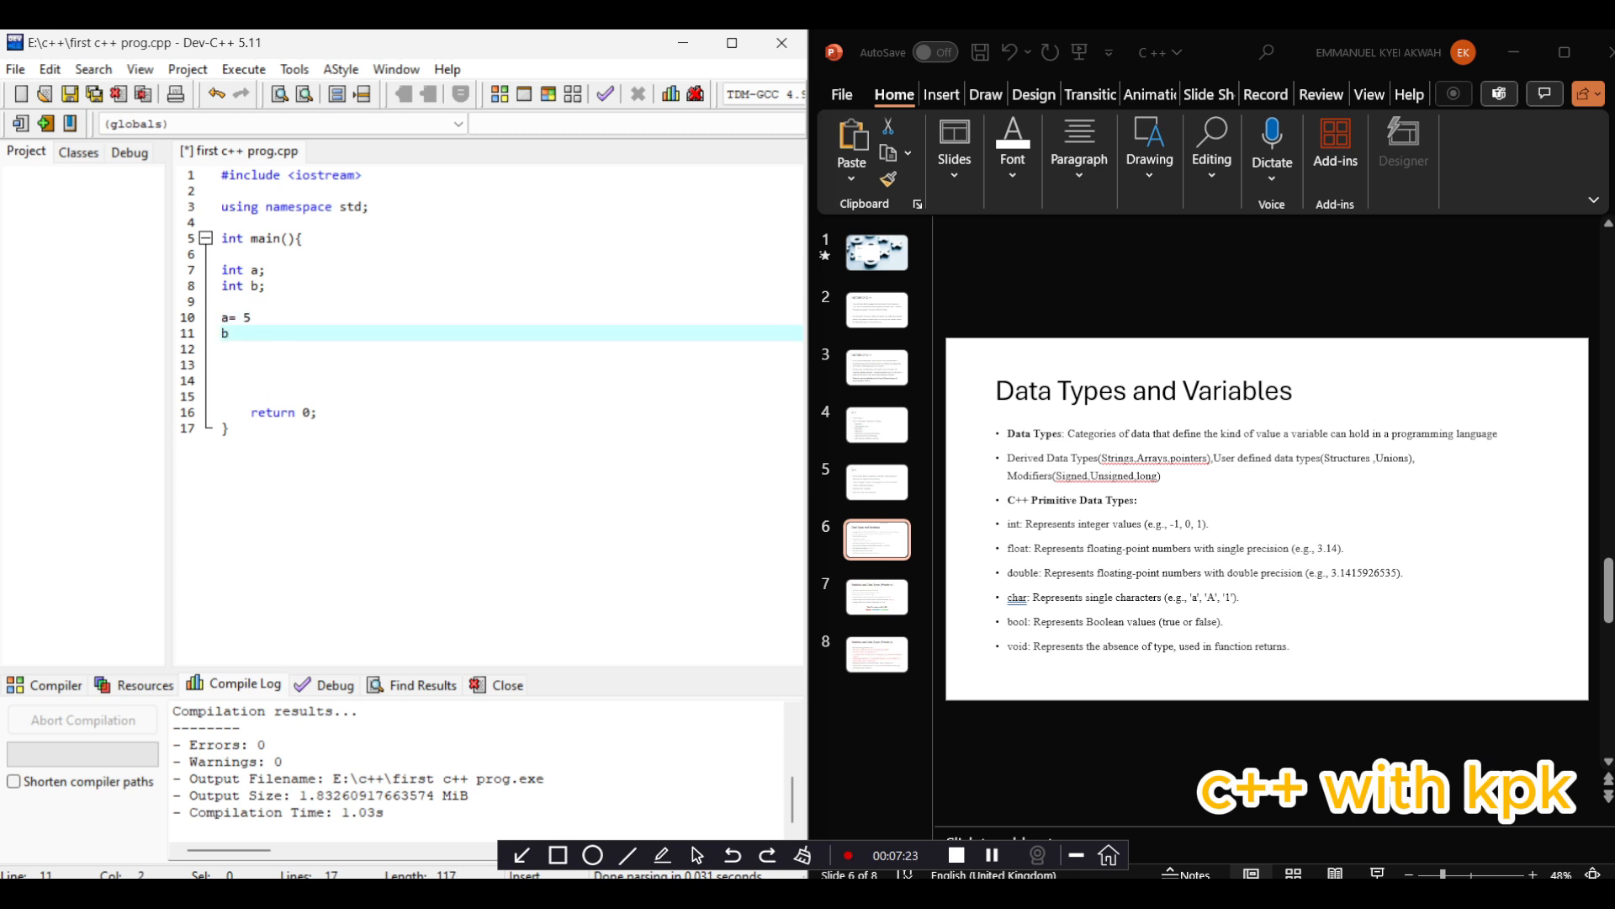
type("=5")
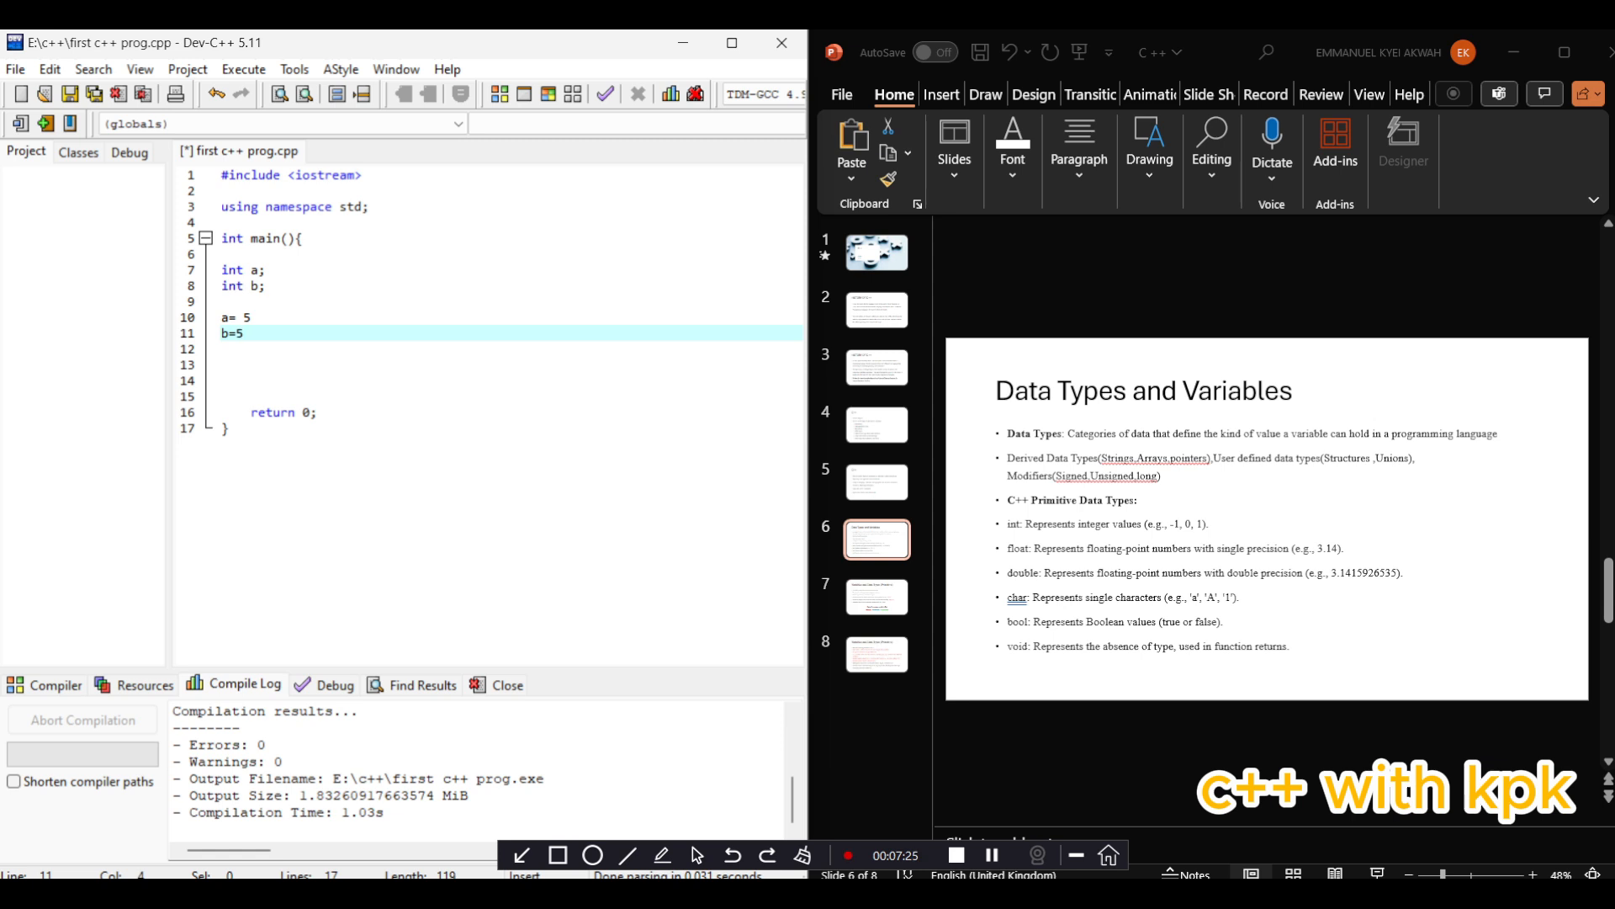
type(";")
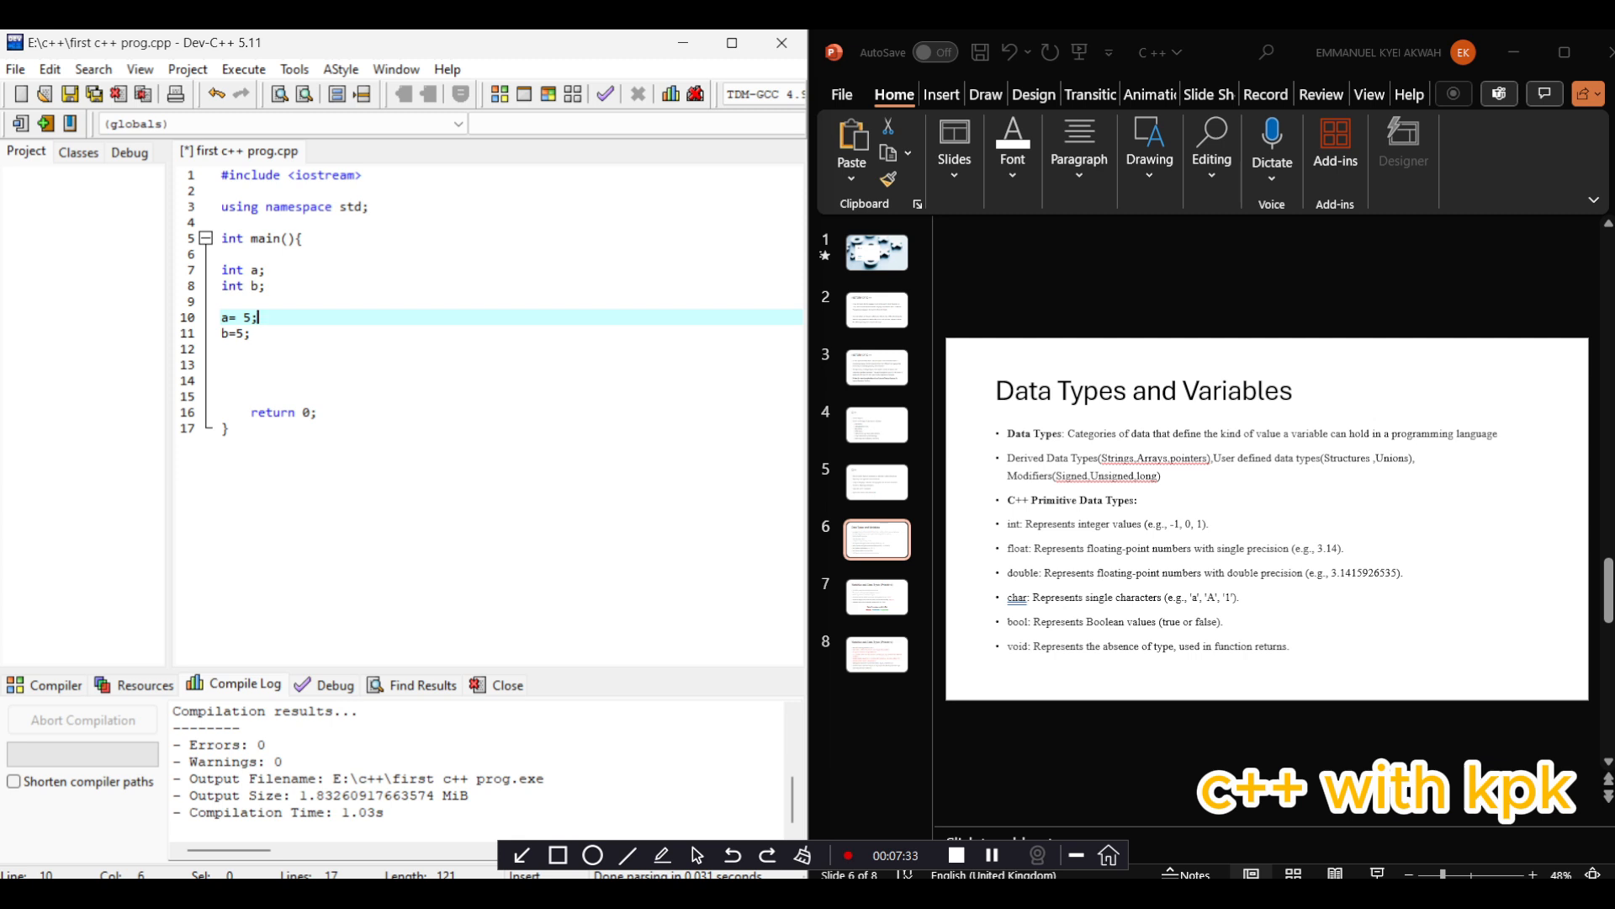
left_click(247, 333)
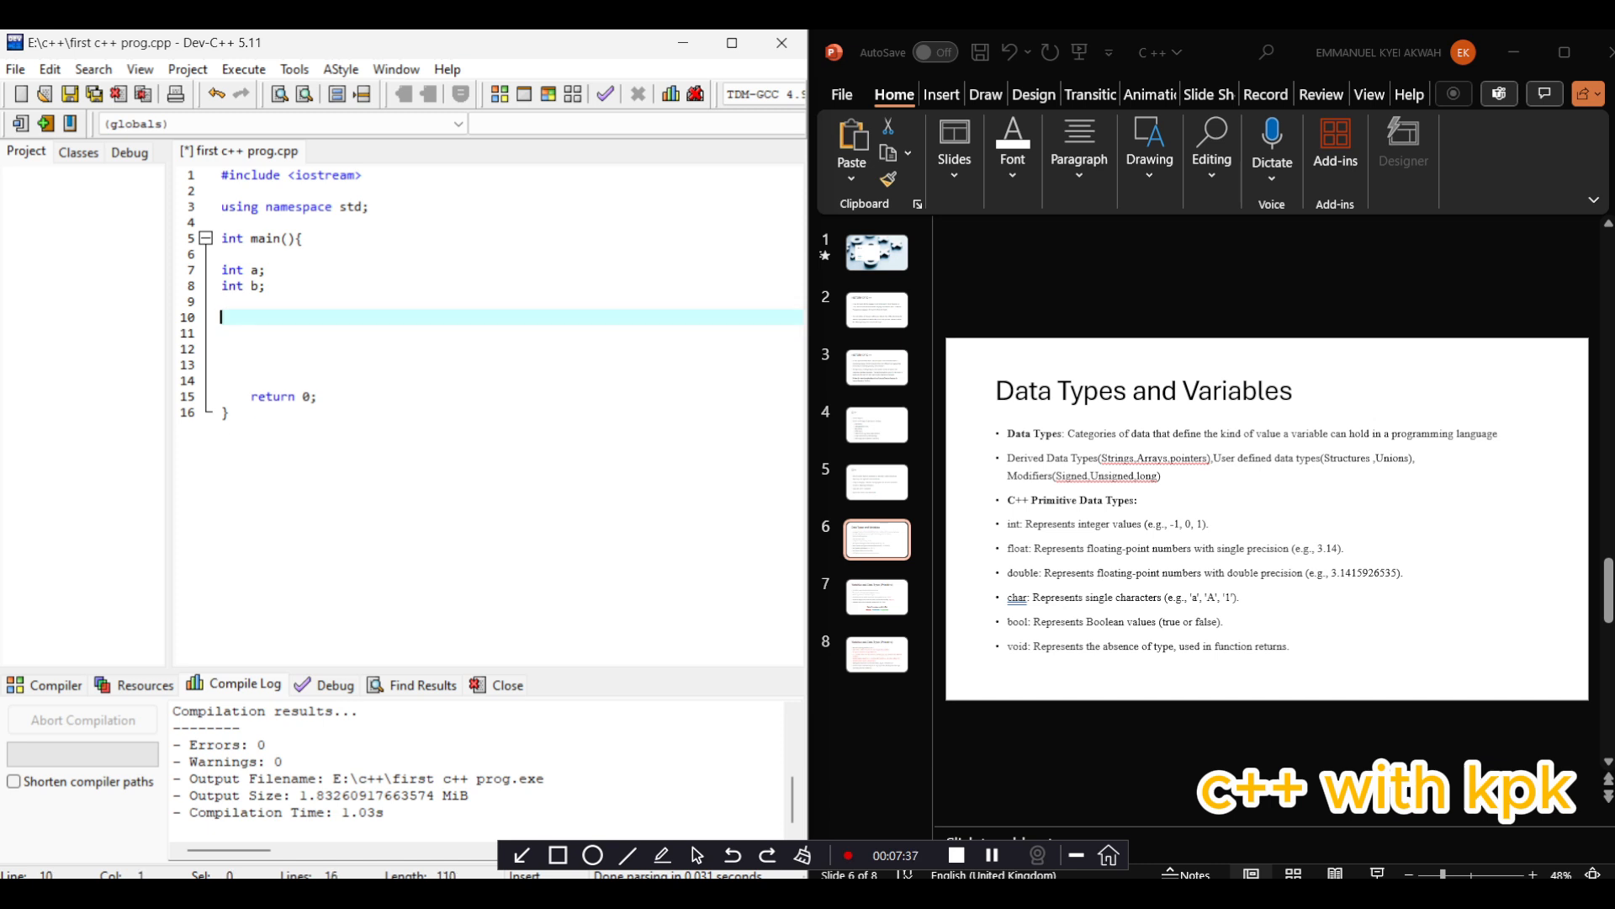
left_click(261, 269)
type("= 5")
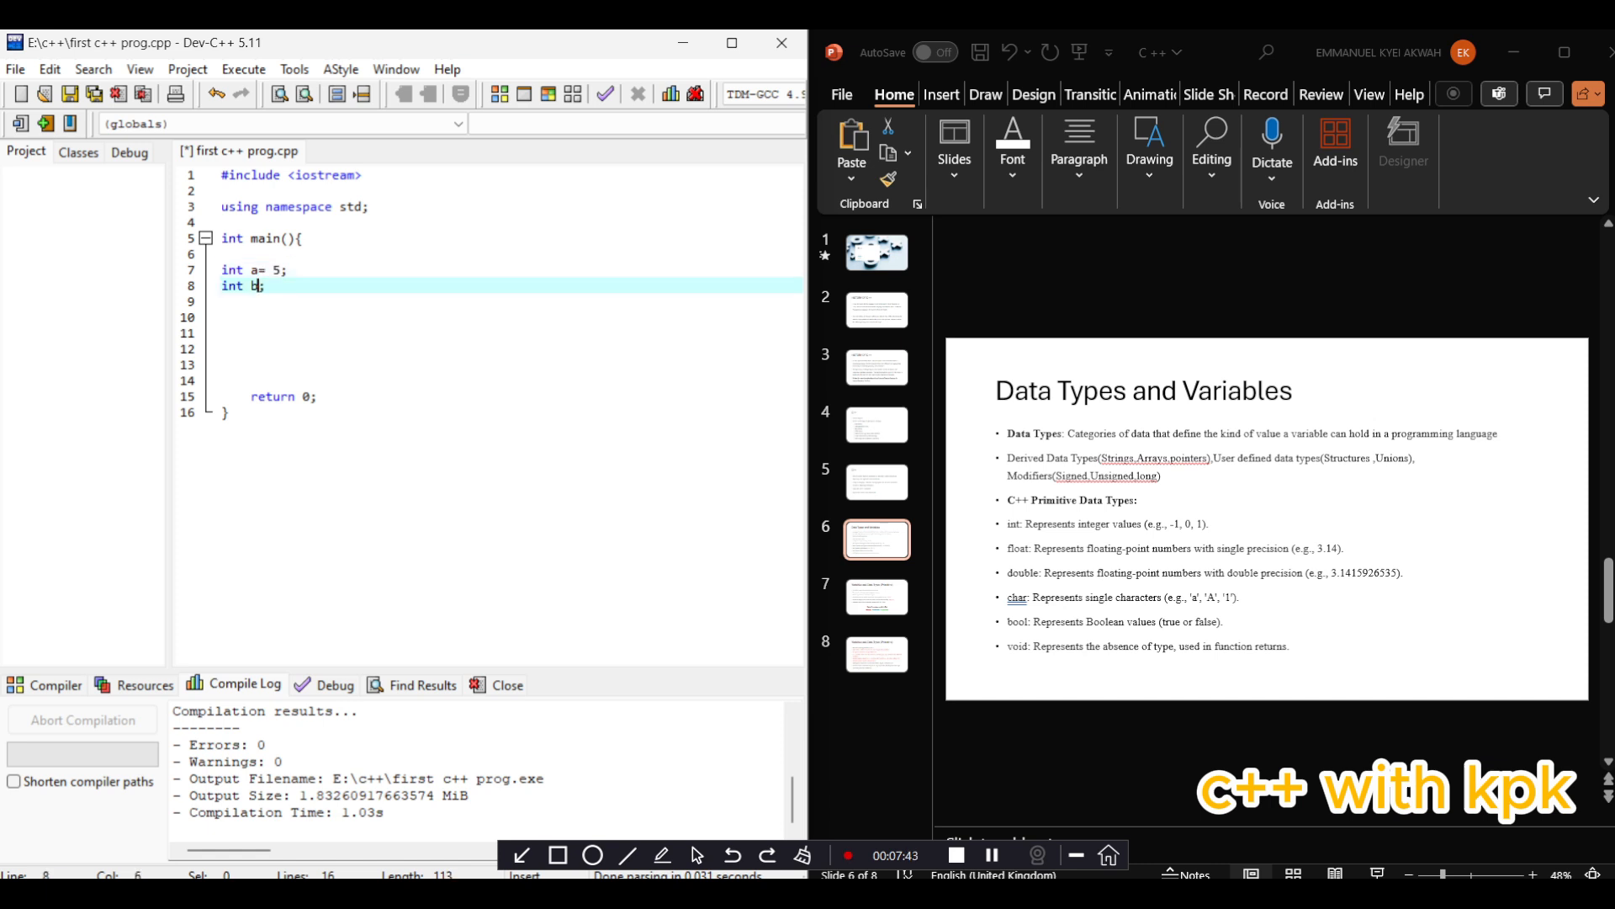
type("=2")
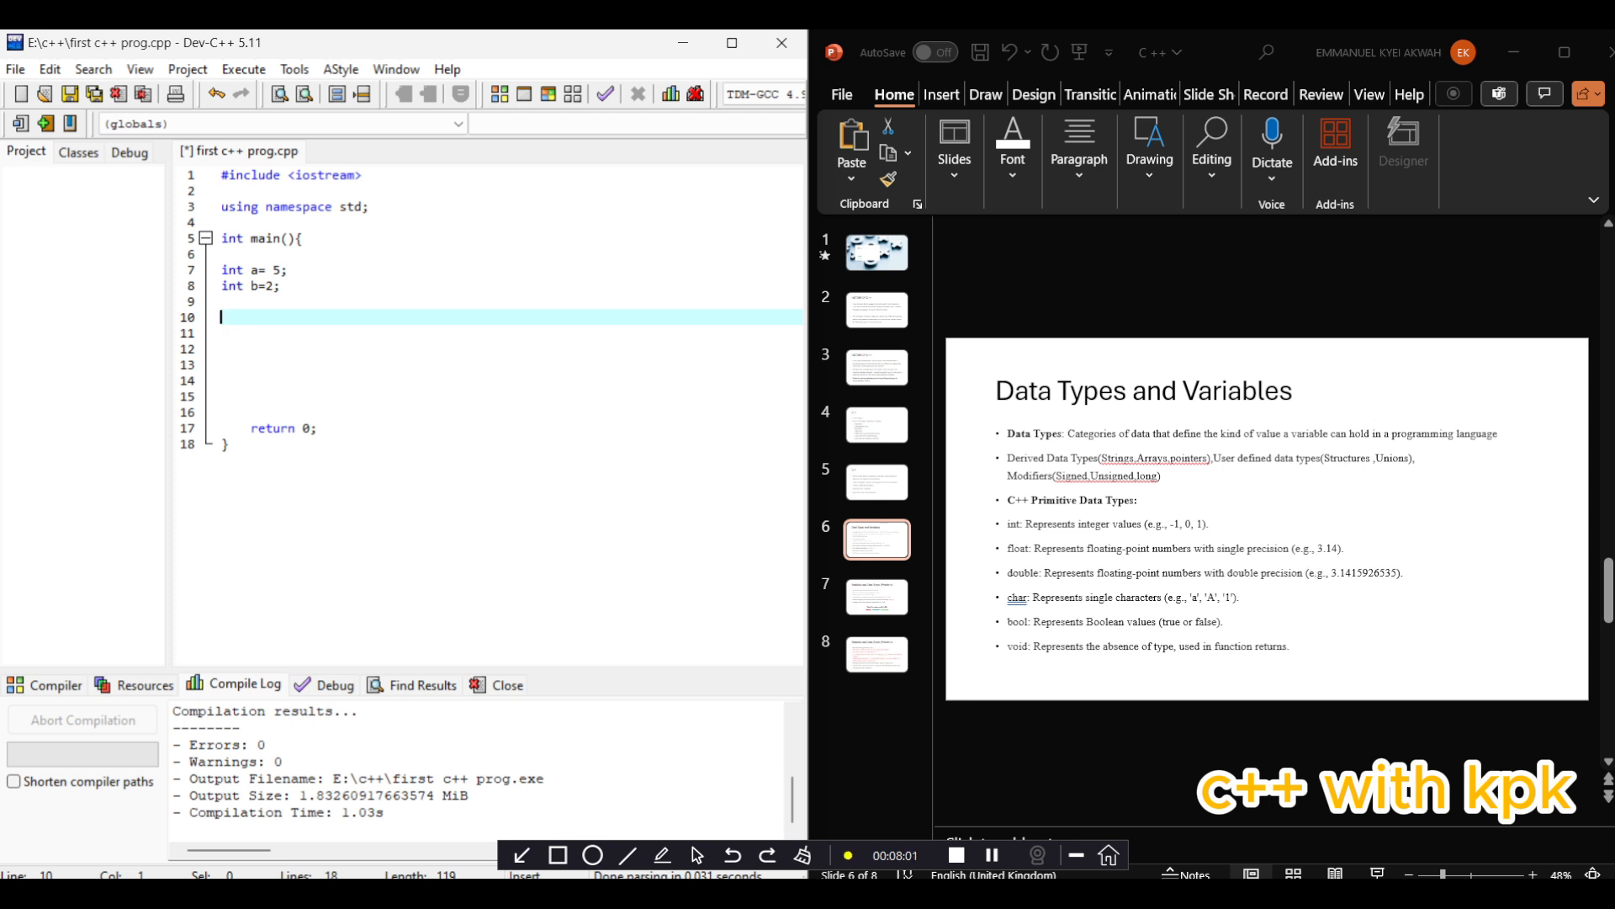
Declare float j = 5.2; and double o = 5.33; inside main
type("float")
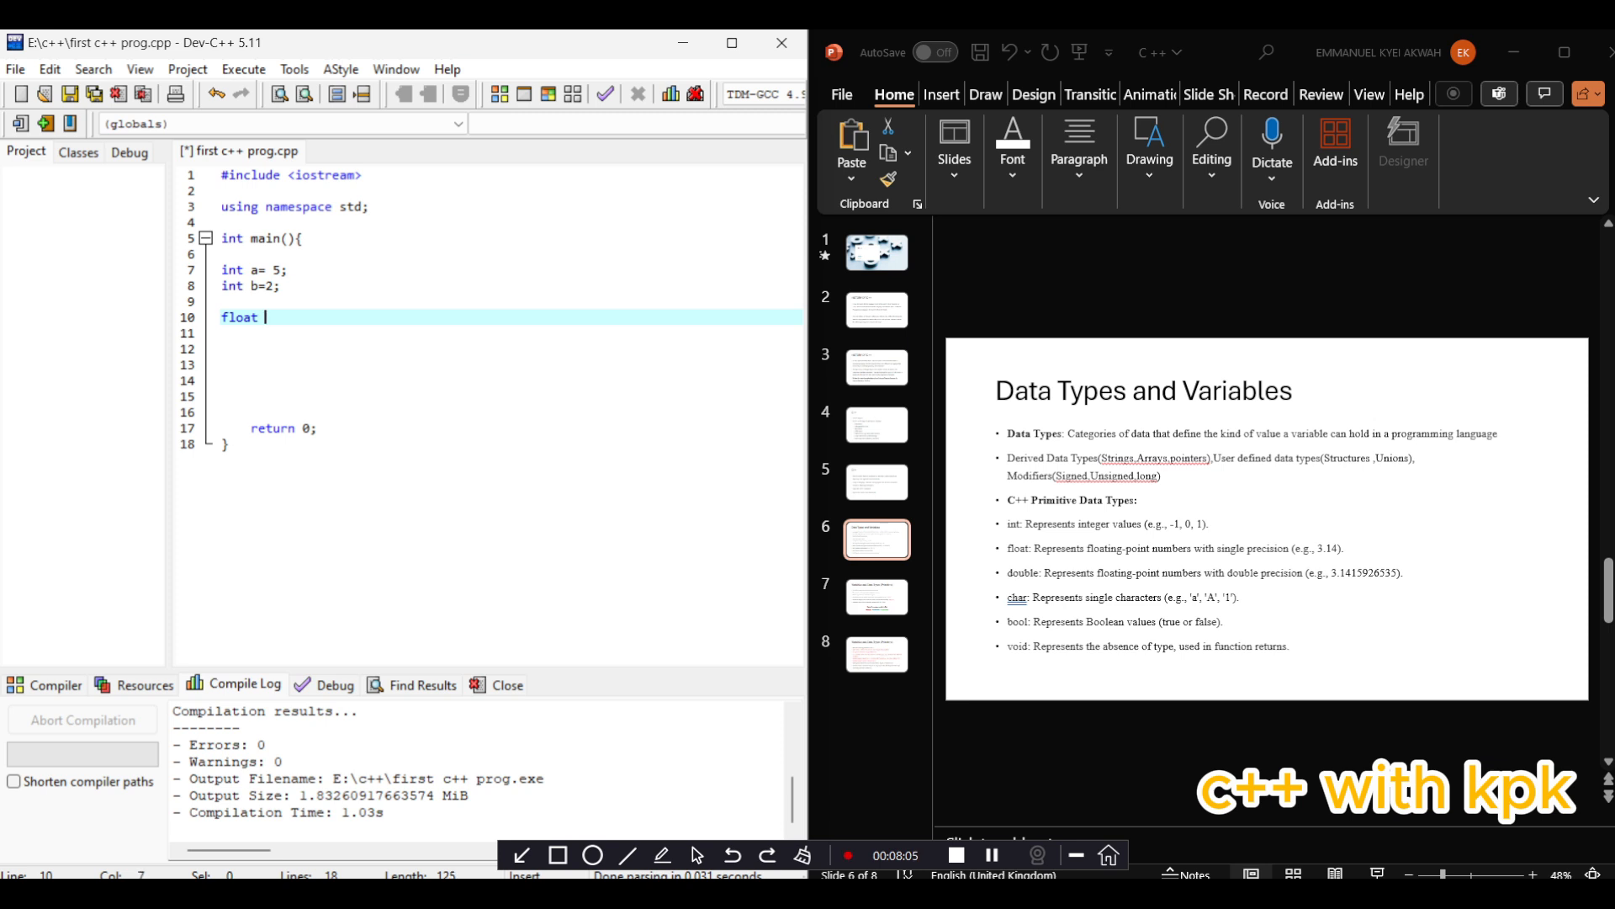
type("j = 5")
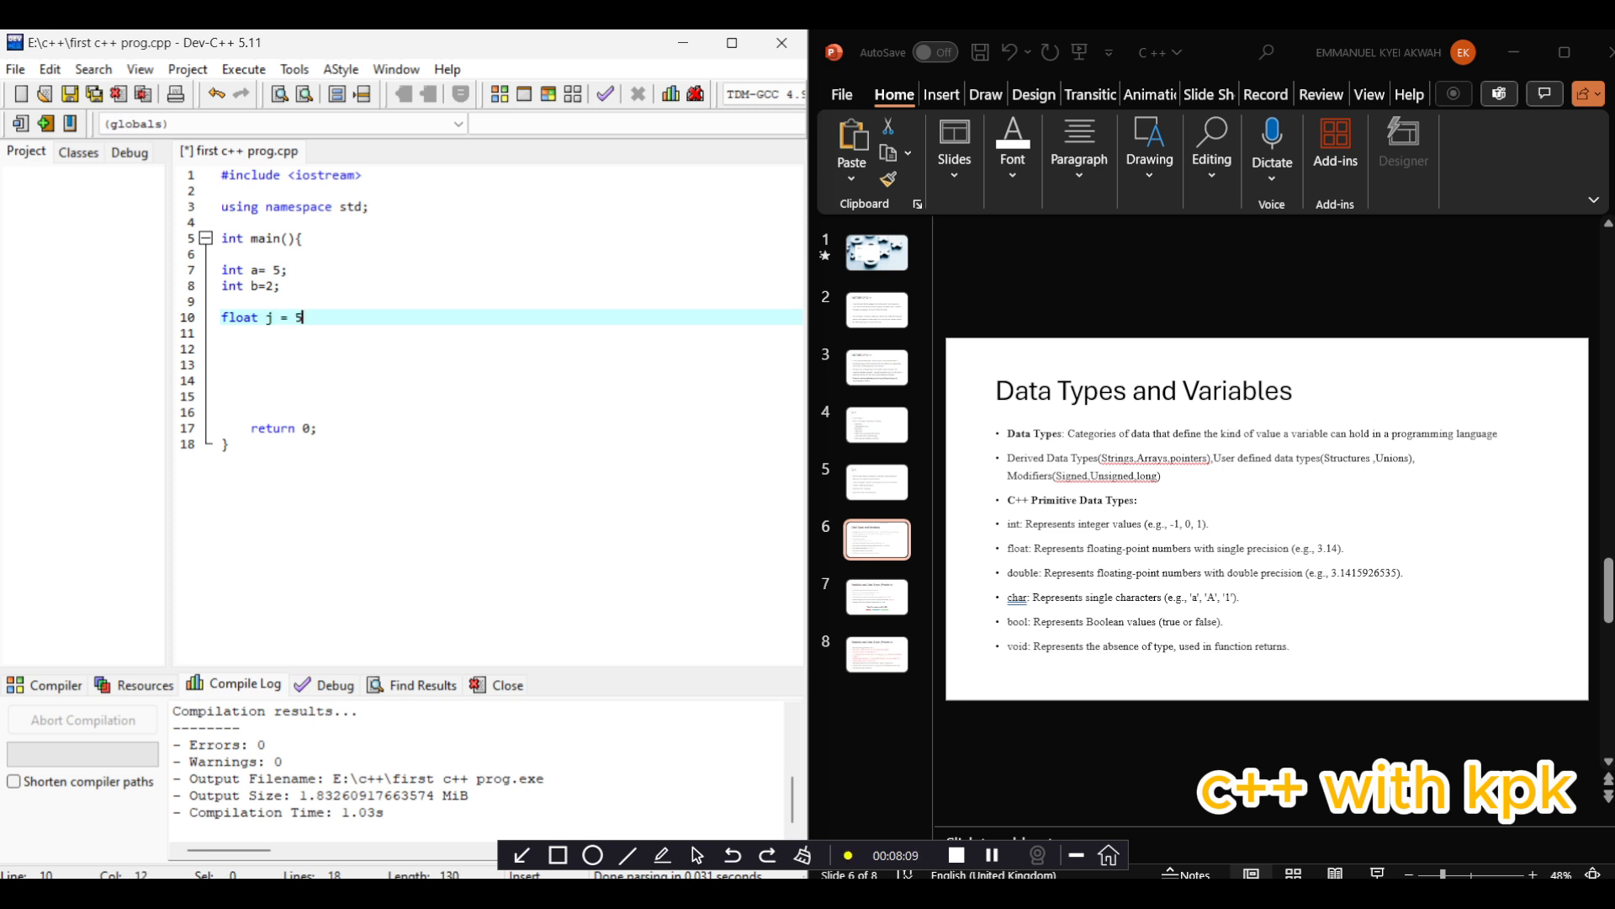
type(".")
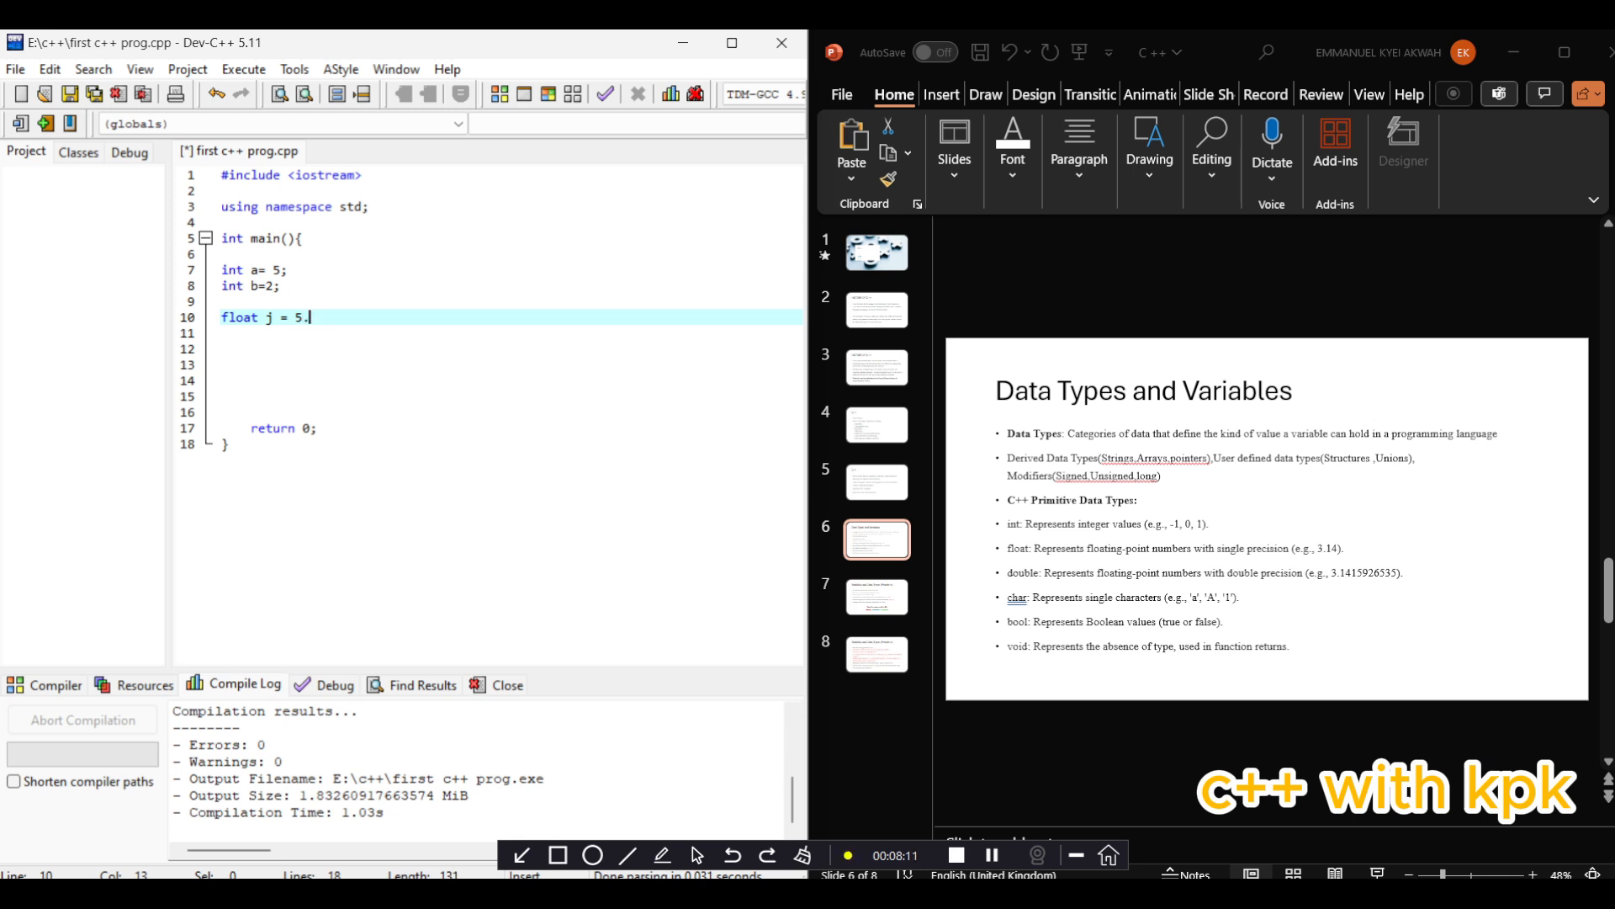
type("2;")
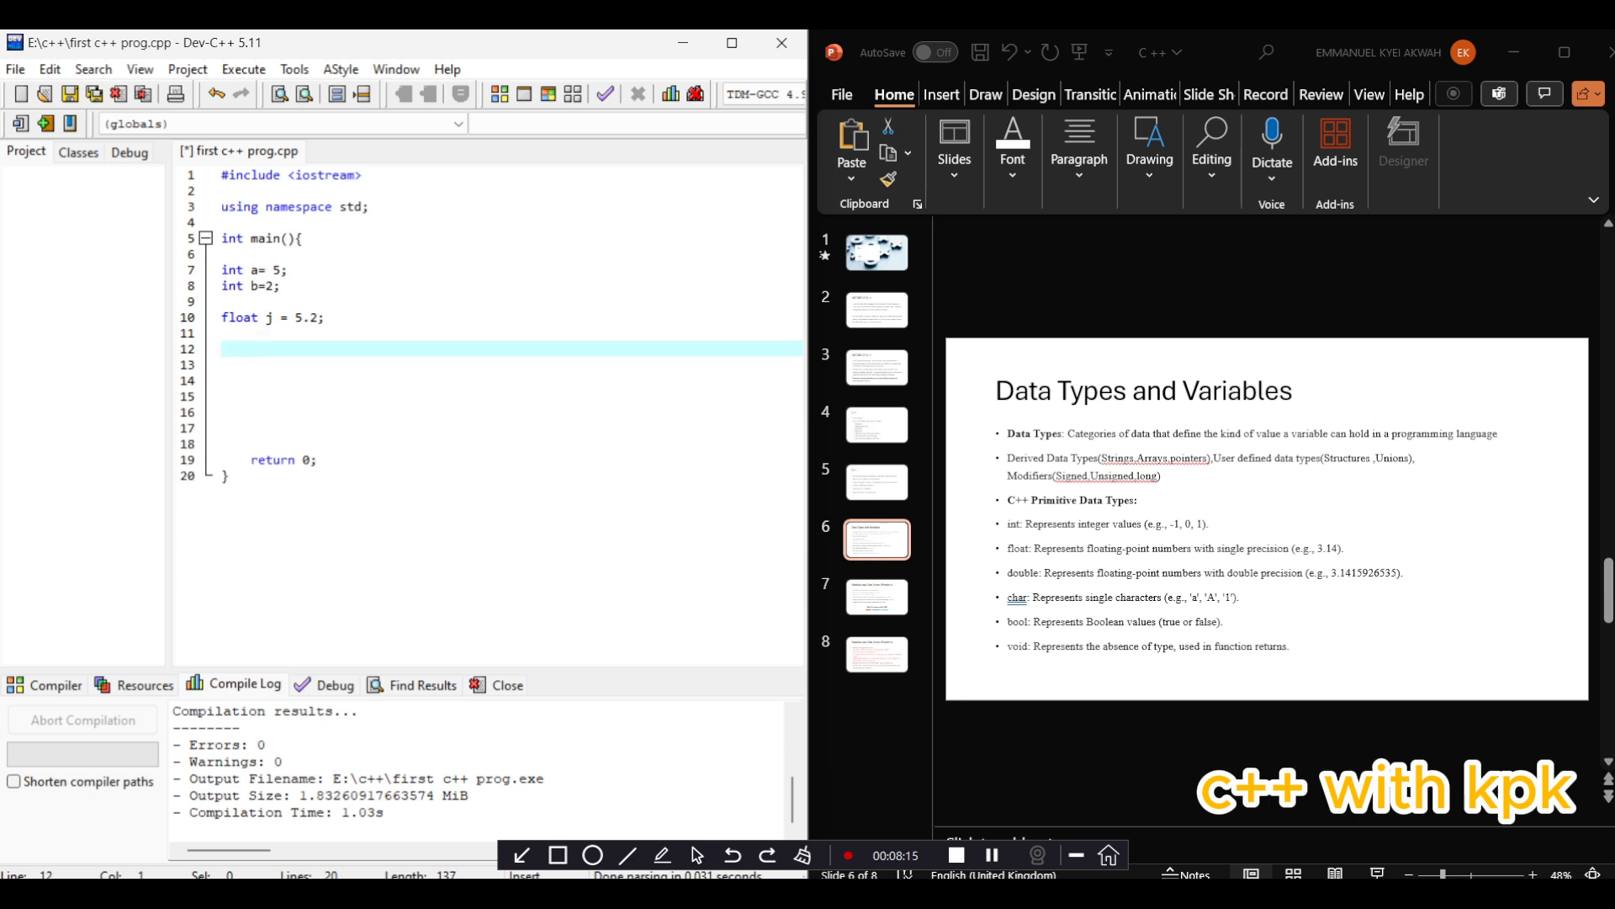
type("dd")
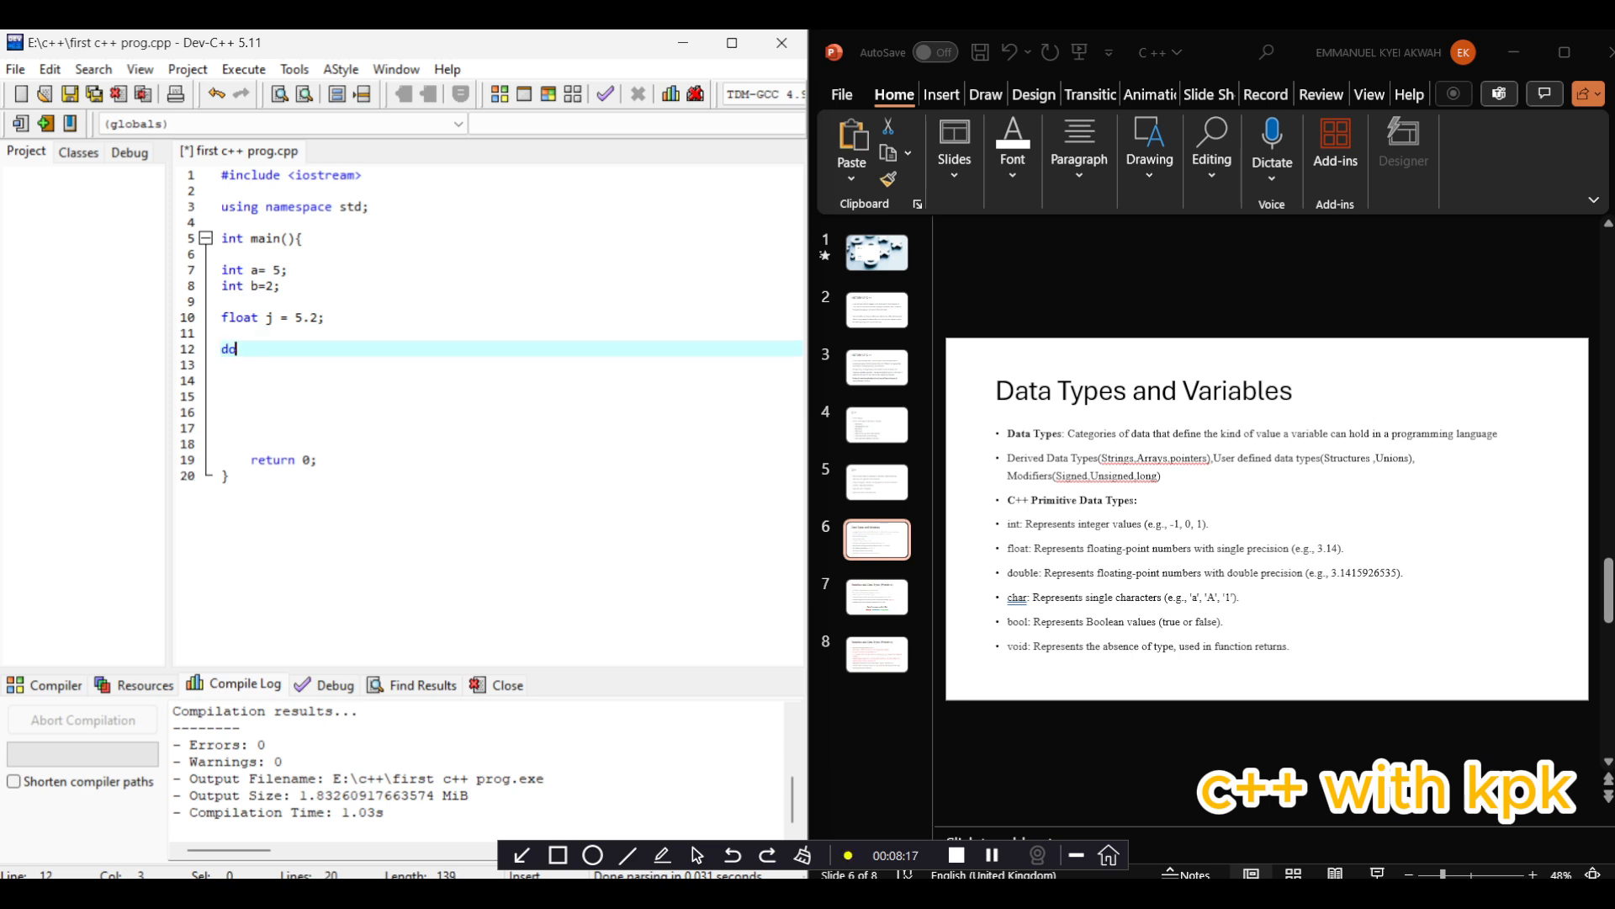
type("ouble")
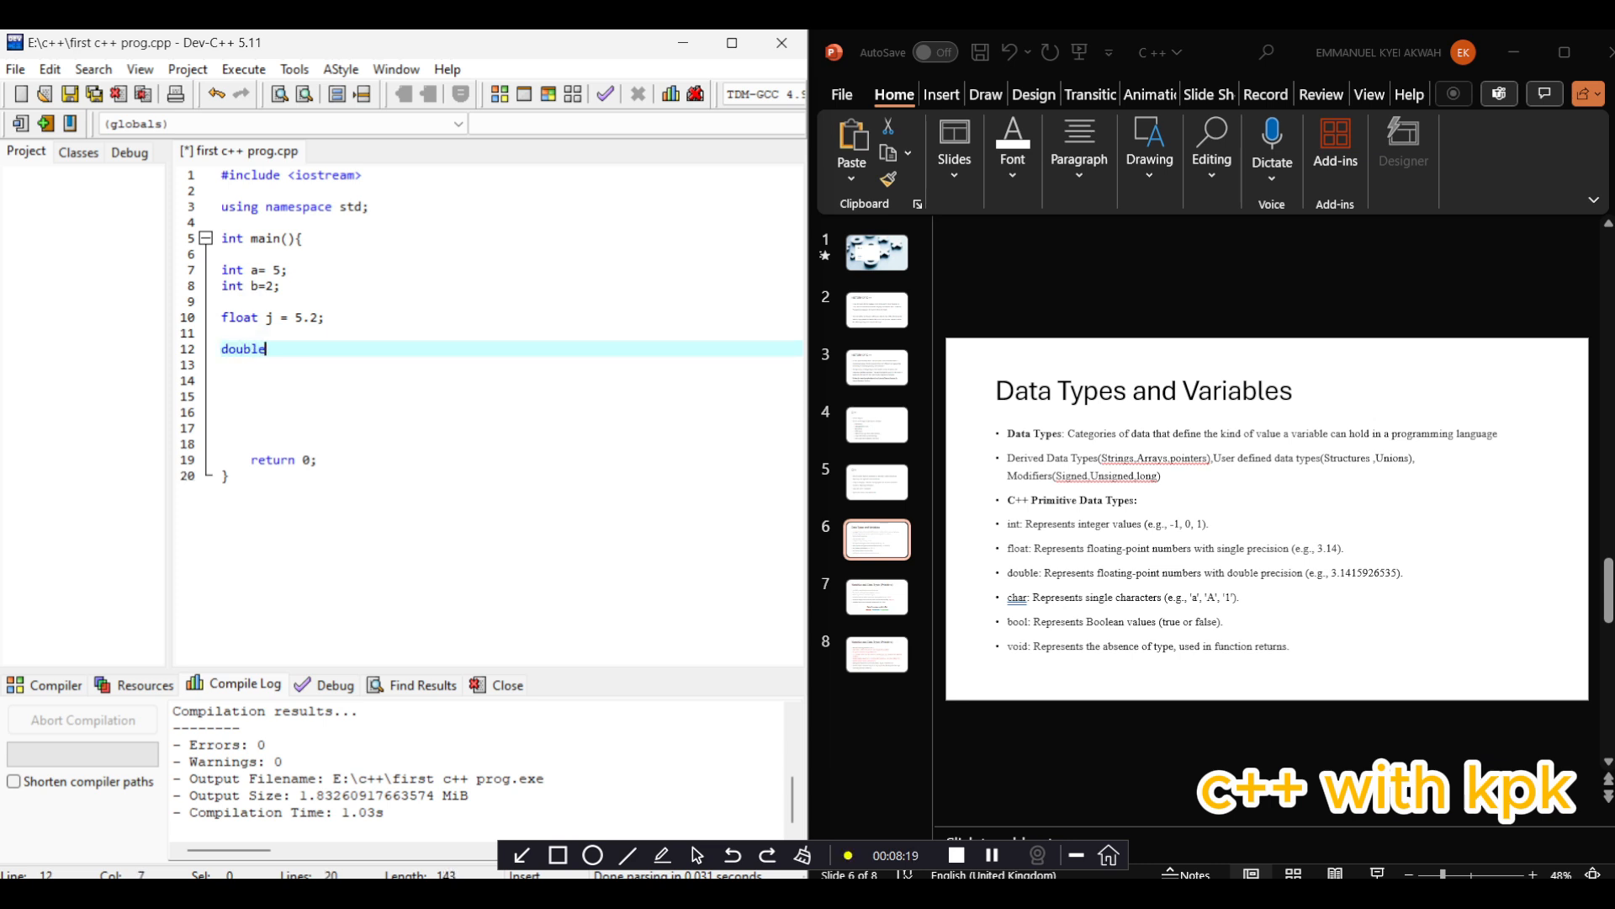
type("= 5")
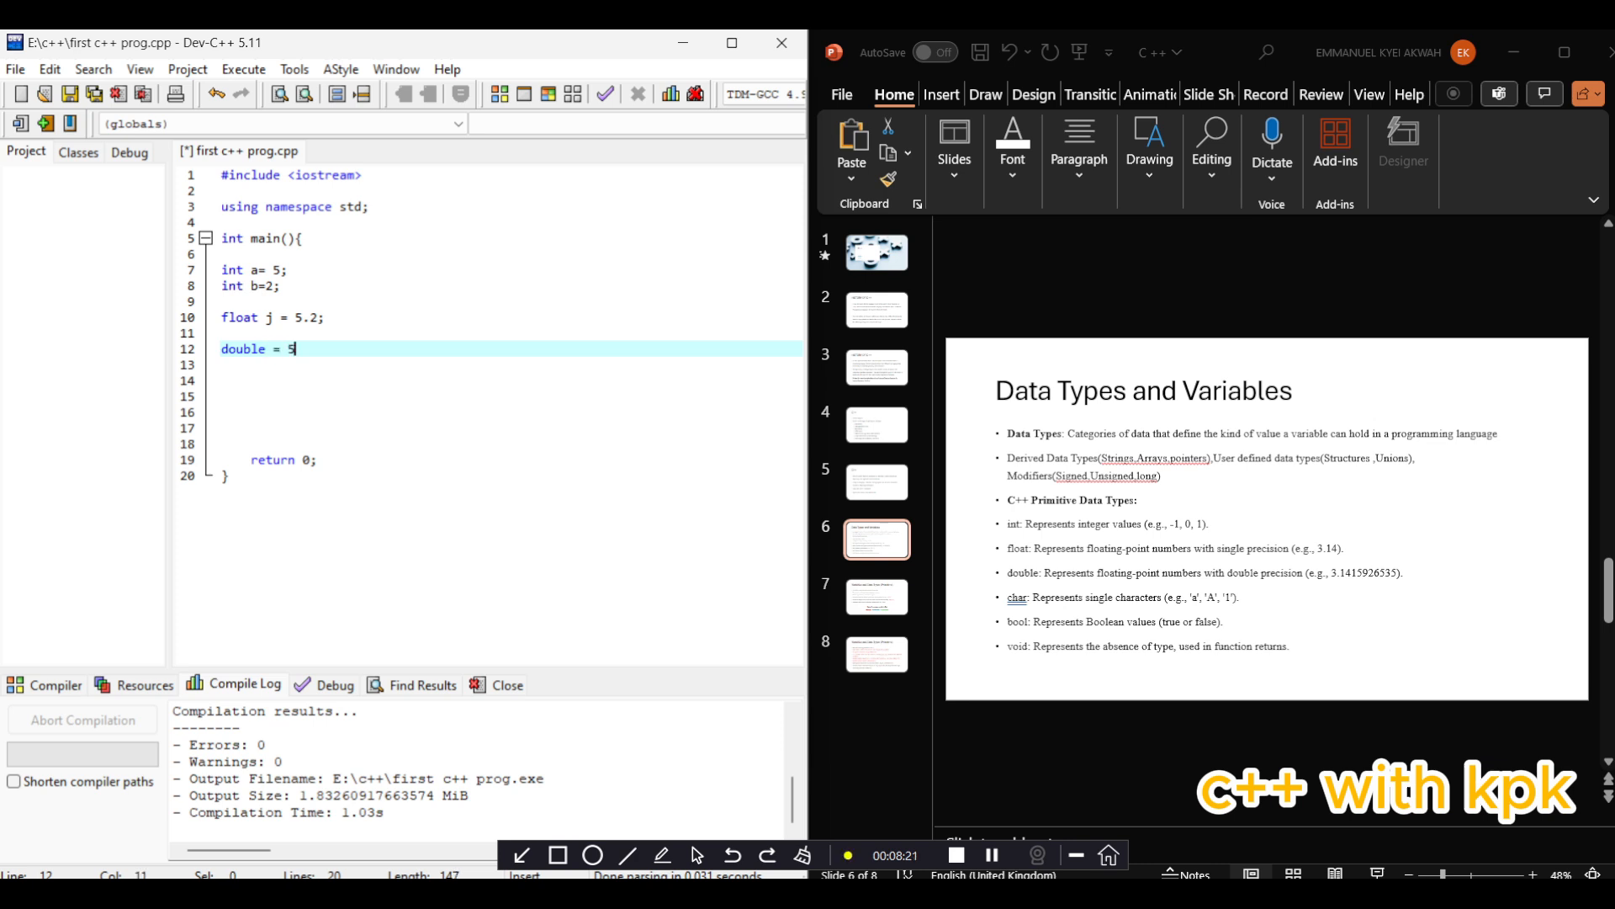
type(".33")
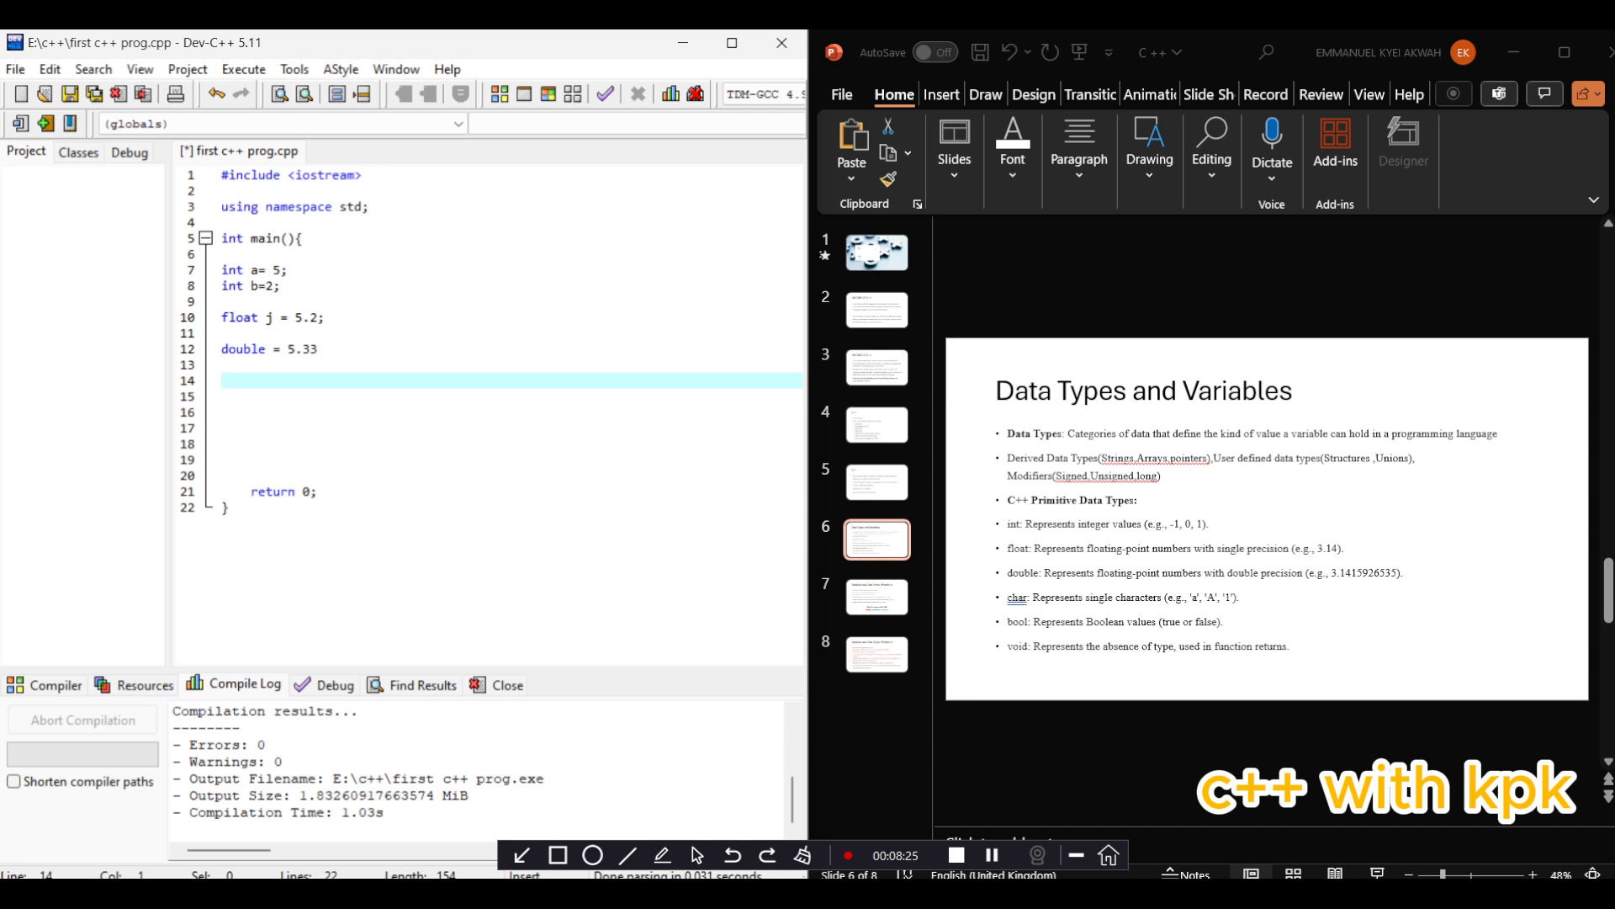
Add char A = 'A'; and a bool= True; line
type("cah")
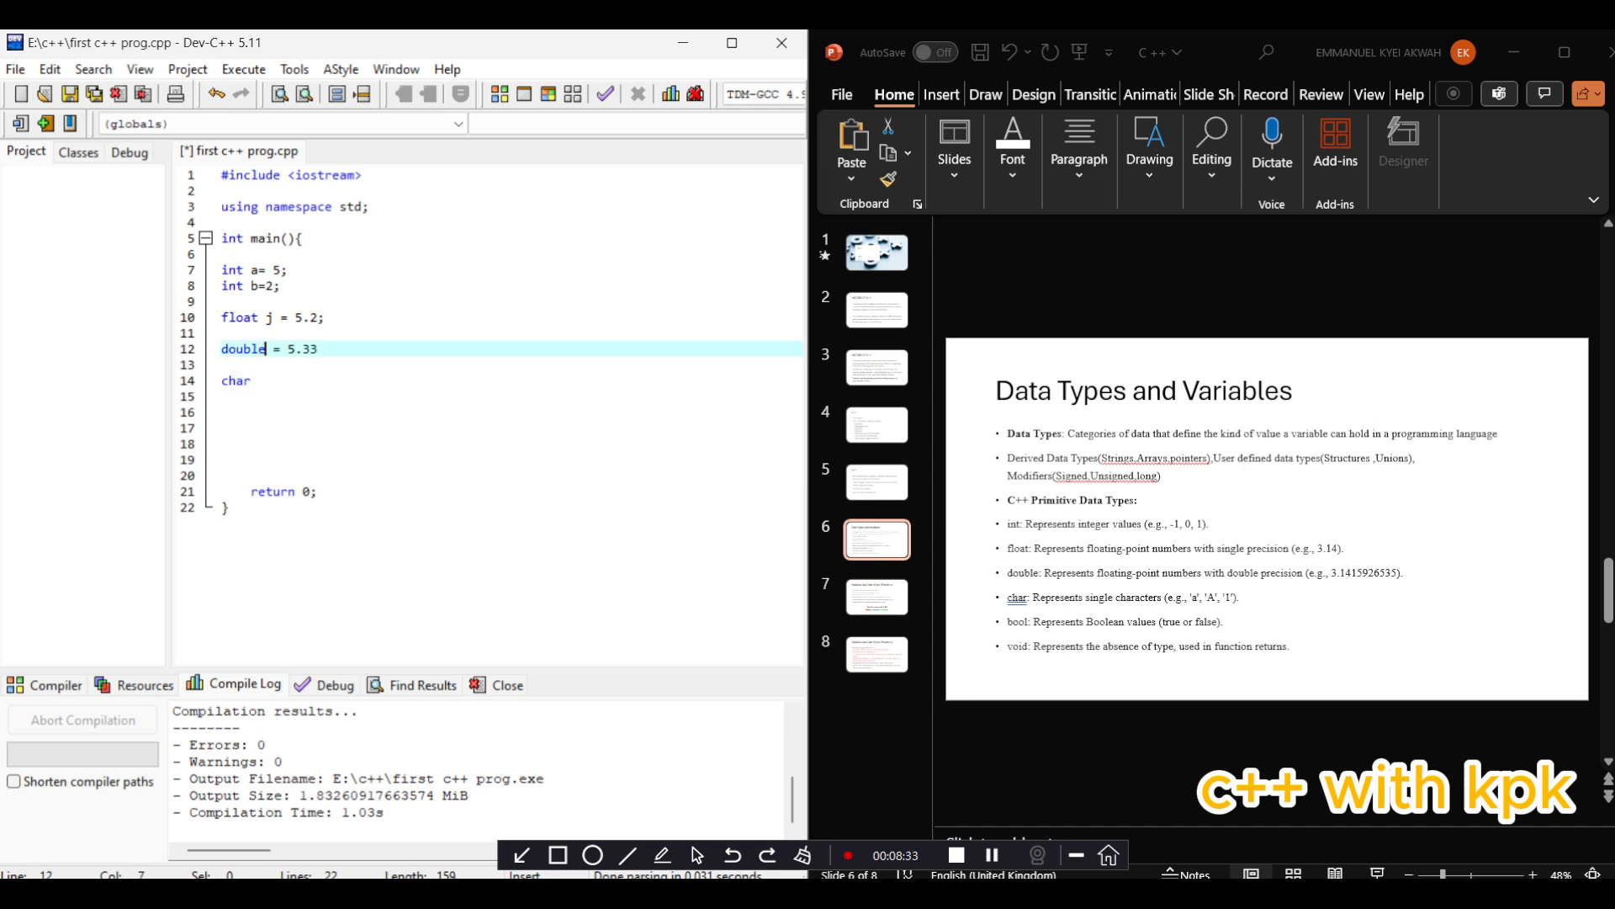
type("o")
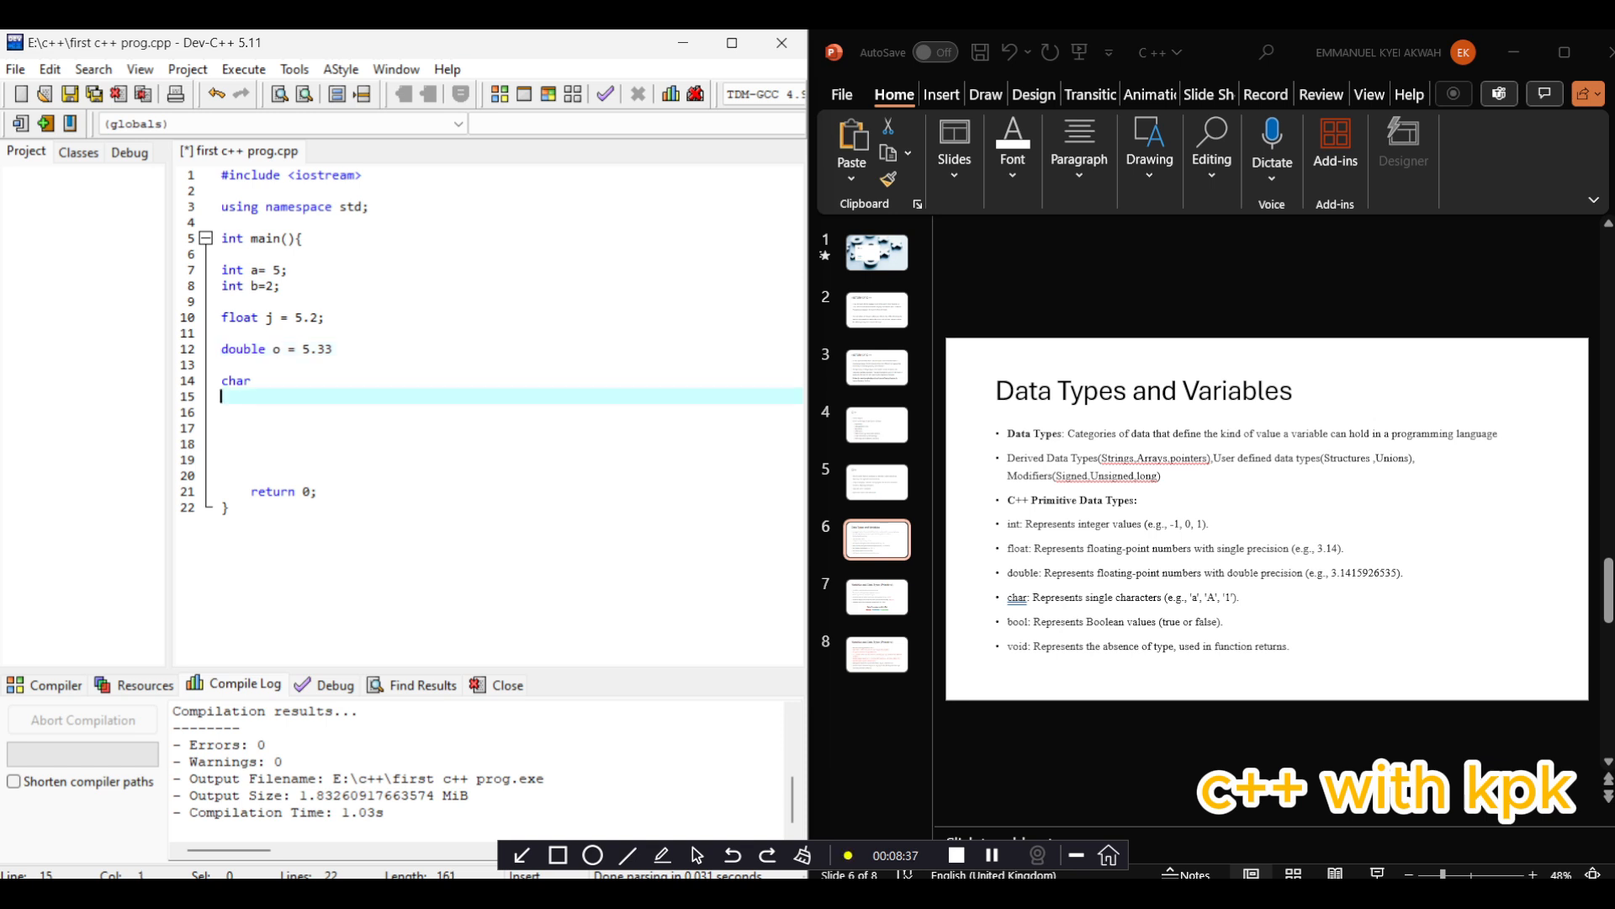
type("A =")
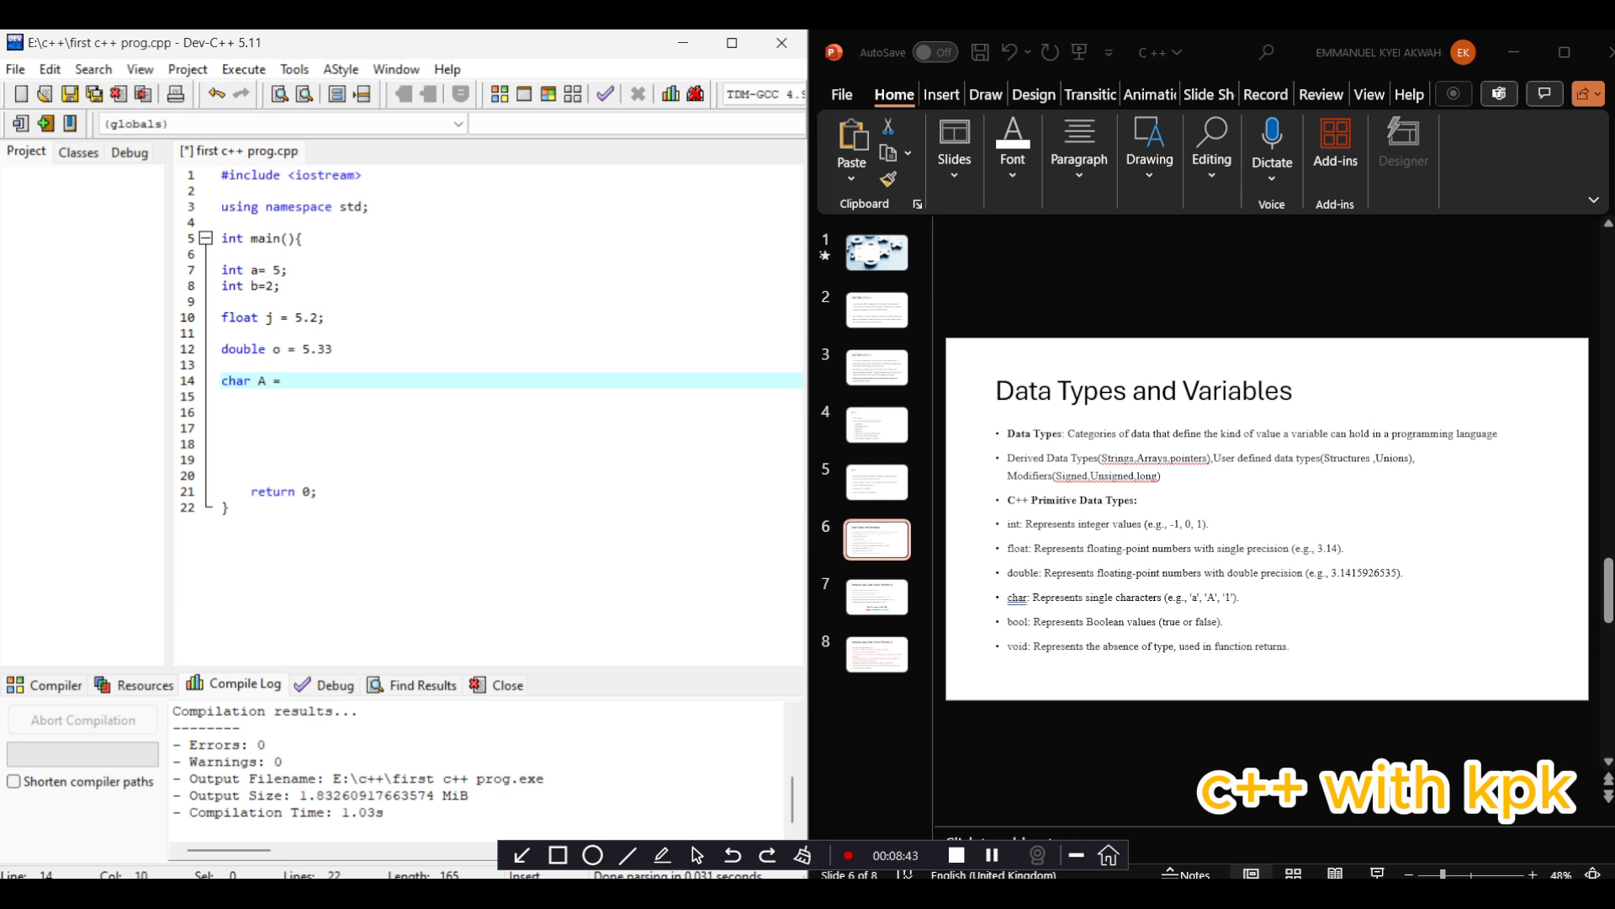
type("'A';")
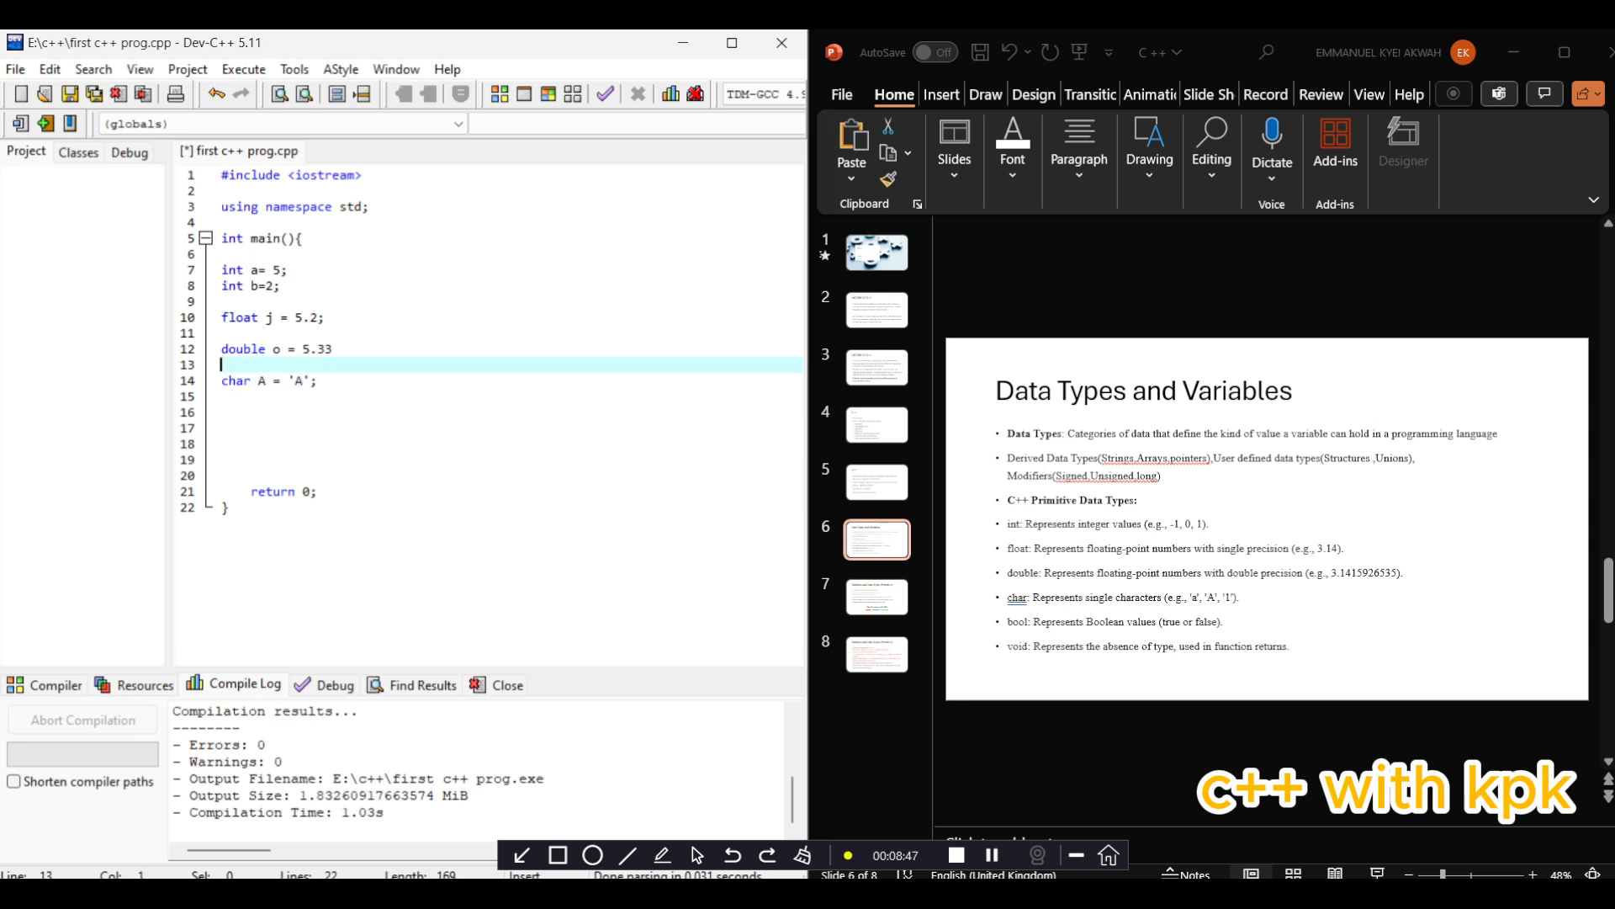
left_click(330, 348)
type(";")
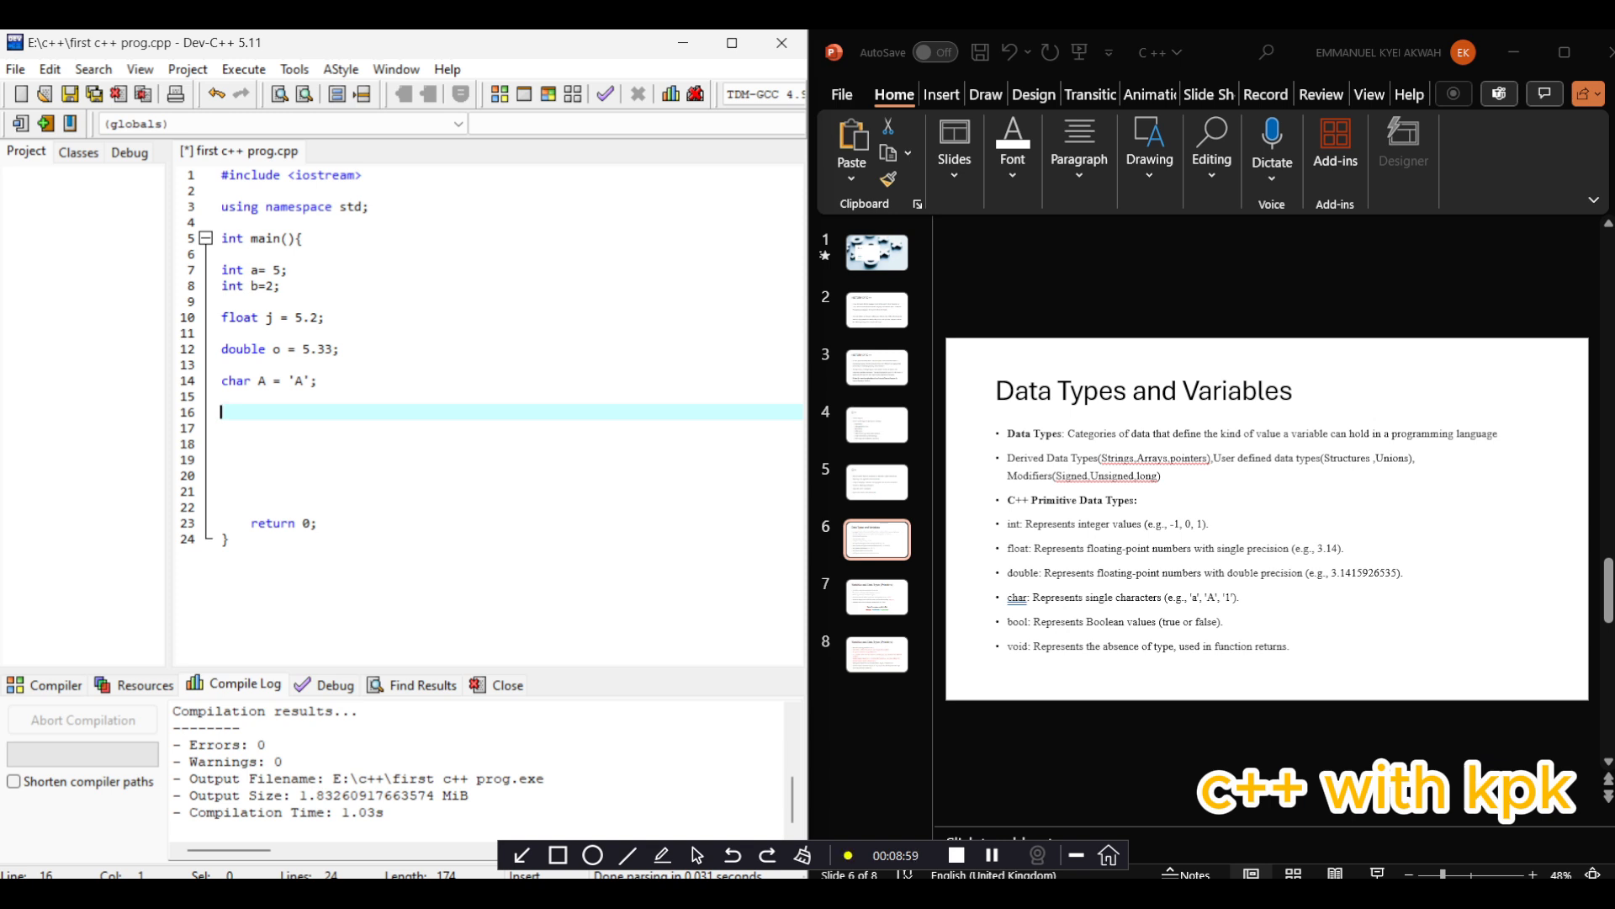
type("b")
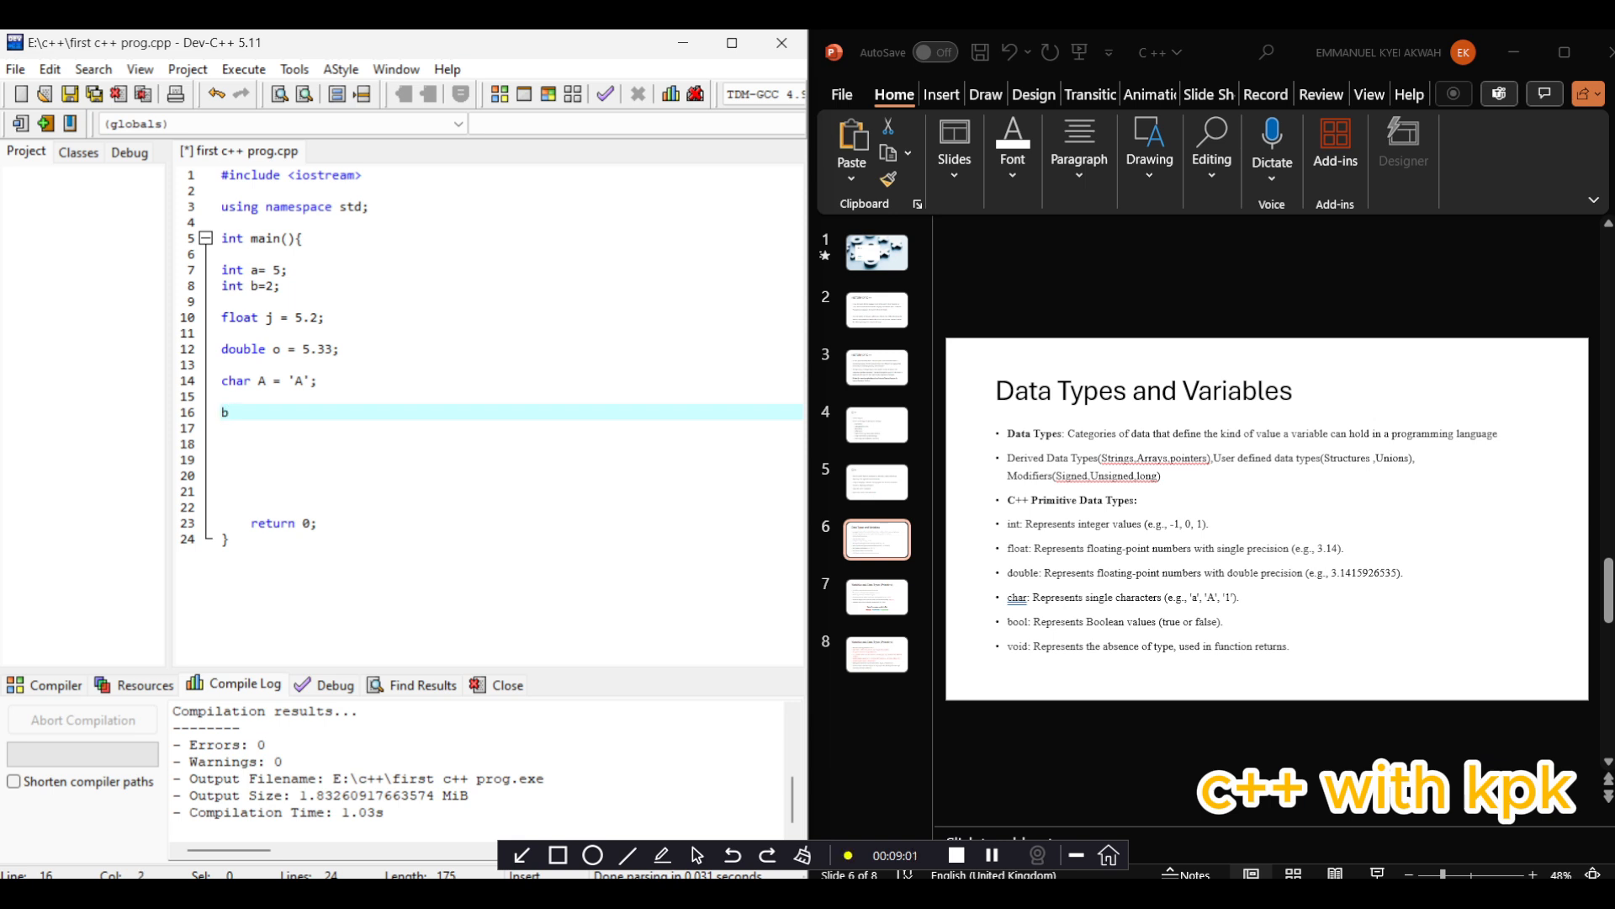
type("ool=")
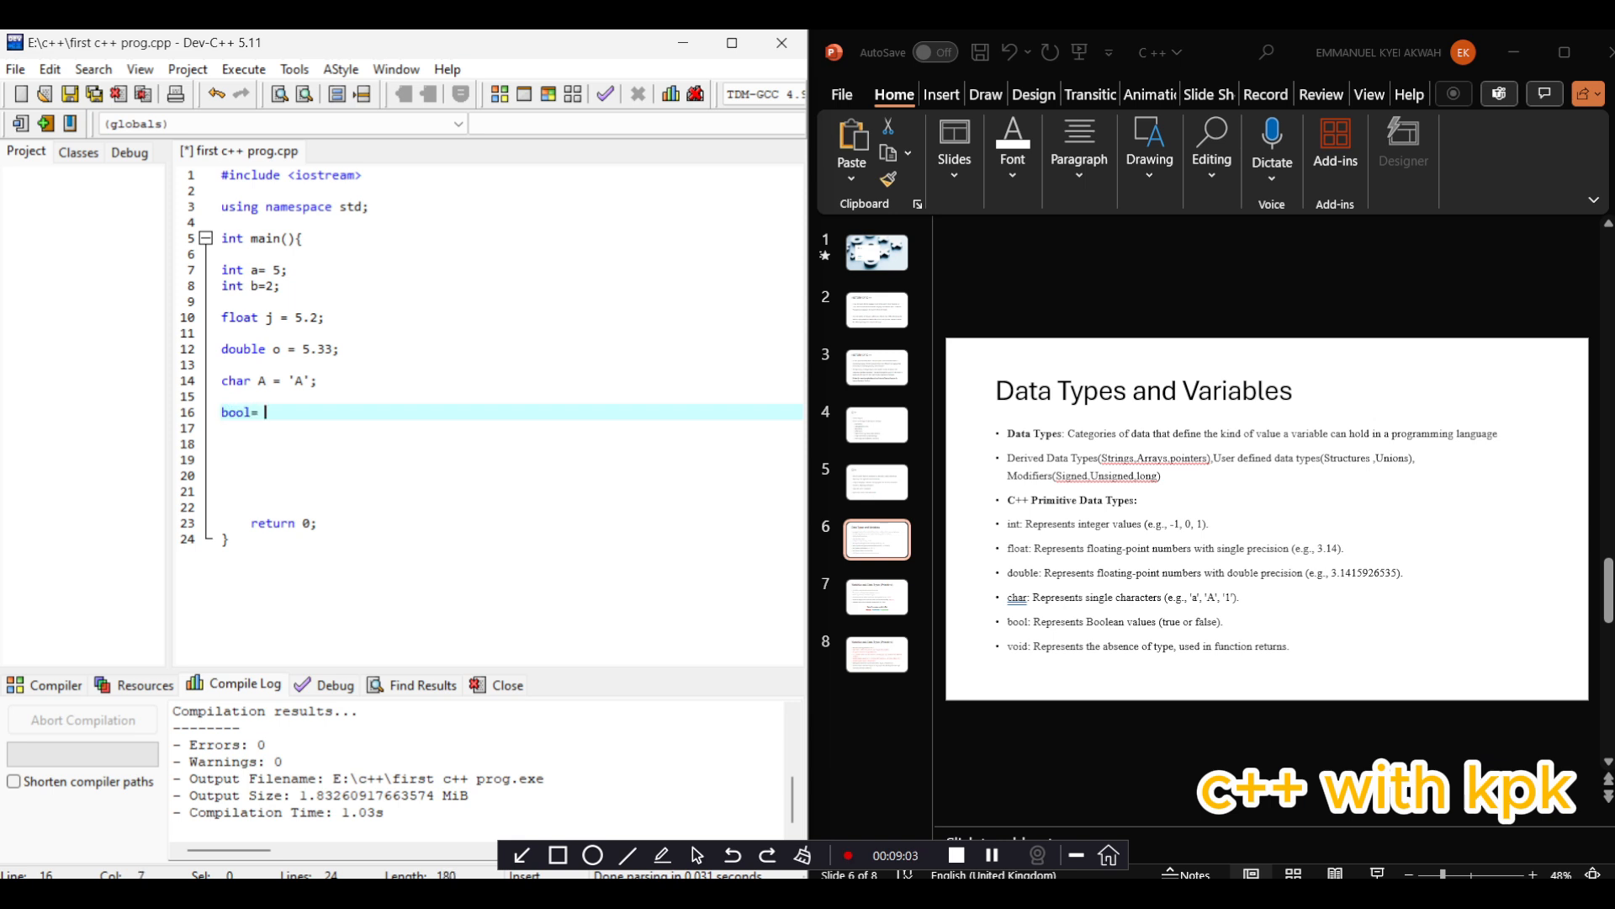
type("True")
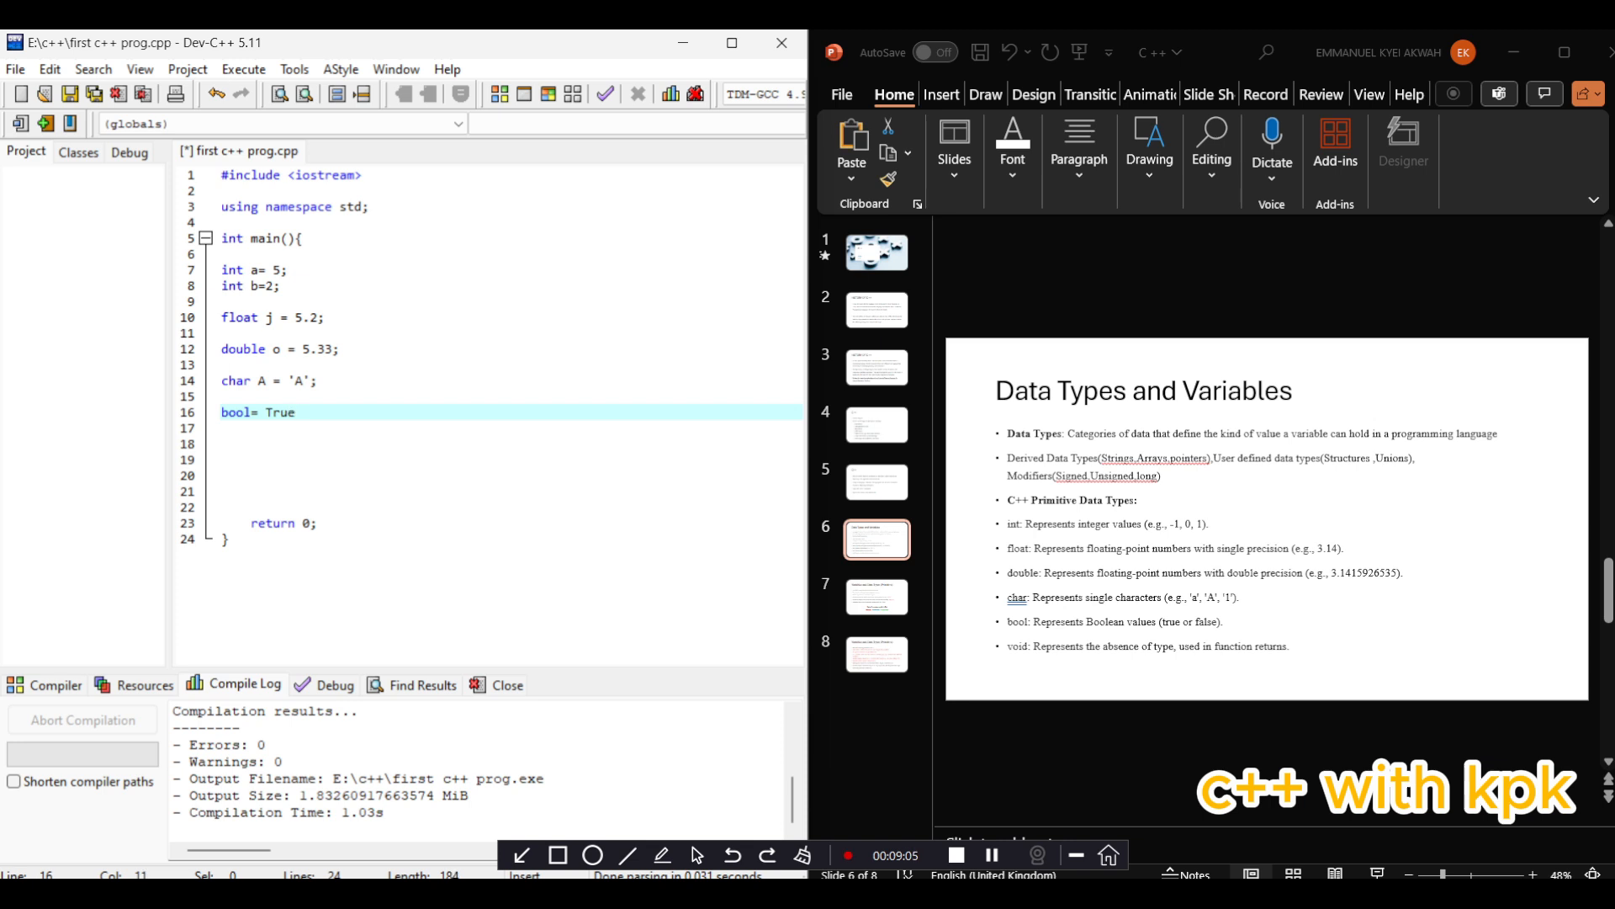
type(";")
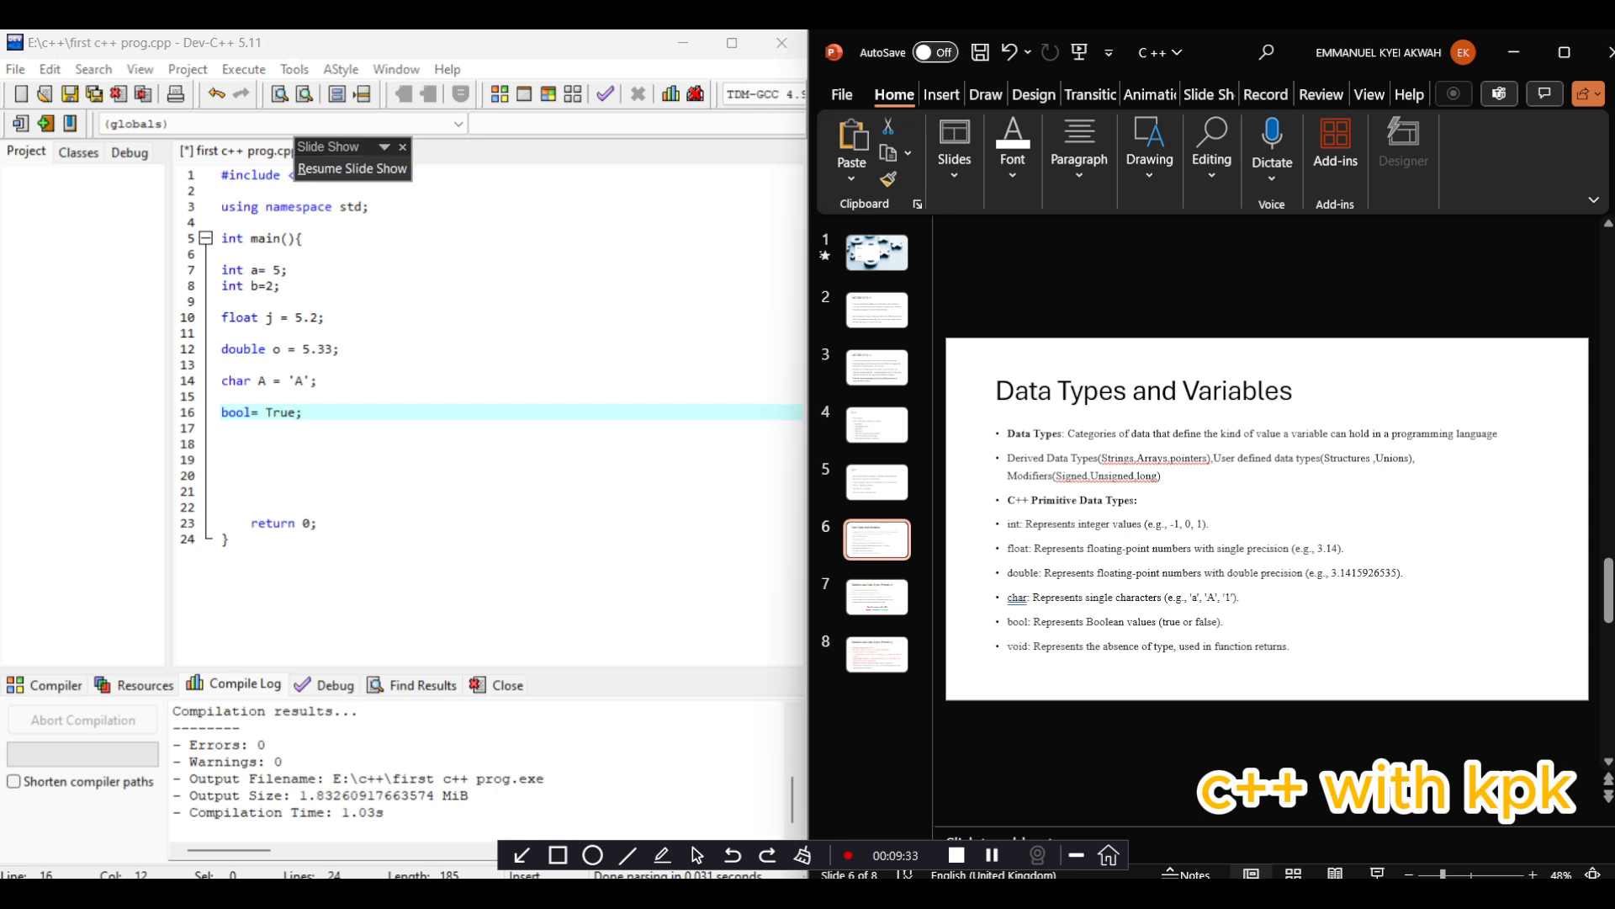
Select the declarations on lines 7–16 and delete them
left_click(876, 596)
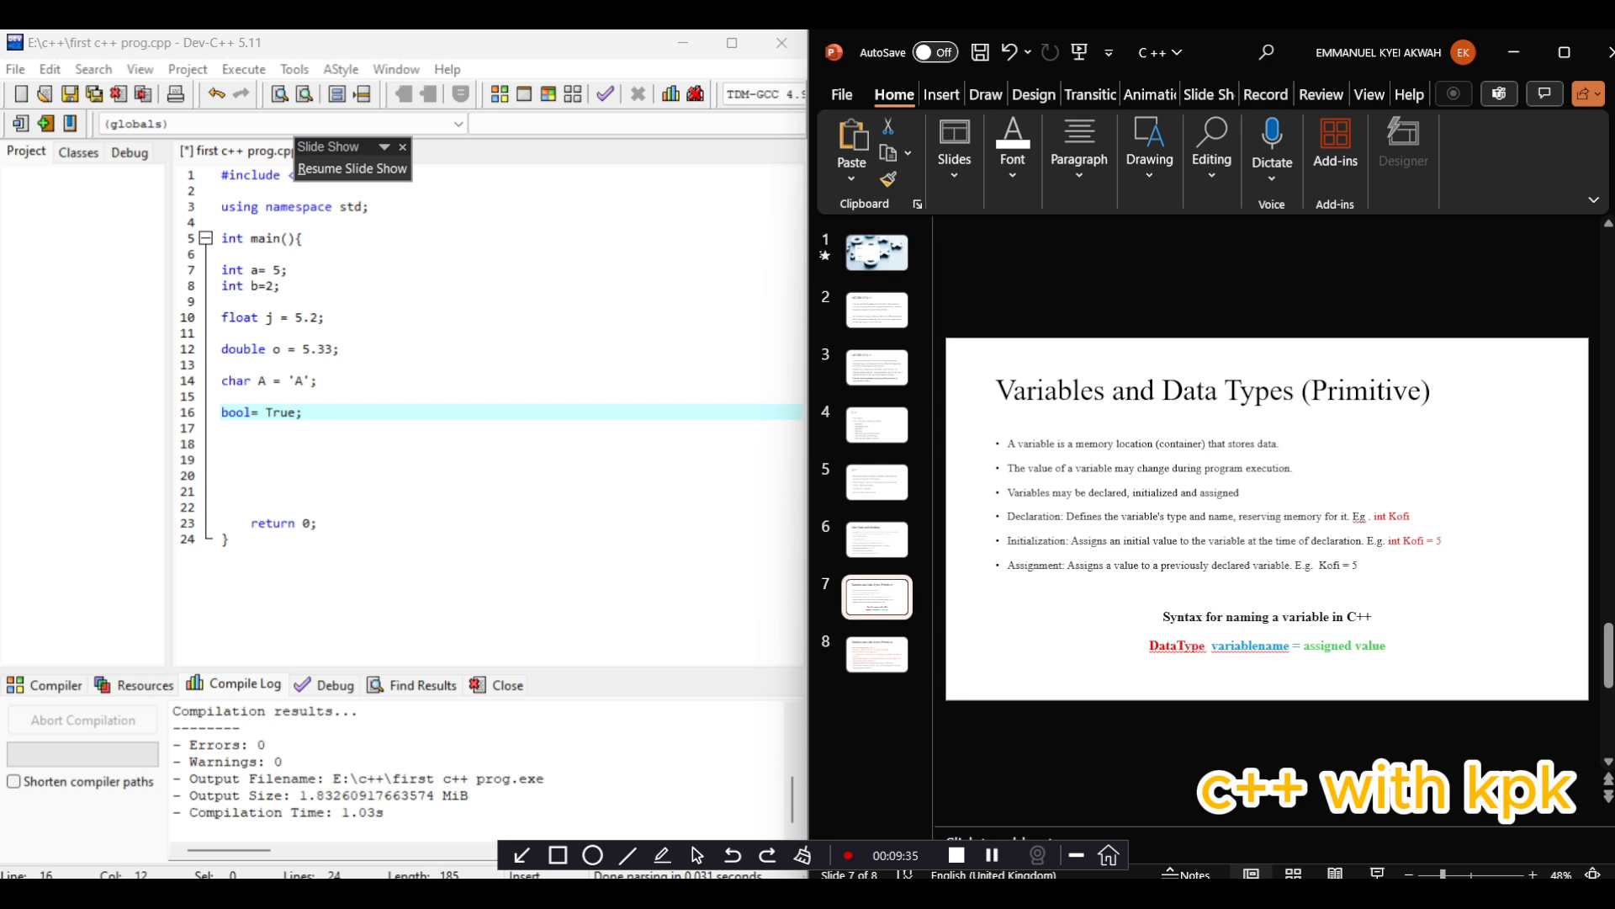
left_click(876, 655)
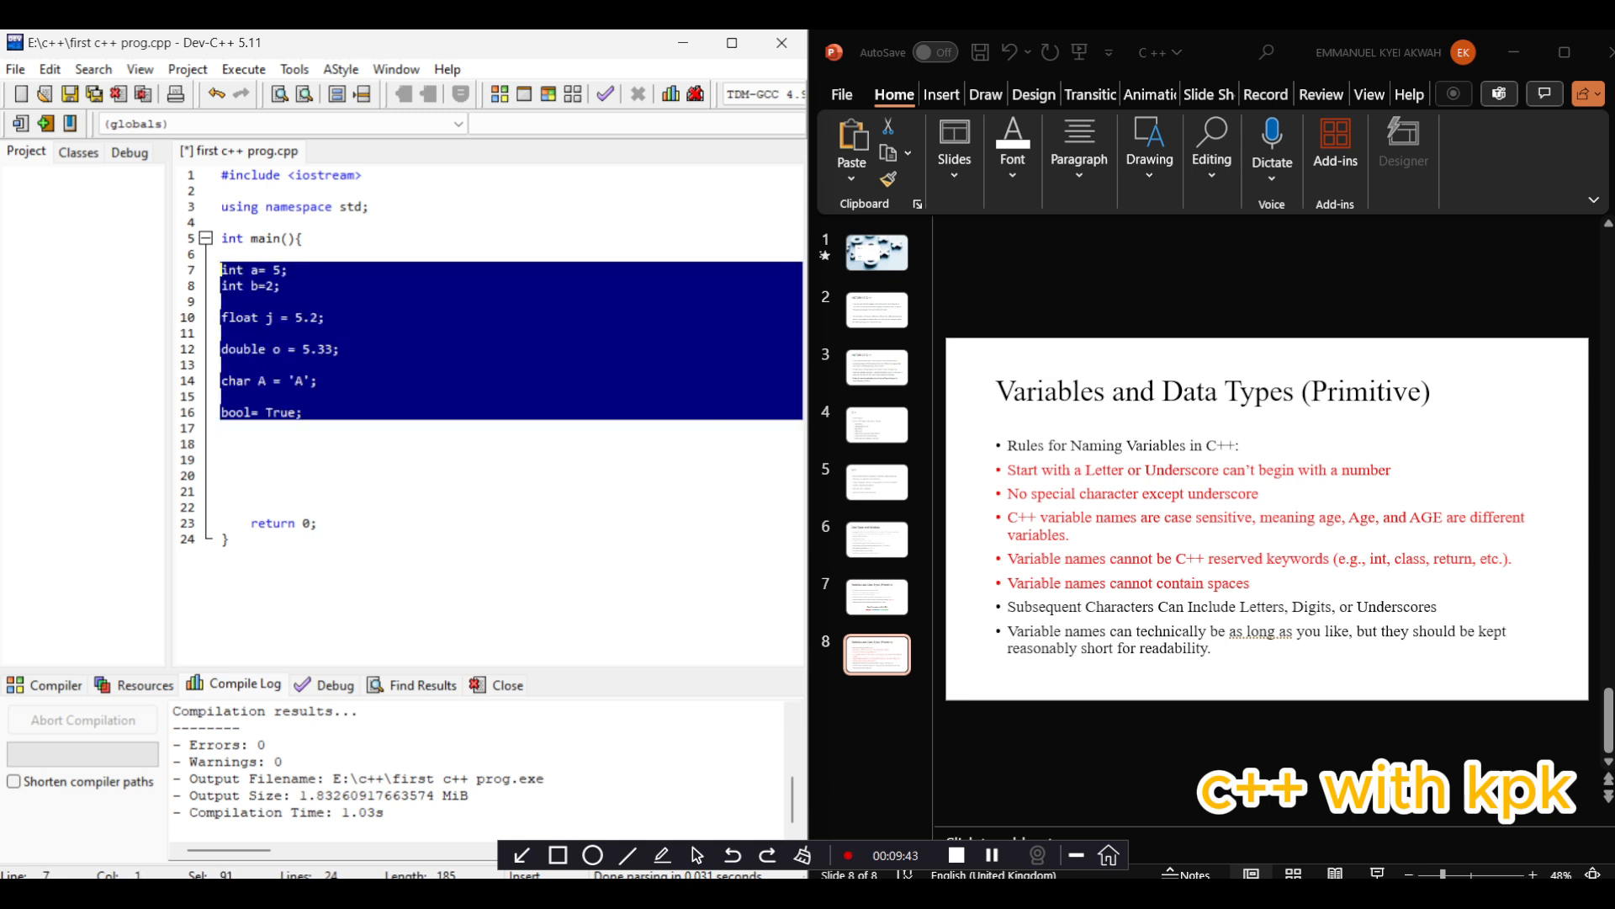
key("Delete")
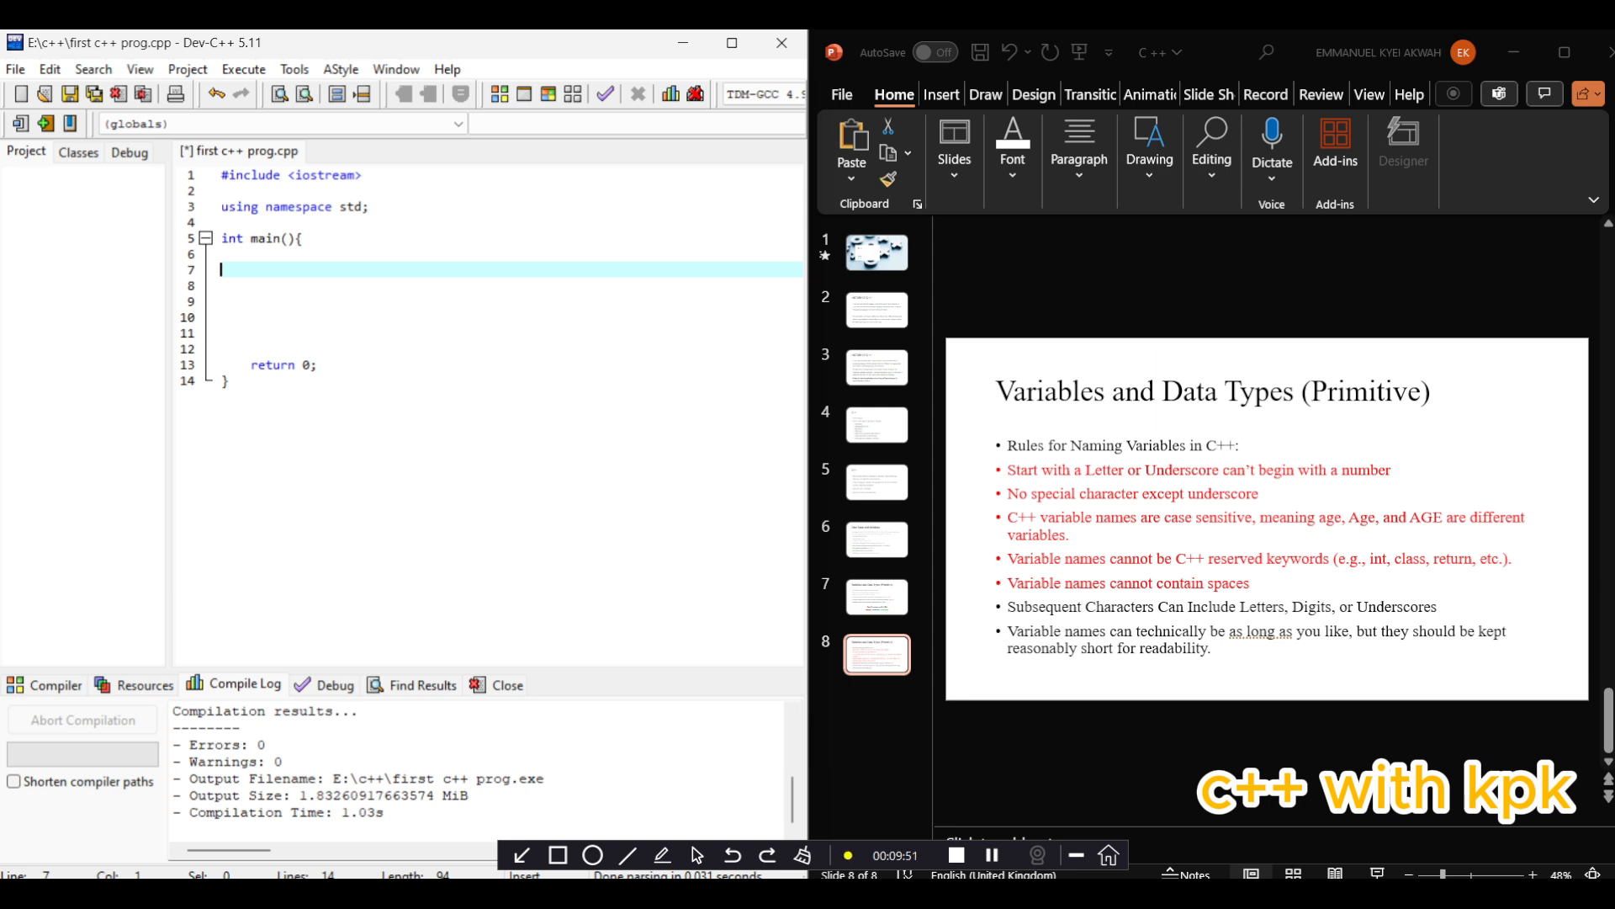
Declare int Age; inside main
type("i")
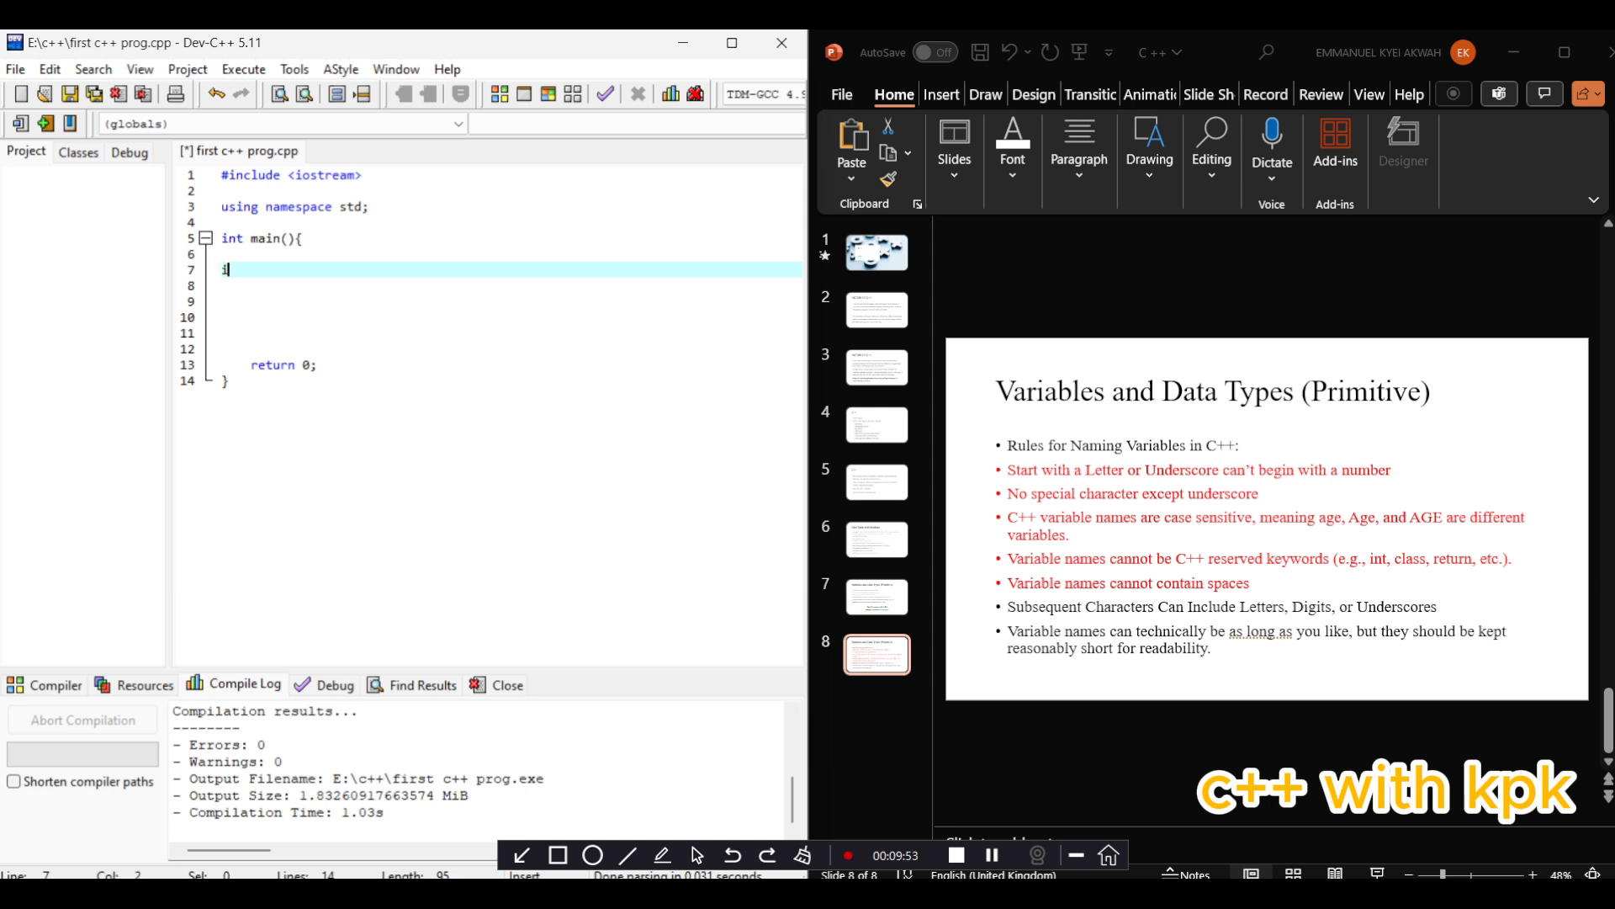
type("nt")
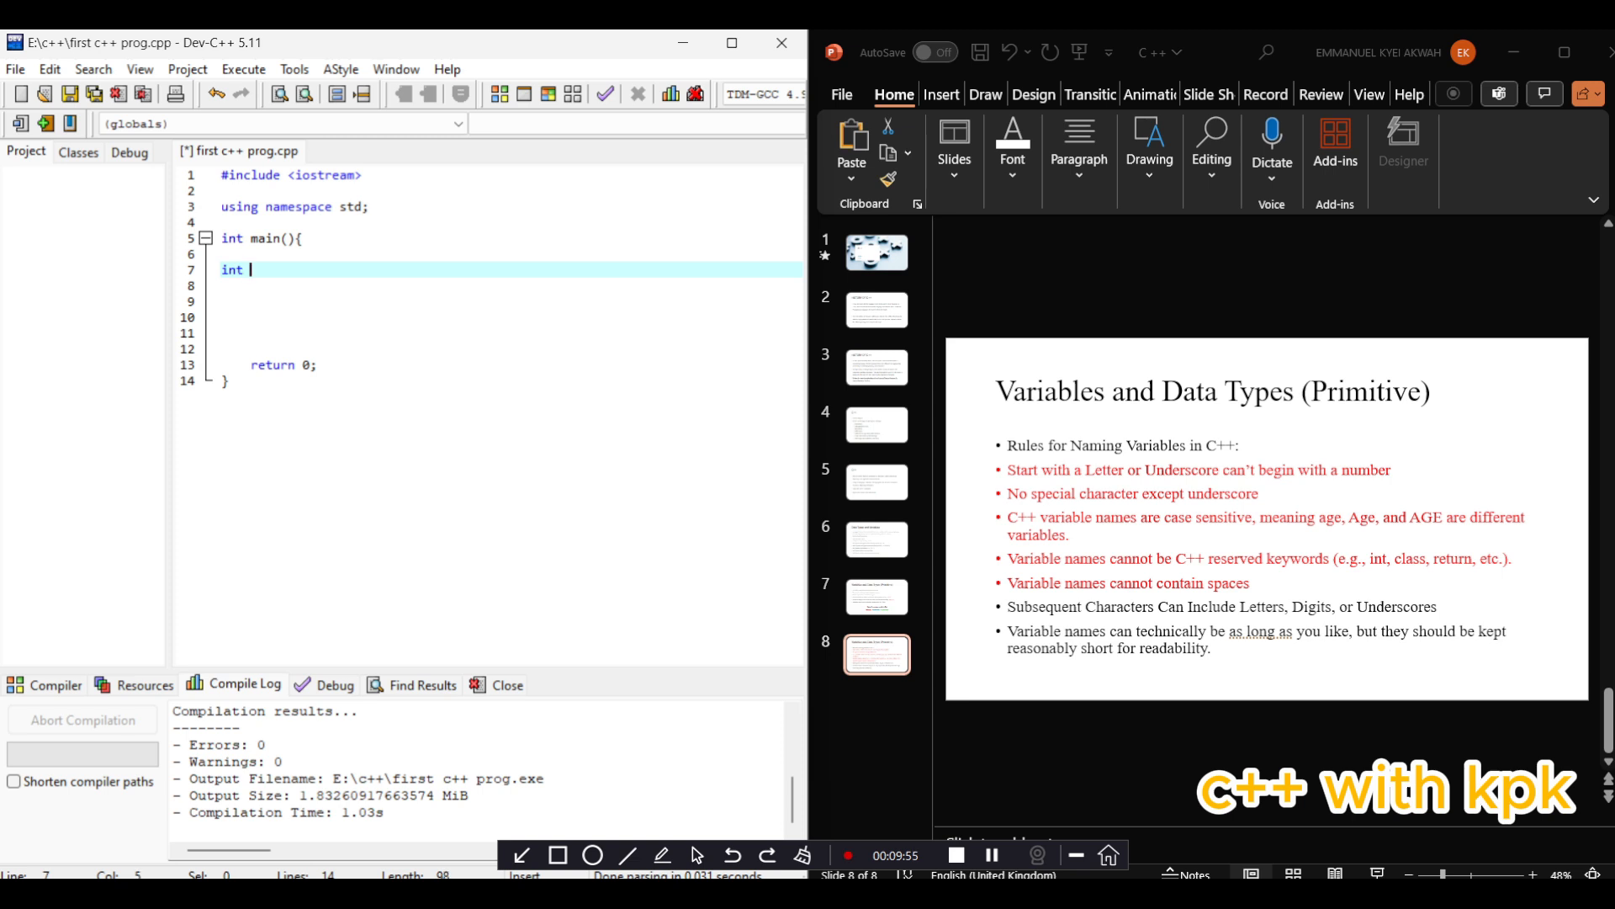
type("Age = 10")
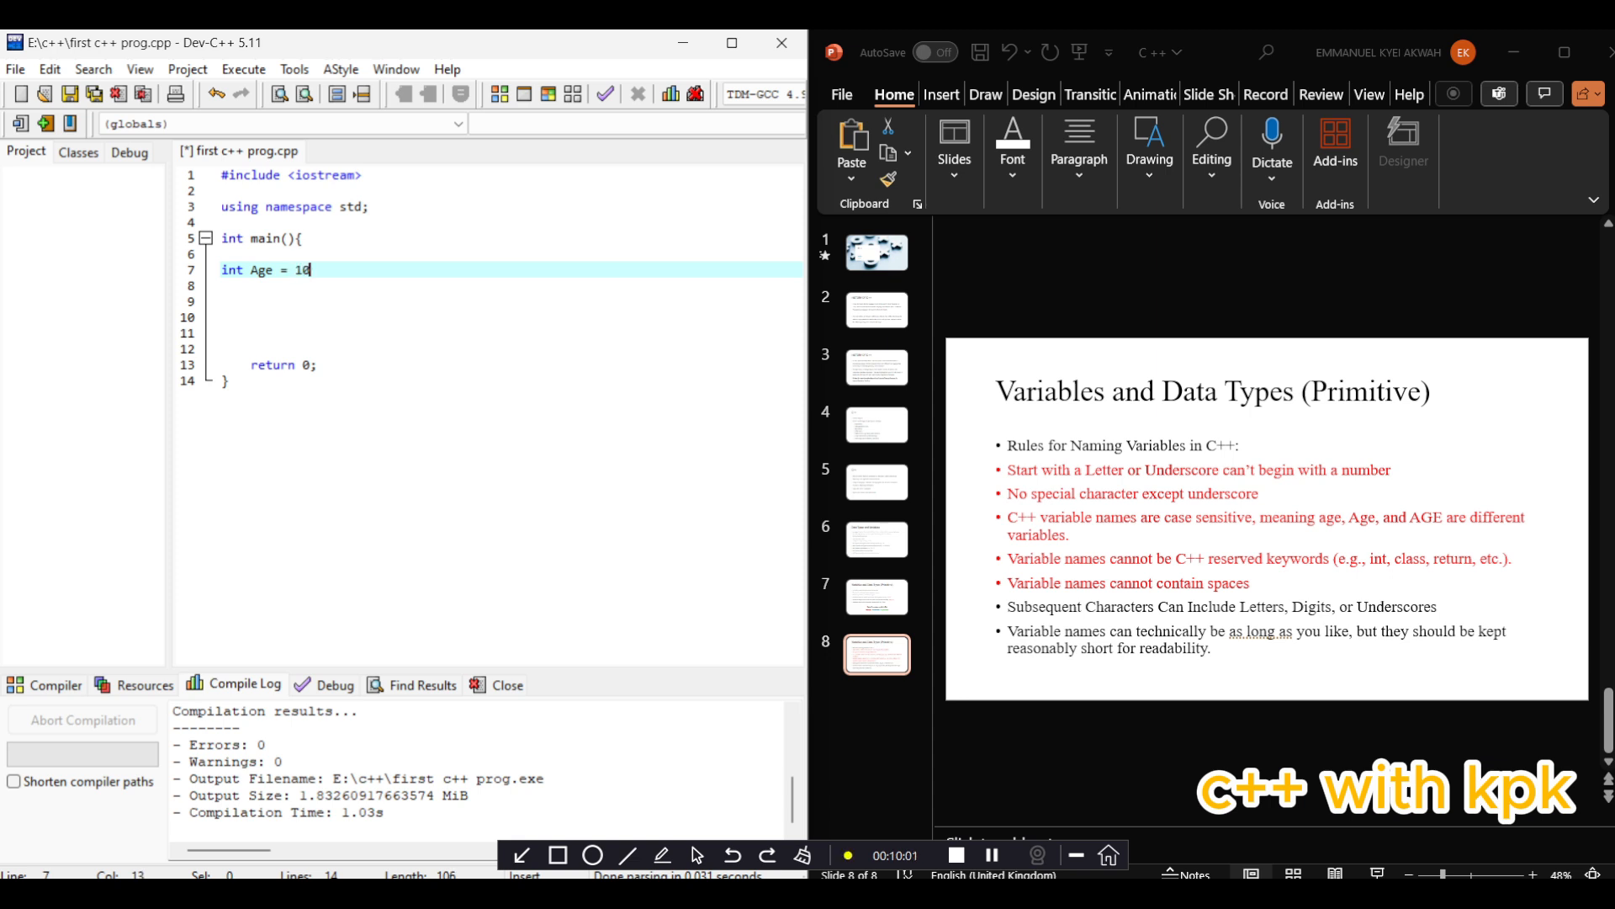
type(";")
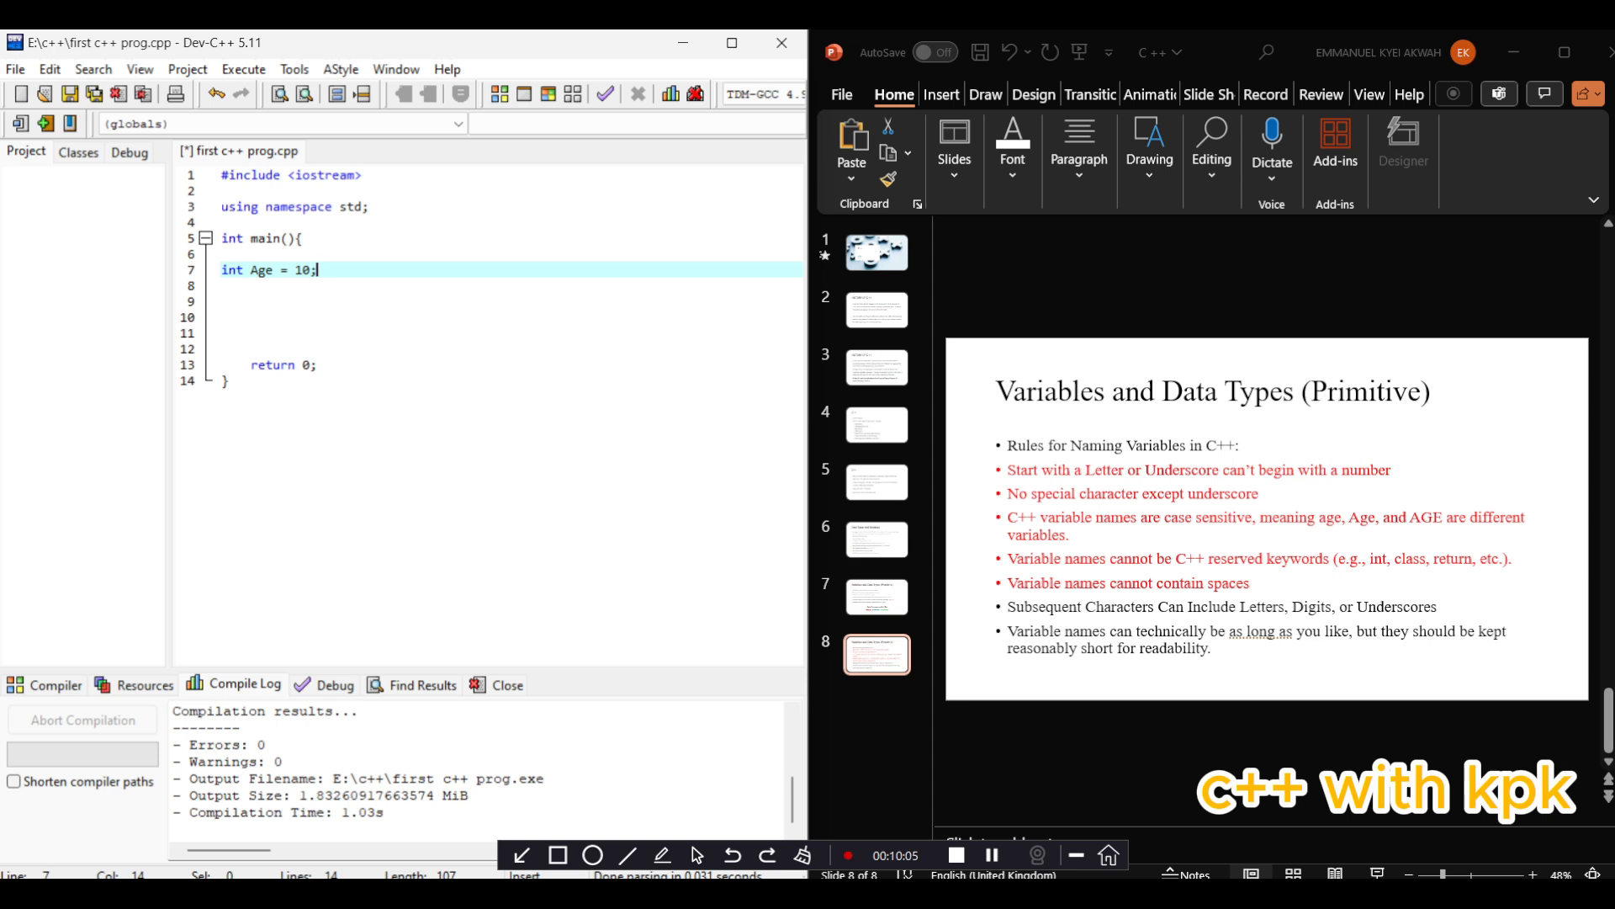
Declare int _Age = 10; on the next line
type("int")
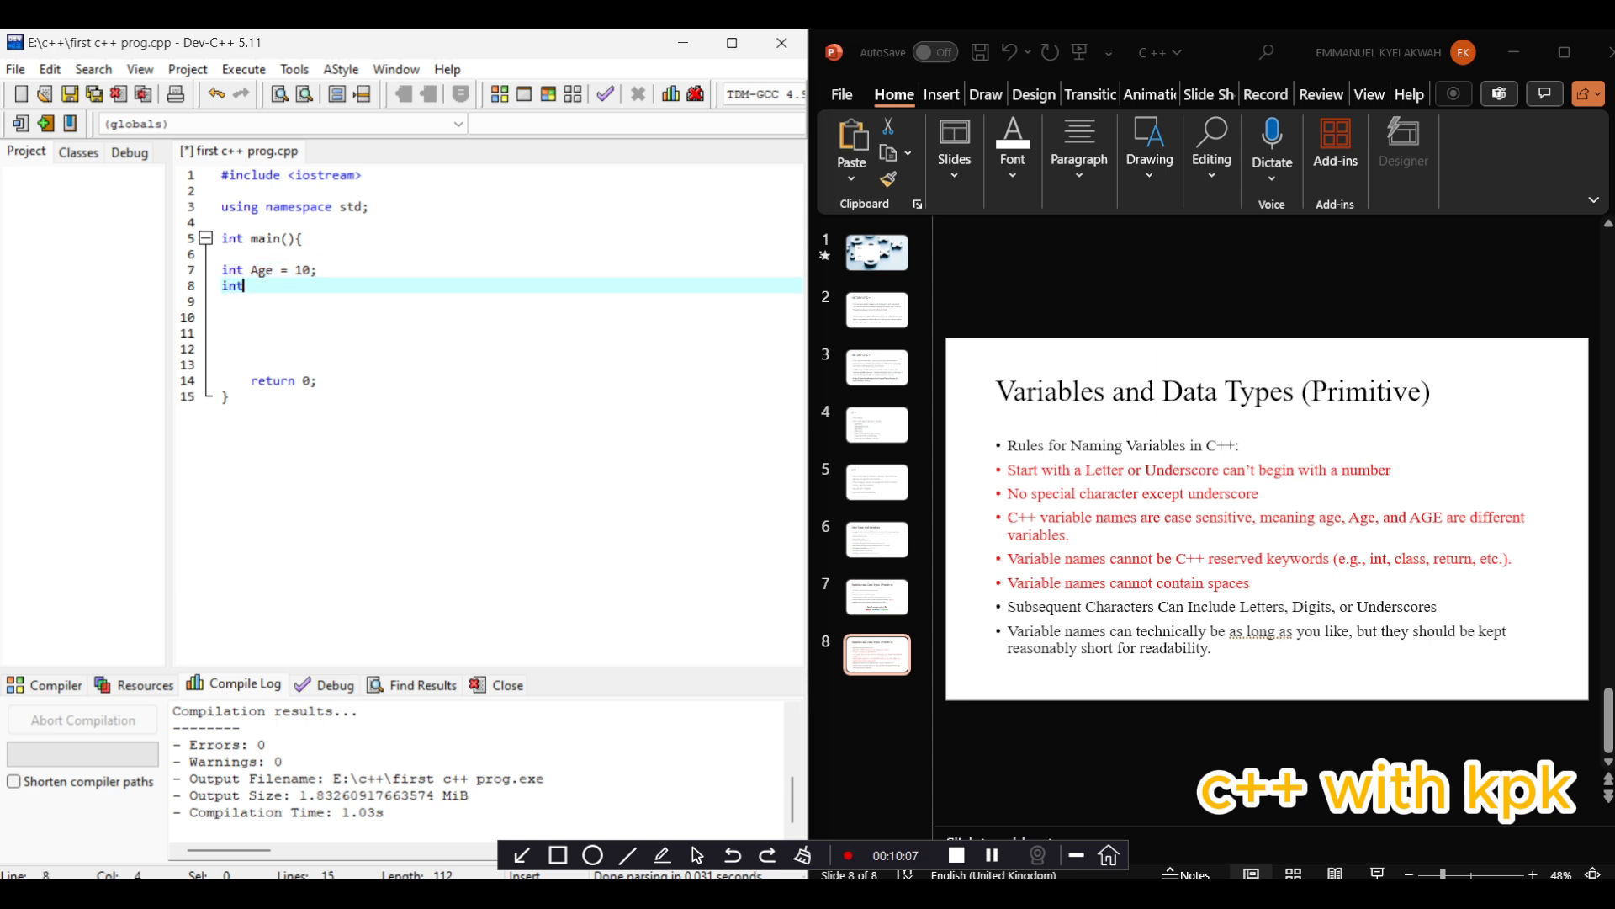
type("_AGe")
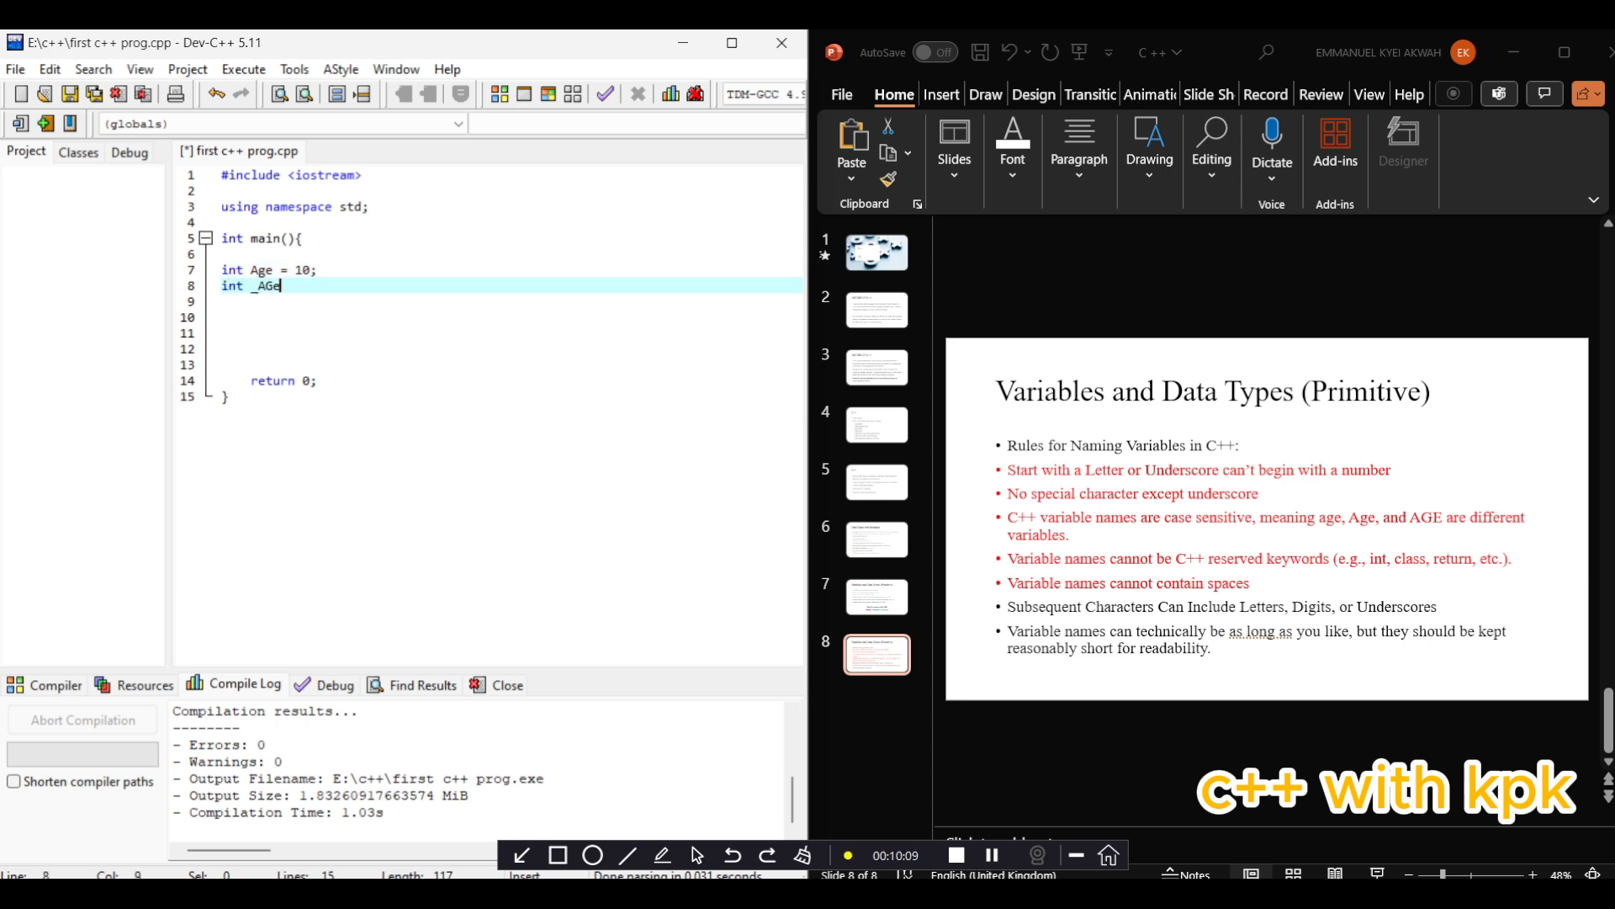
key("Backspace")
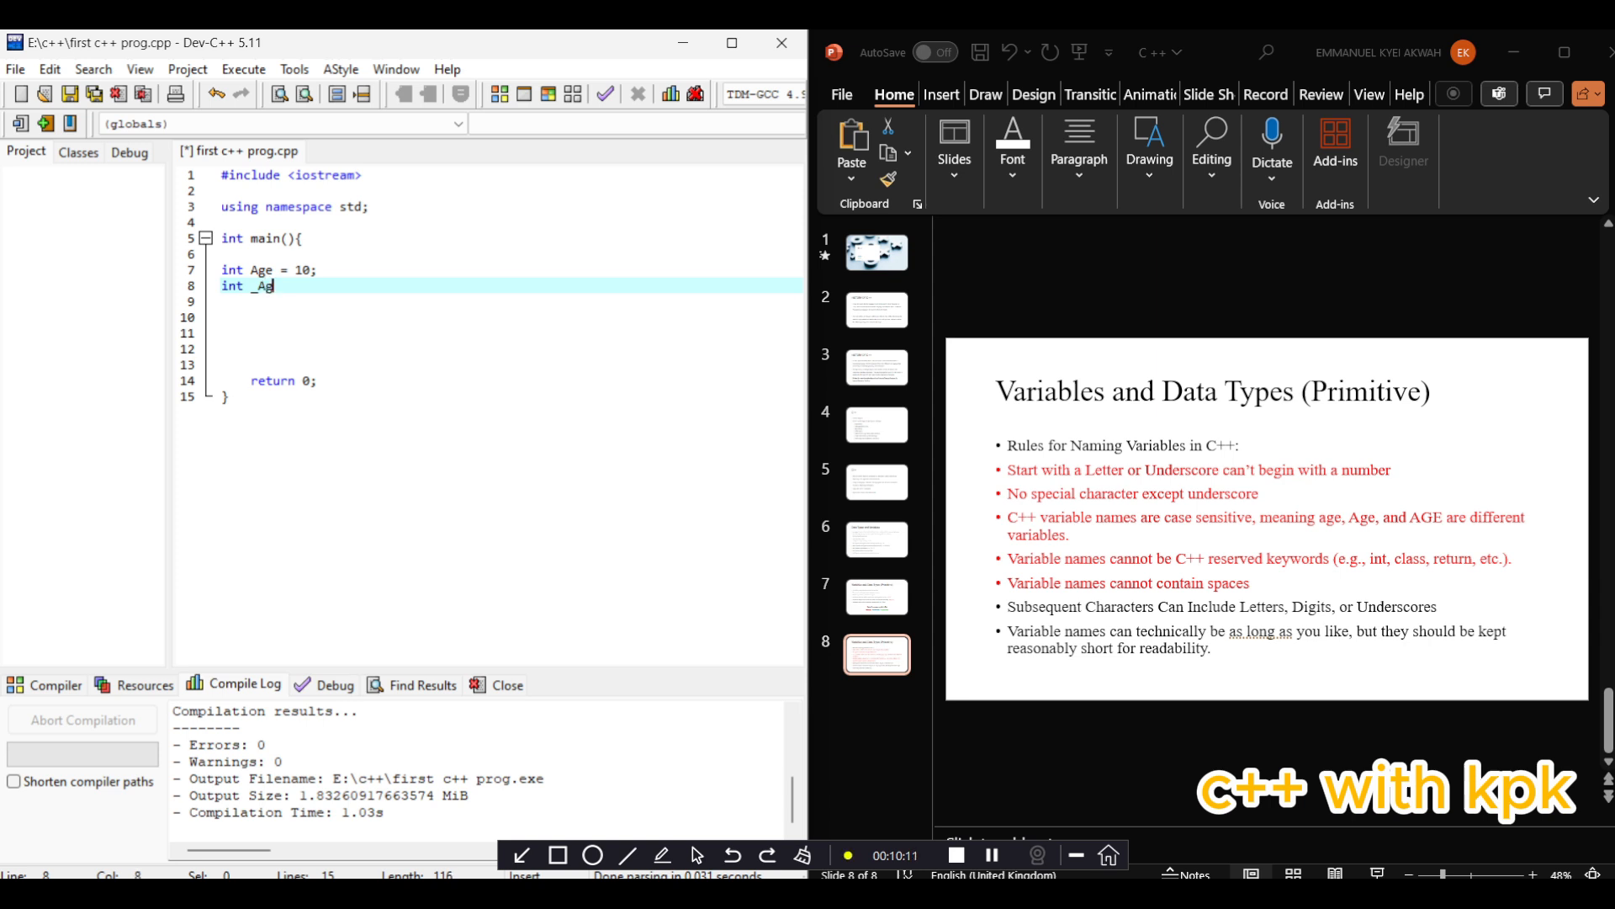
type("e")
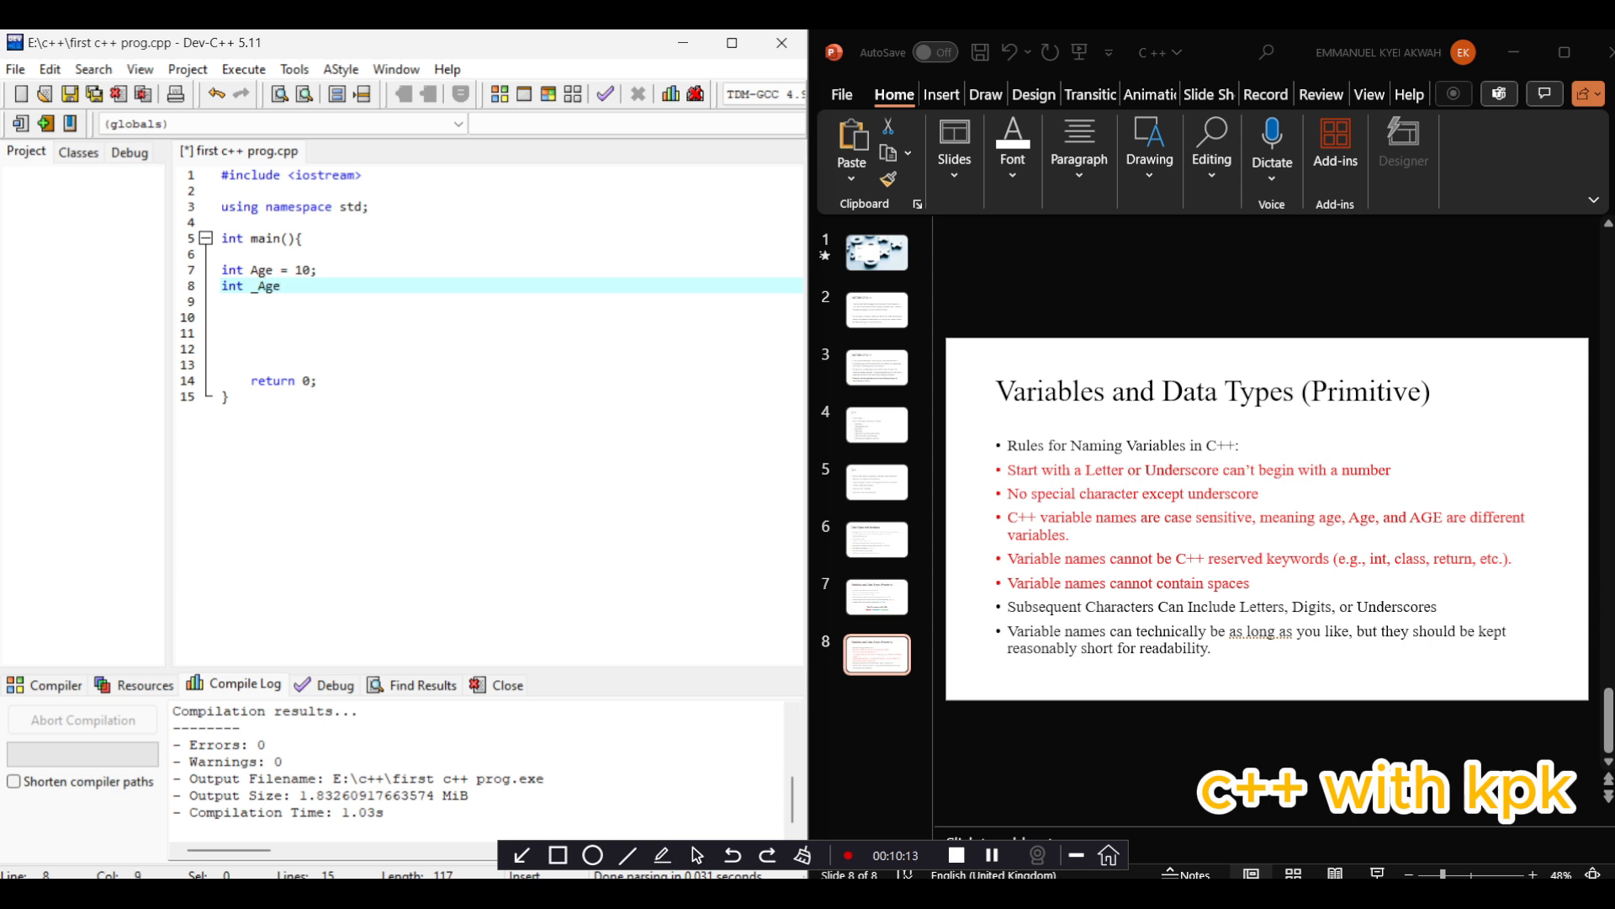
type("= 10")
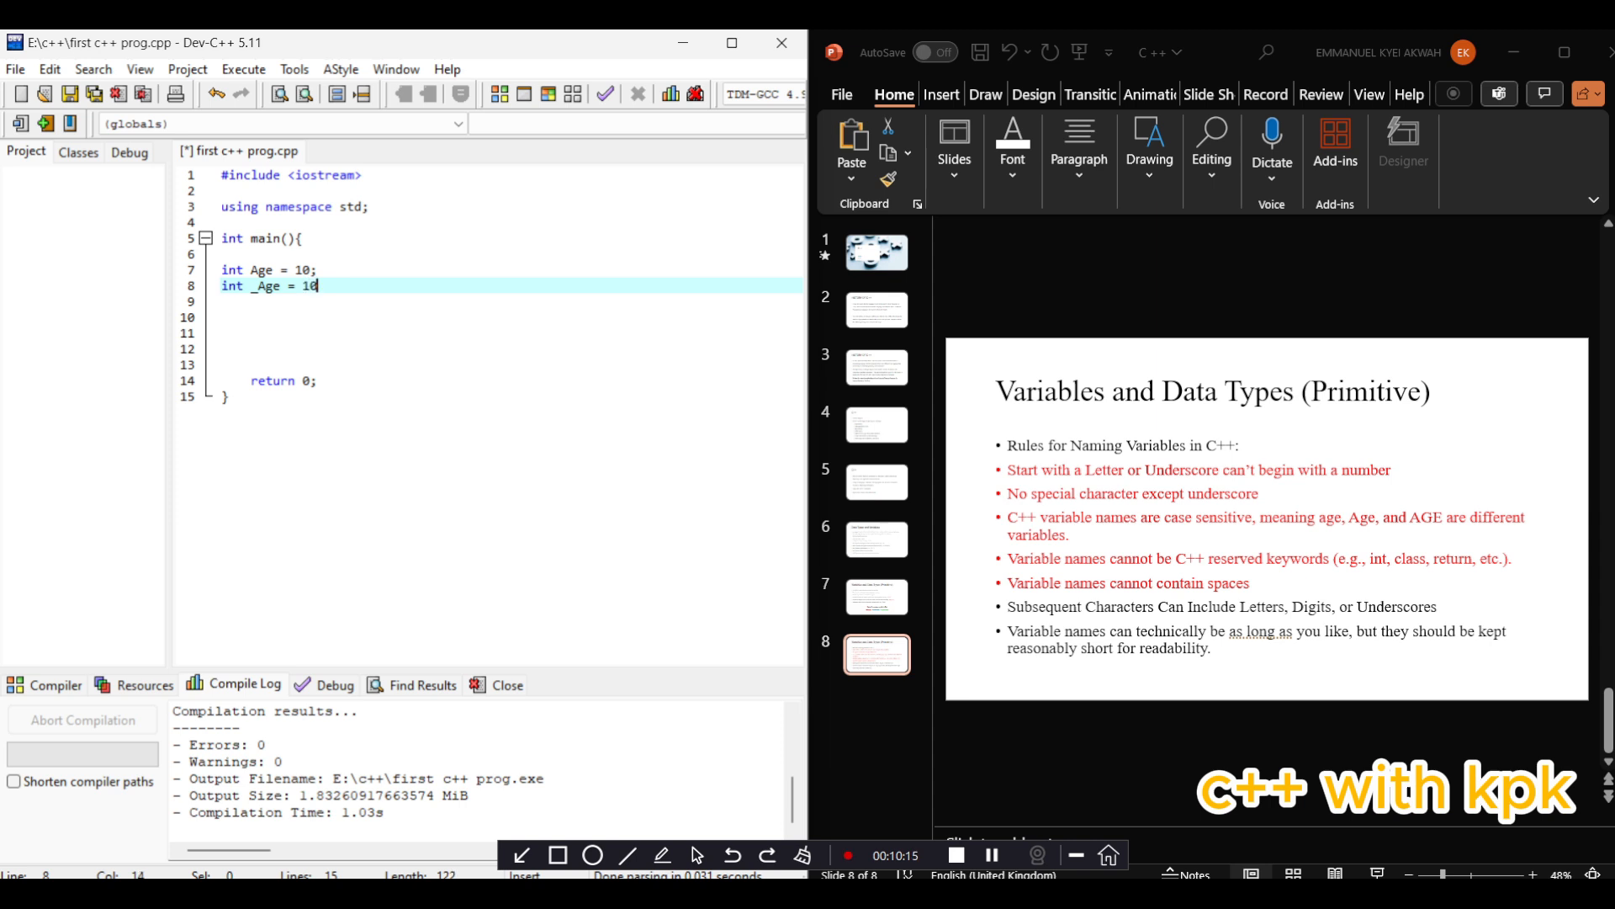
type(";")
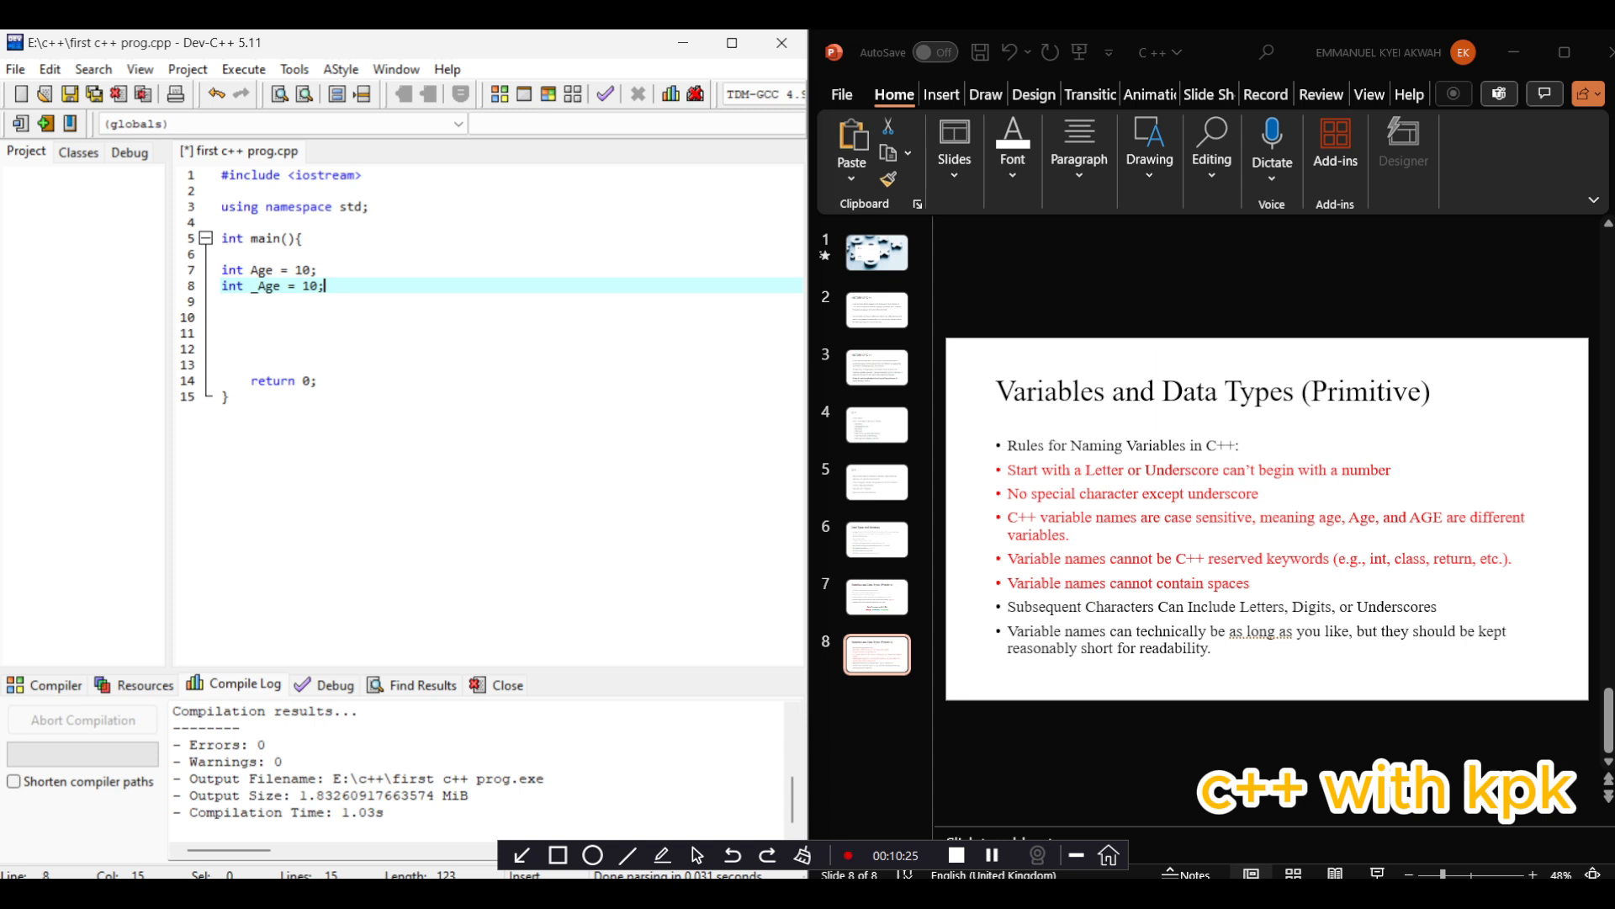
Start a third declaration, int %, on a new line
key("Return")
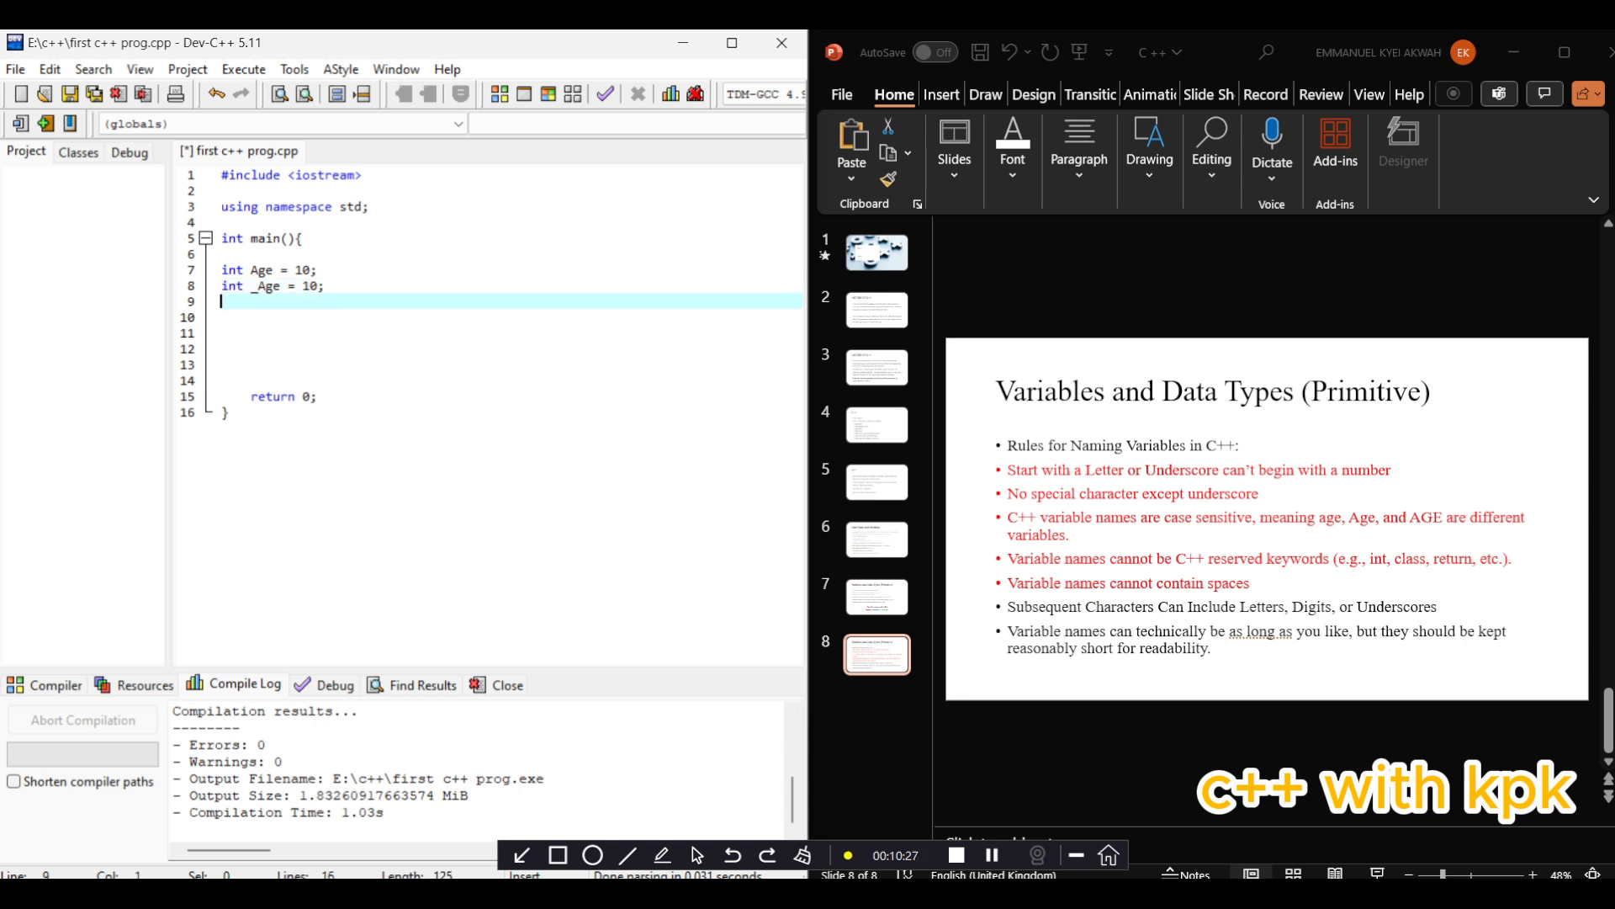
type("int")
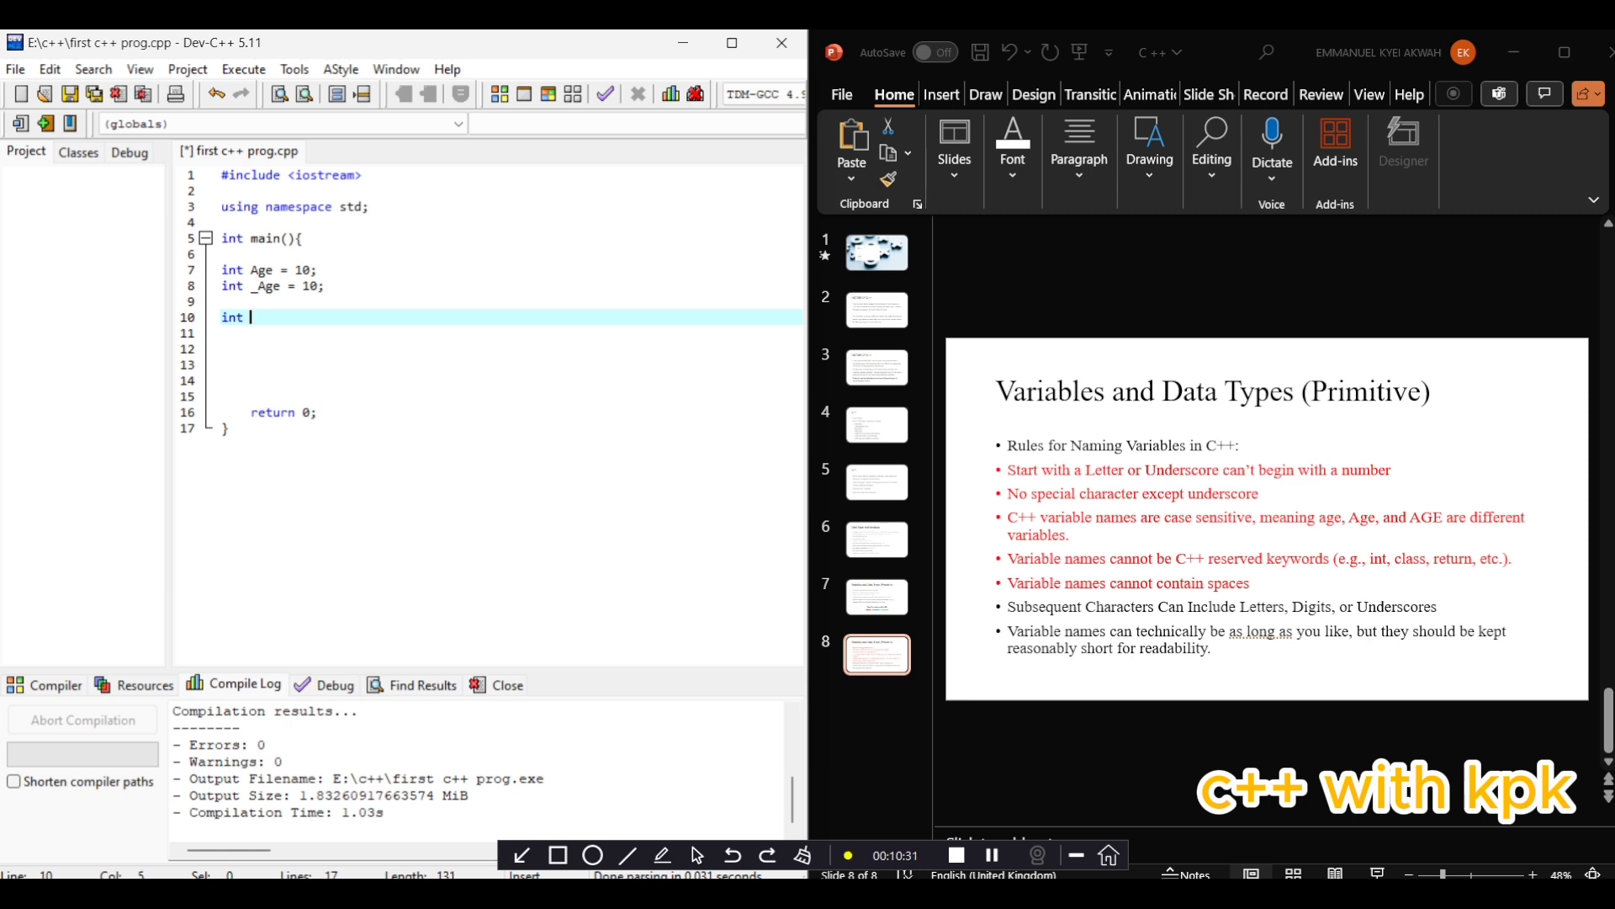
type("%A")
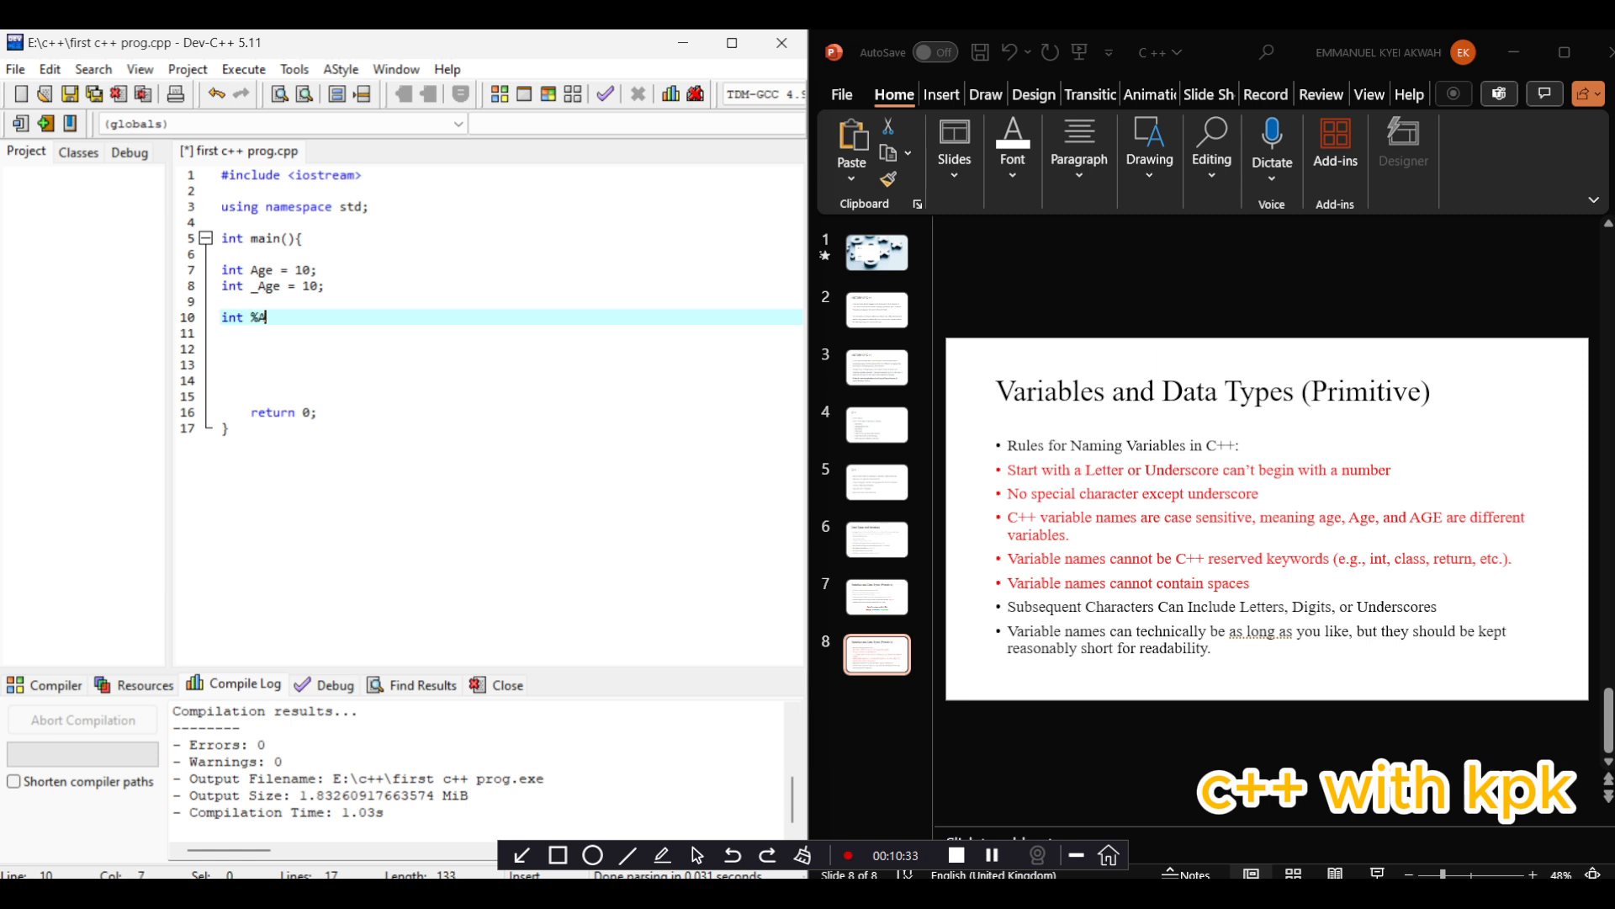
Finish int %AGe = 10;, see the '%' compile error, and rename it AGe
type("Ge")
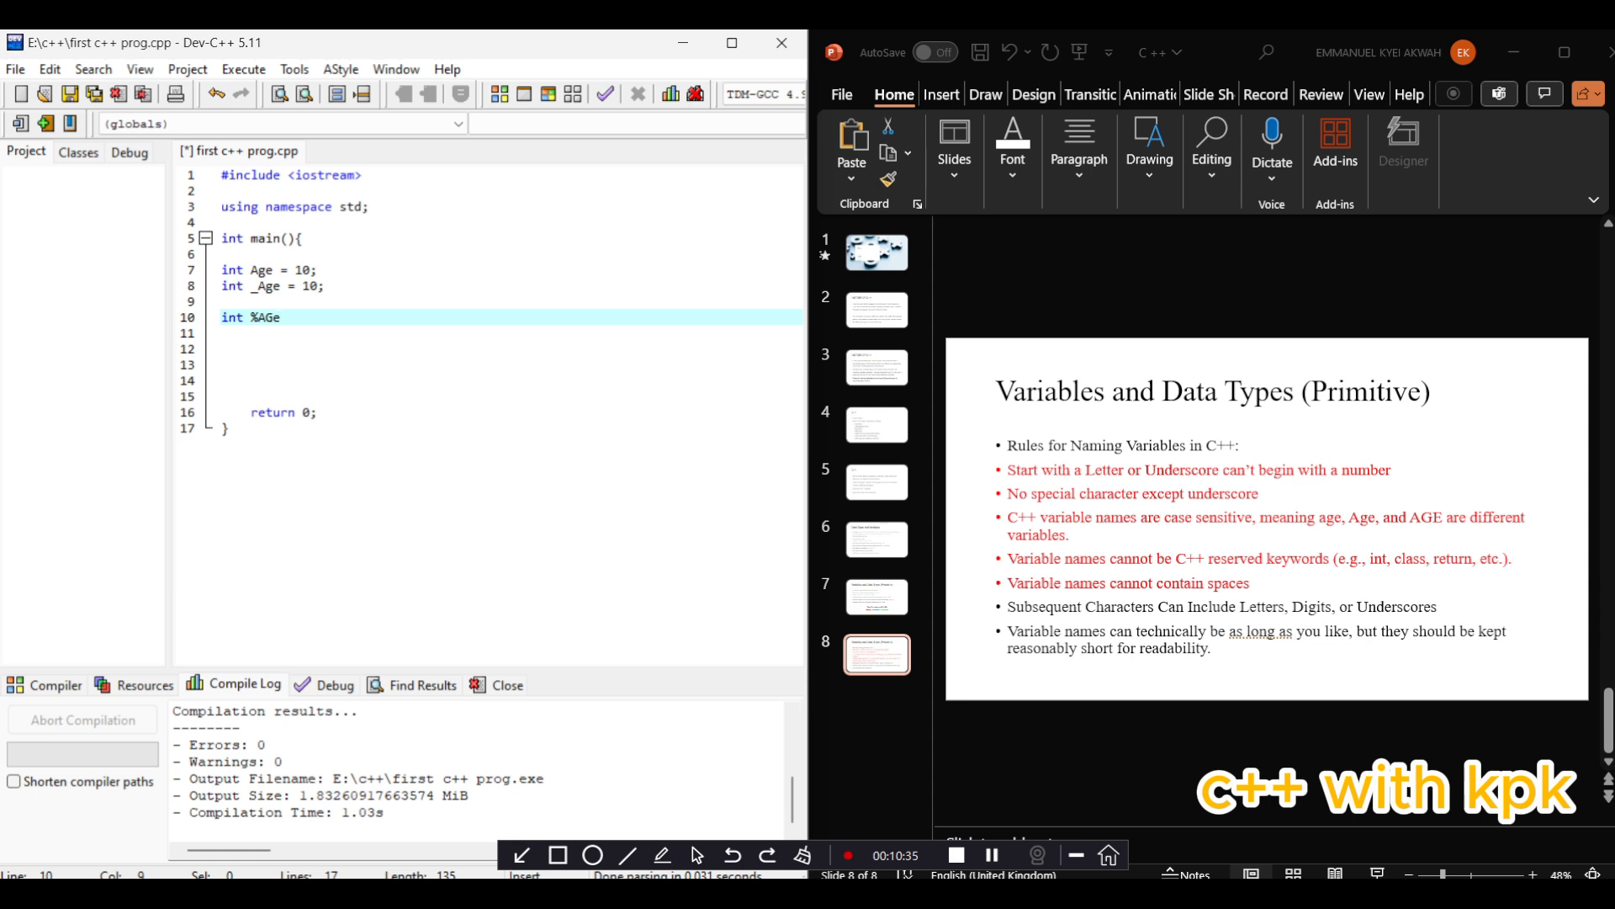
type("= 10")
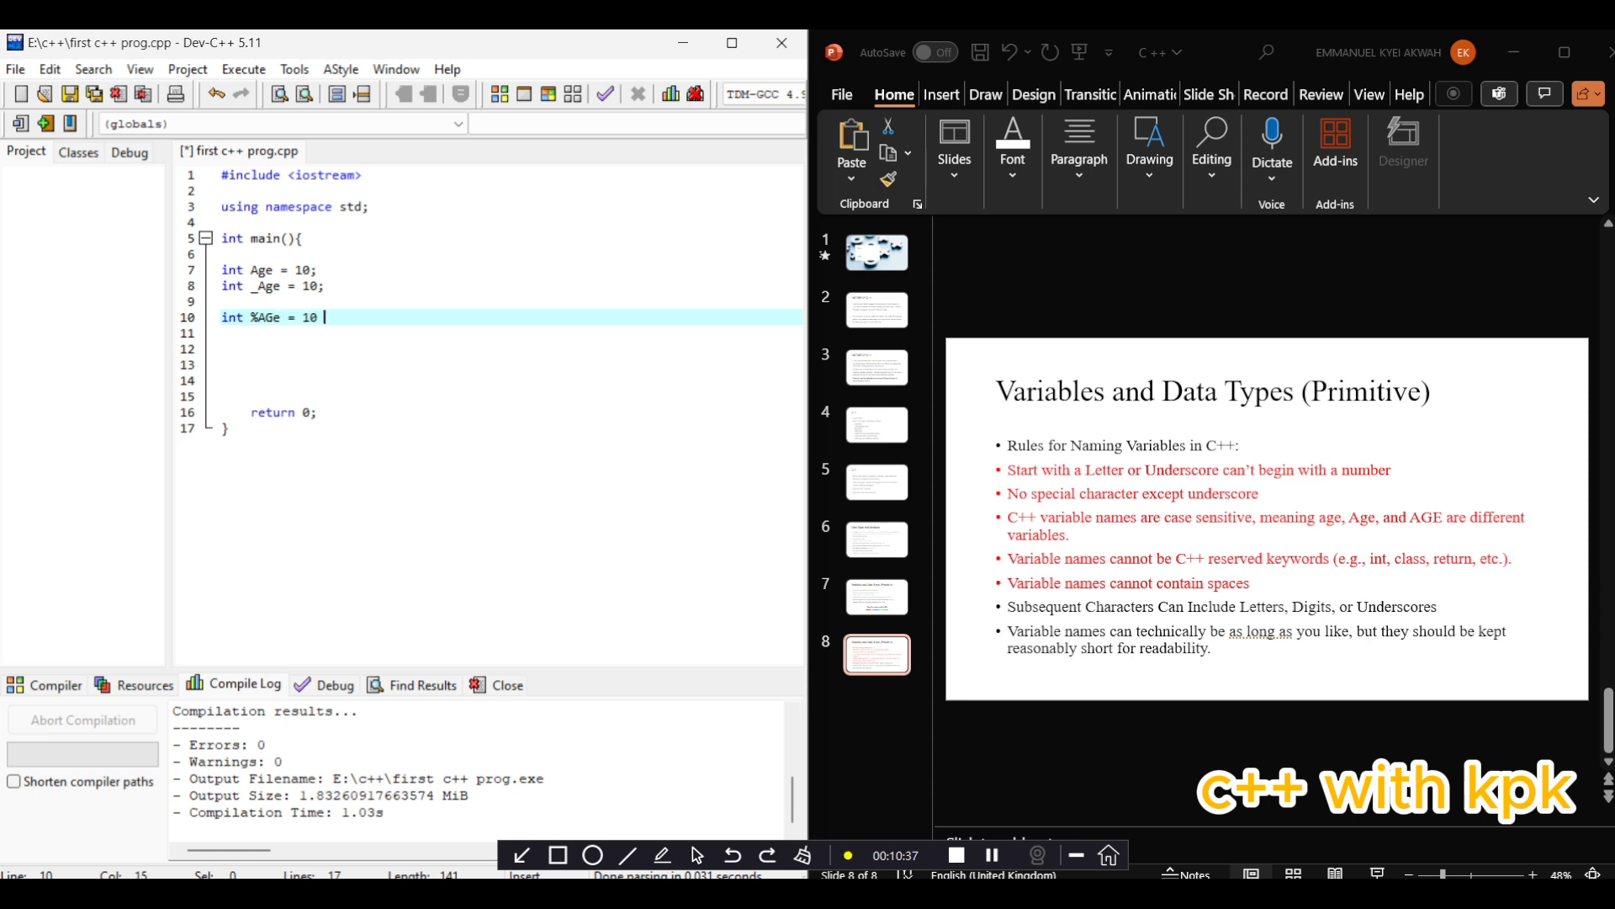
type(";")
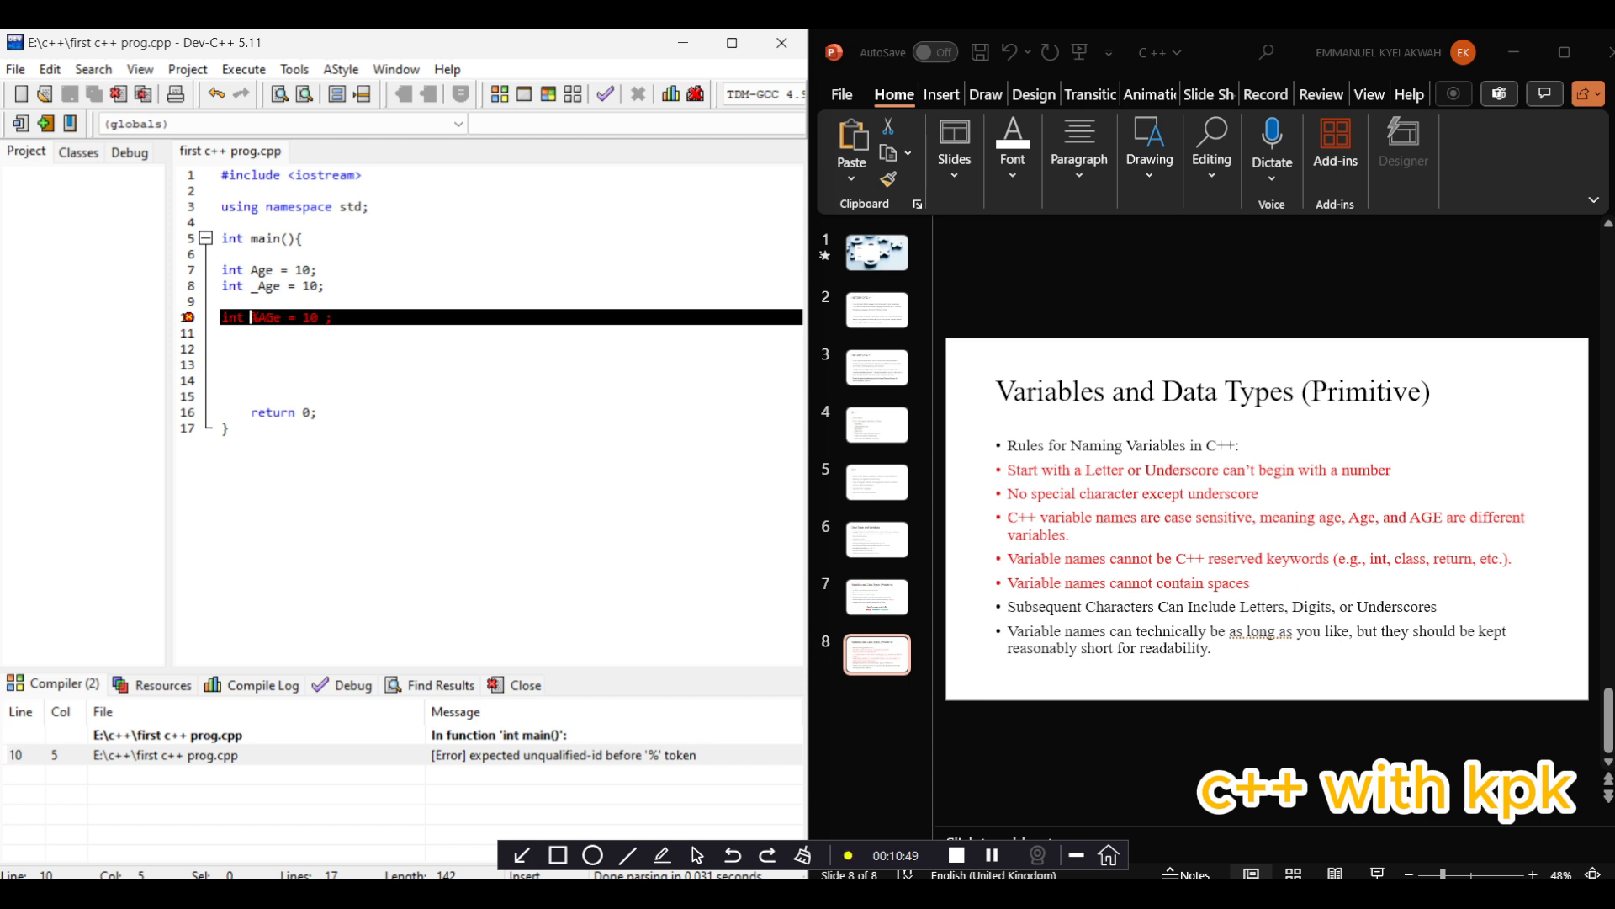
type("AGe")
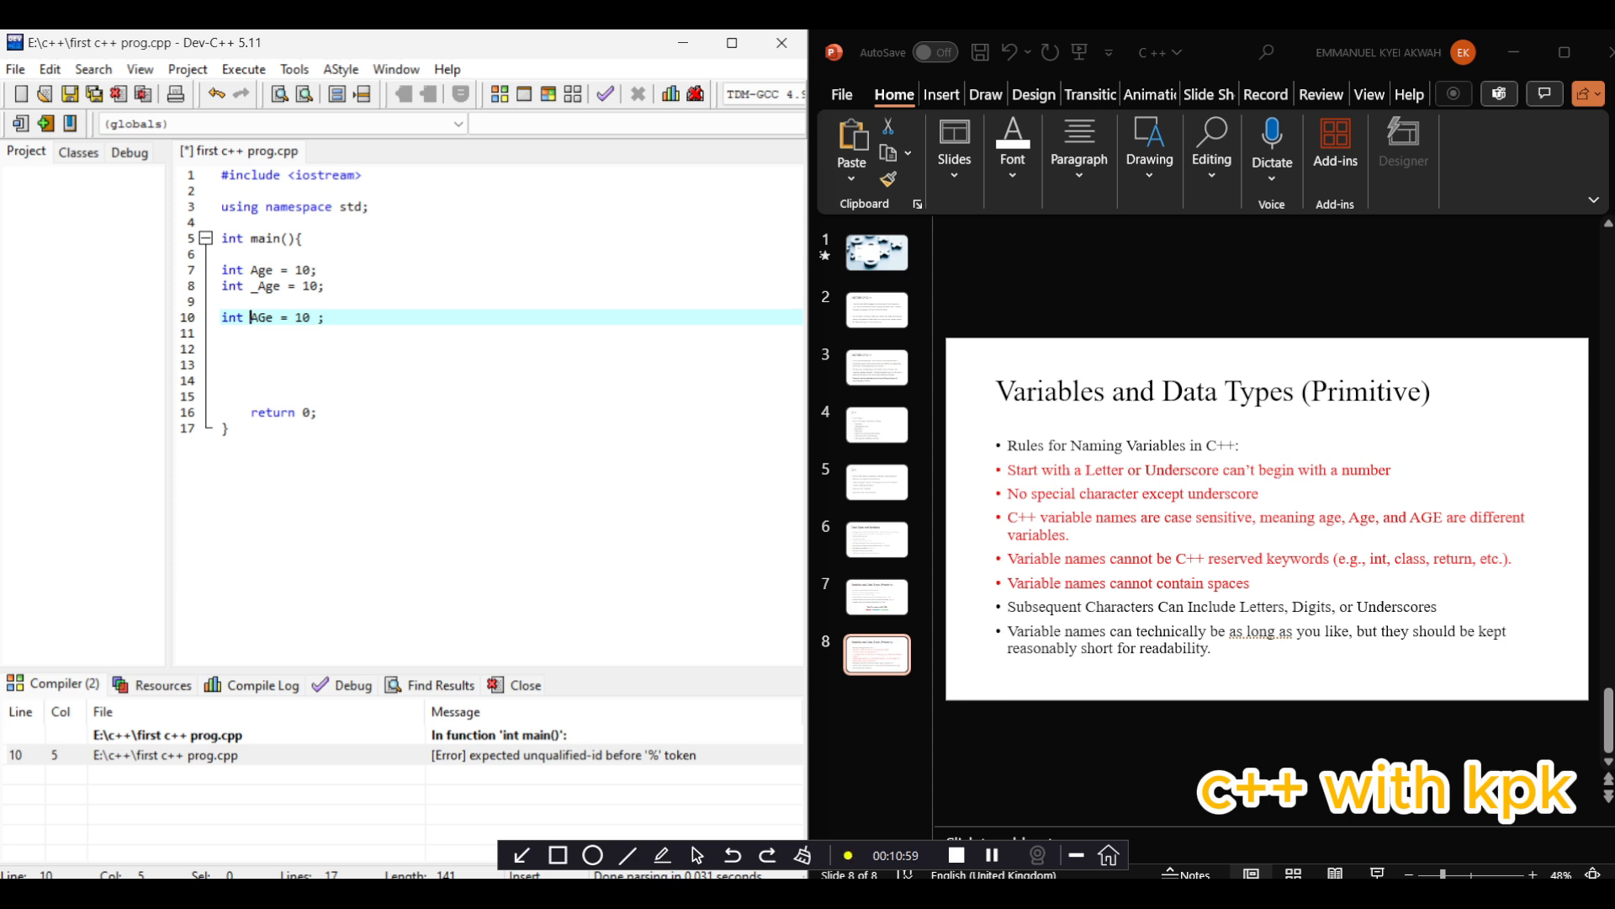
left_click_drag(222, 269, 221, 301)
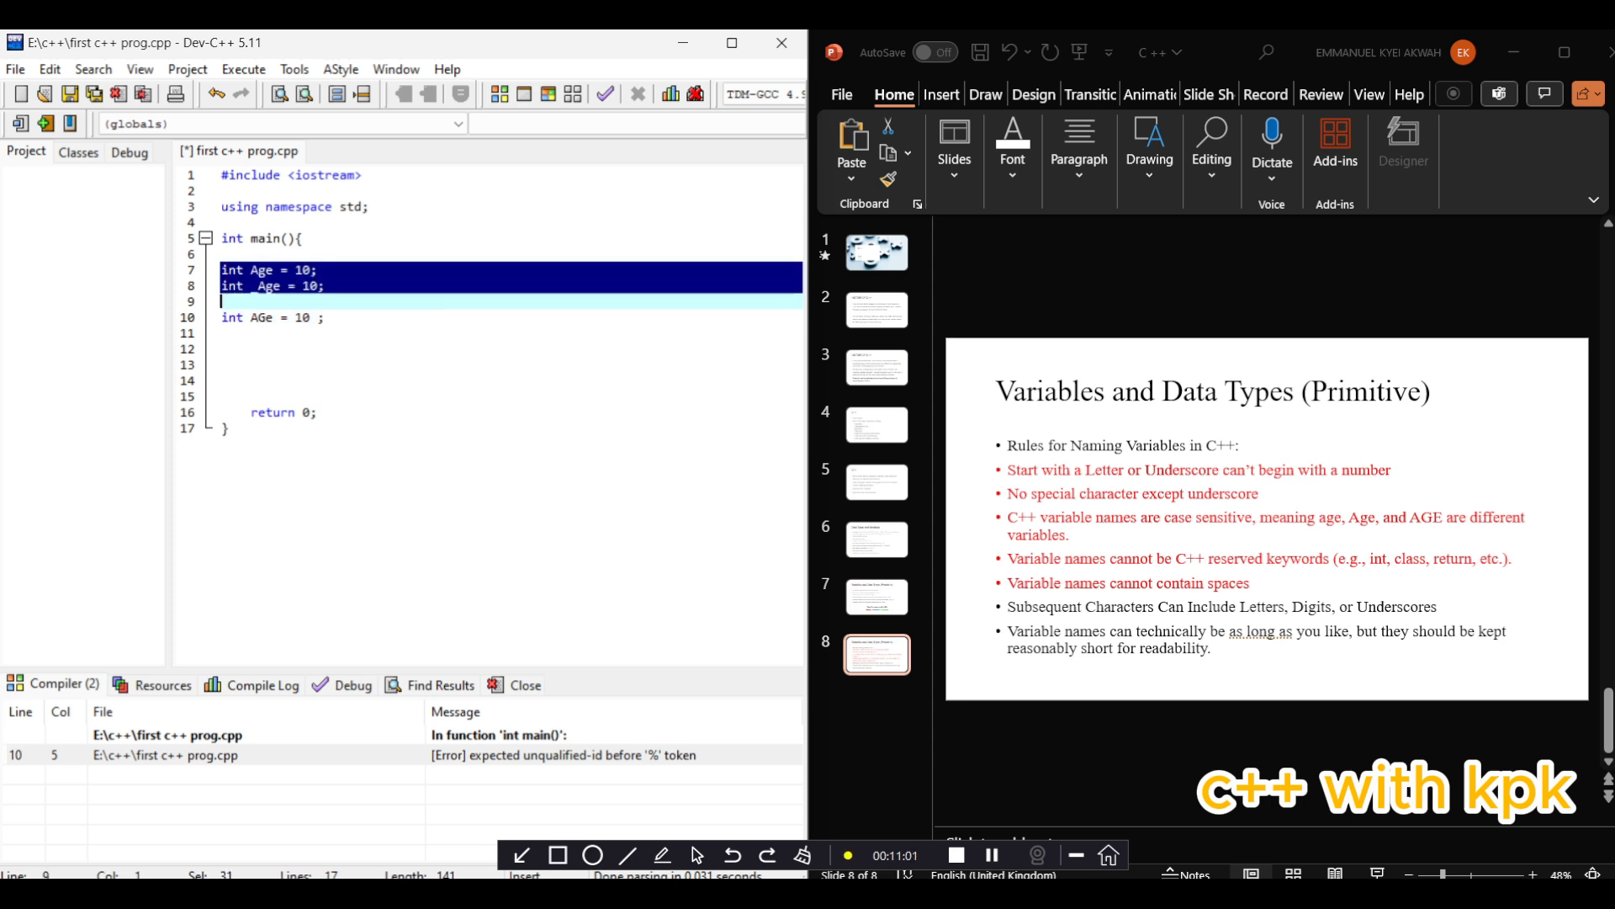
Replace the old declarations with int Age = 5;
key("Delete")
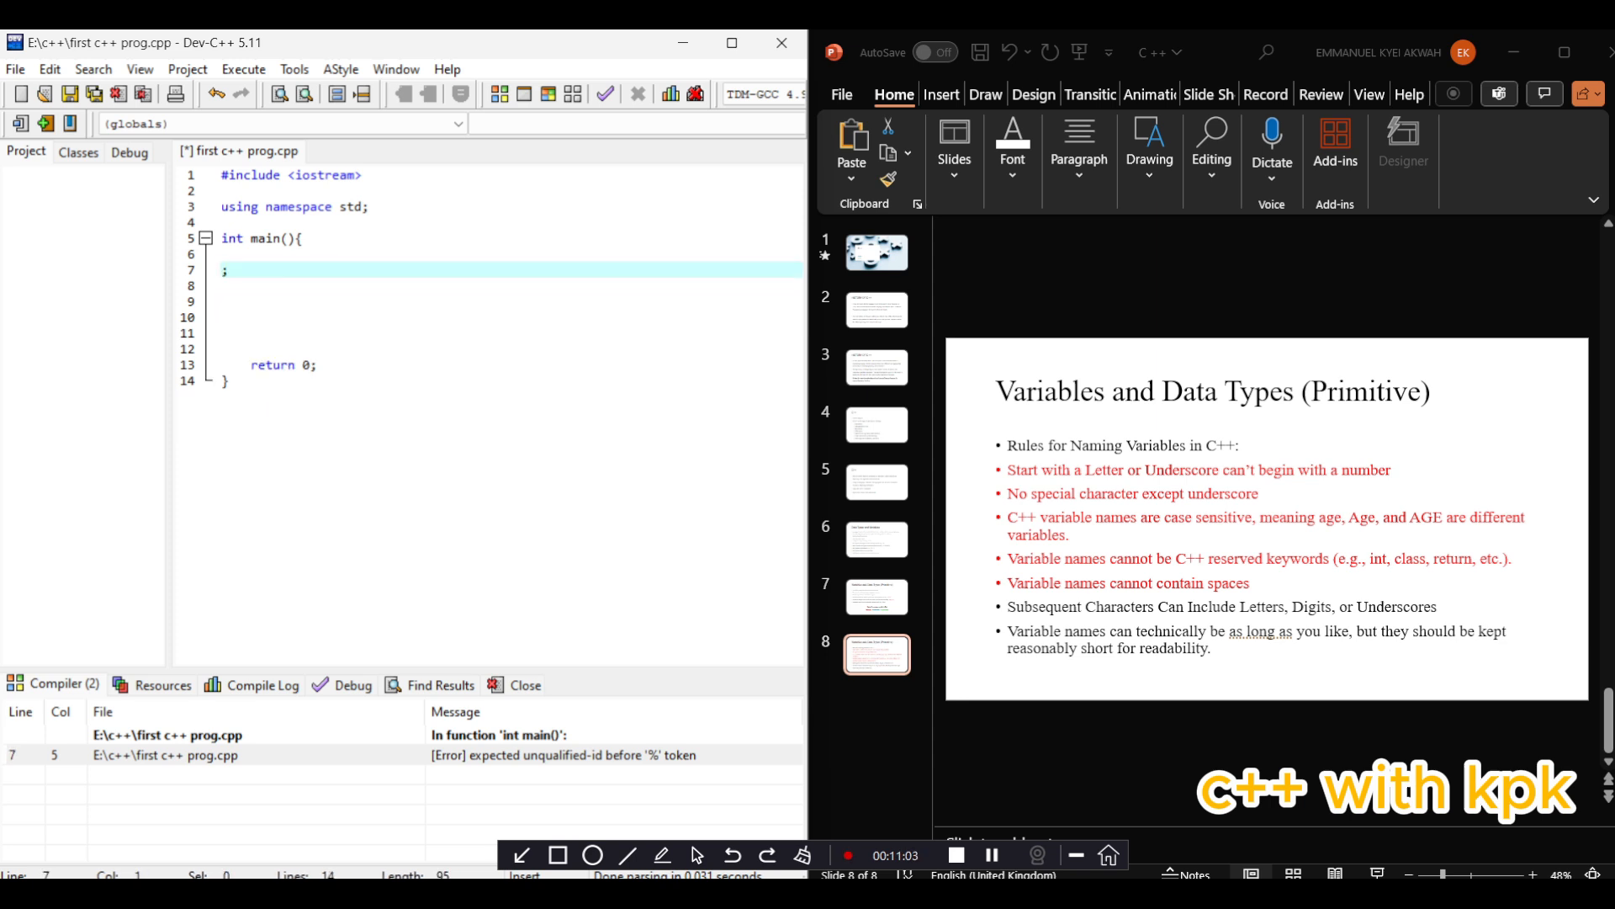
key("Backspace")
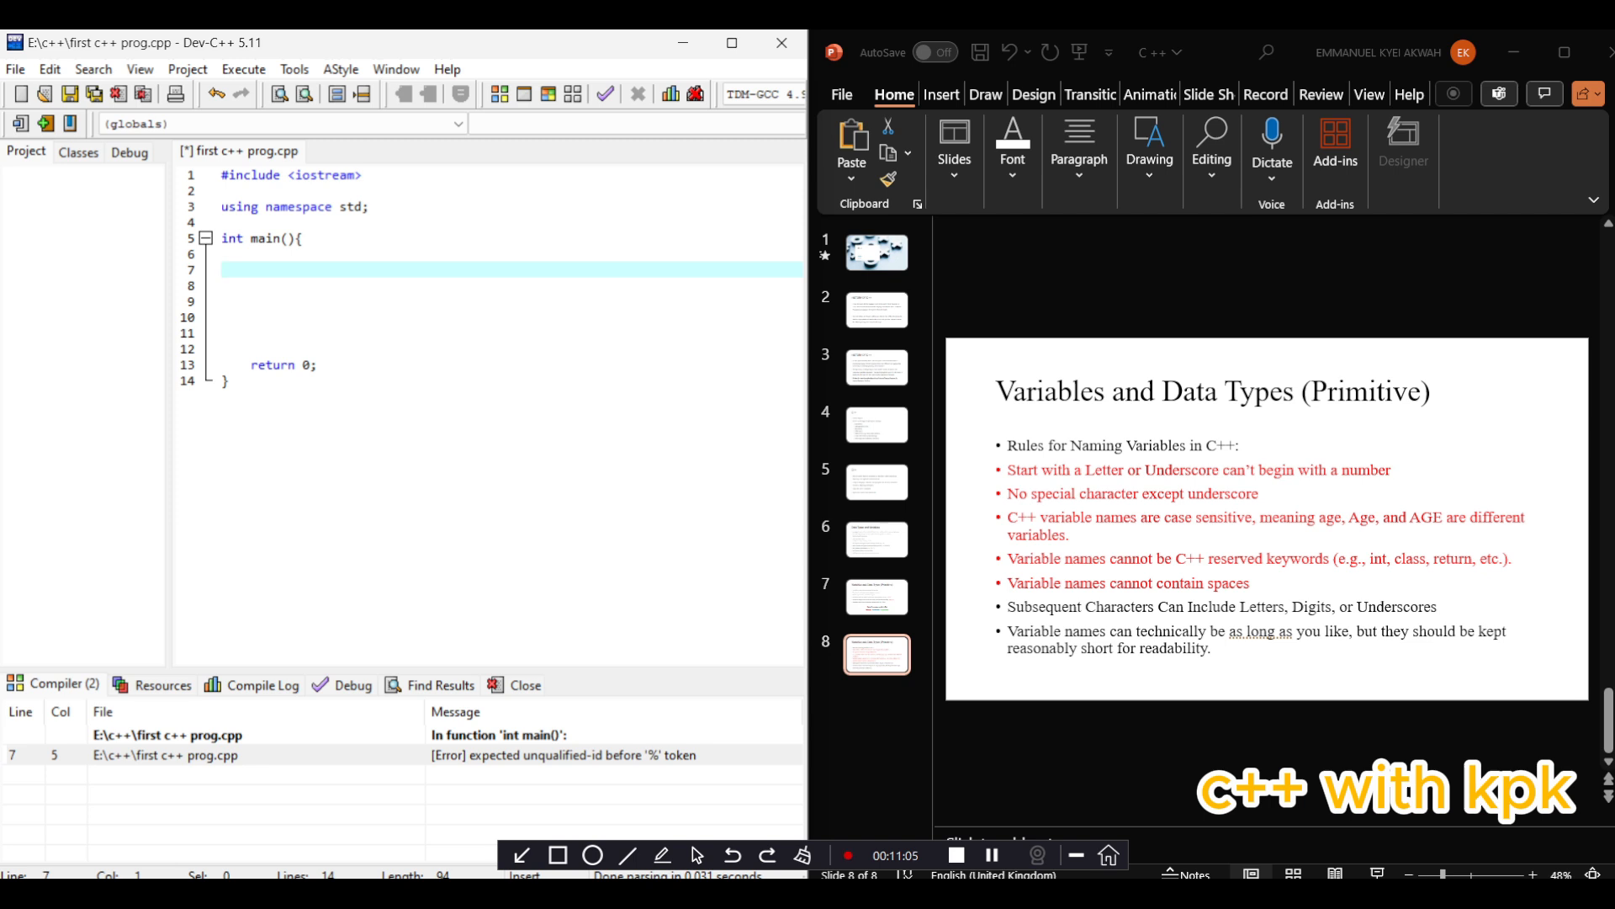
type("int Ag")
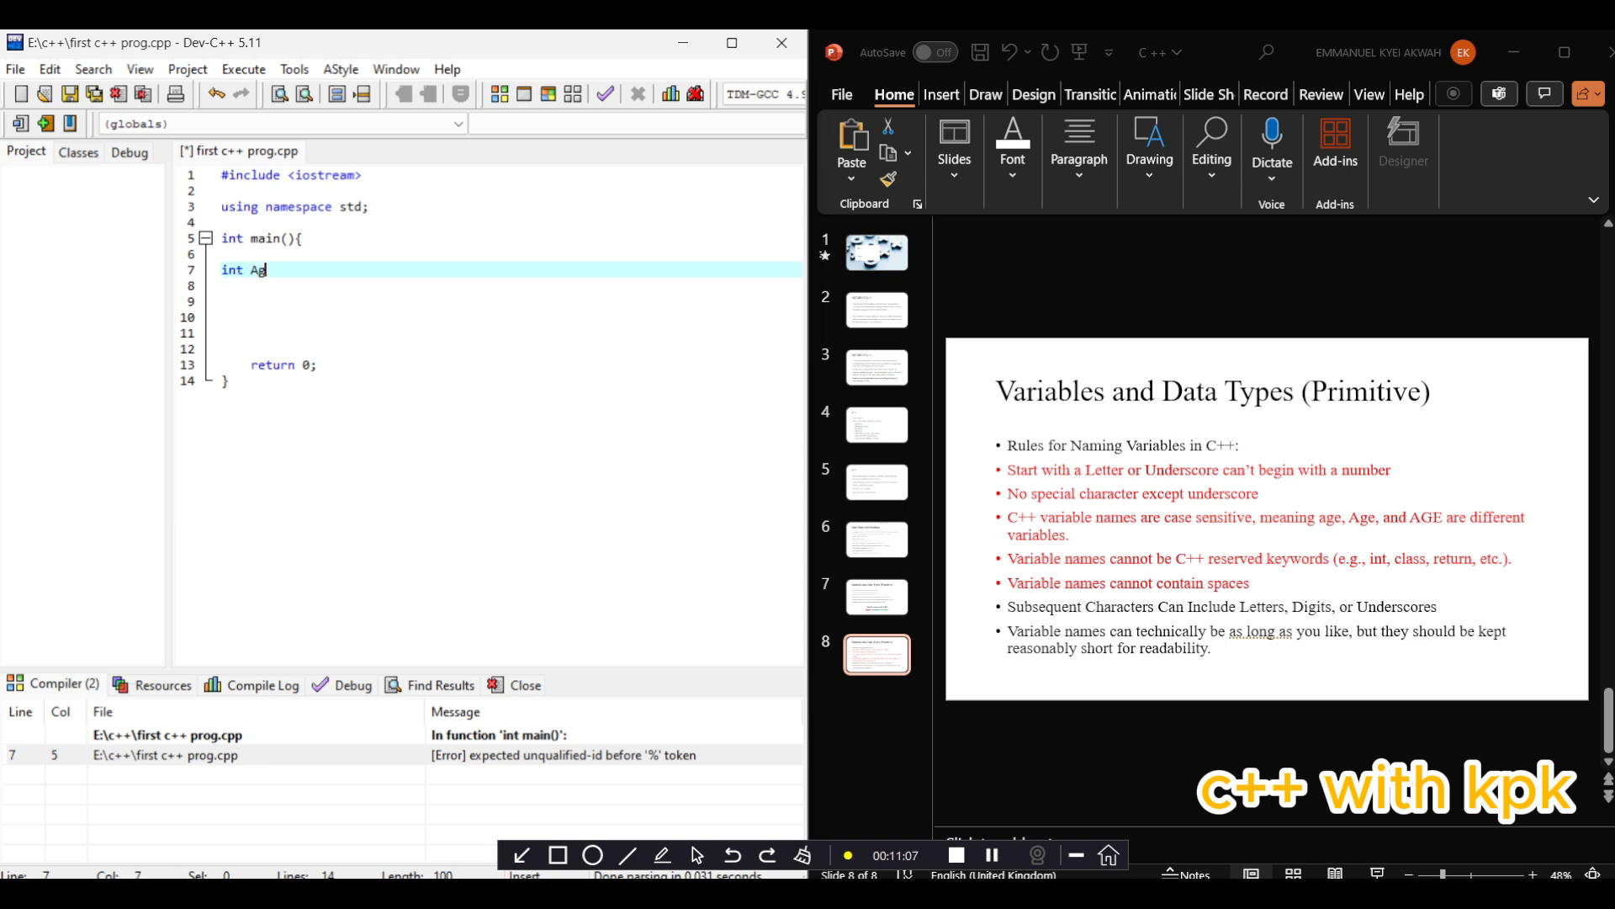
type("e =")
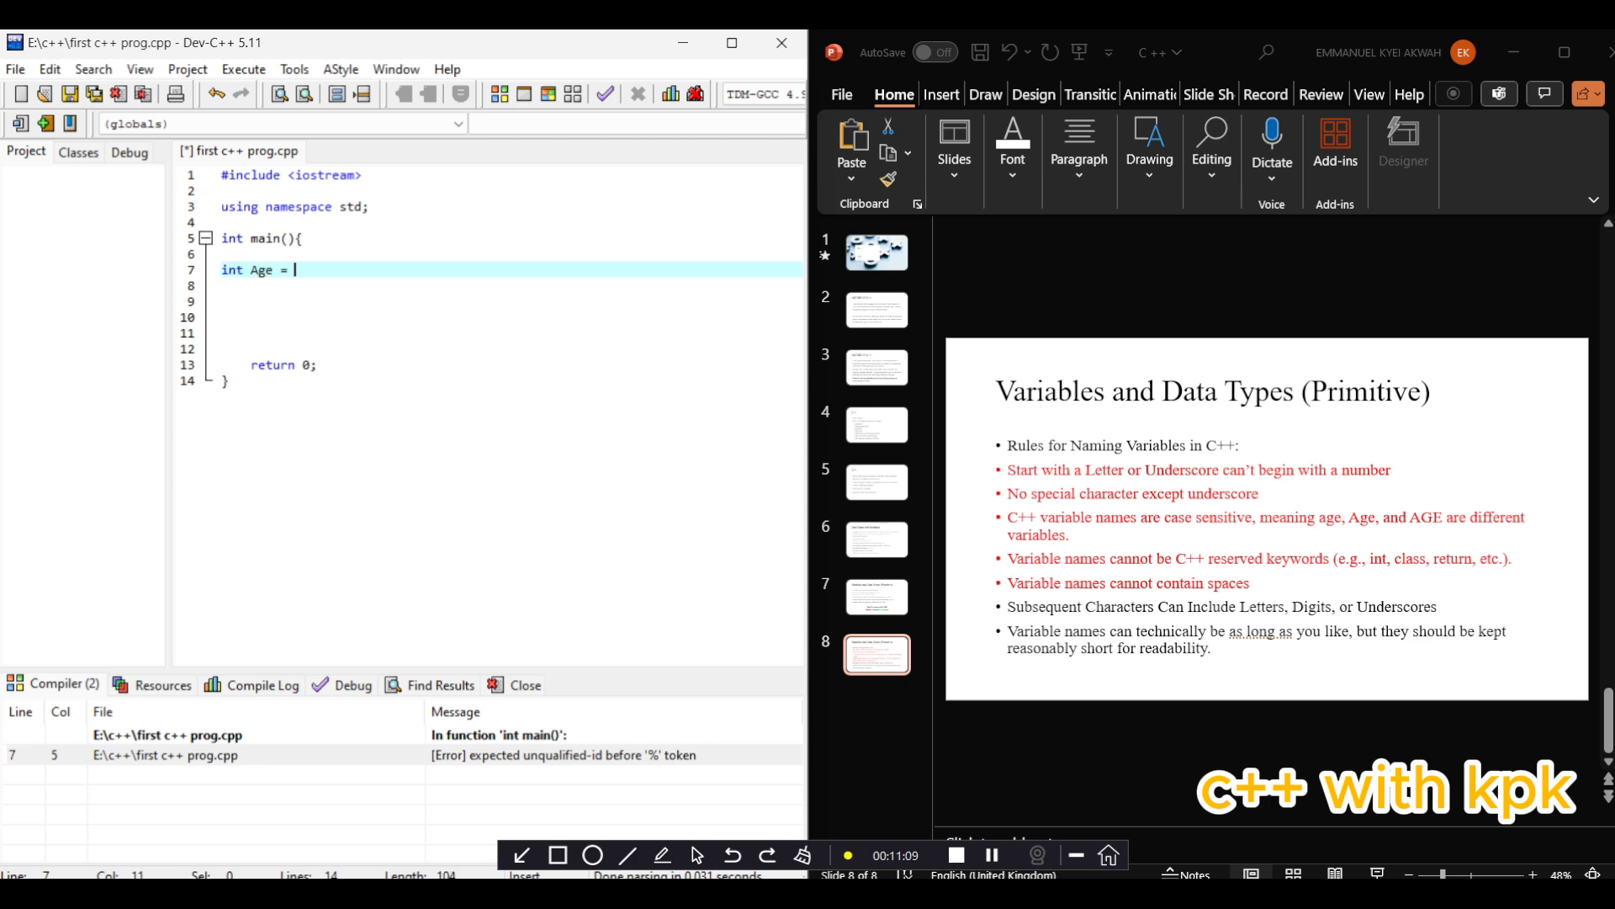
type("5;")
left_click(509, 285)
type("in")
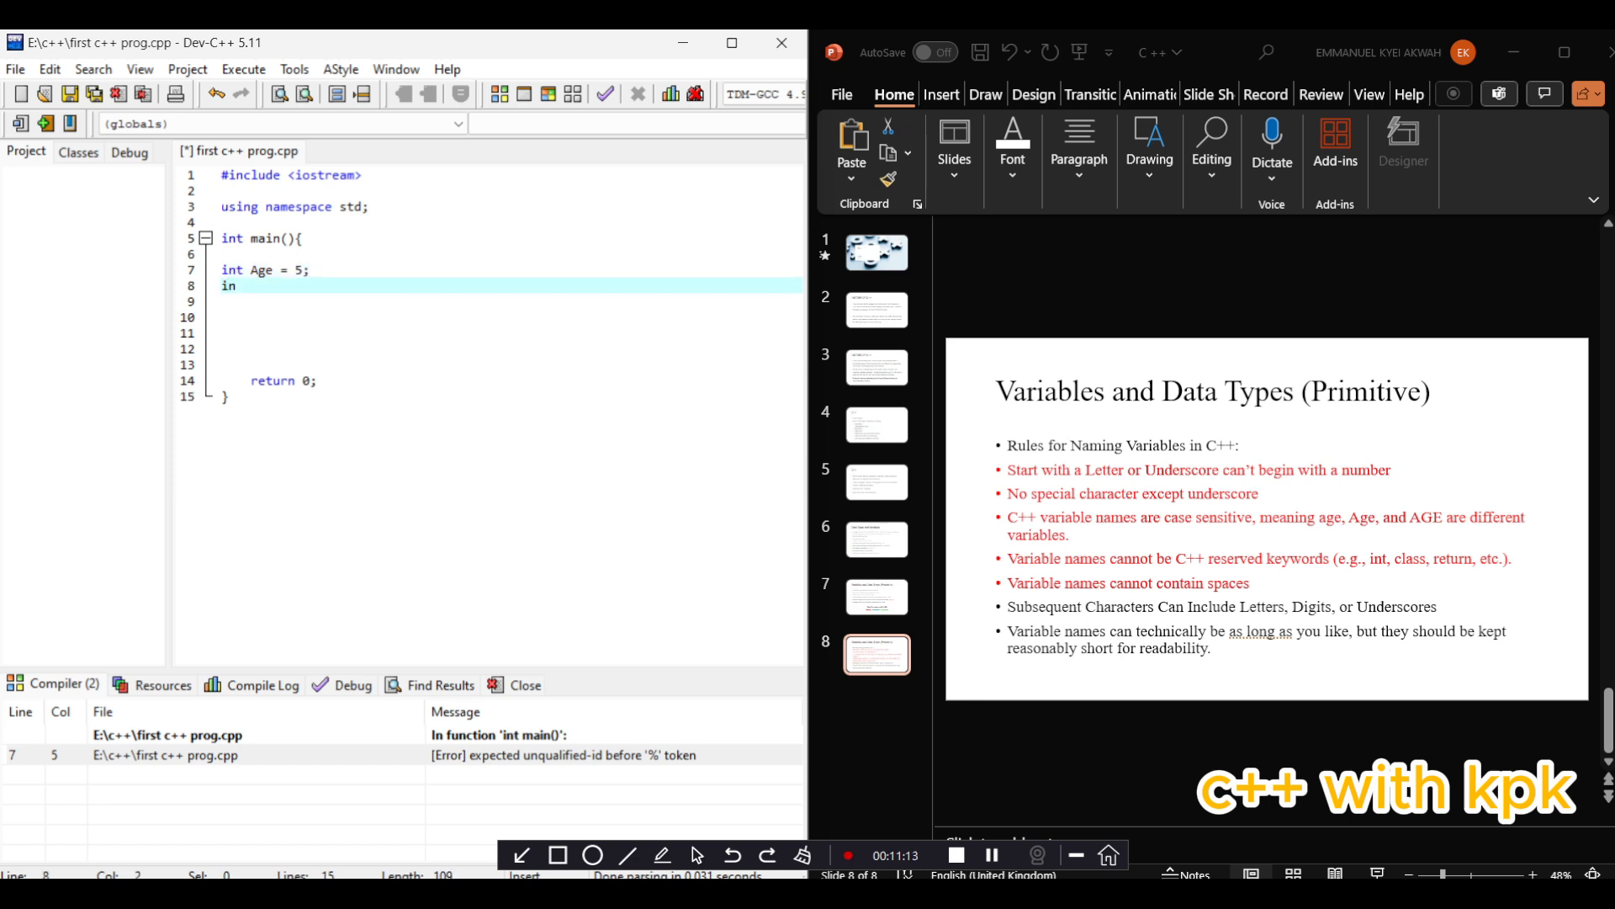
Add int age = 2; and int AGE = 7; on separate lines
type("t age")
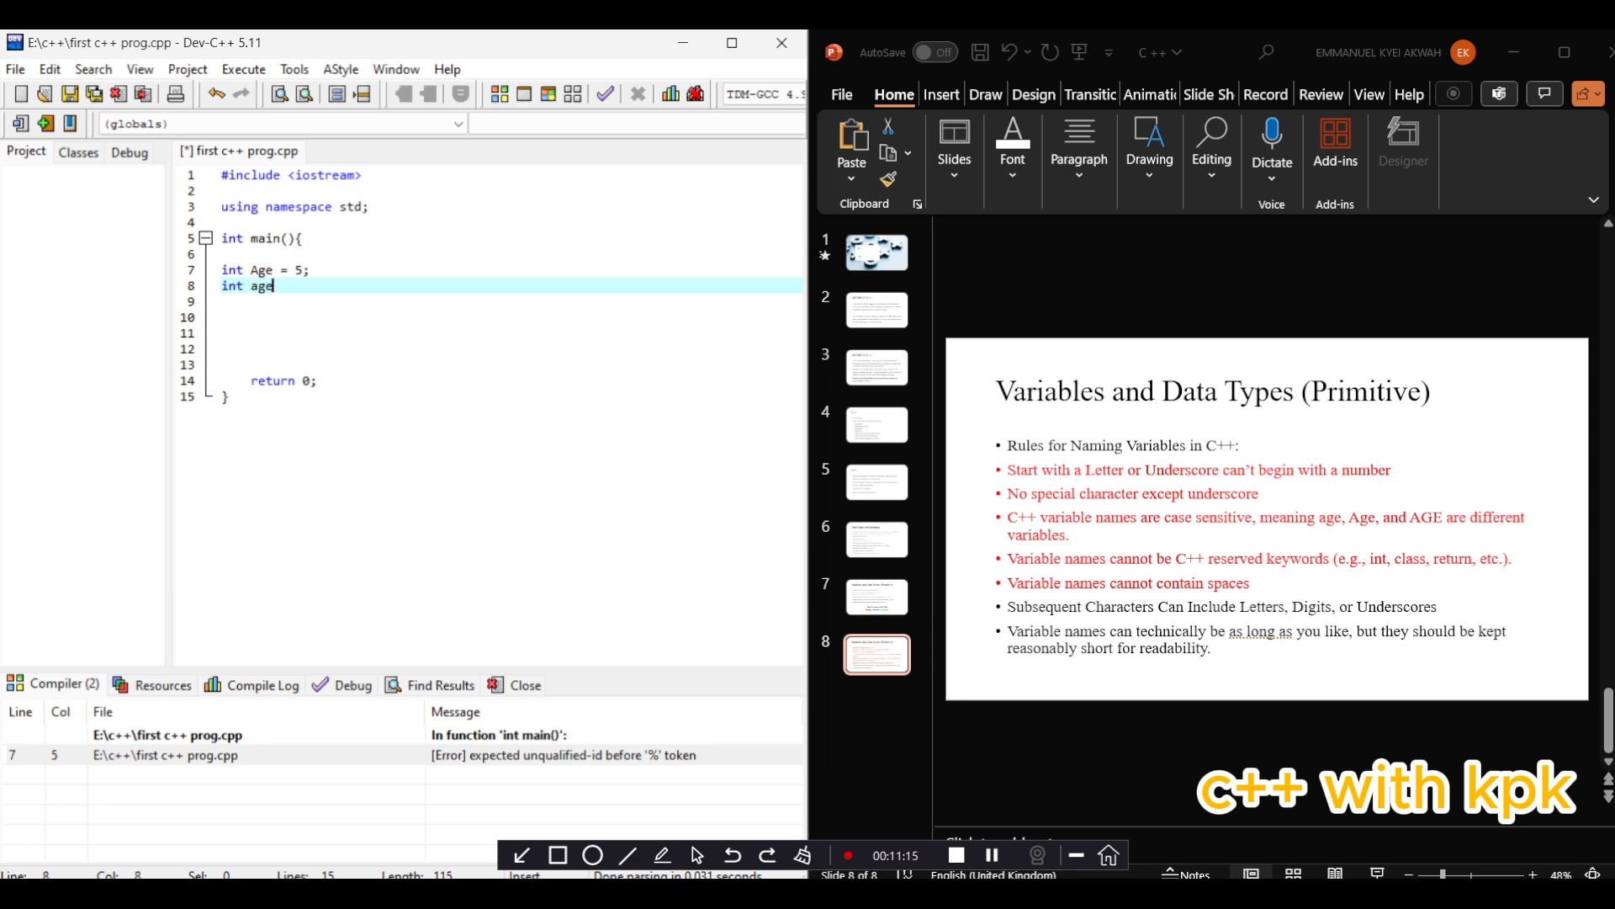
type("=")
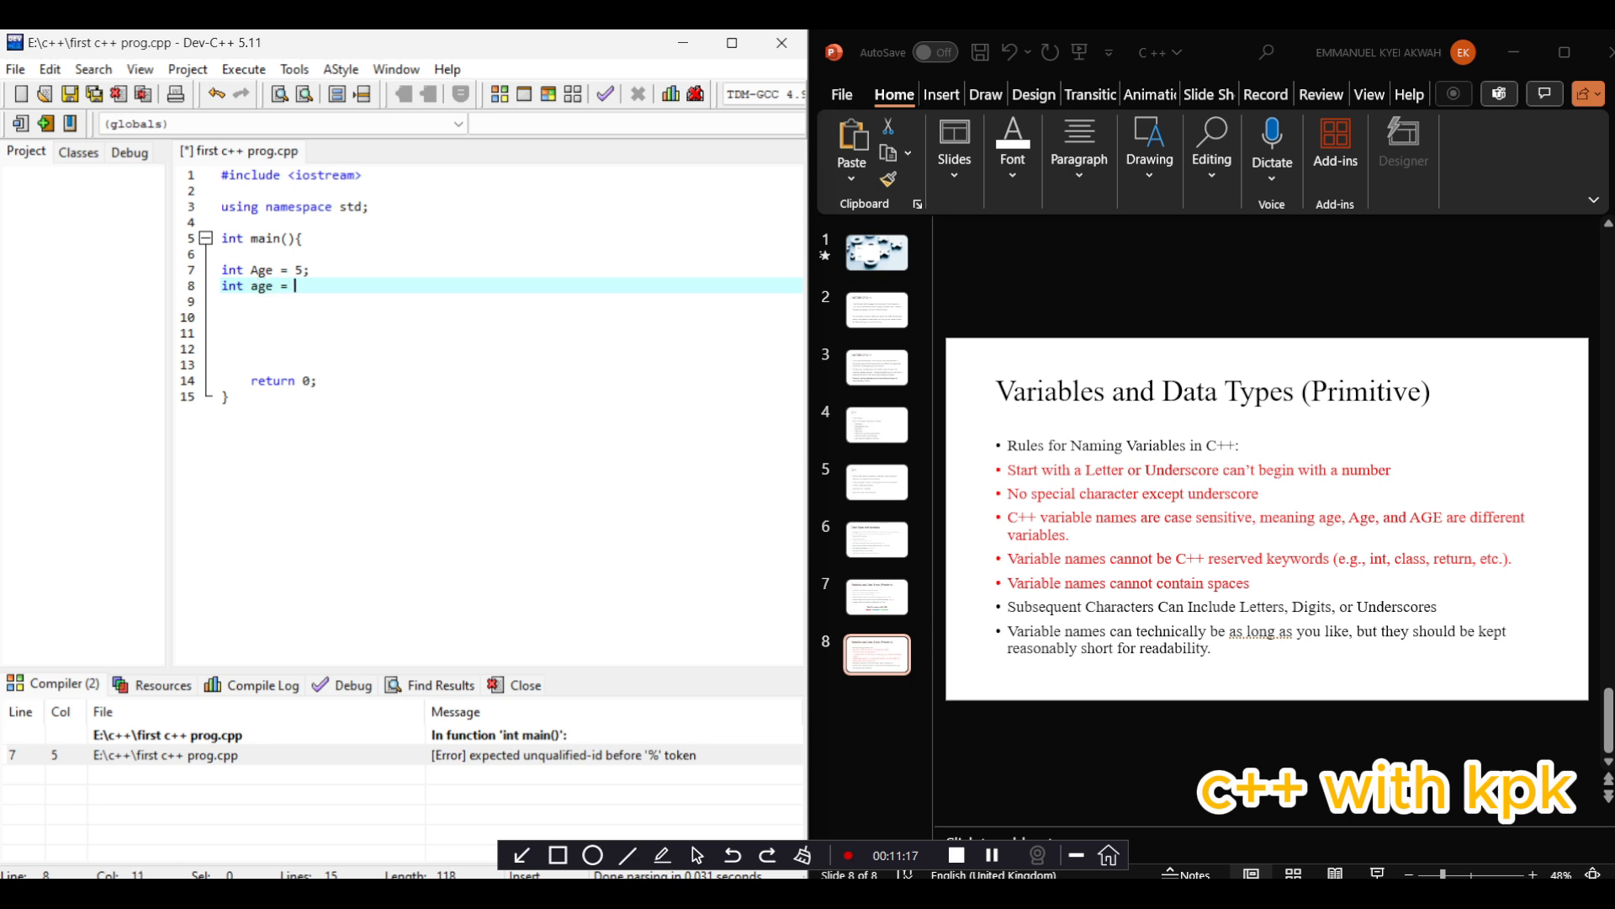
type("2;")
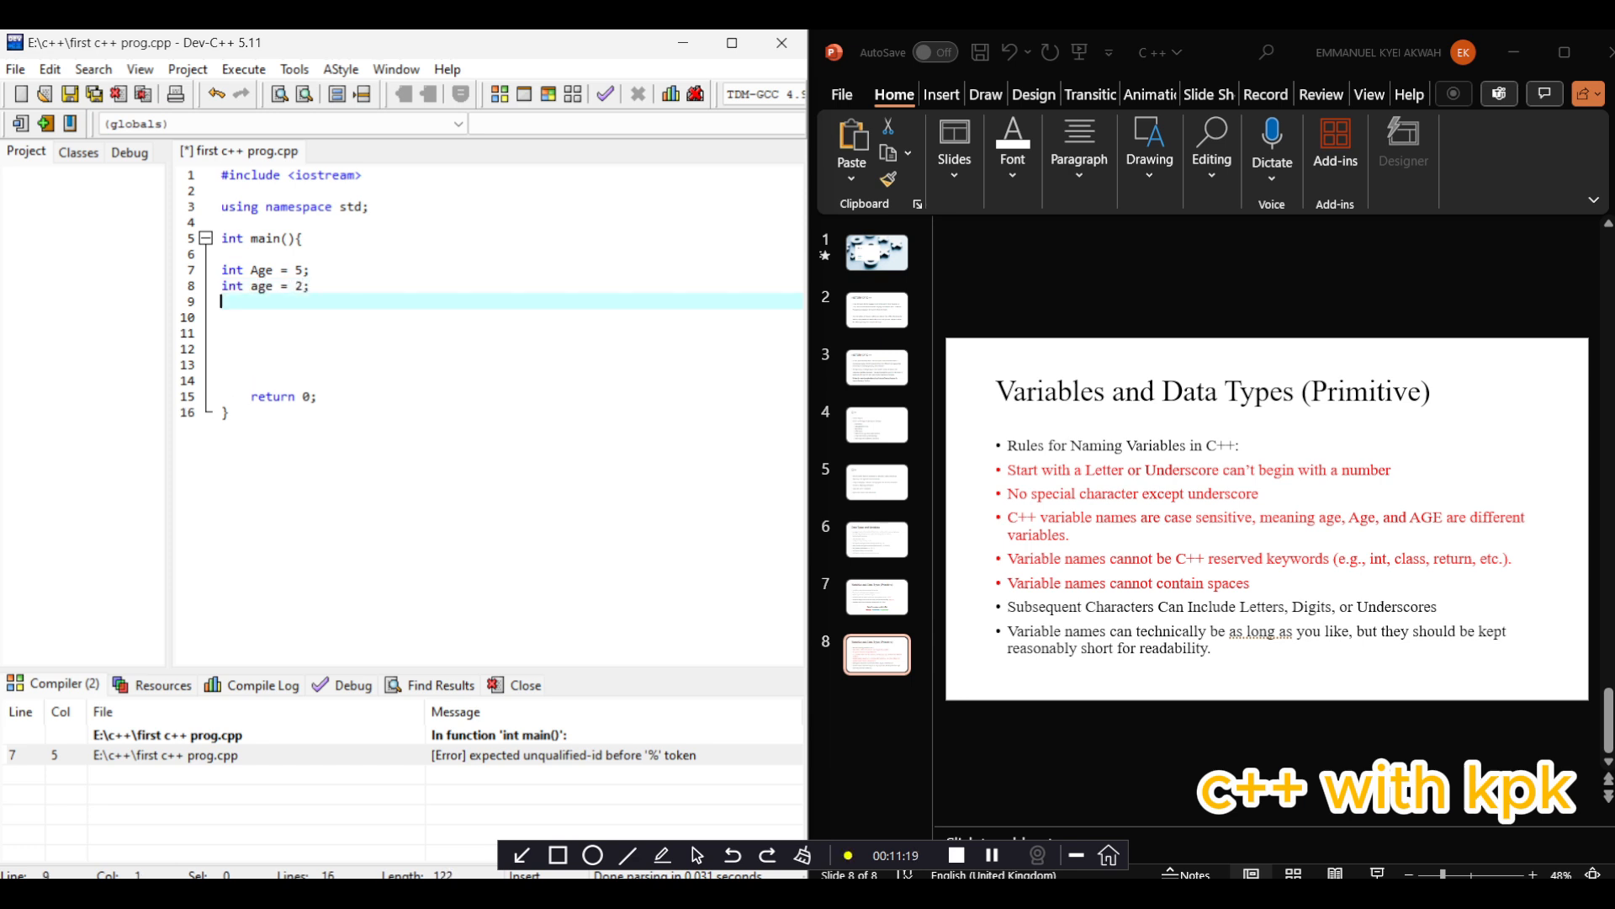
type("int")
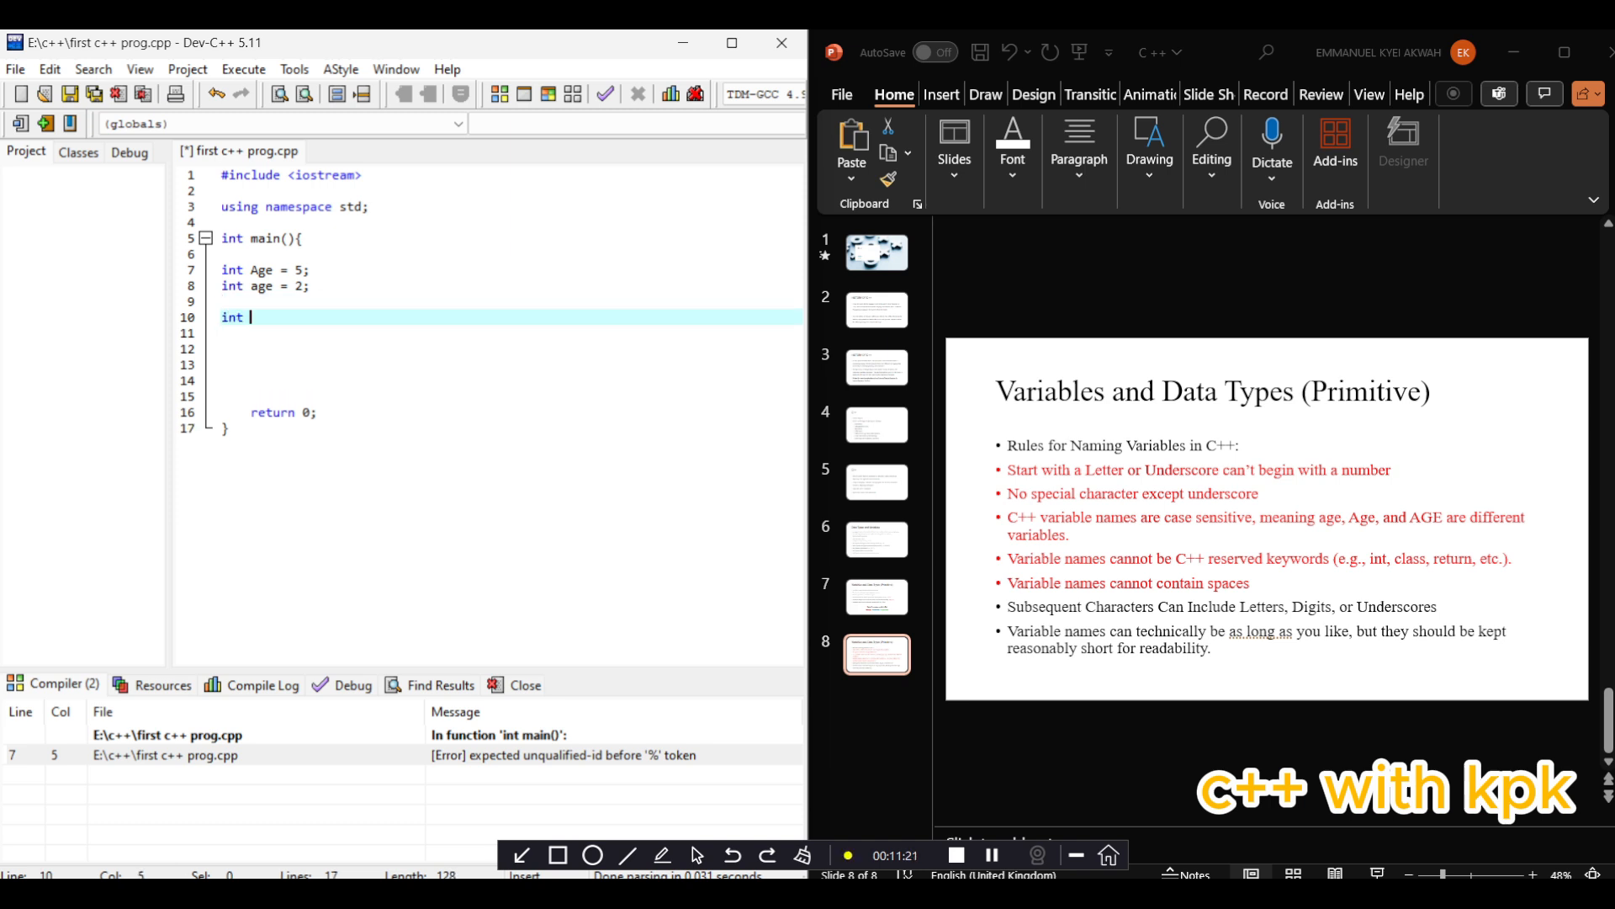
type("AGE =")
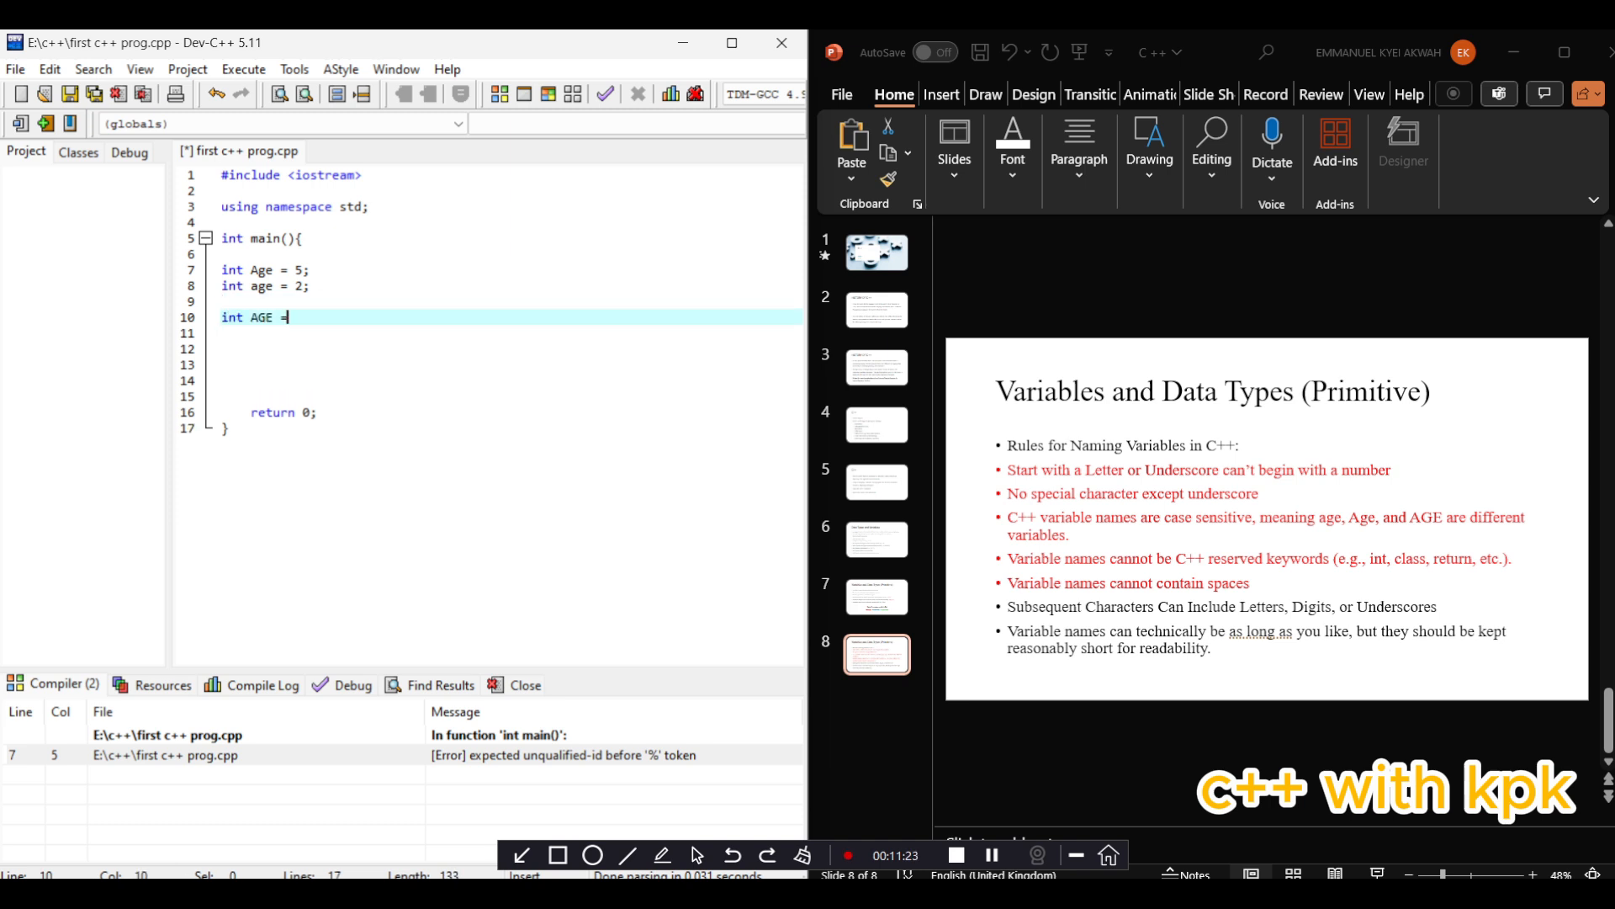
type("7")
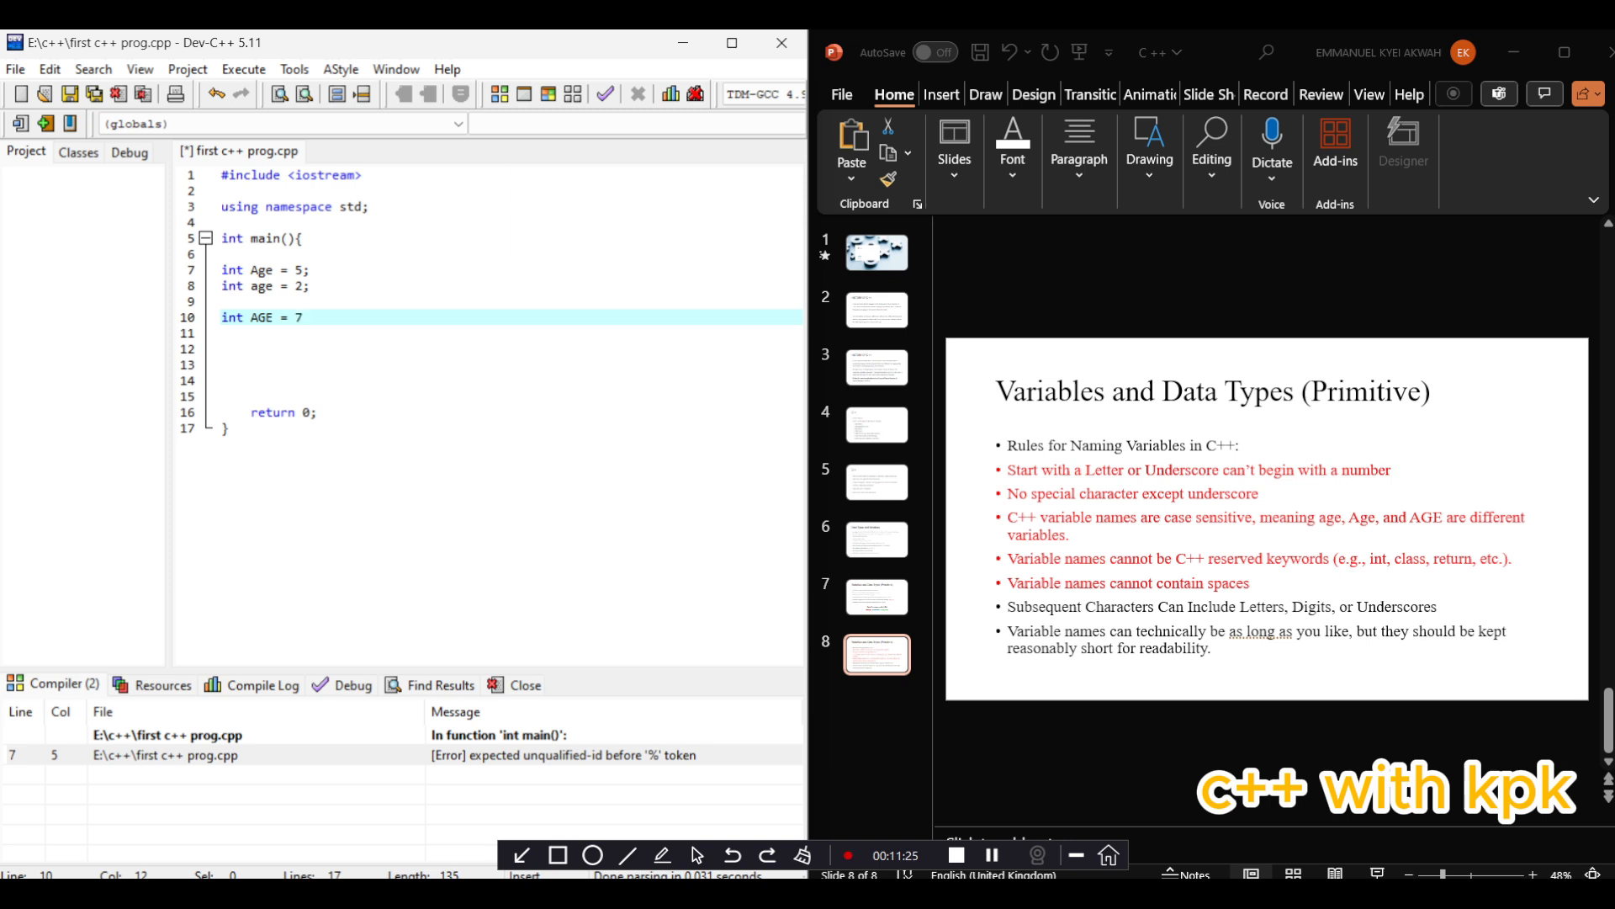
type(";")
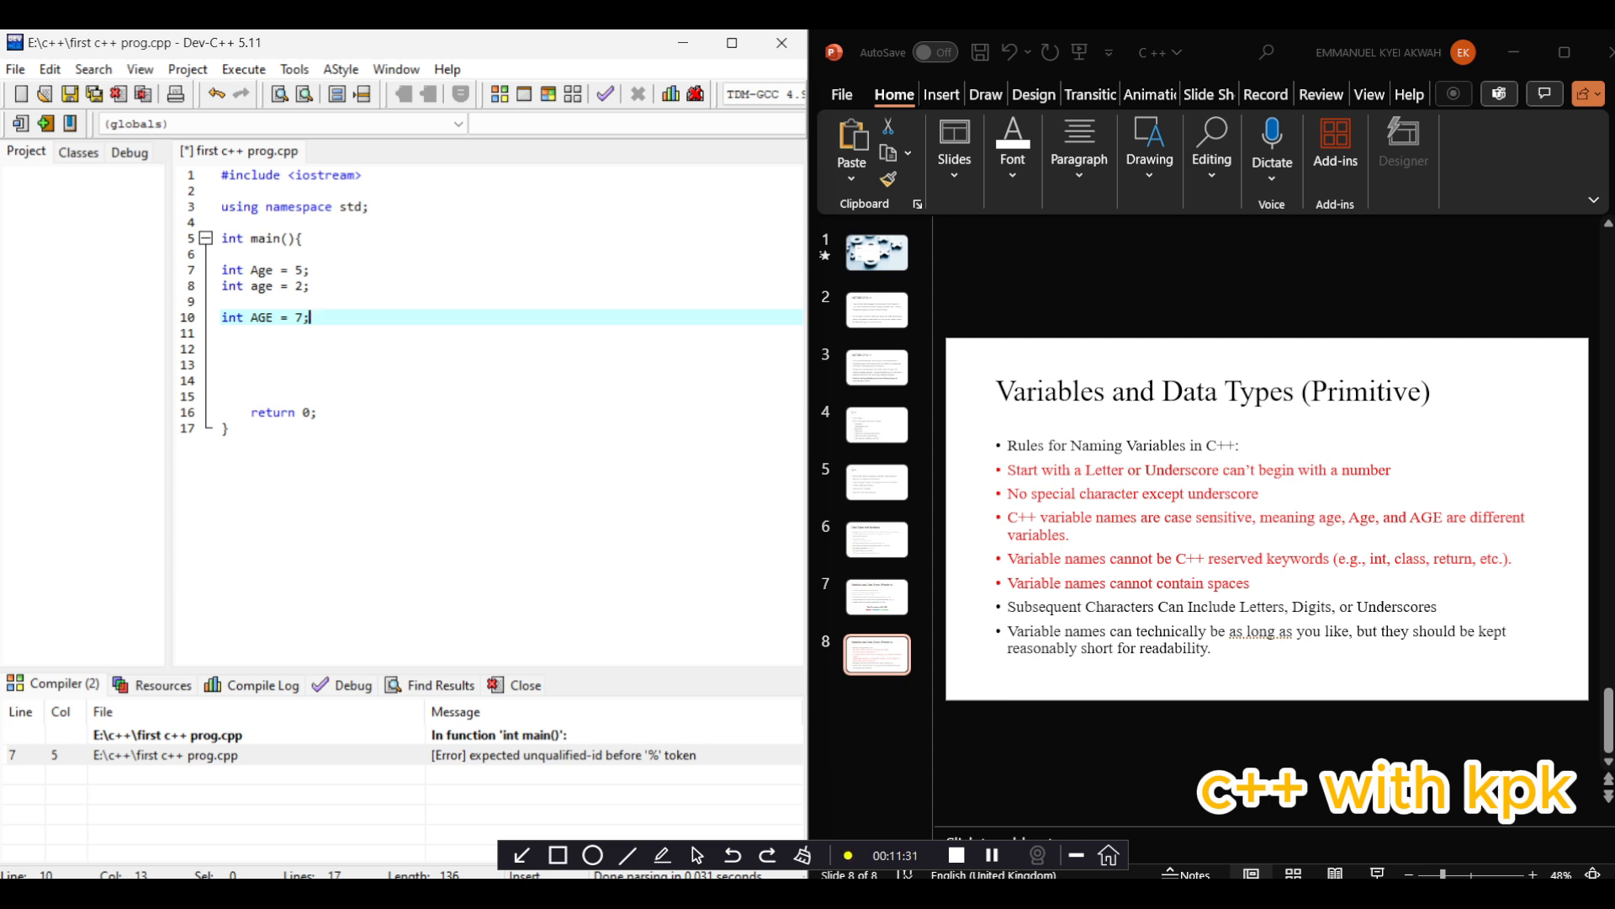
key("enter")
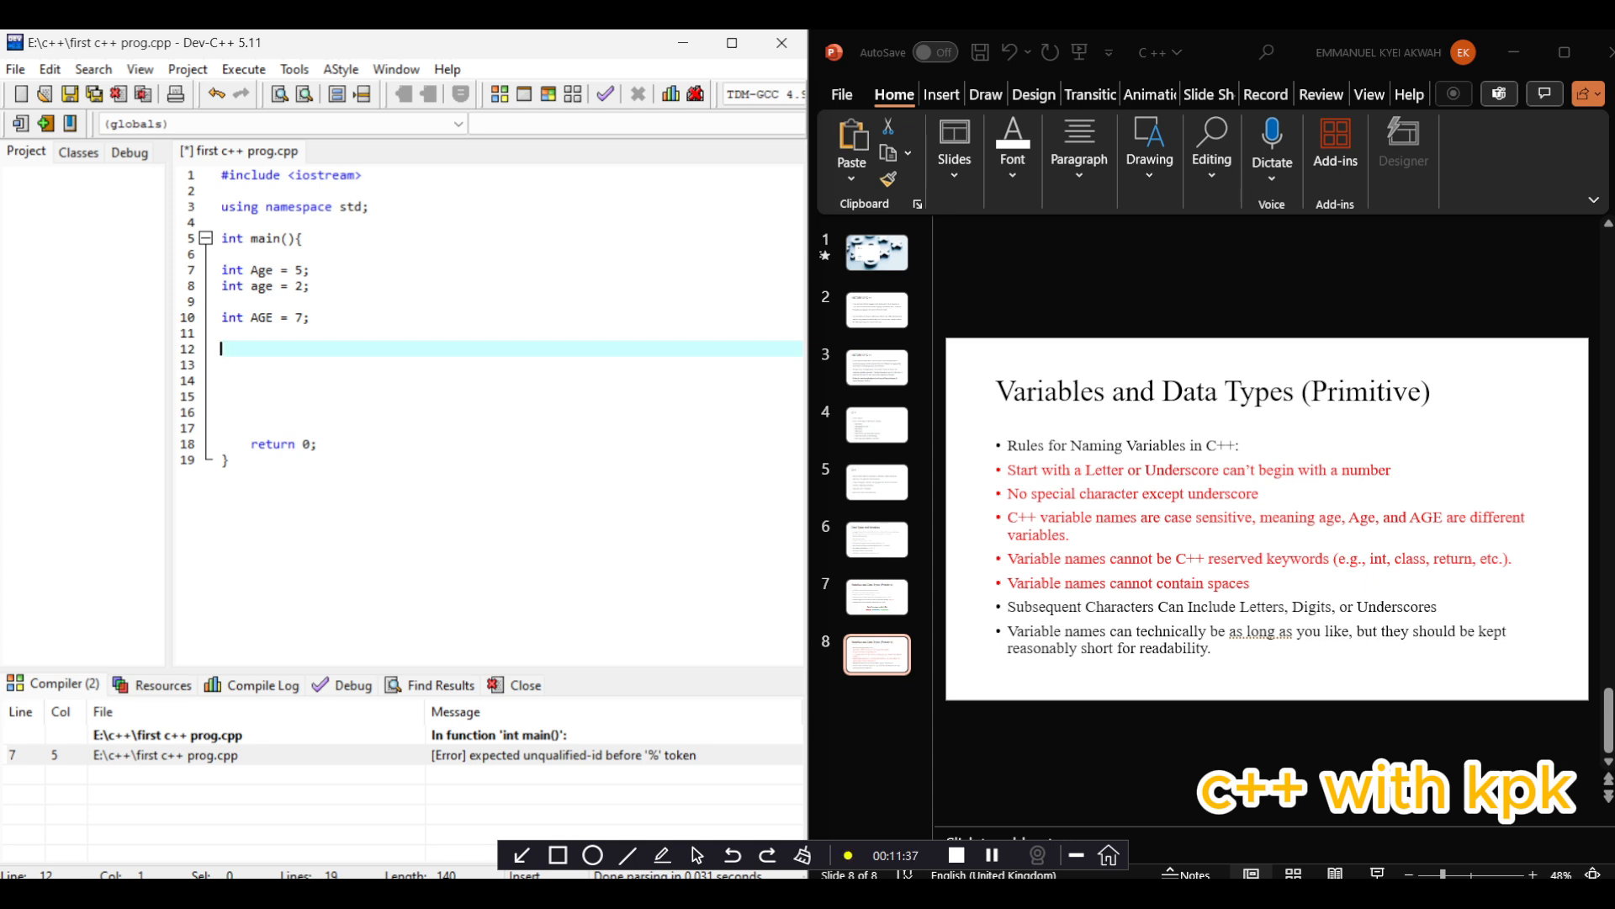
Add a cout<< line printing Age below the declarations and compile cleanly
type("cou")
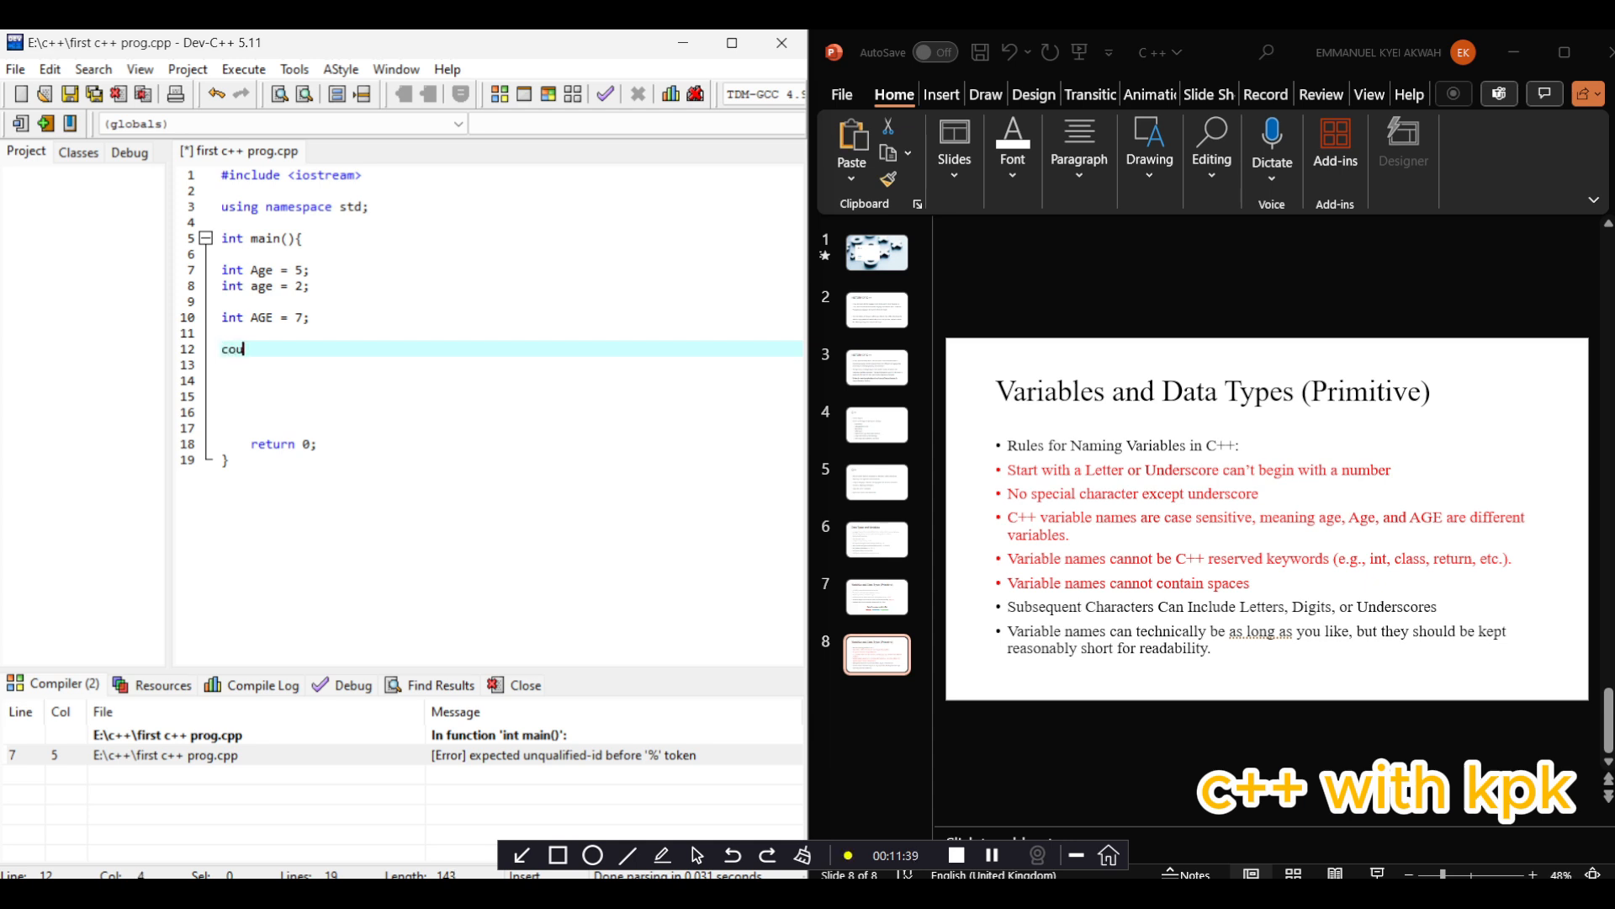
type("t<<")
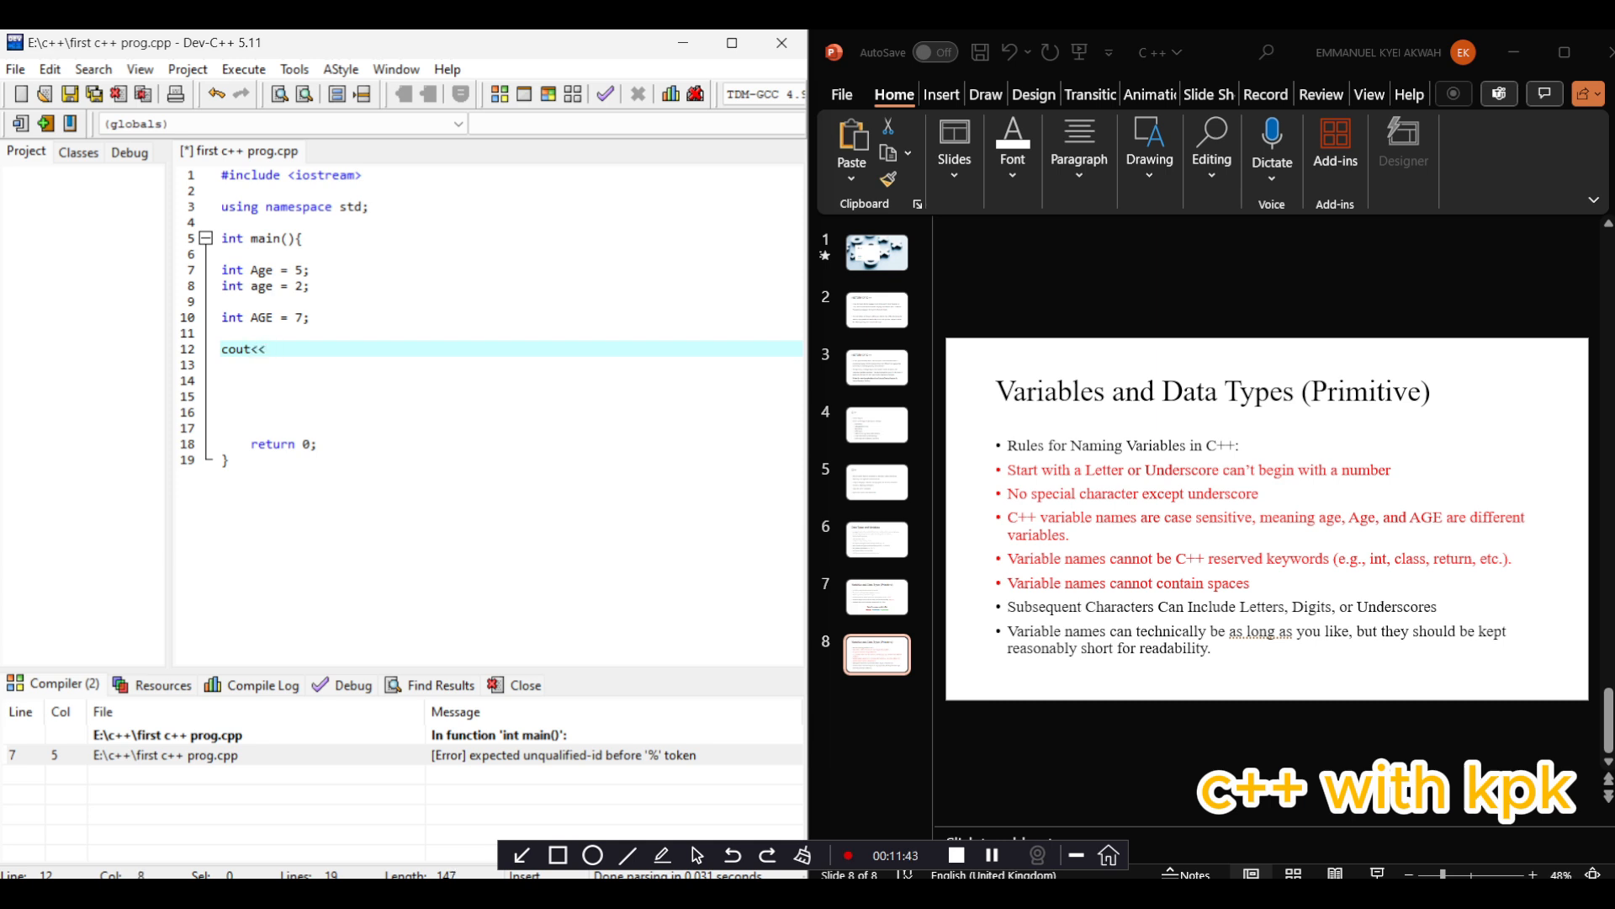
type("AGe")
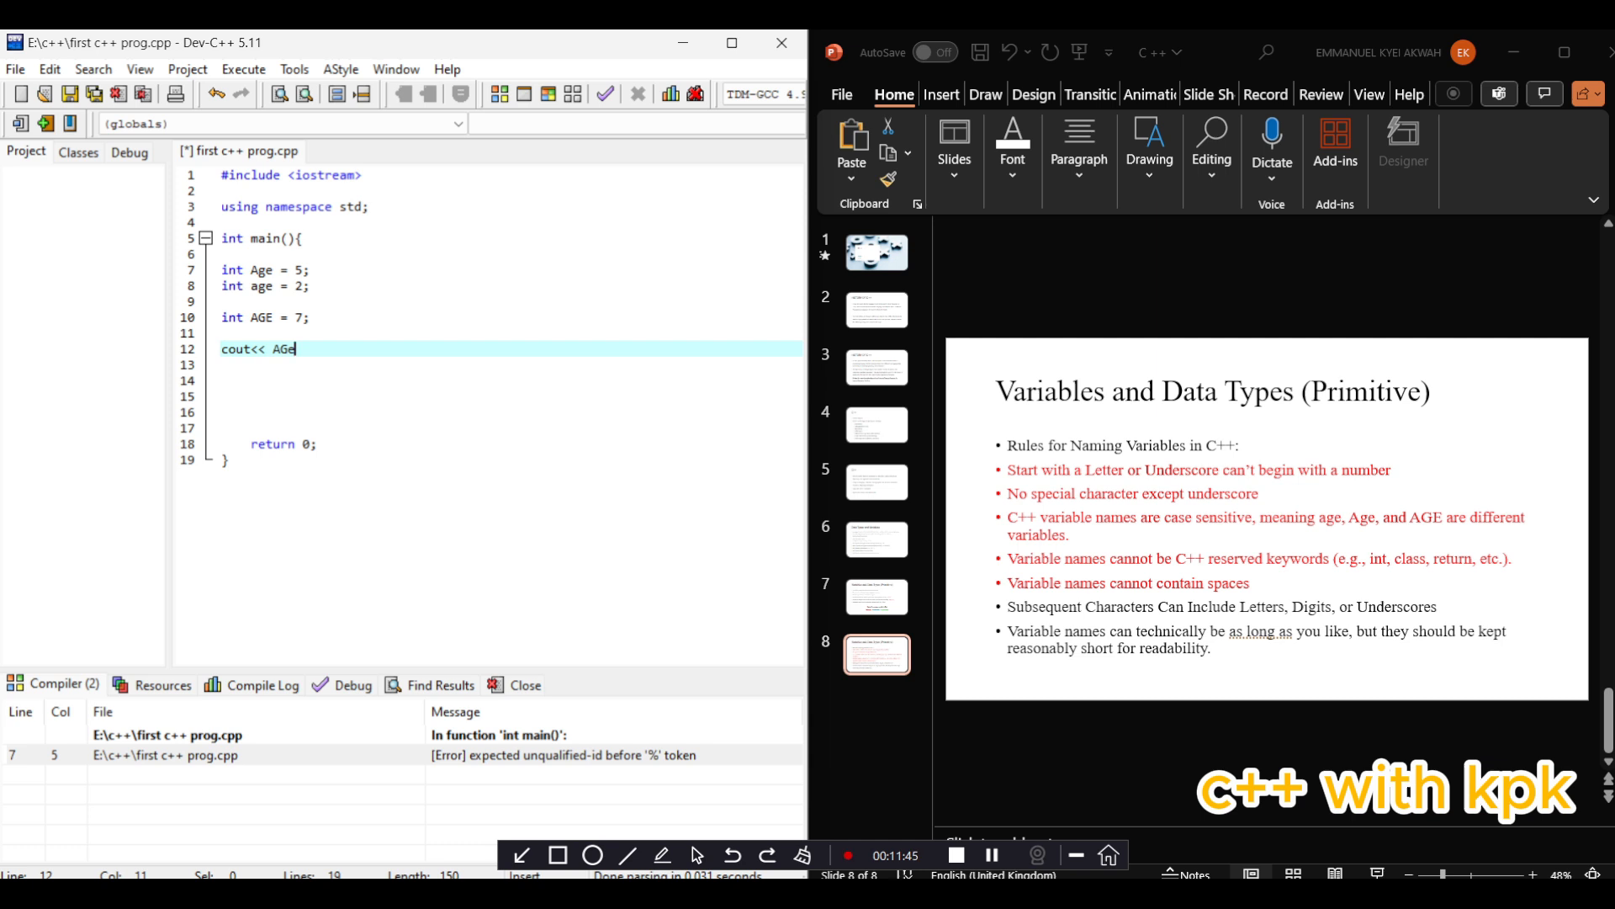
key("Backspace")
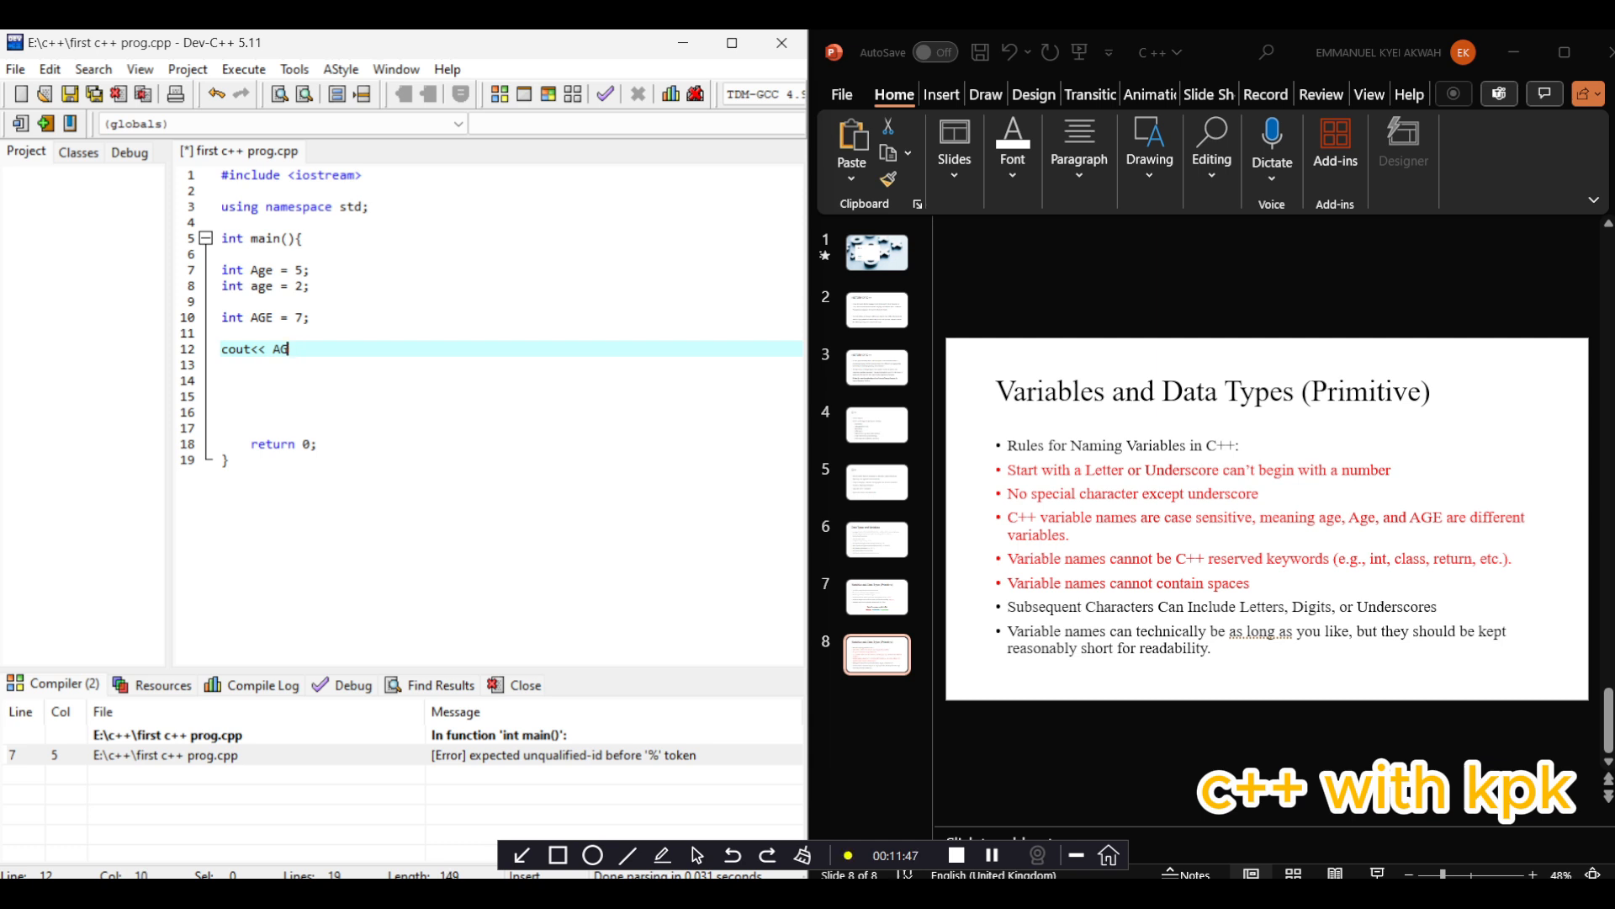
type("GE")
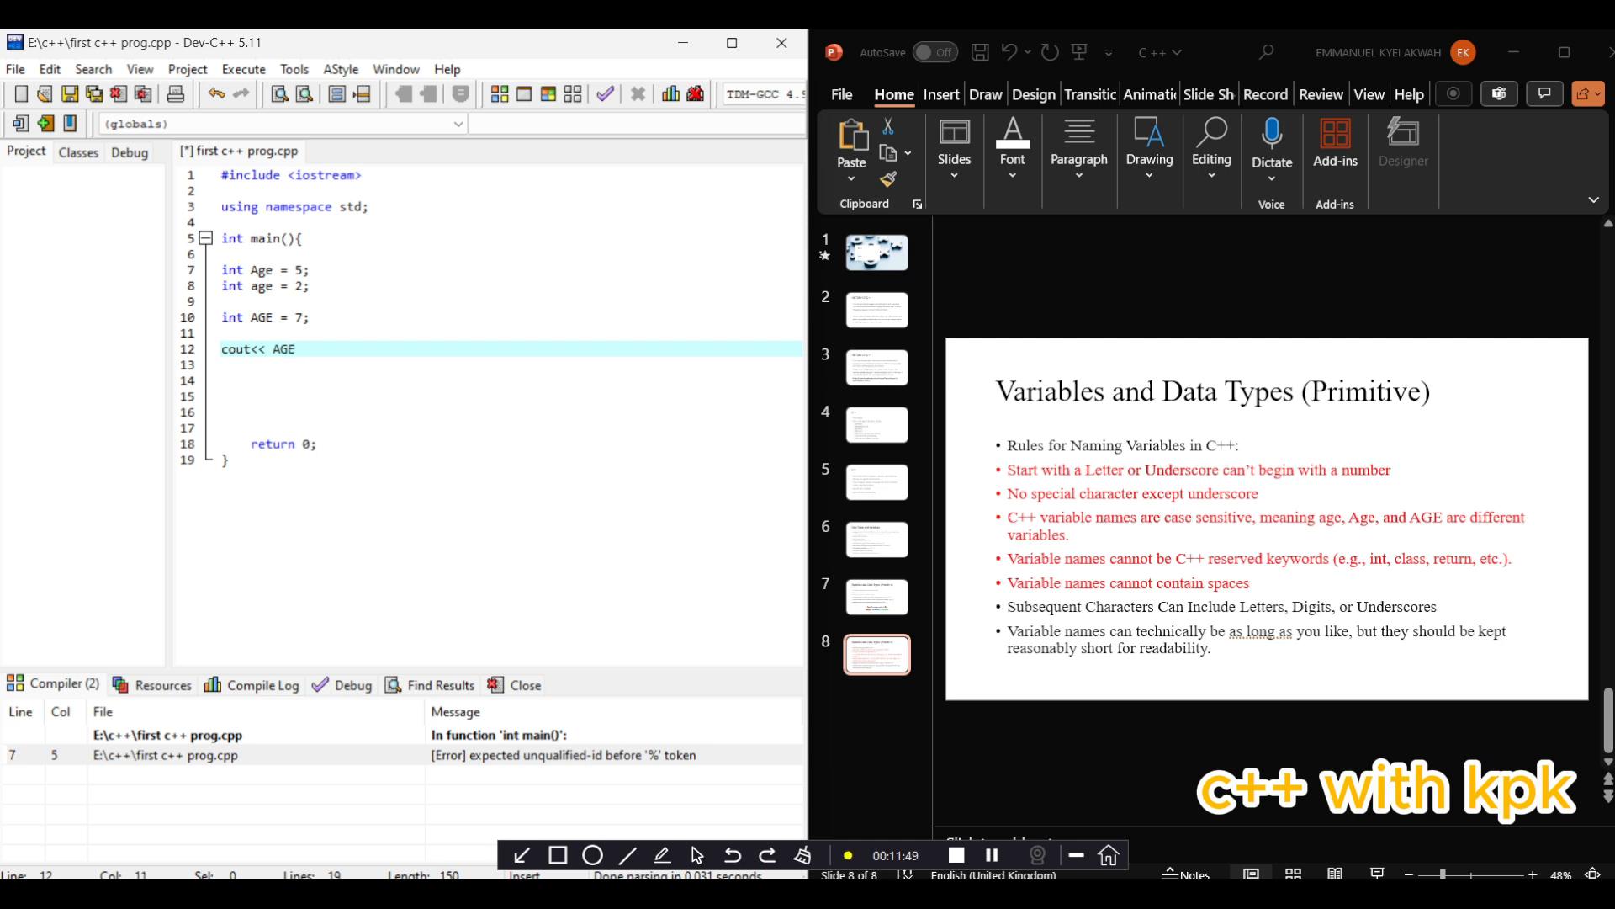
type(";")
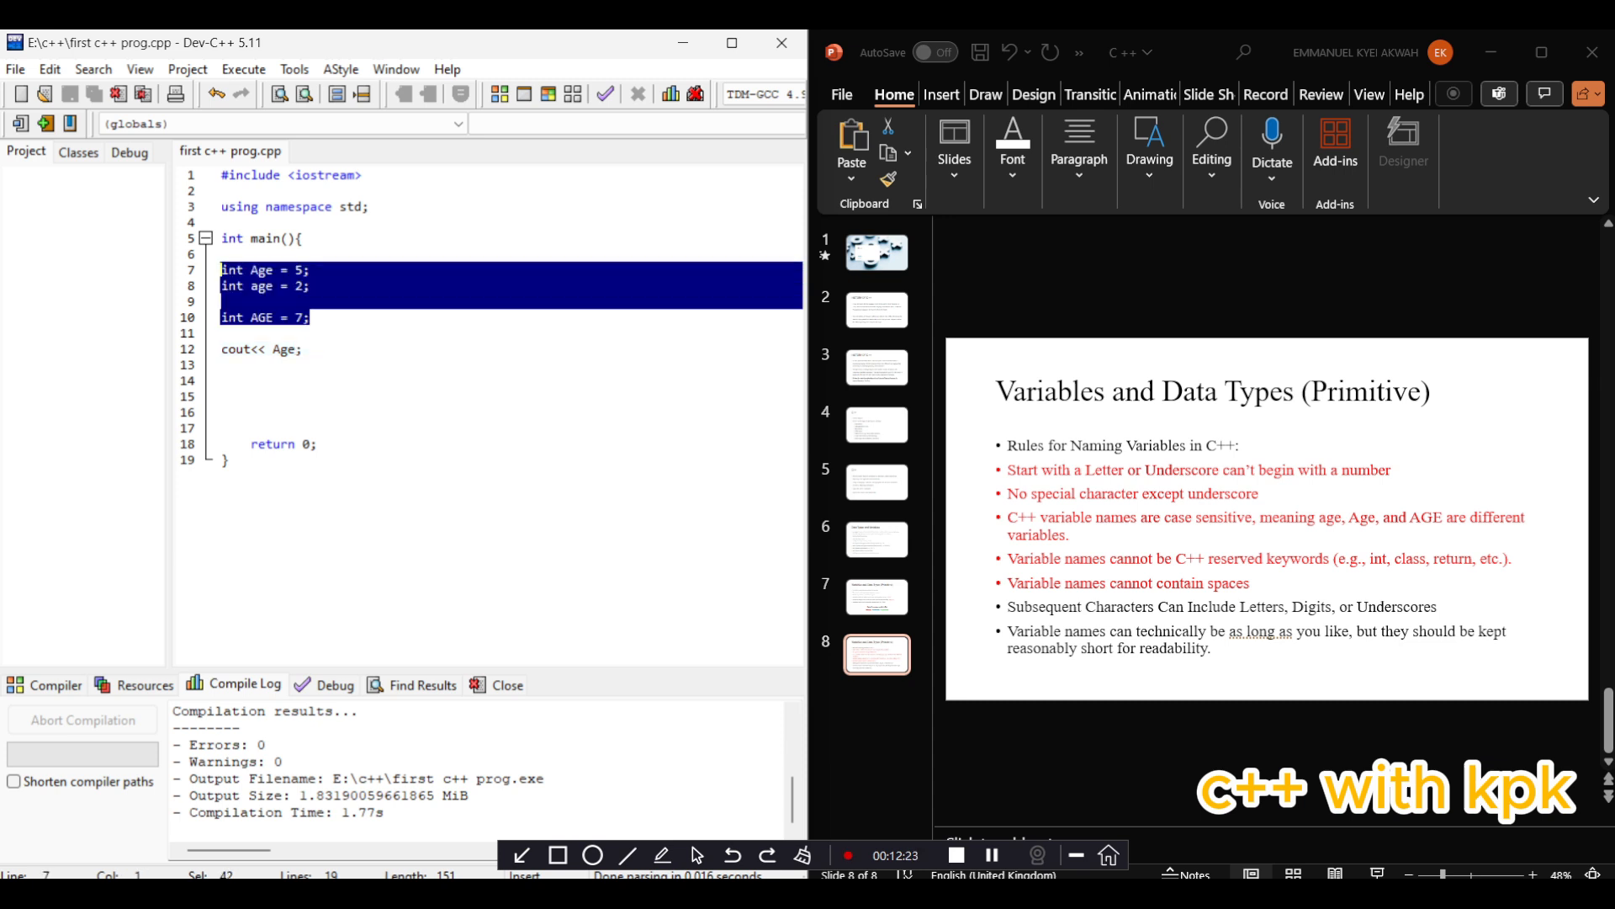
Replace the case-variant declarations with int class =10; and compile to get an error
key("Delete")
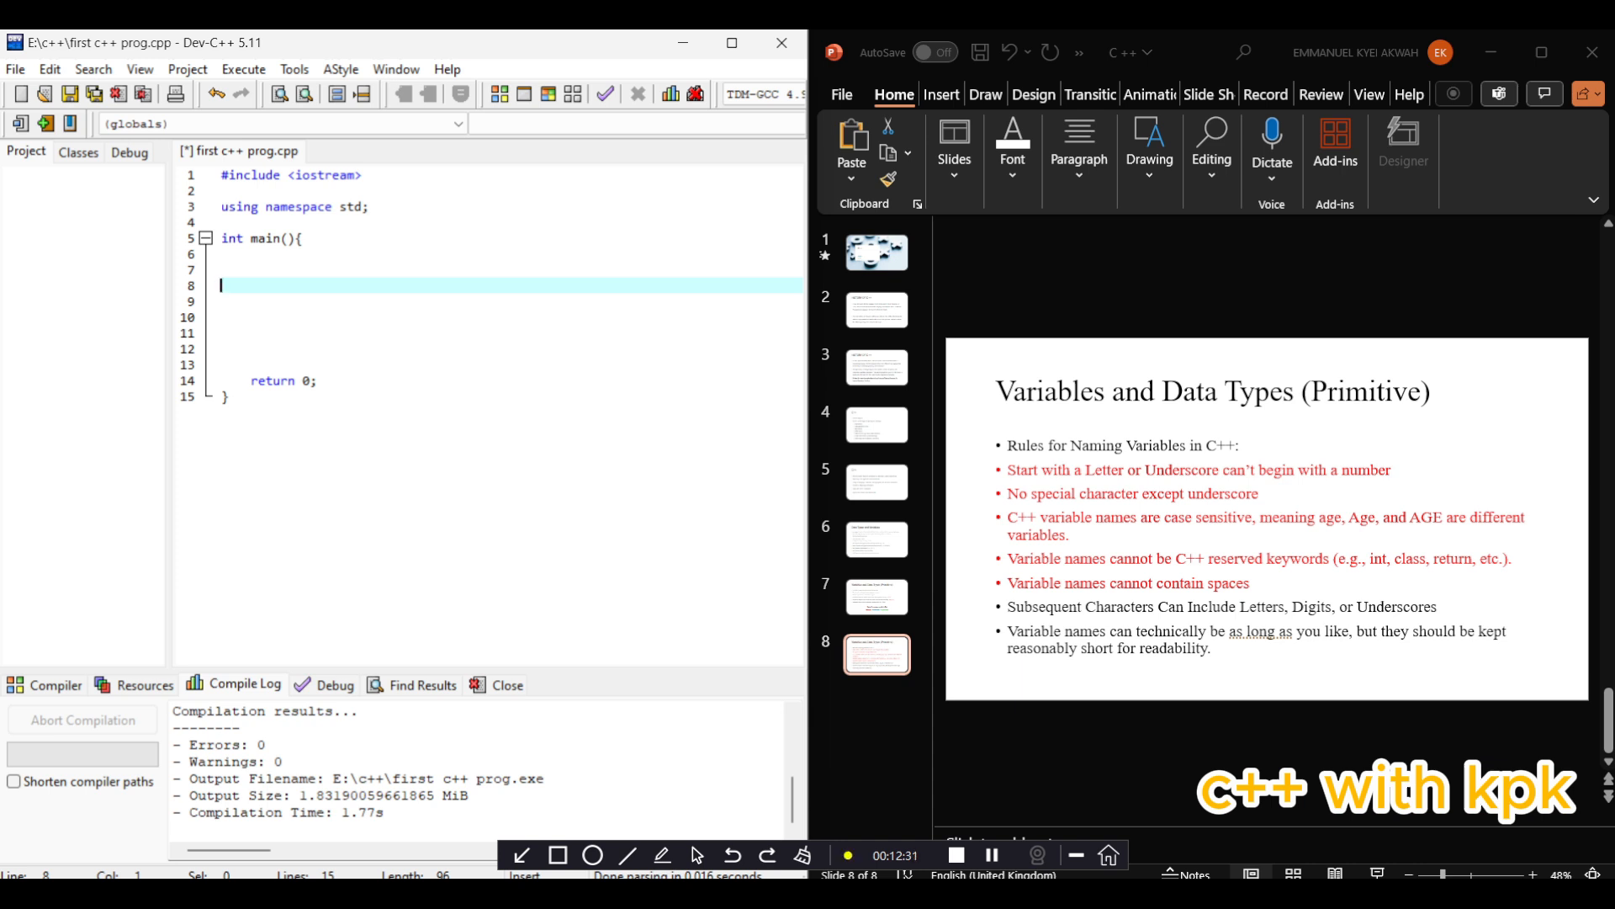
type("int")
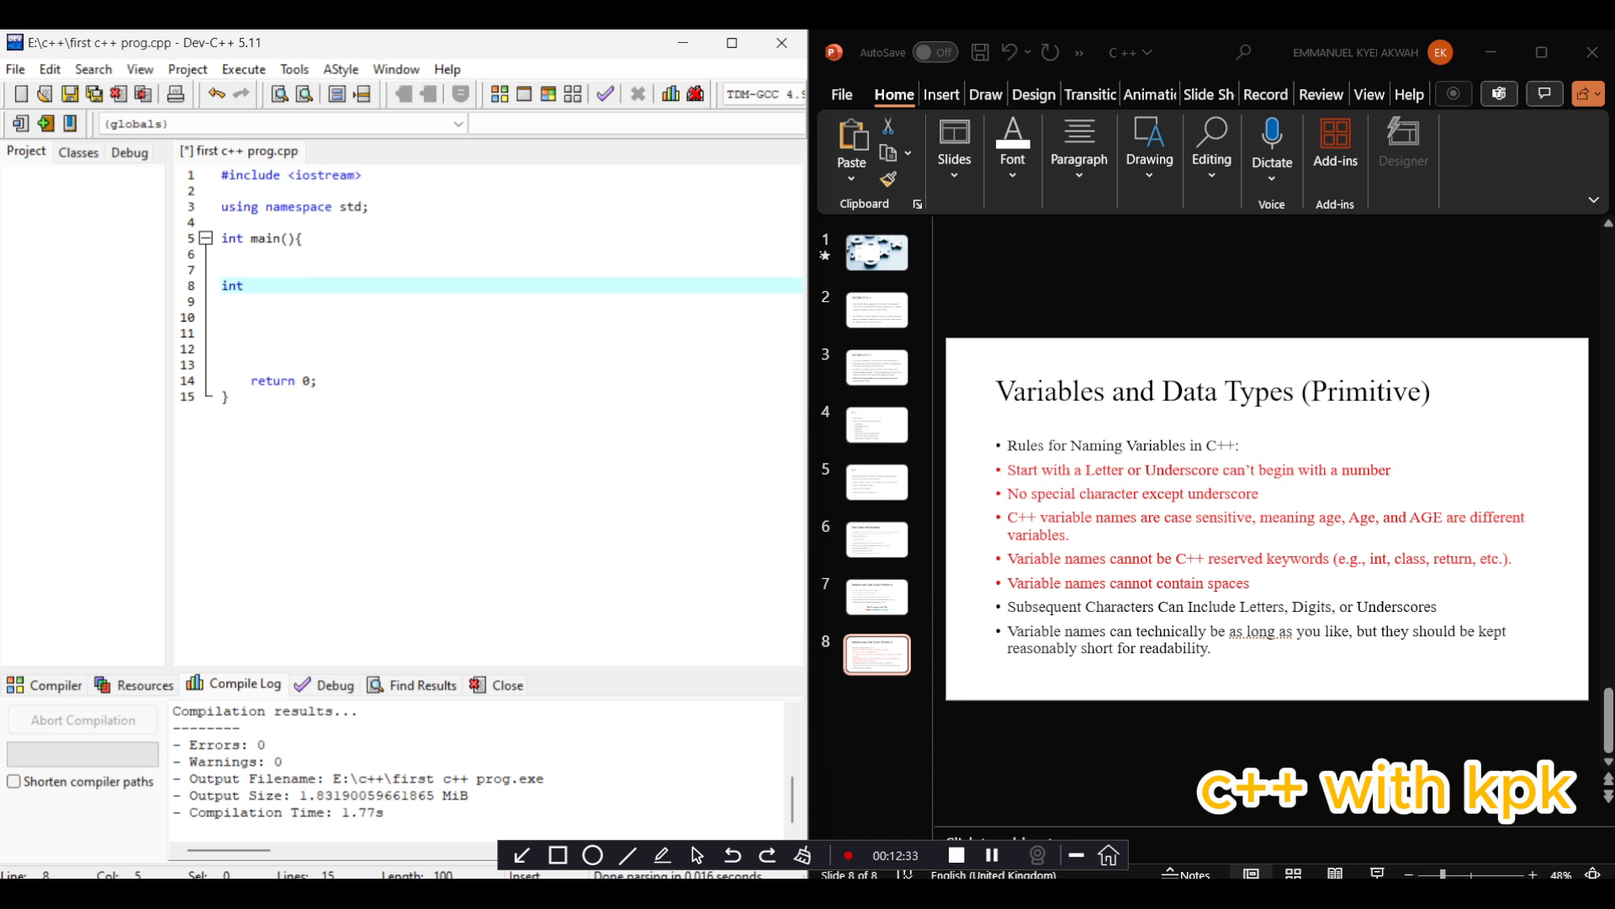
type("calss")
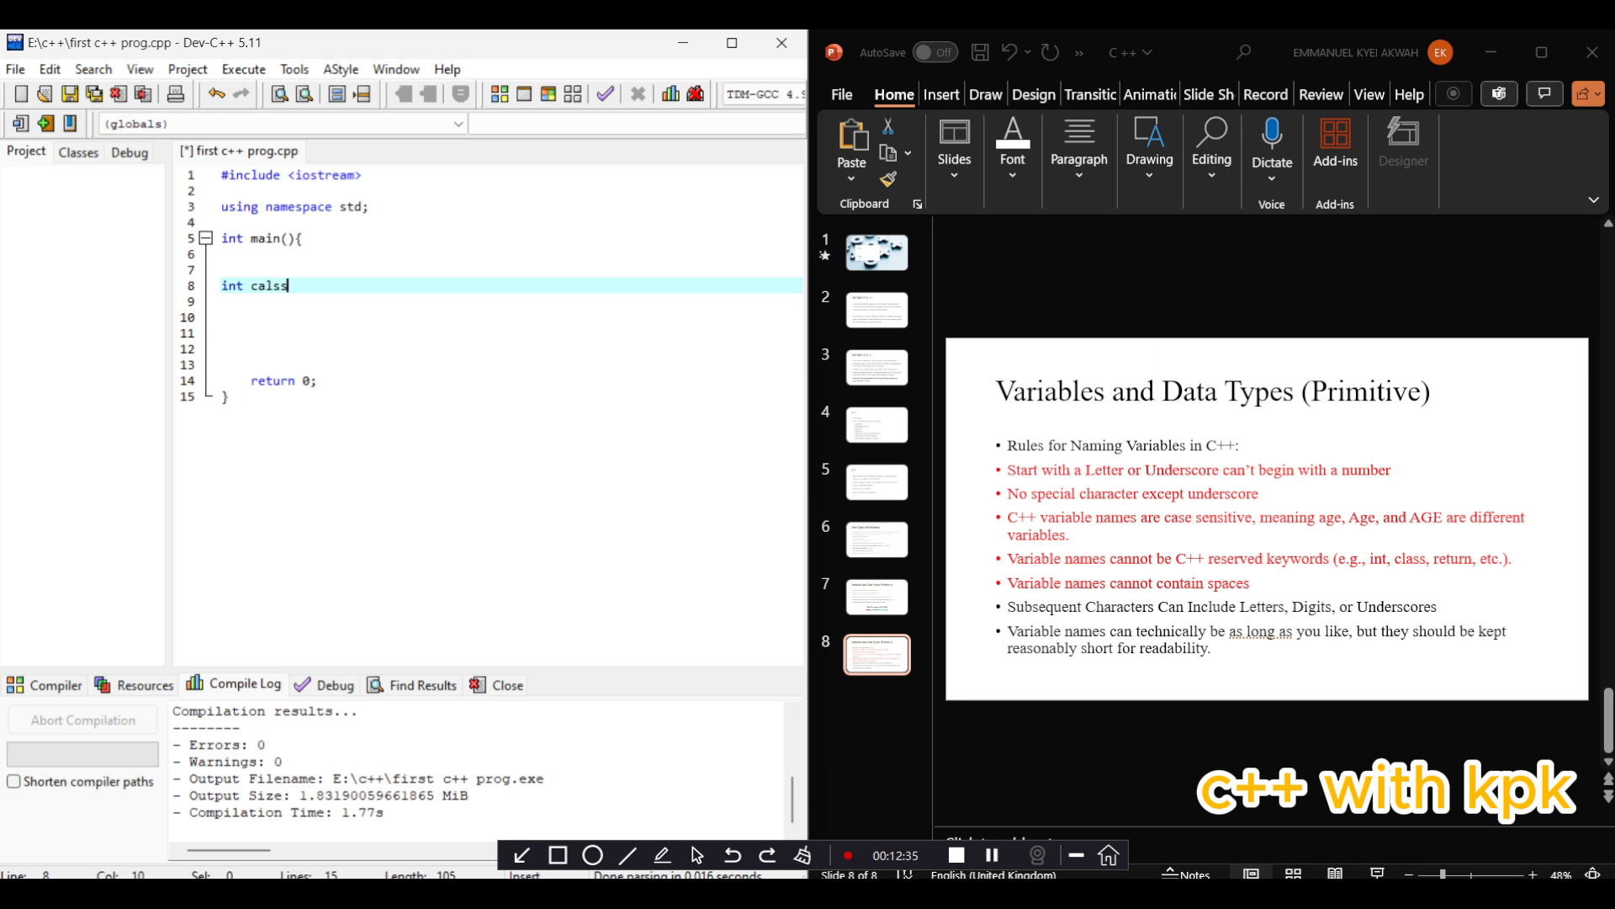
key("BackSpace")
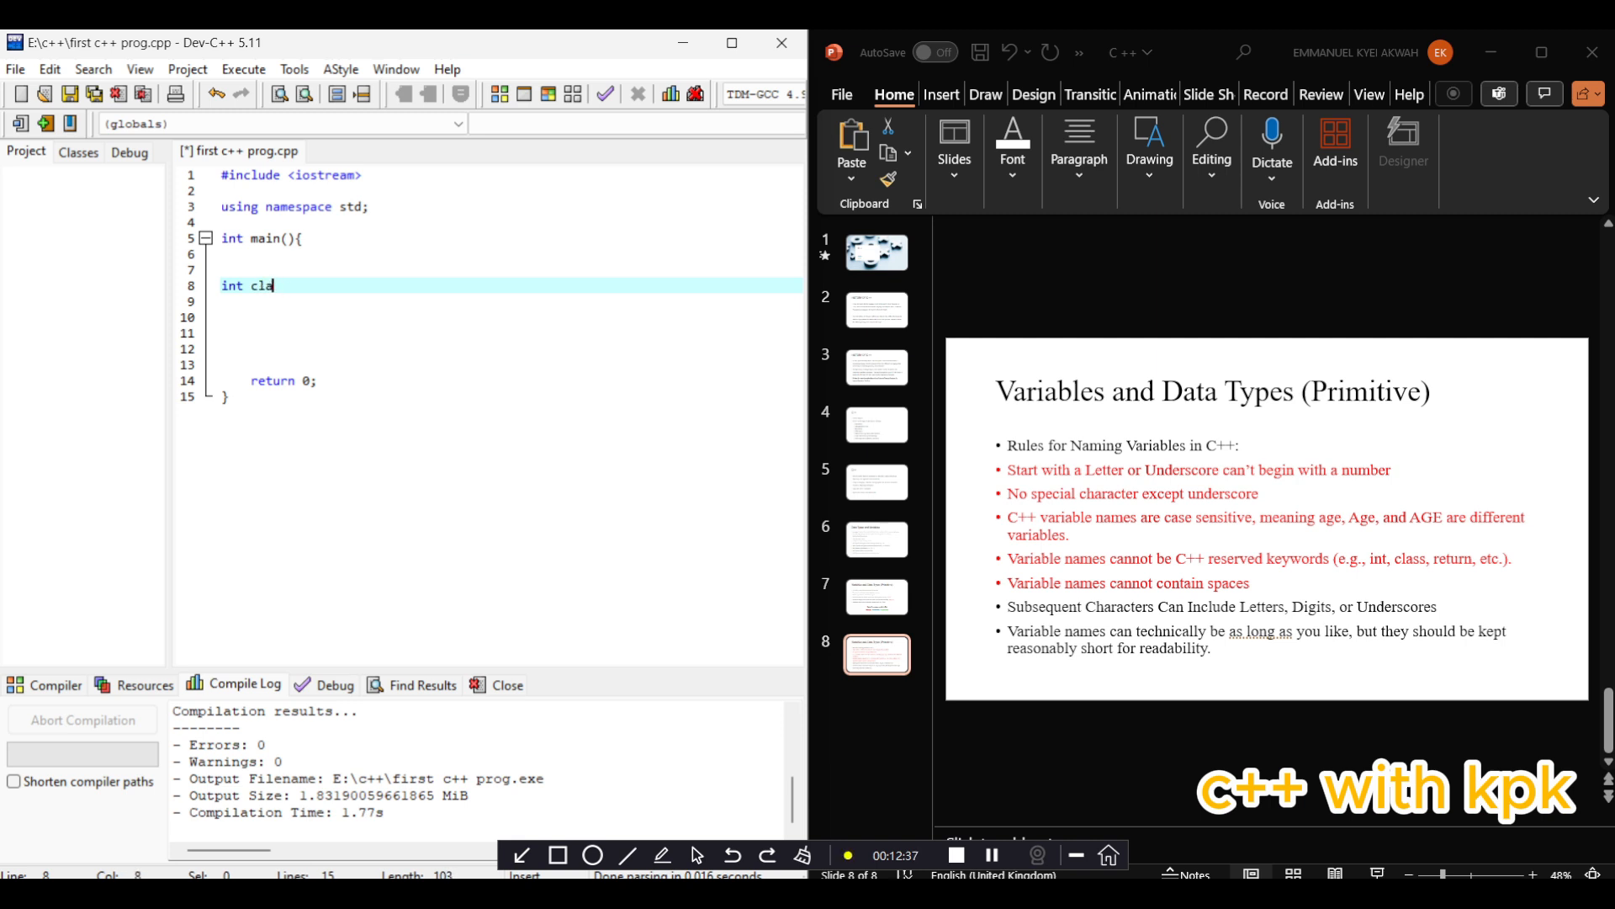
type("ss")
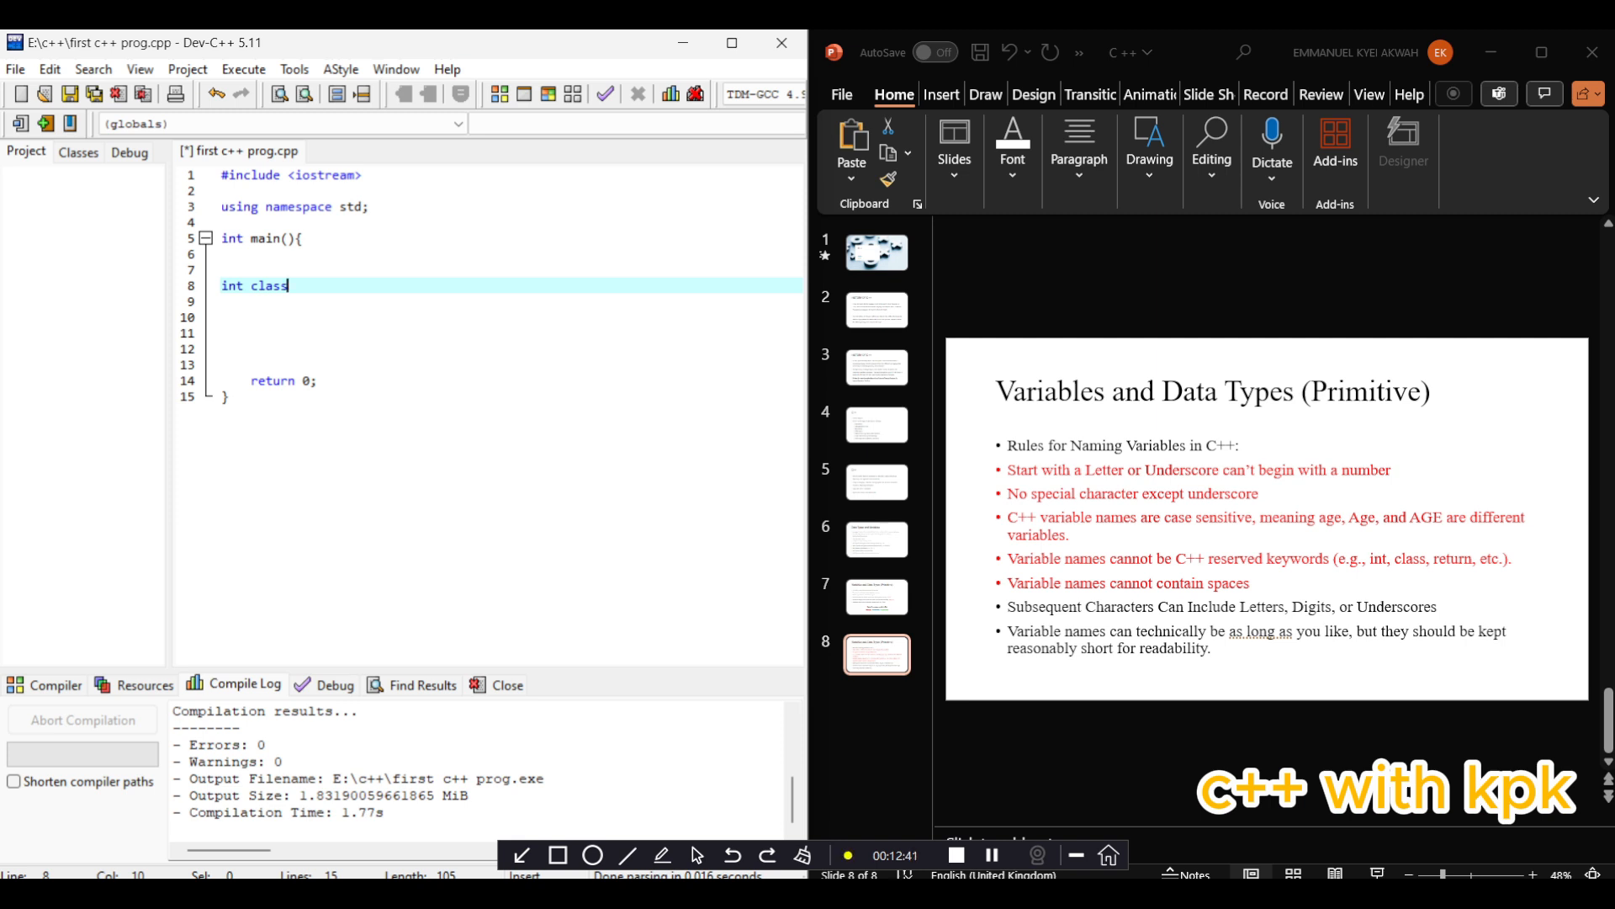
type("=")
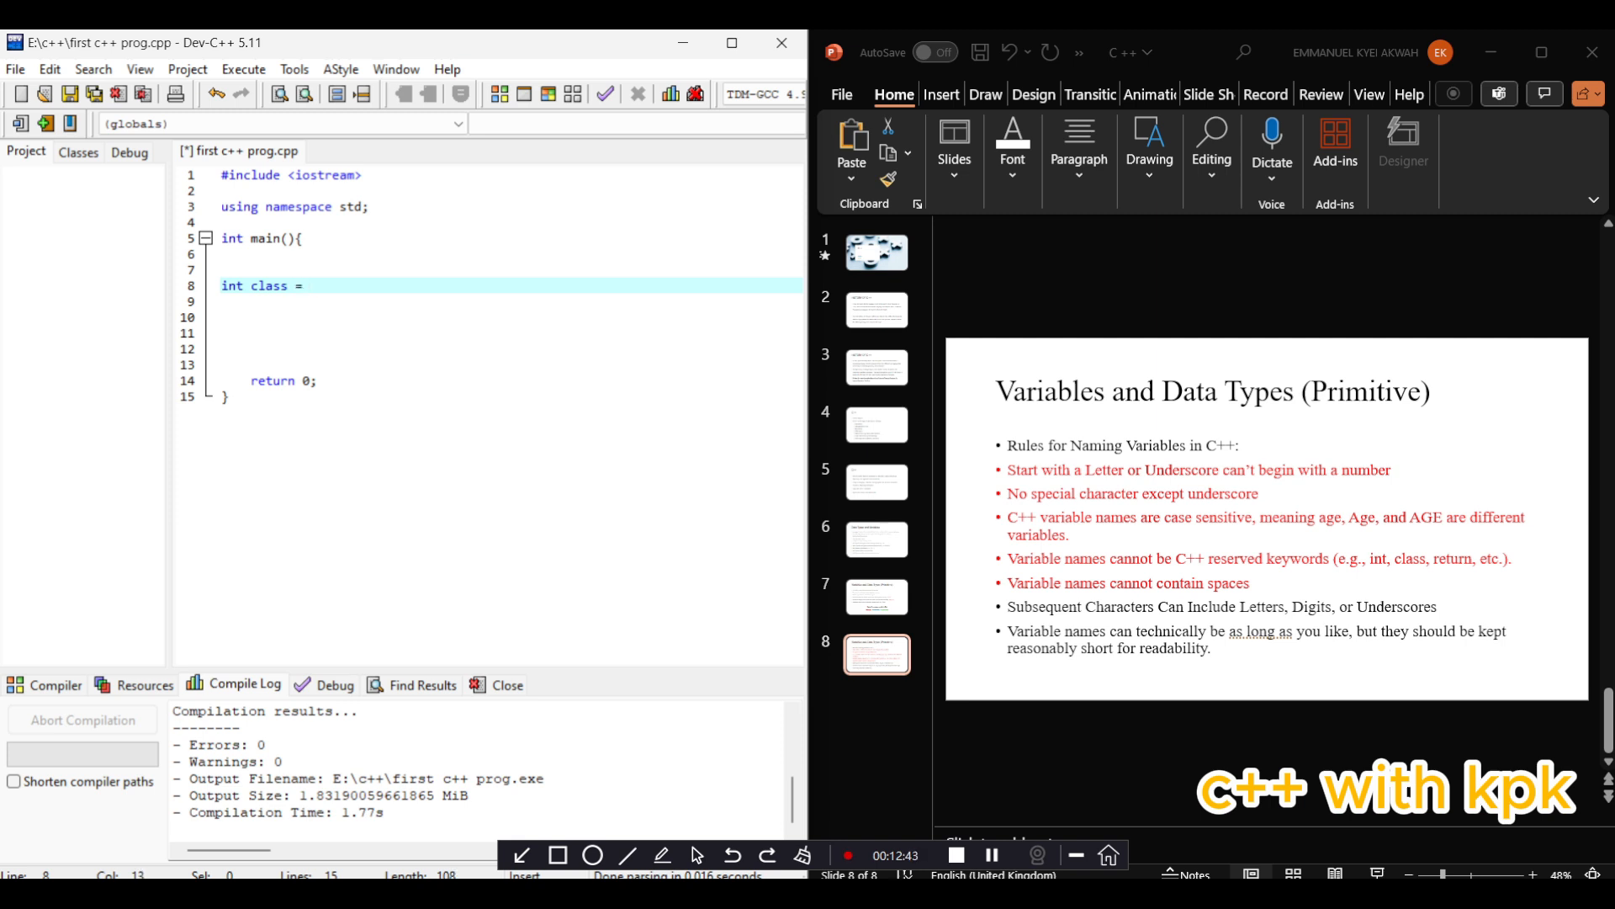
type("10")
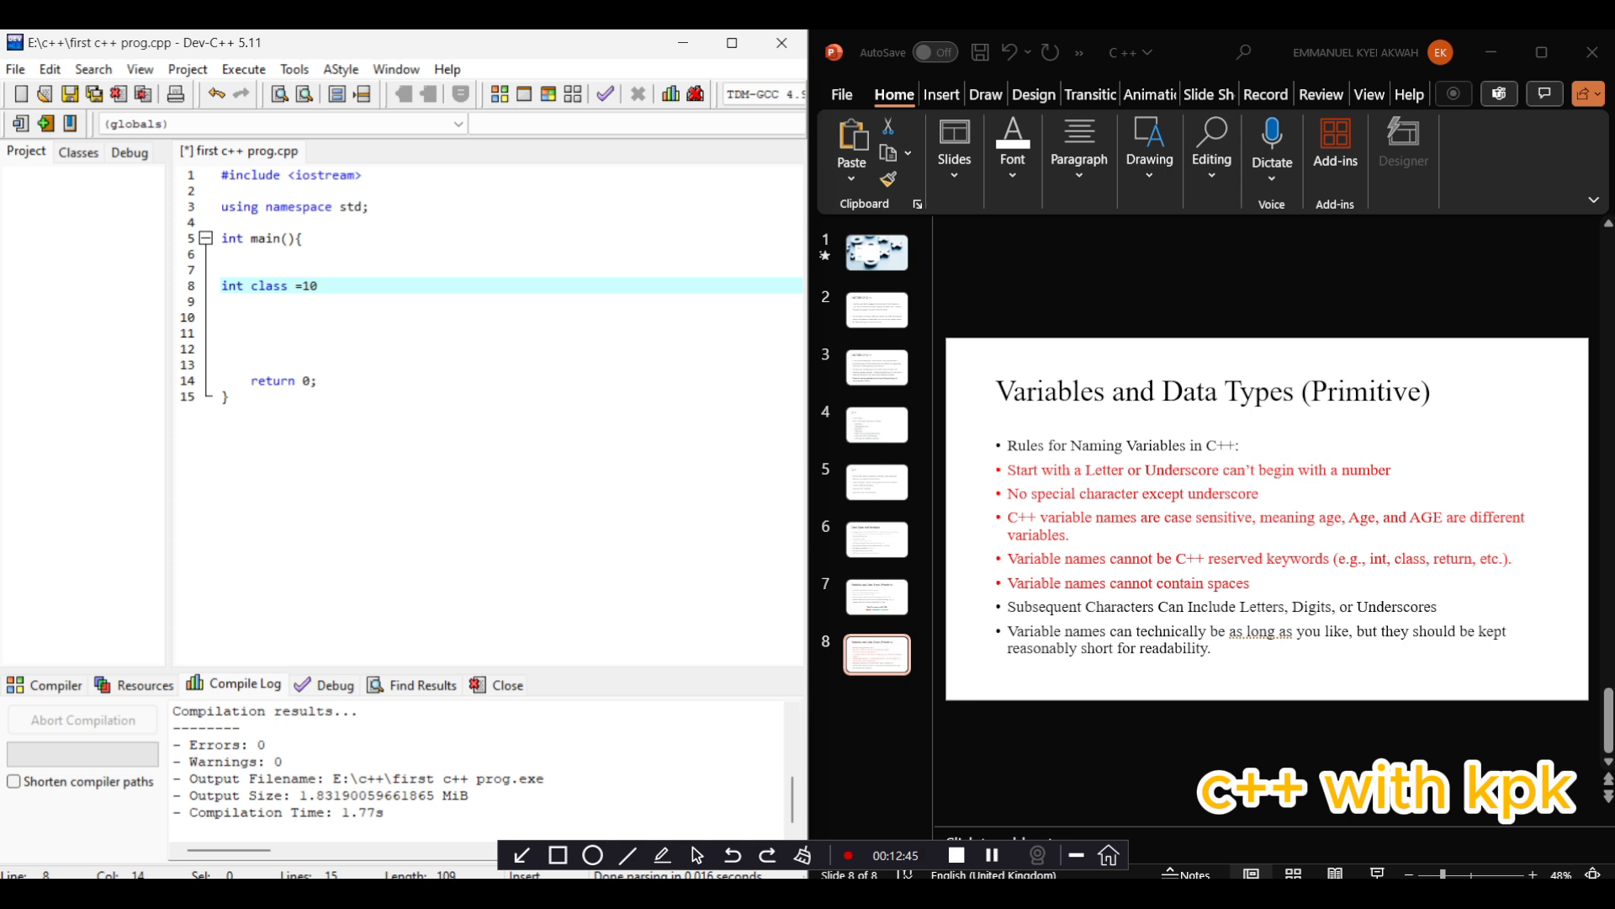
type(";")
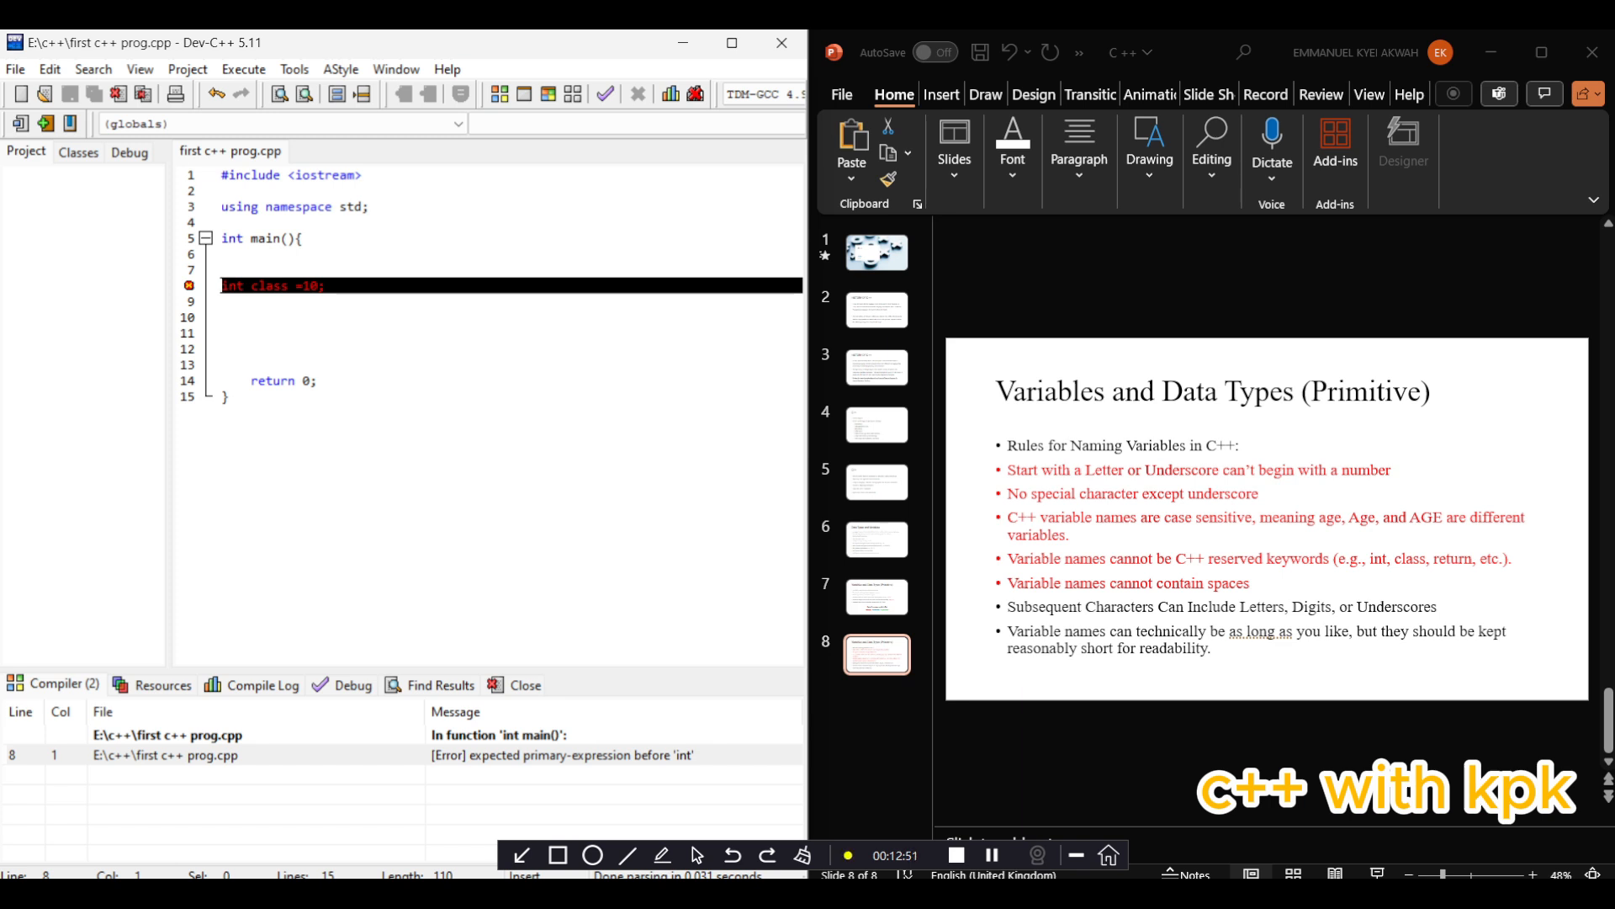
Delete the reserved word class from line 8
double_click(267, 286)
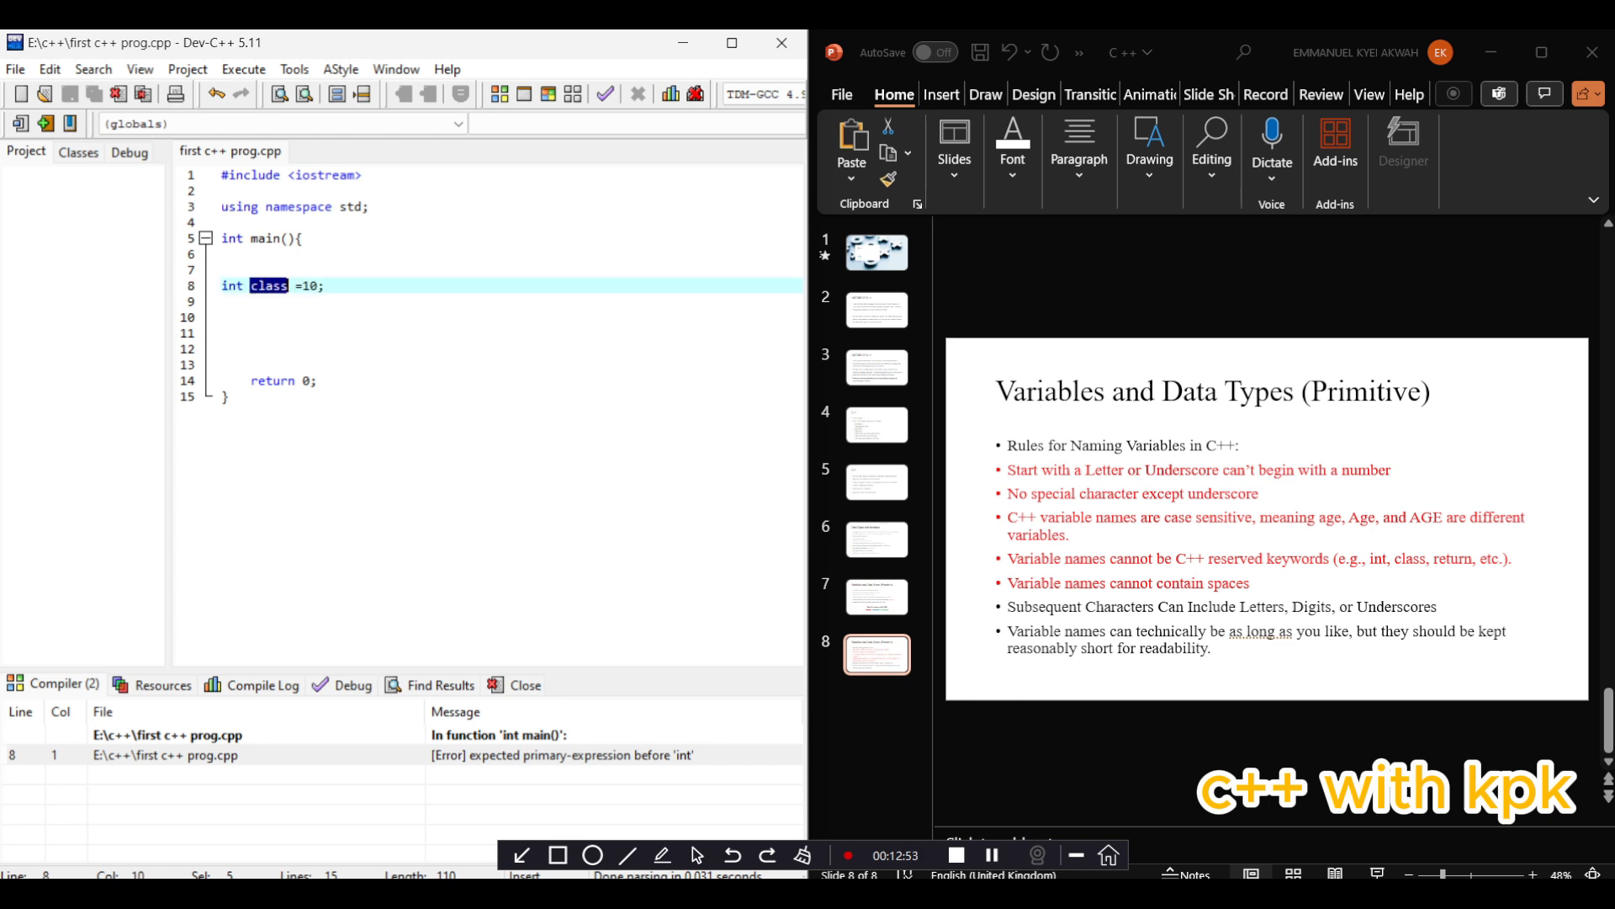
key("Delete")
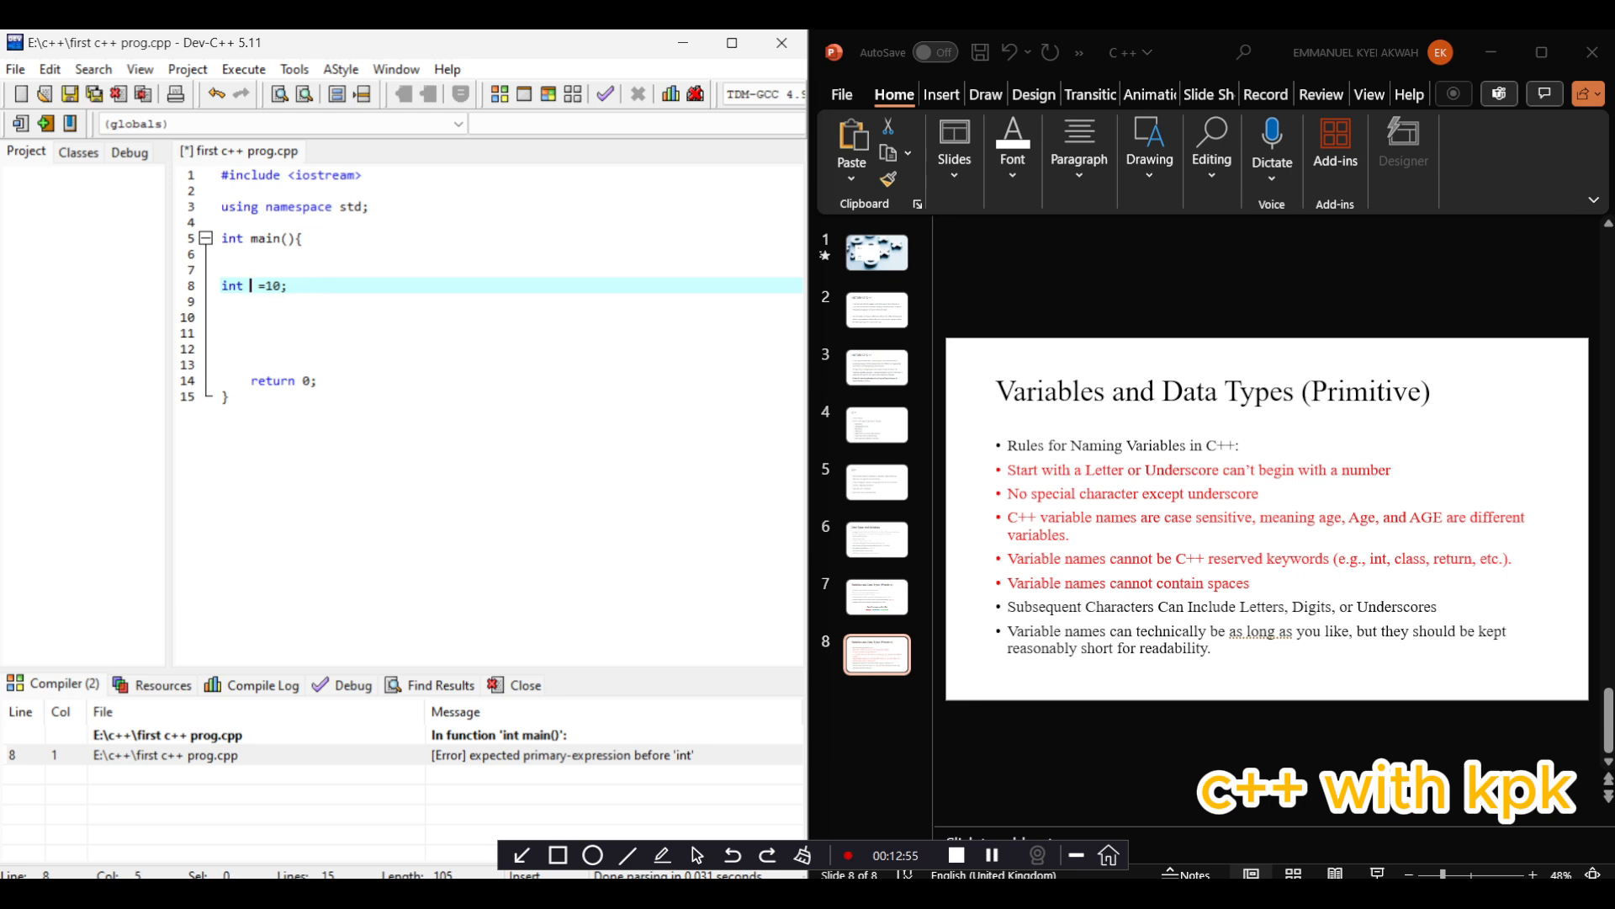
type("int")
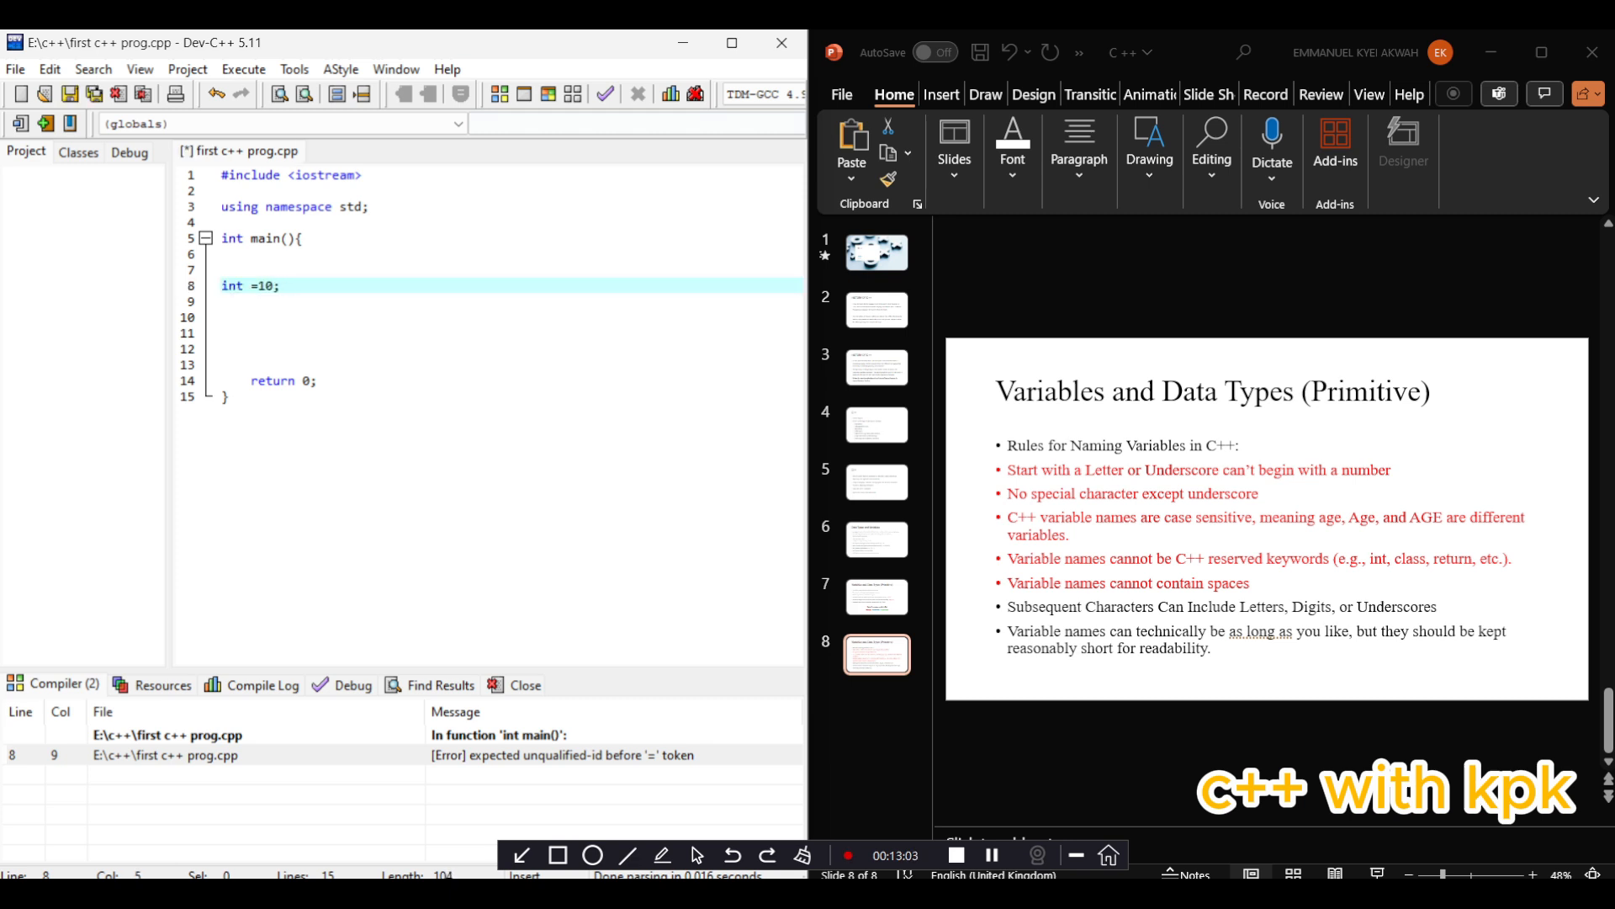
Name the variable John (int John =10;), compile and run, then close the console
type("c")
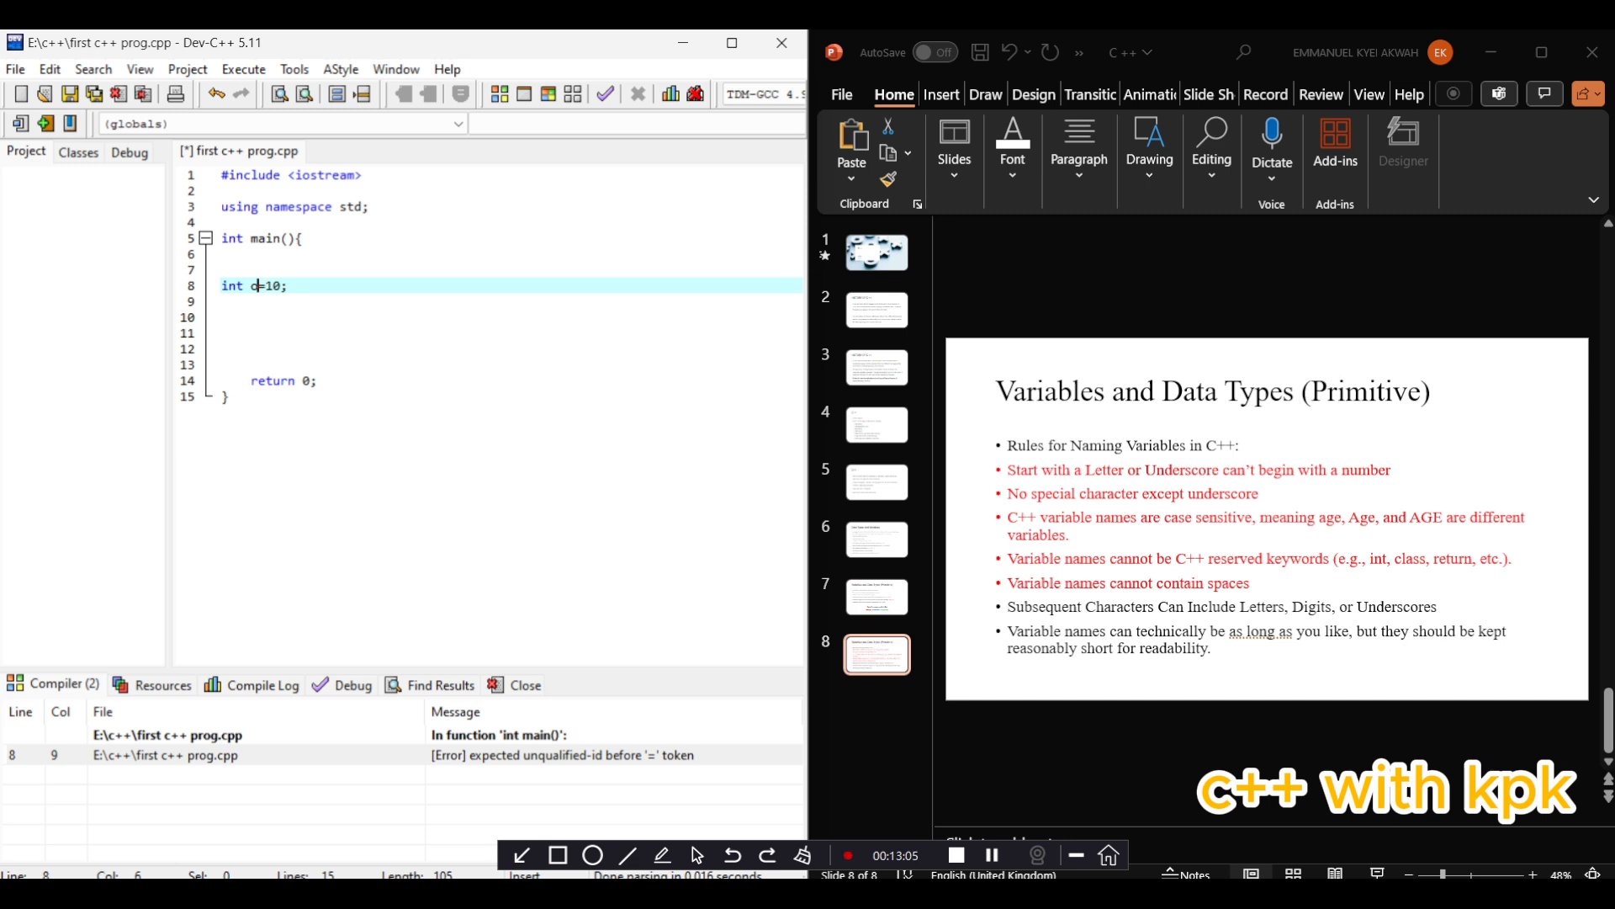
type("o")
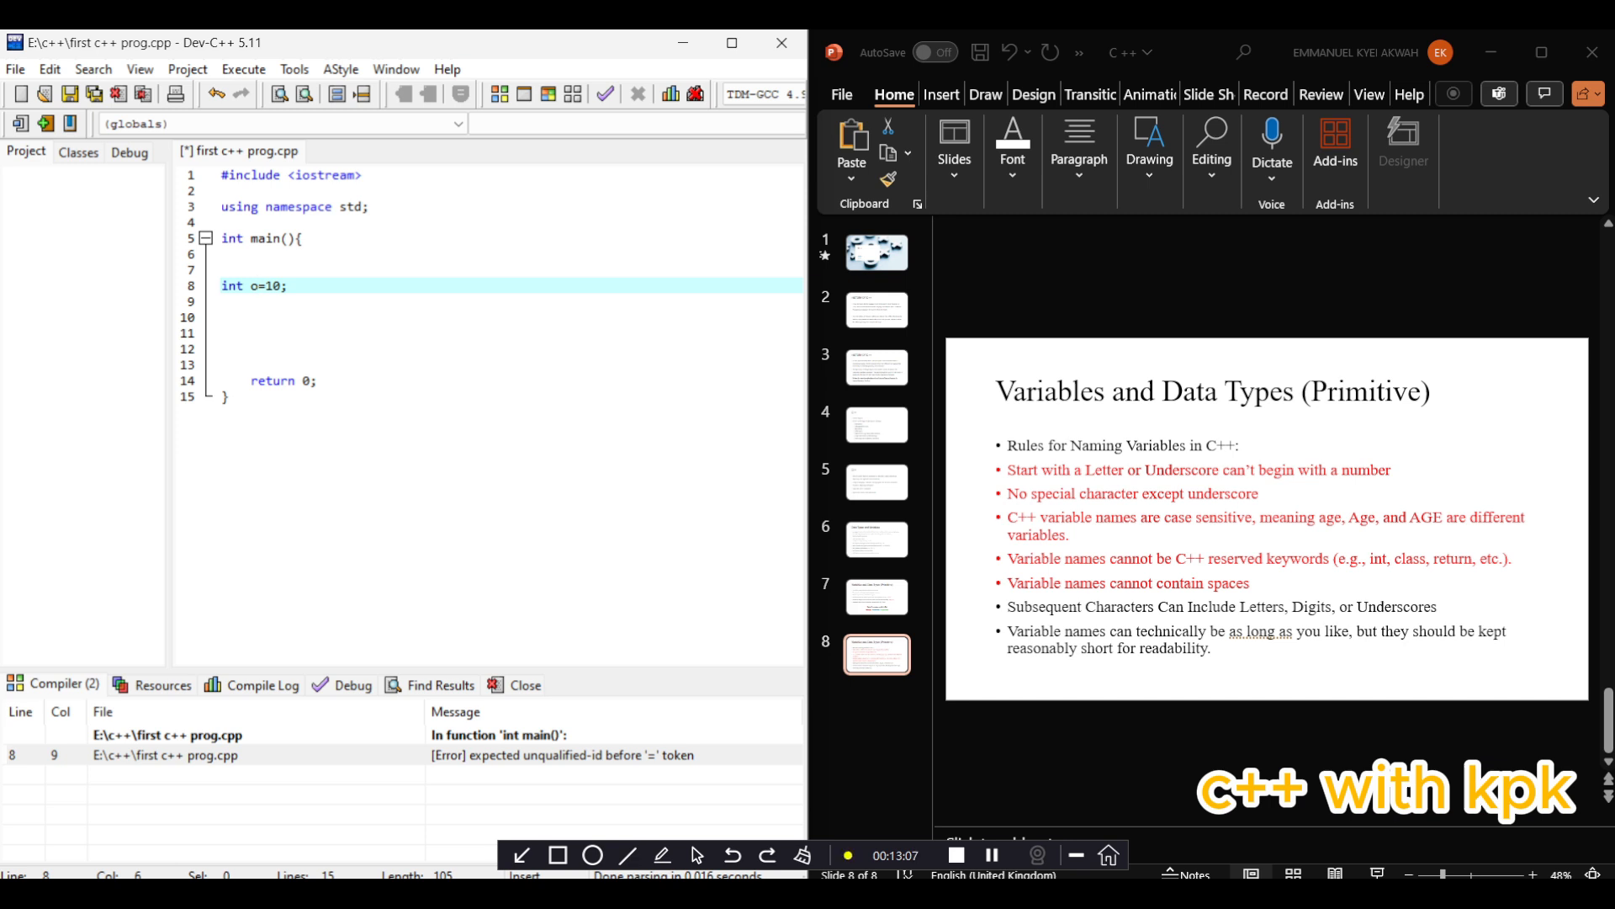
type("John")
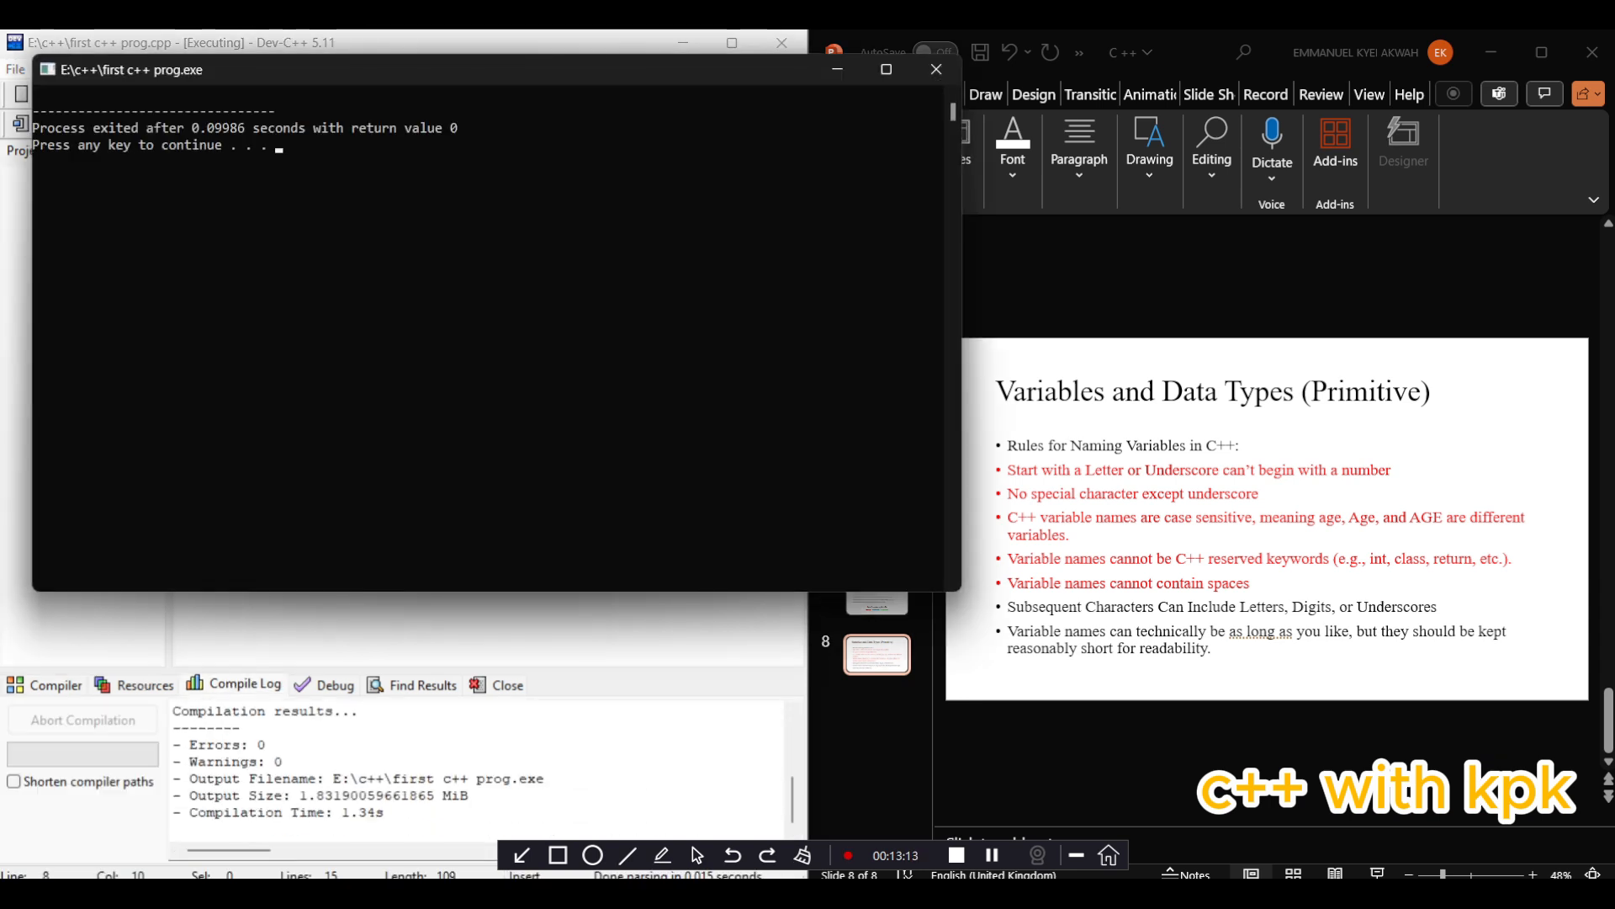
mouse_move(934, 69)
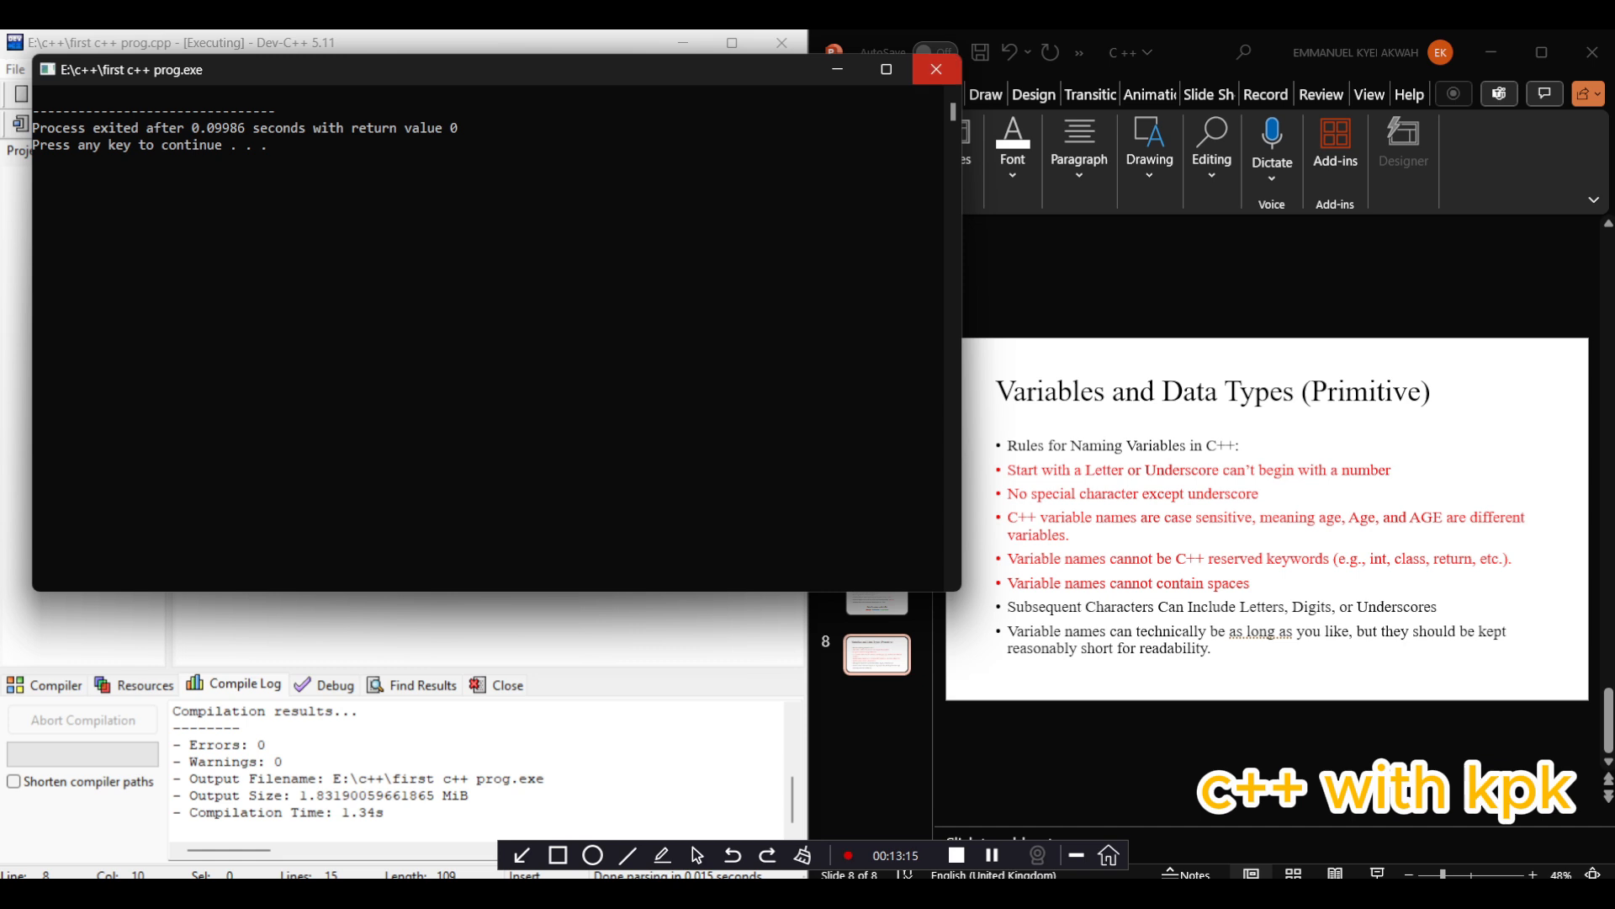
left_click(933, 69)
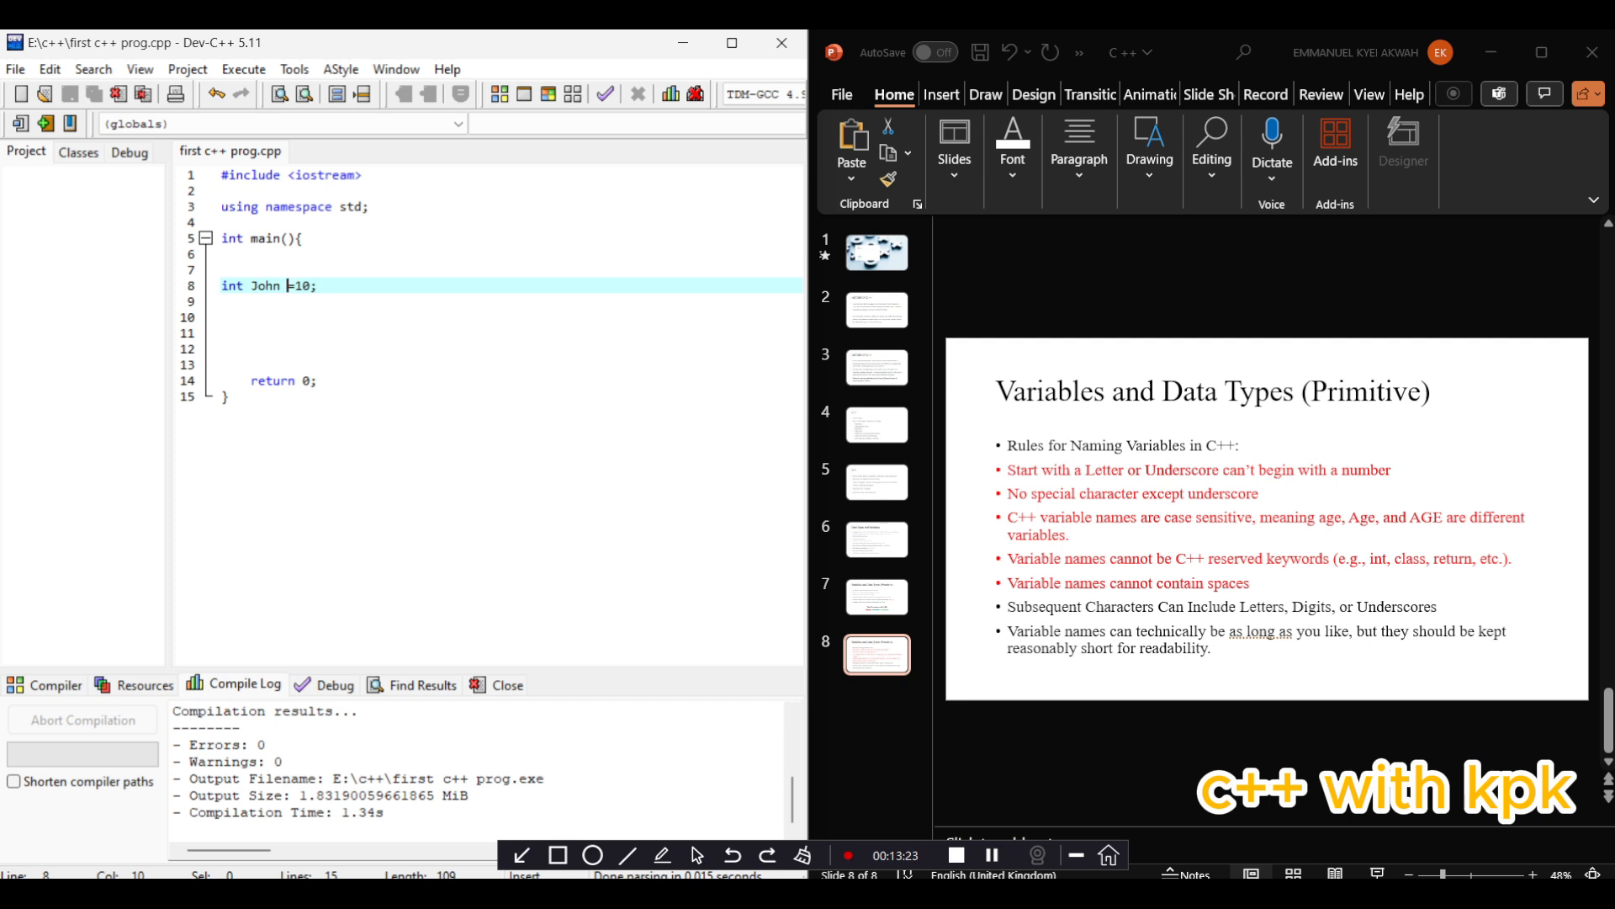
Append 'Kandy' to the line 8 variable name, then replace the space with an underscore
type("K")
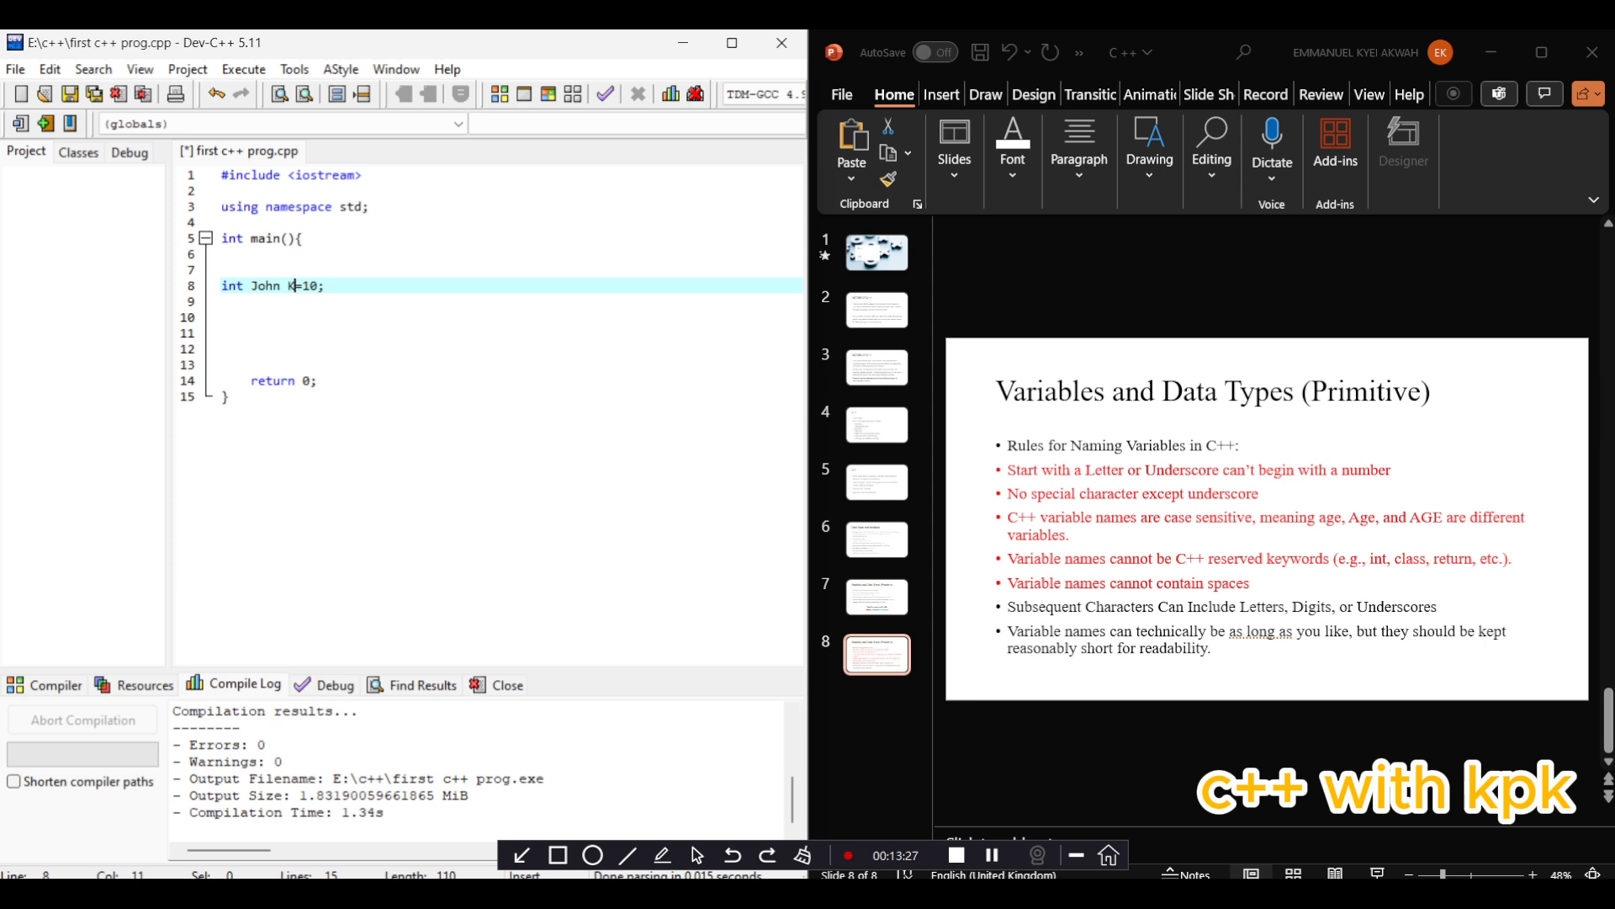
type("an")
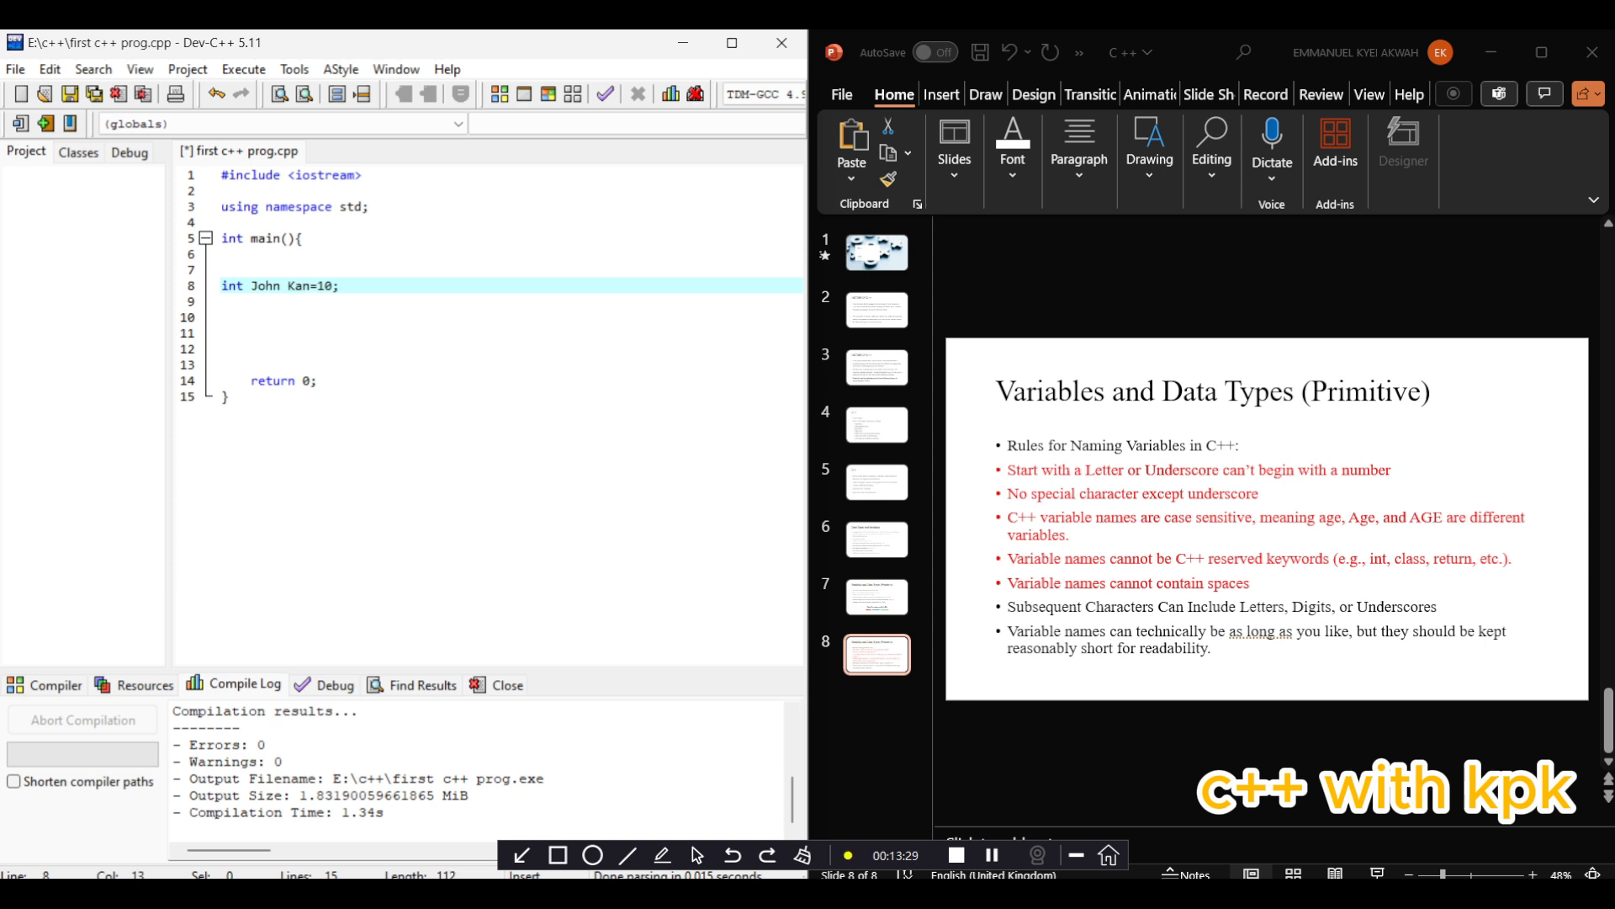
type("dy")
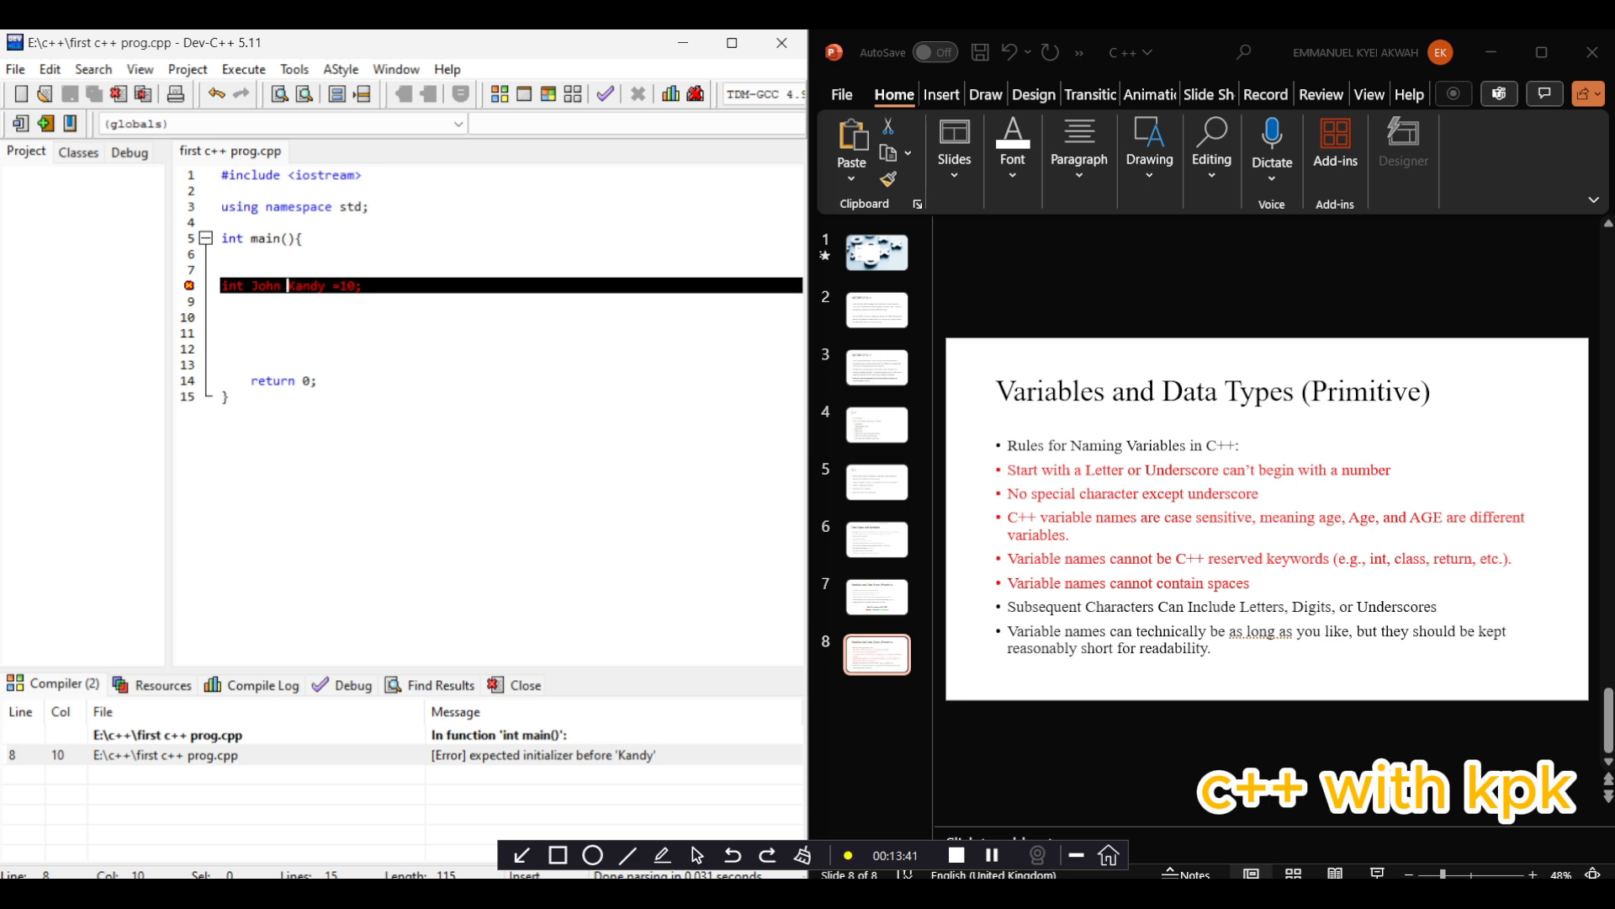
key("Backspace")
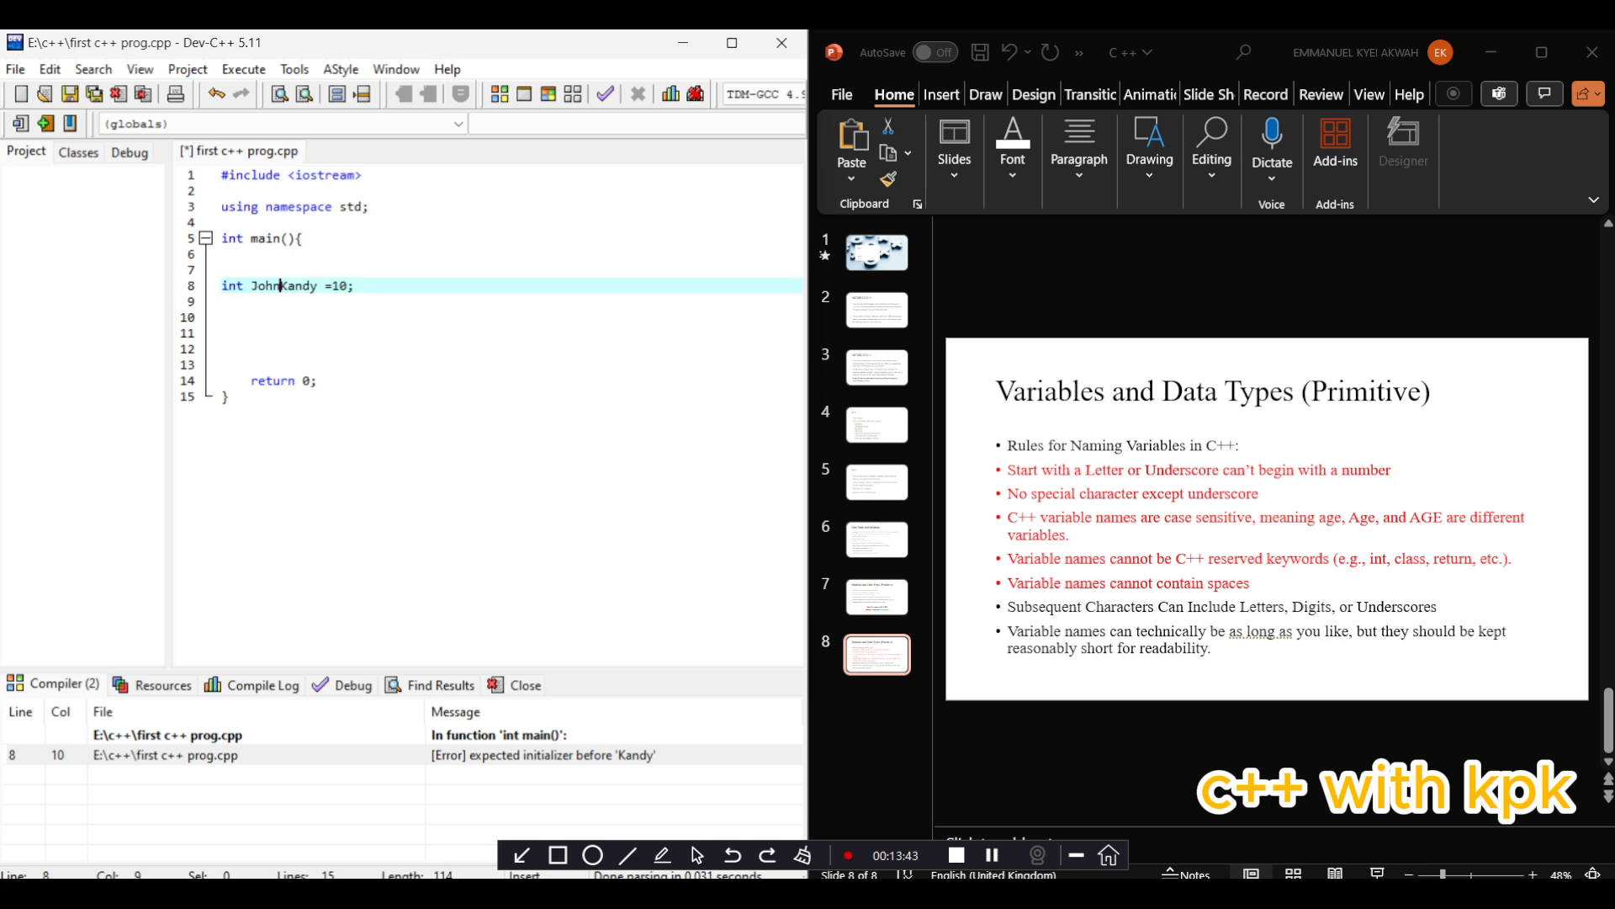
type("_")
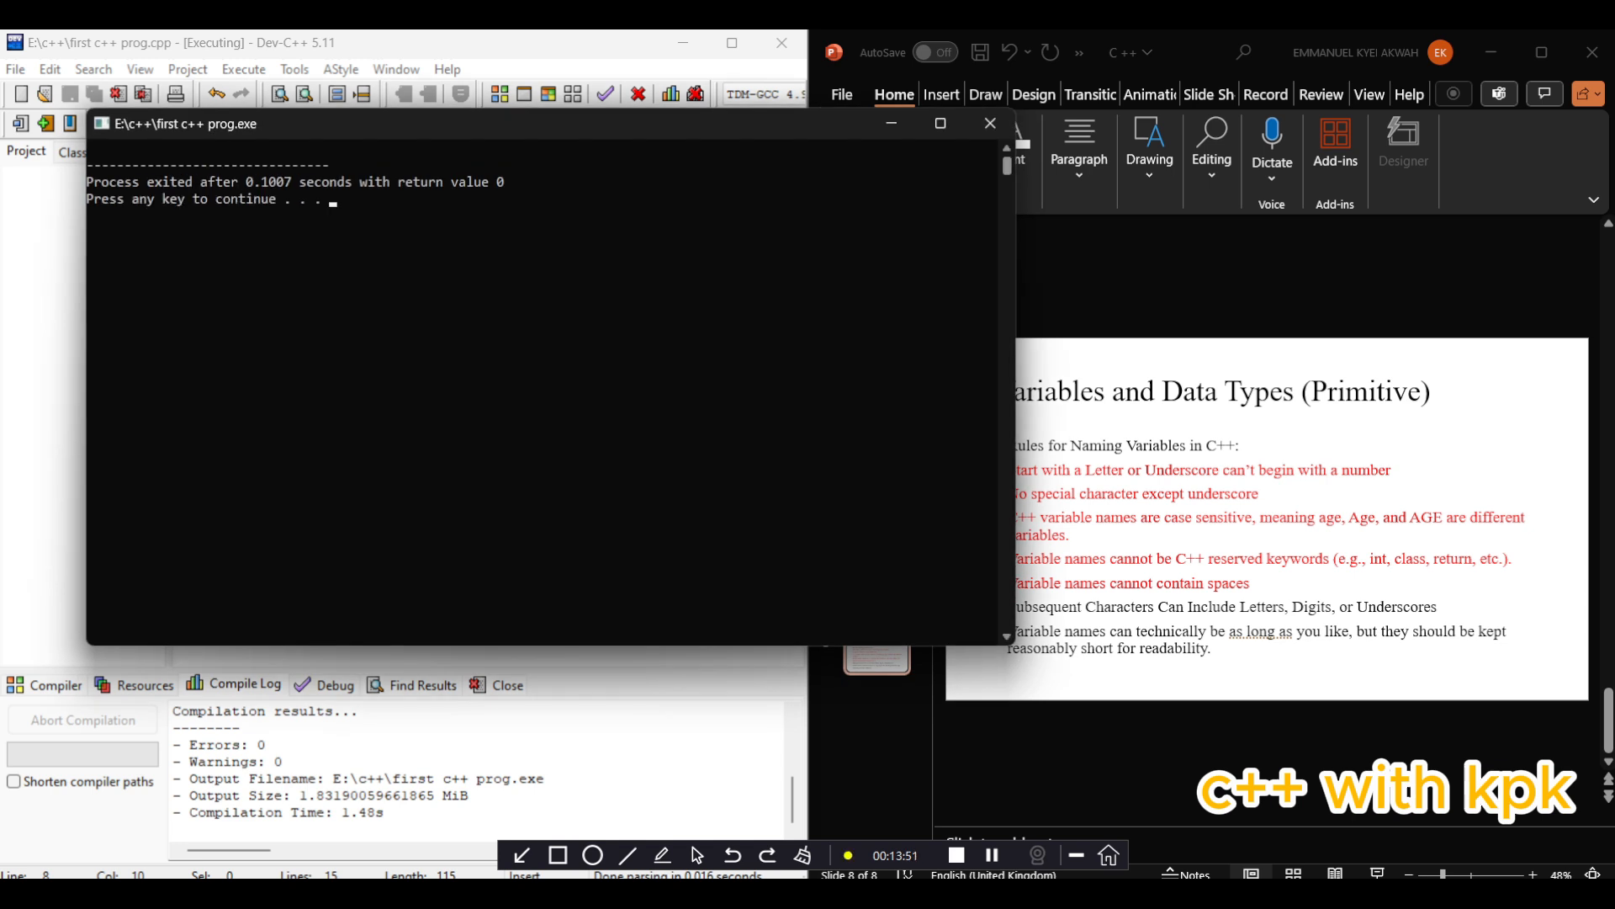
Write a cout statement on line 11 that prints the John Kandy variable
left_click(987, 123)
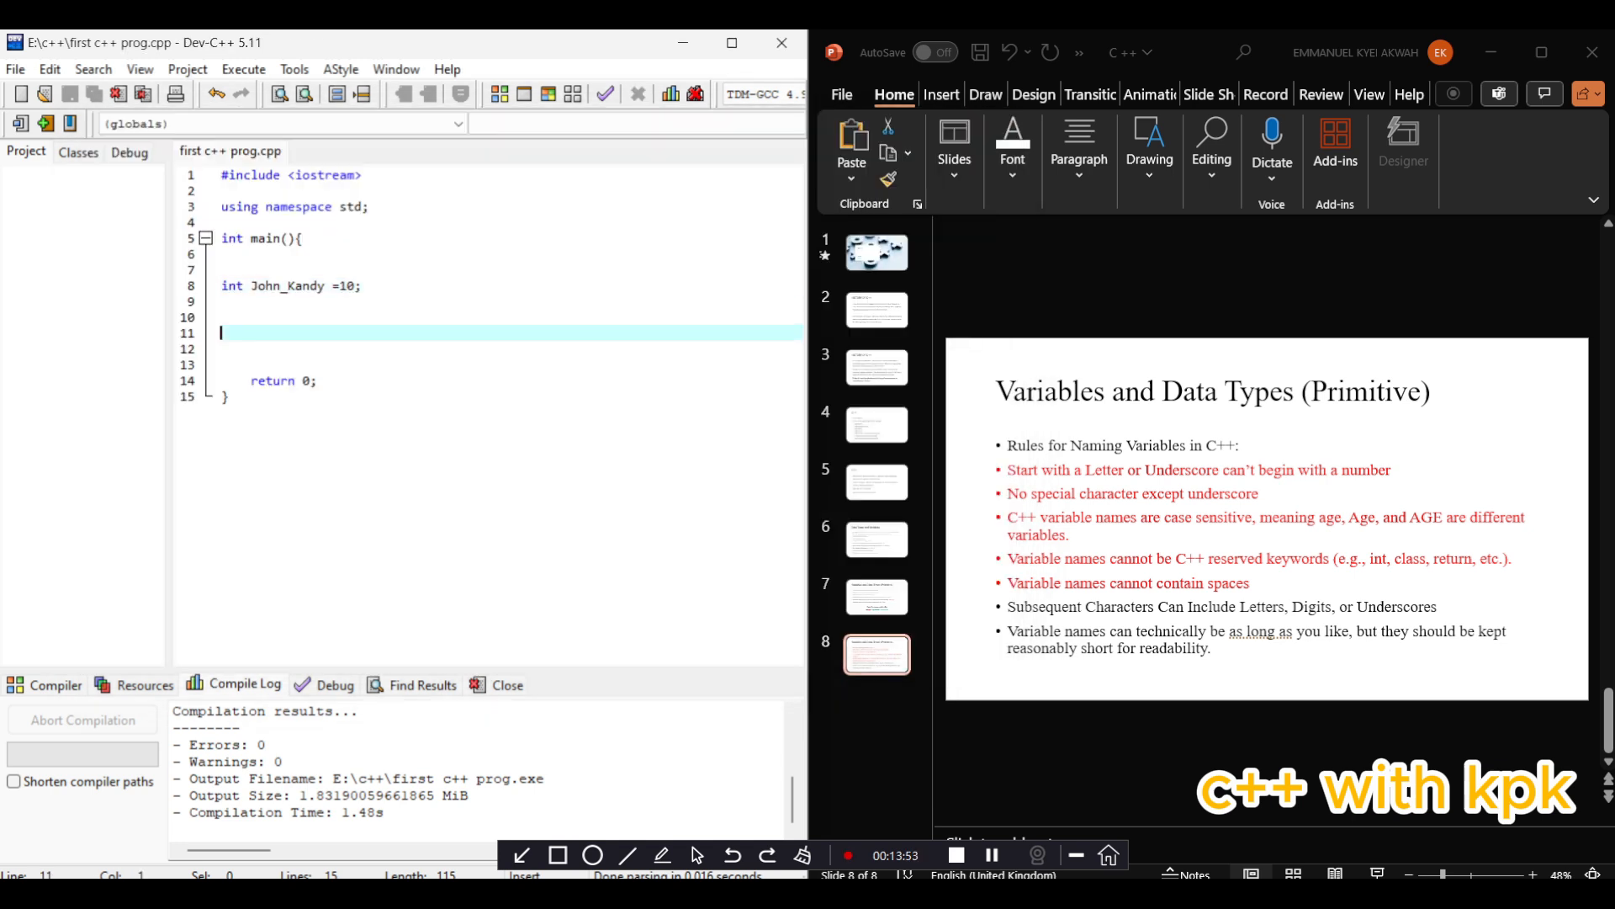
type("cout")
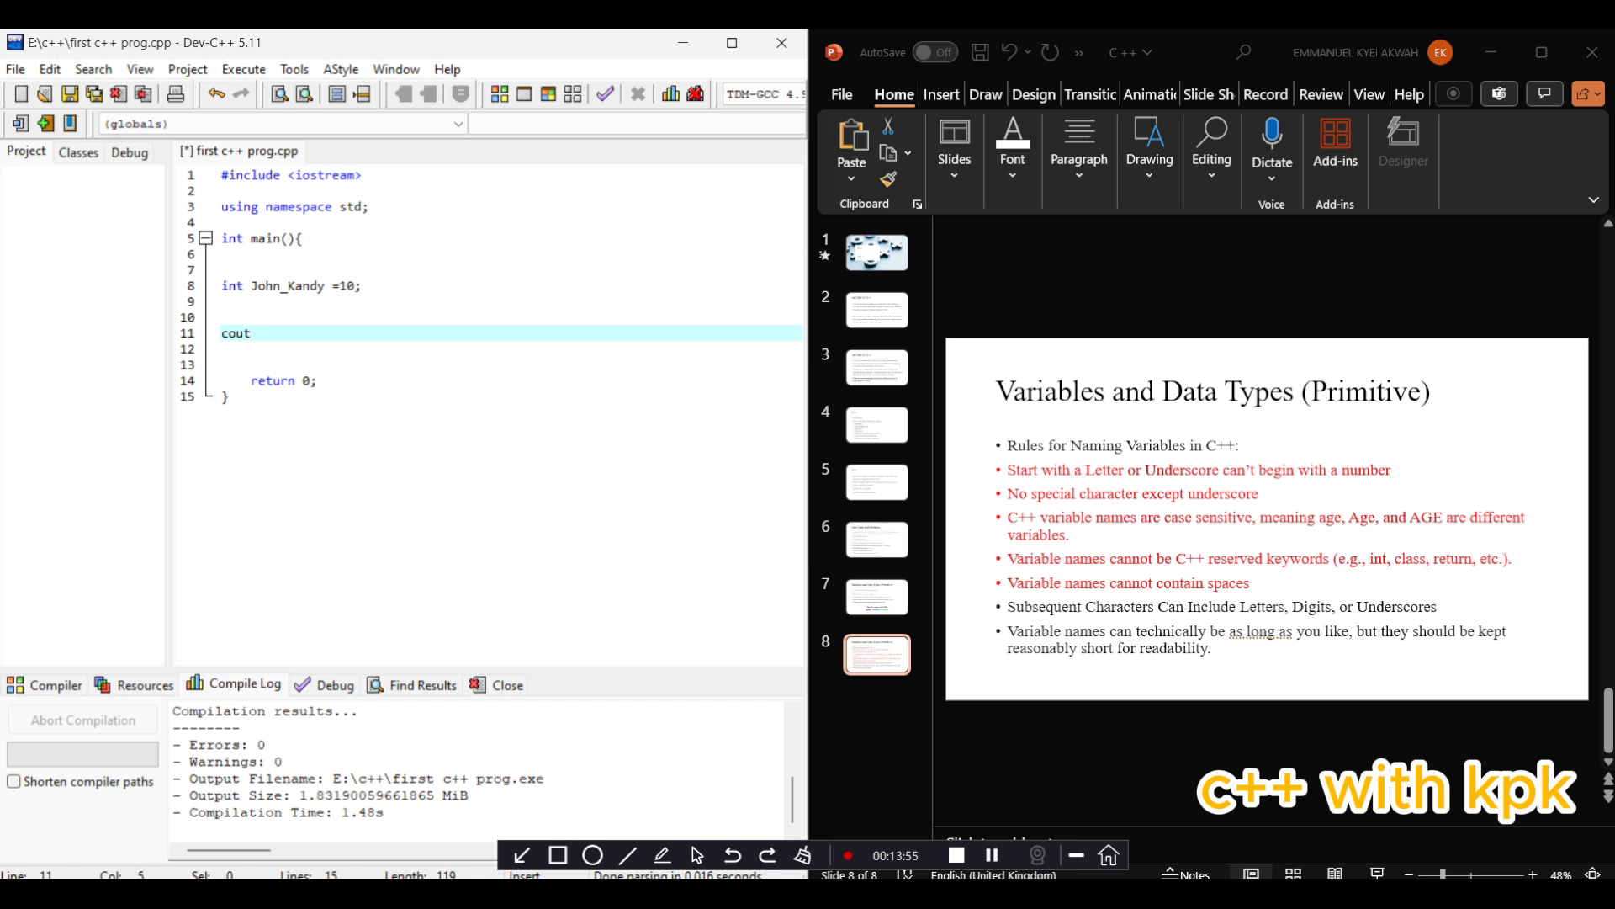
type("<< 3")
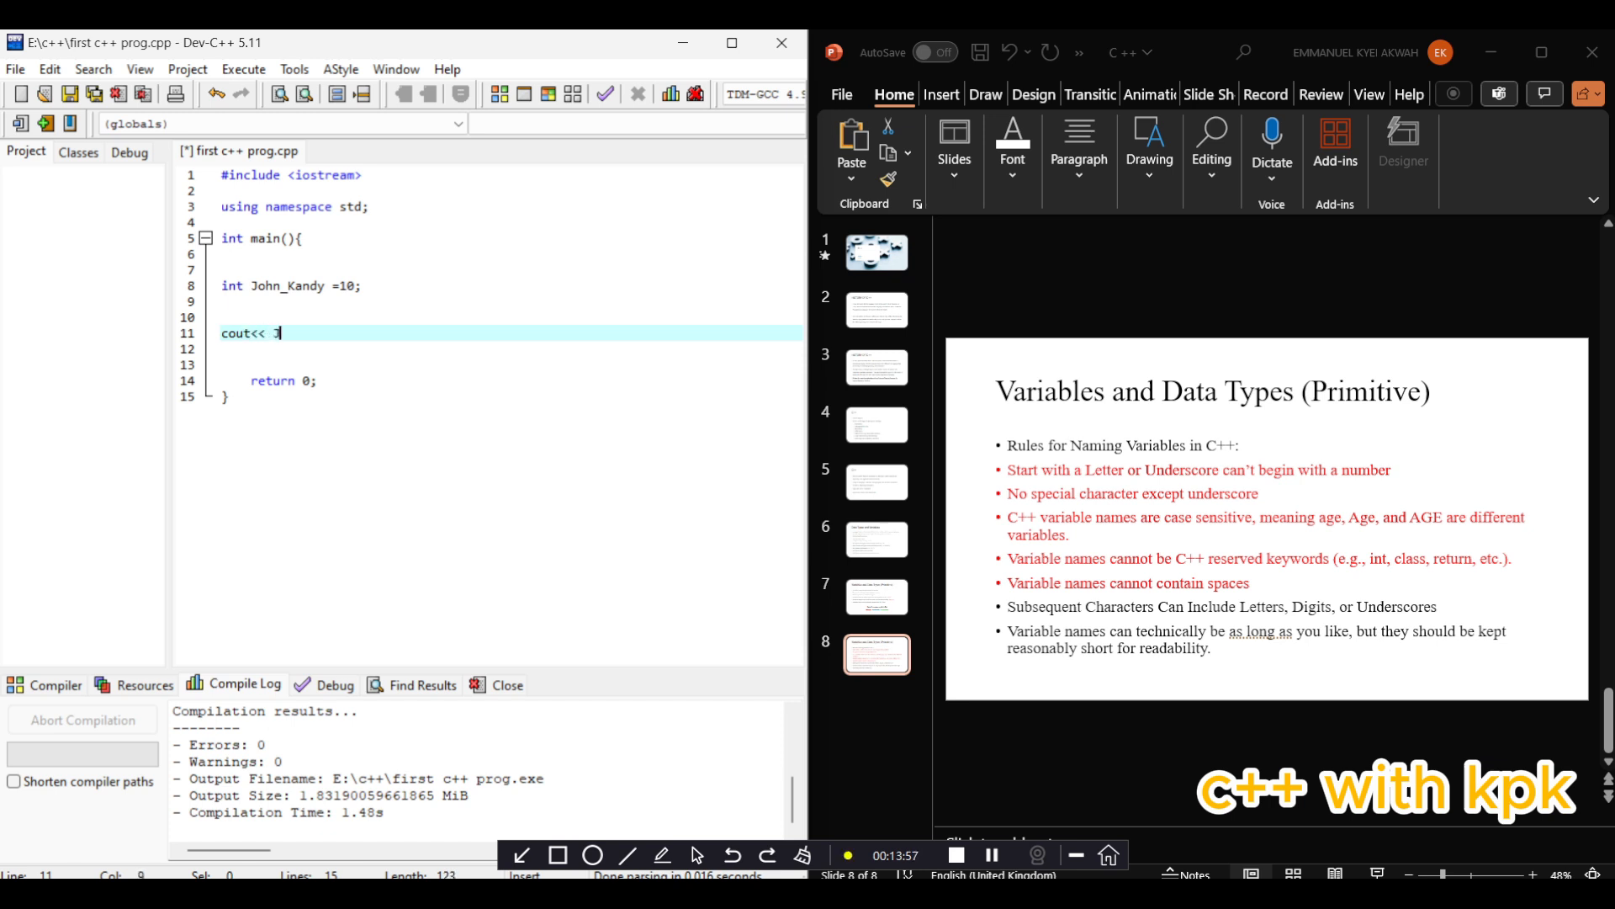
type("John_Ka")
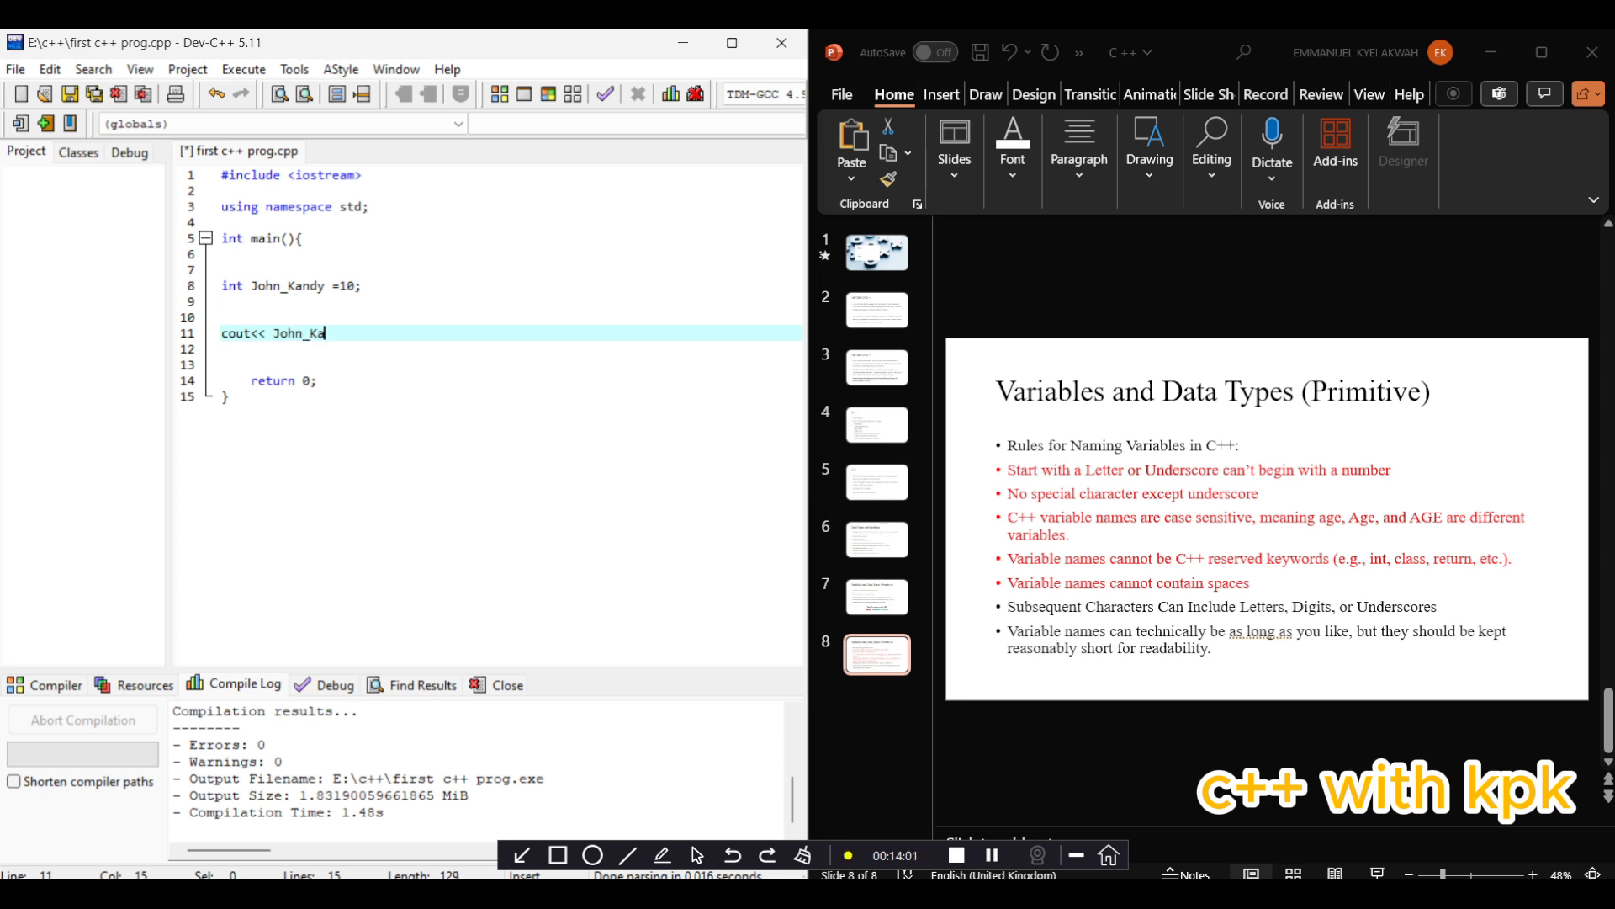
type("ndy ;")
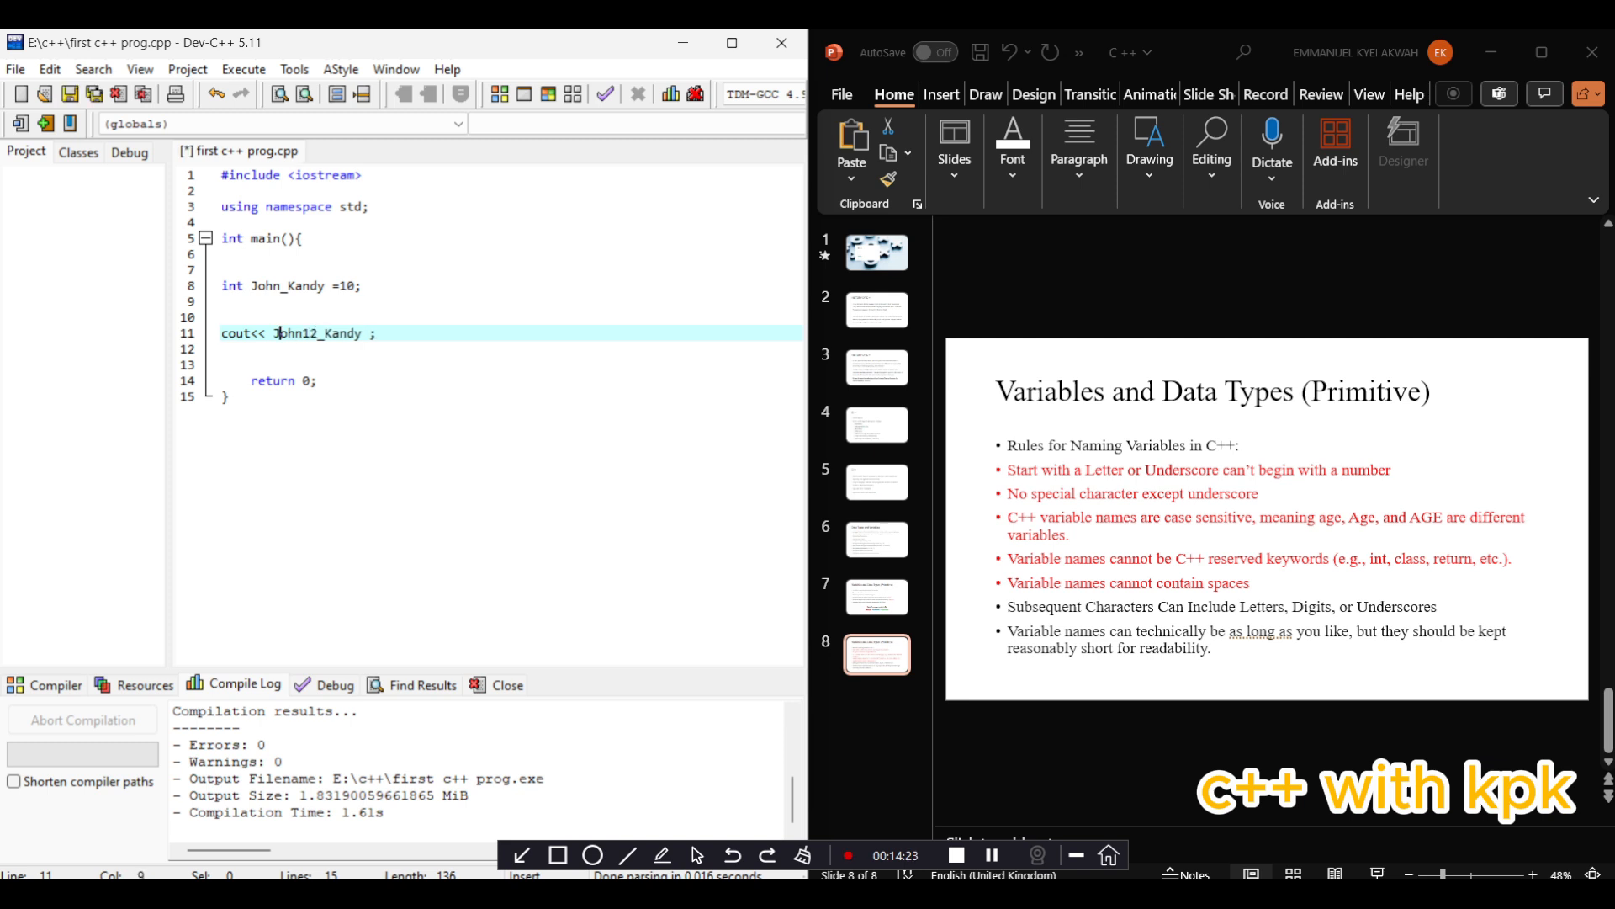
Add leading digits to the variable name on lines 11 and 8, making 32232ohn12_Kandy
type("22232")
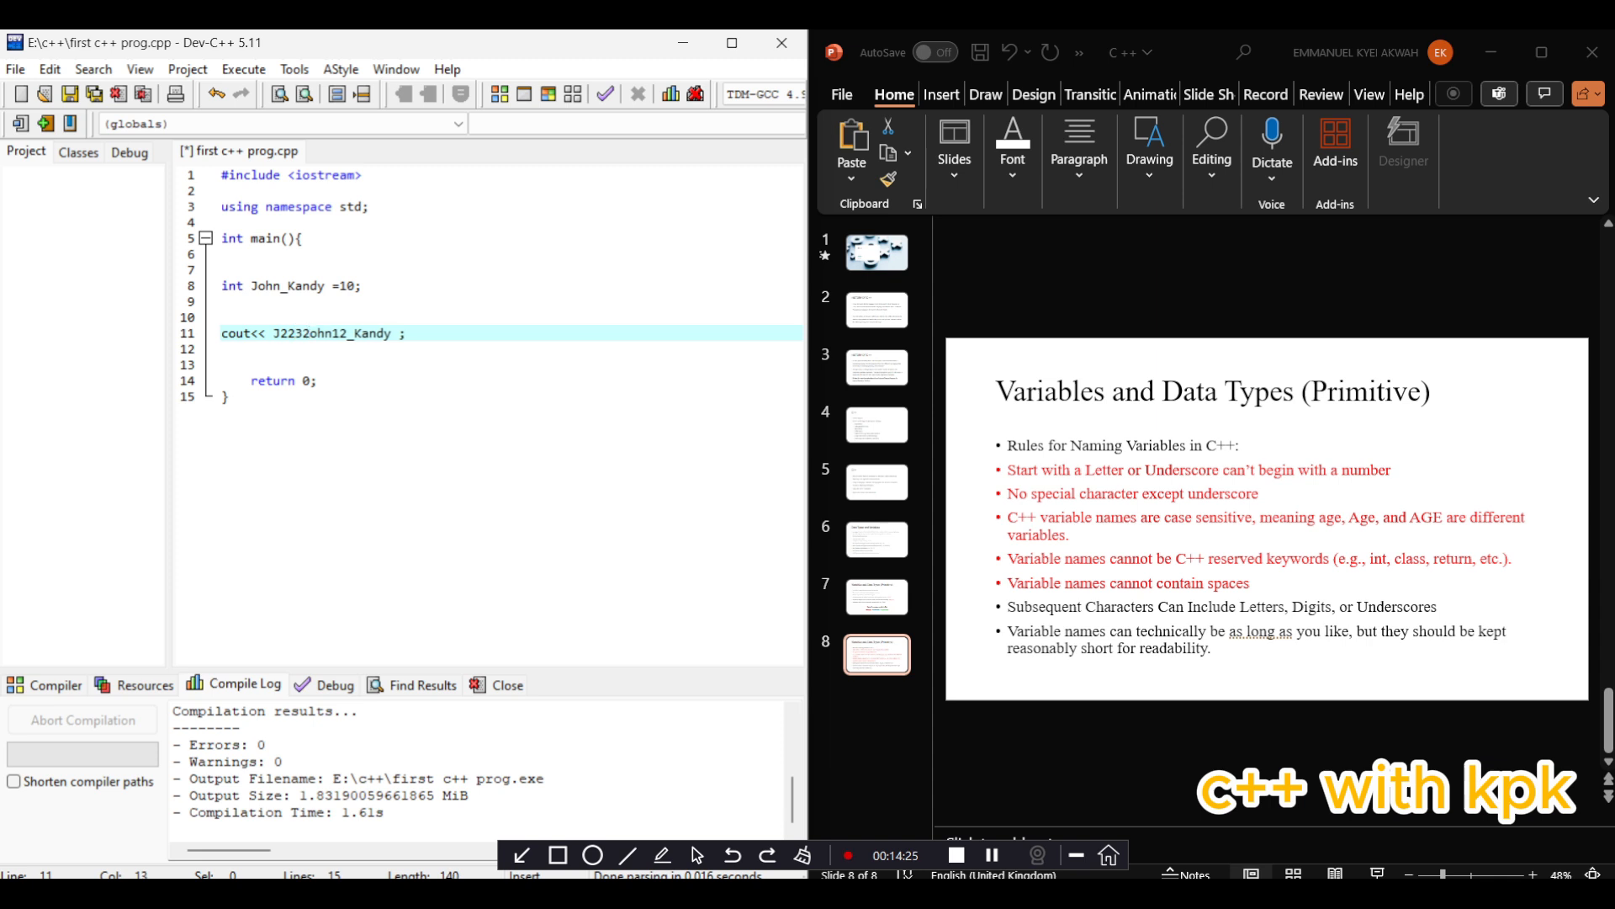
left_click(254, 285)
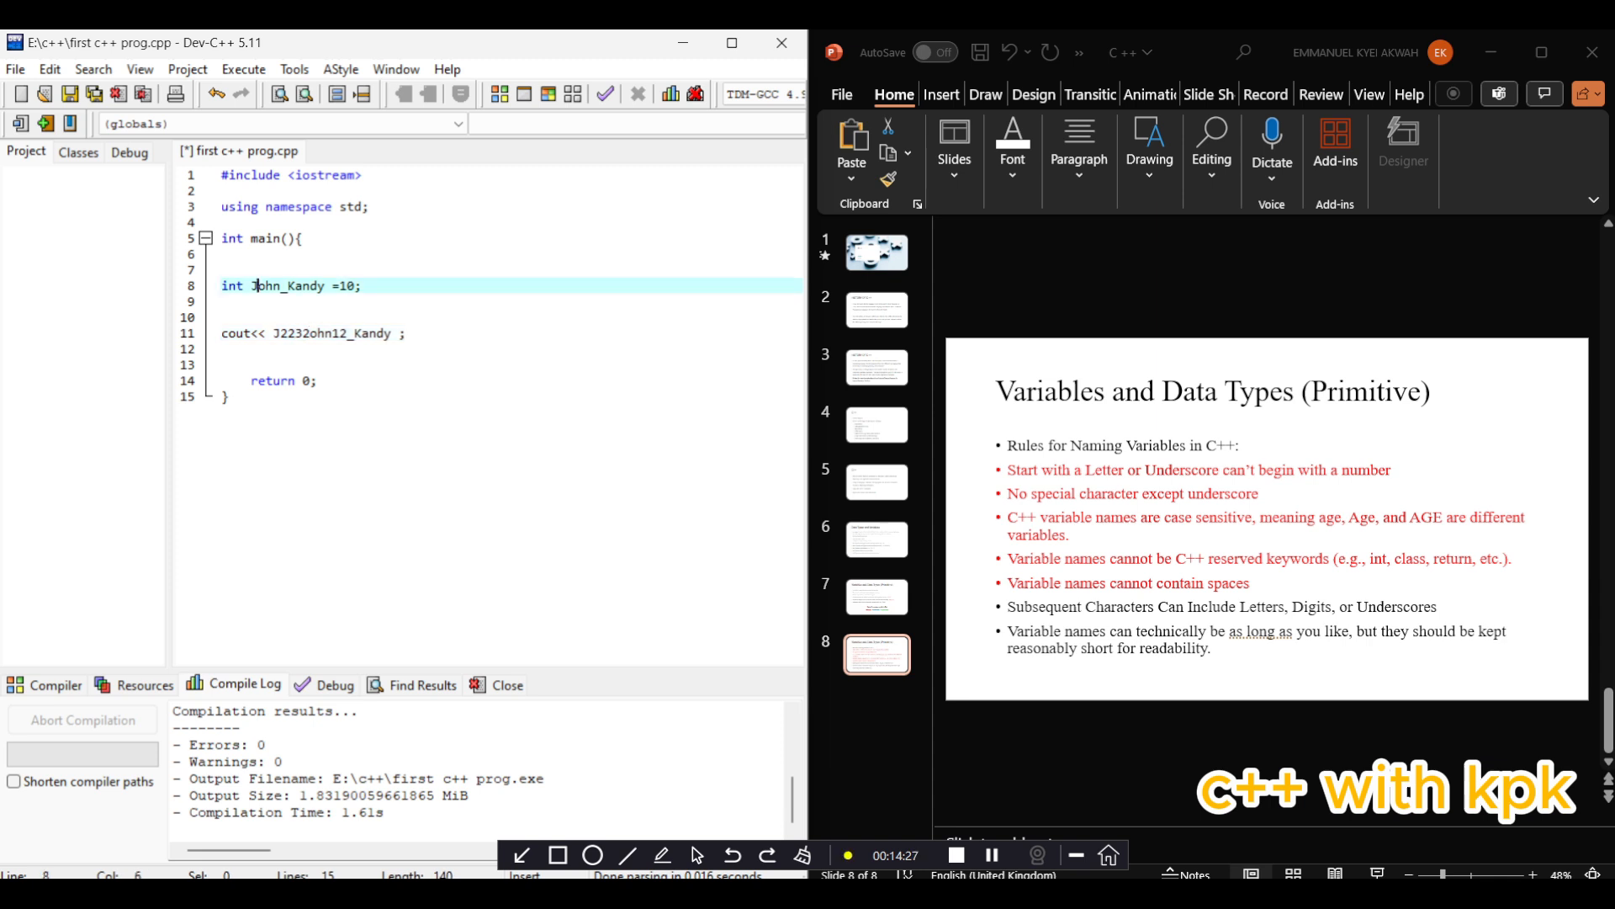
type("2232")
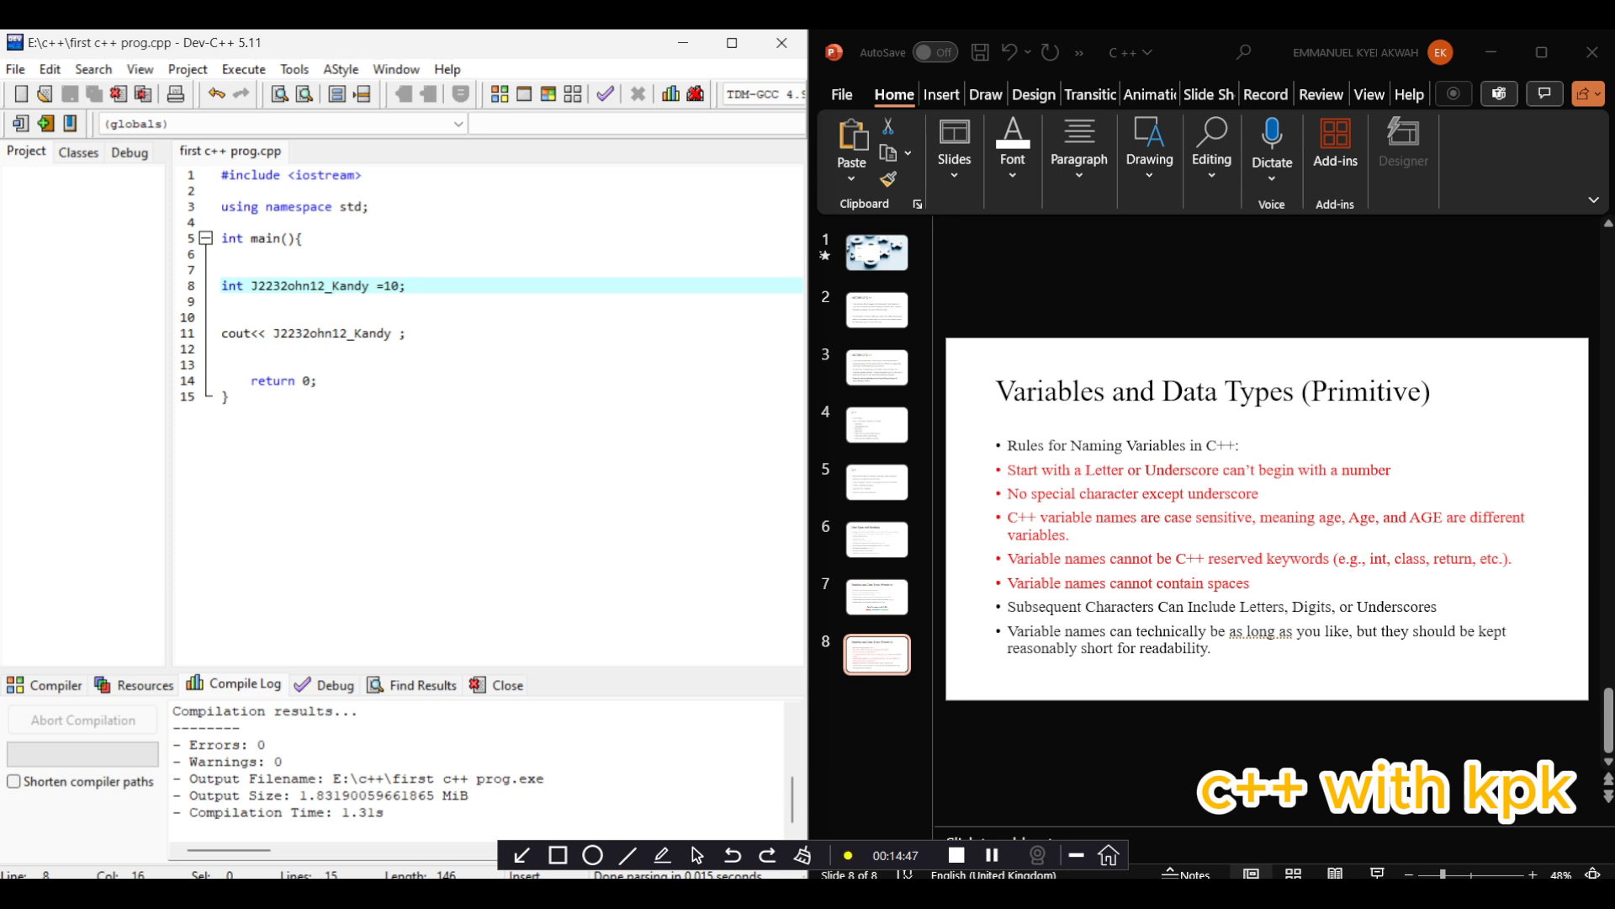
Retype the line 8 variable name as John_KAndy1, trimming the extra trailing digit
double_click(307, 285)
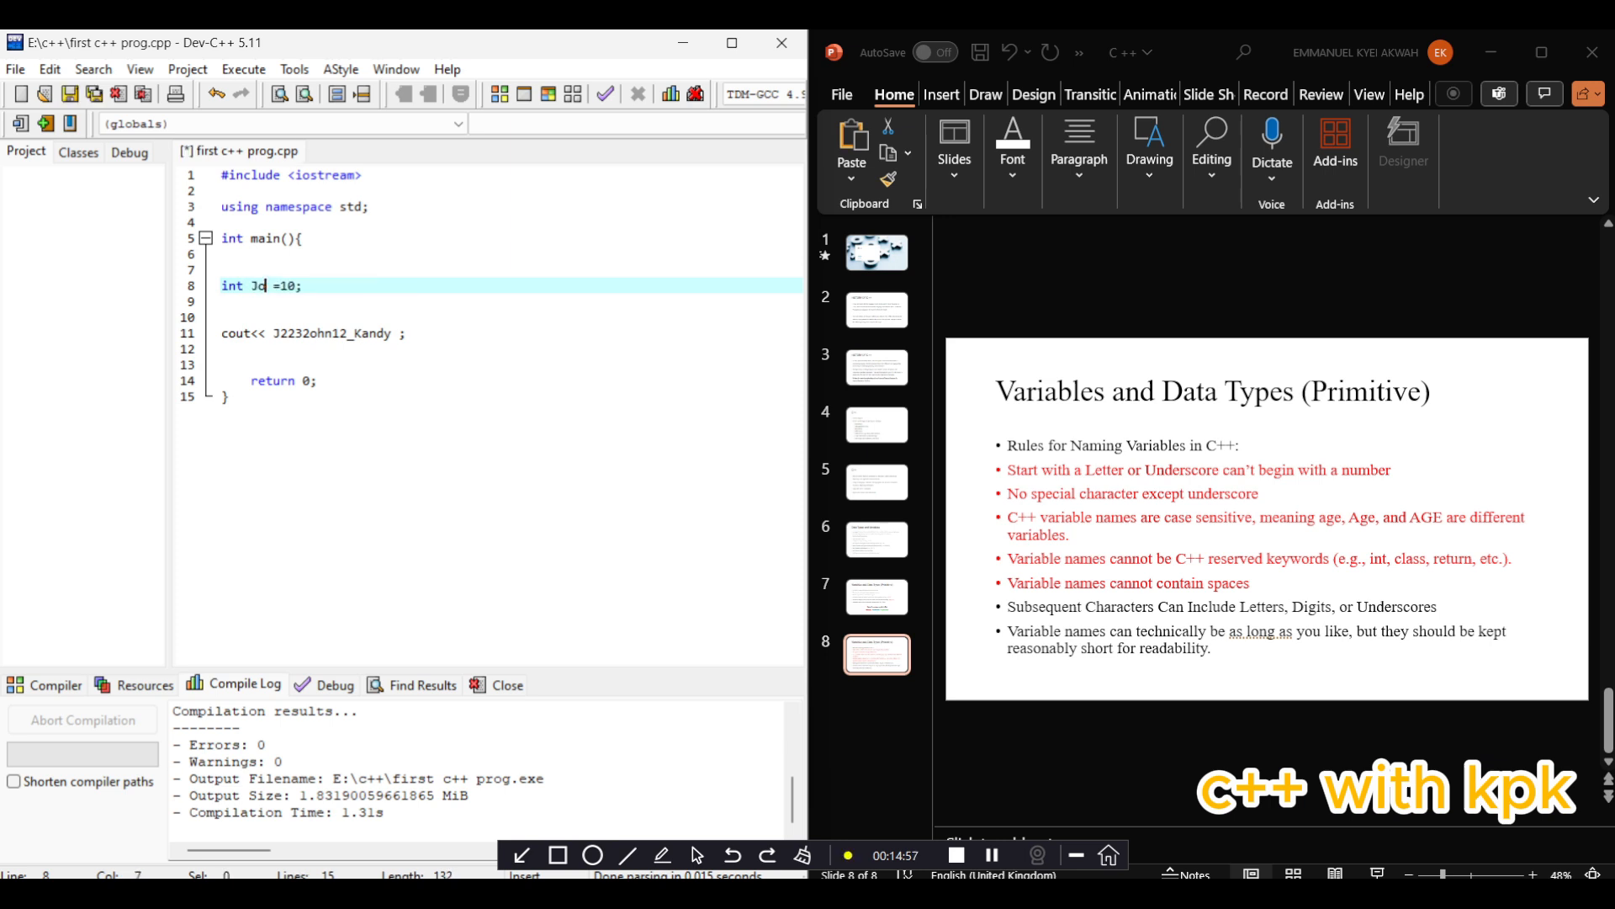
type("hn")
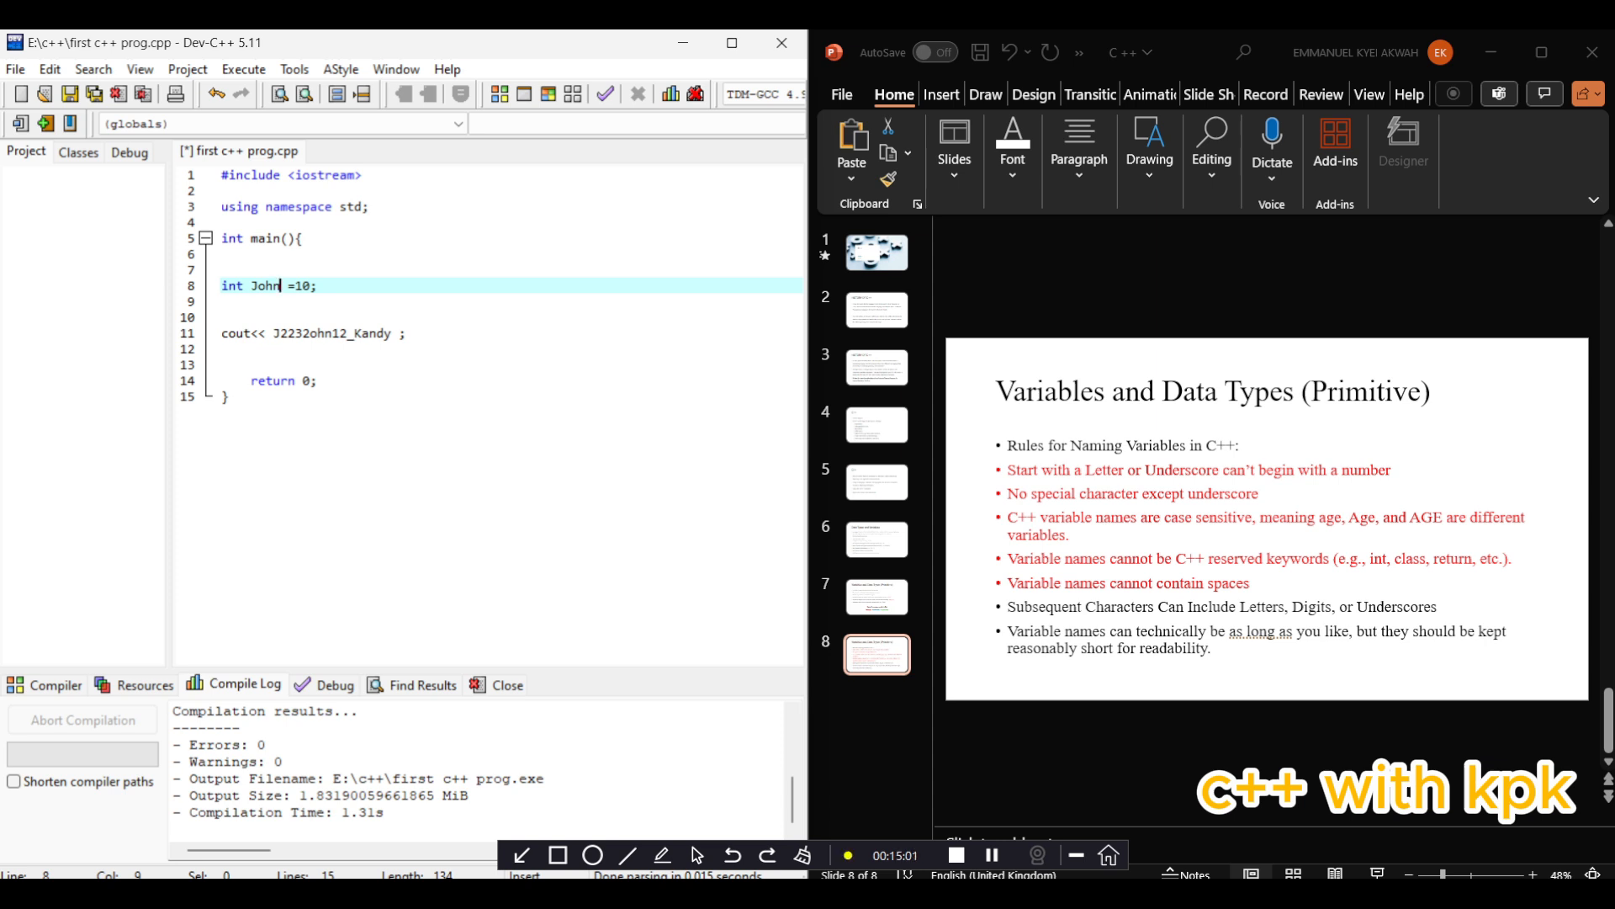
type("KA")
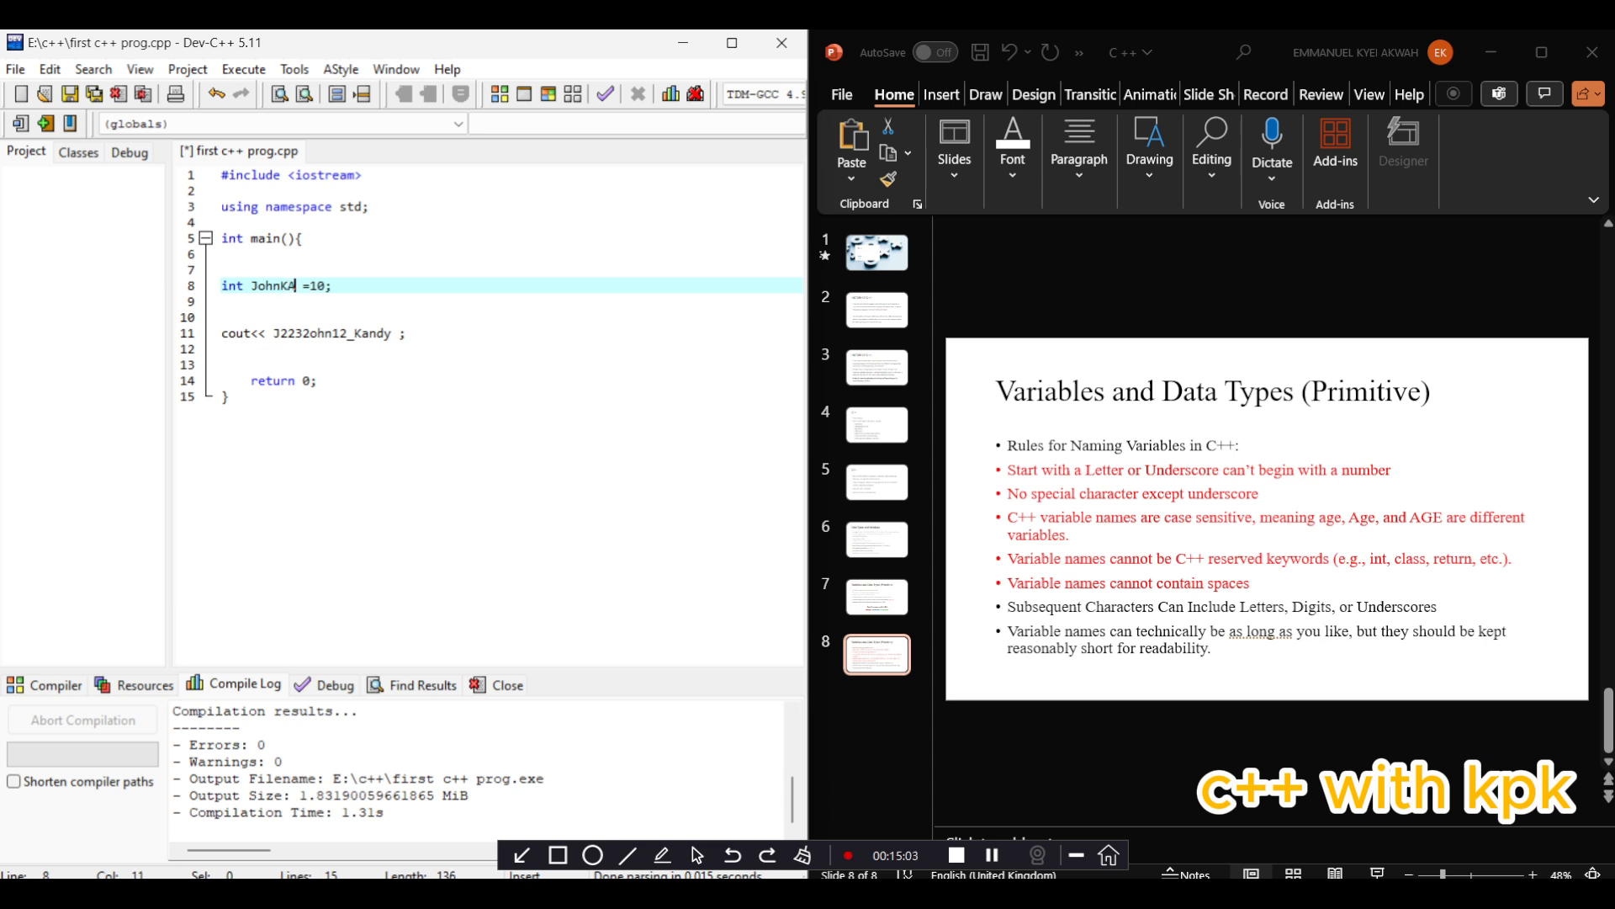
type("andy")
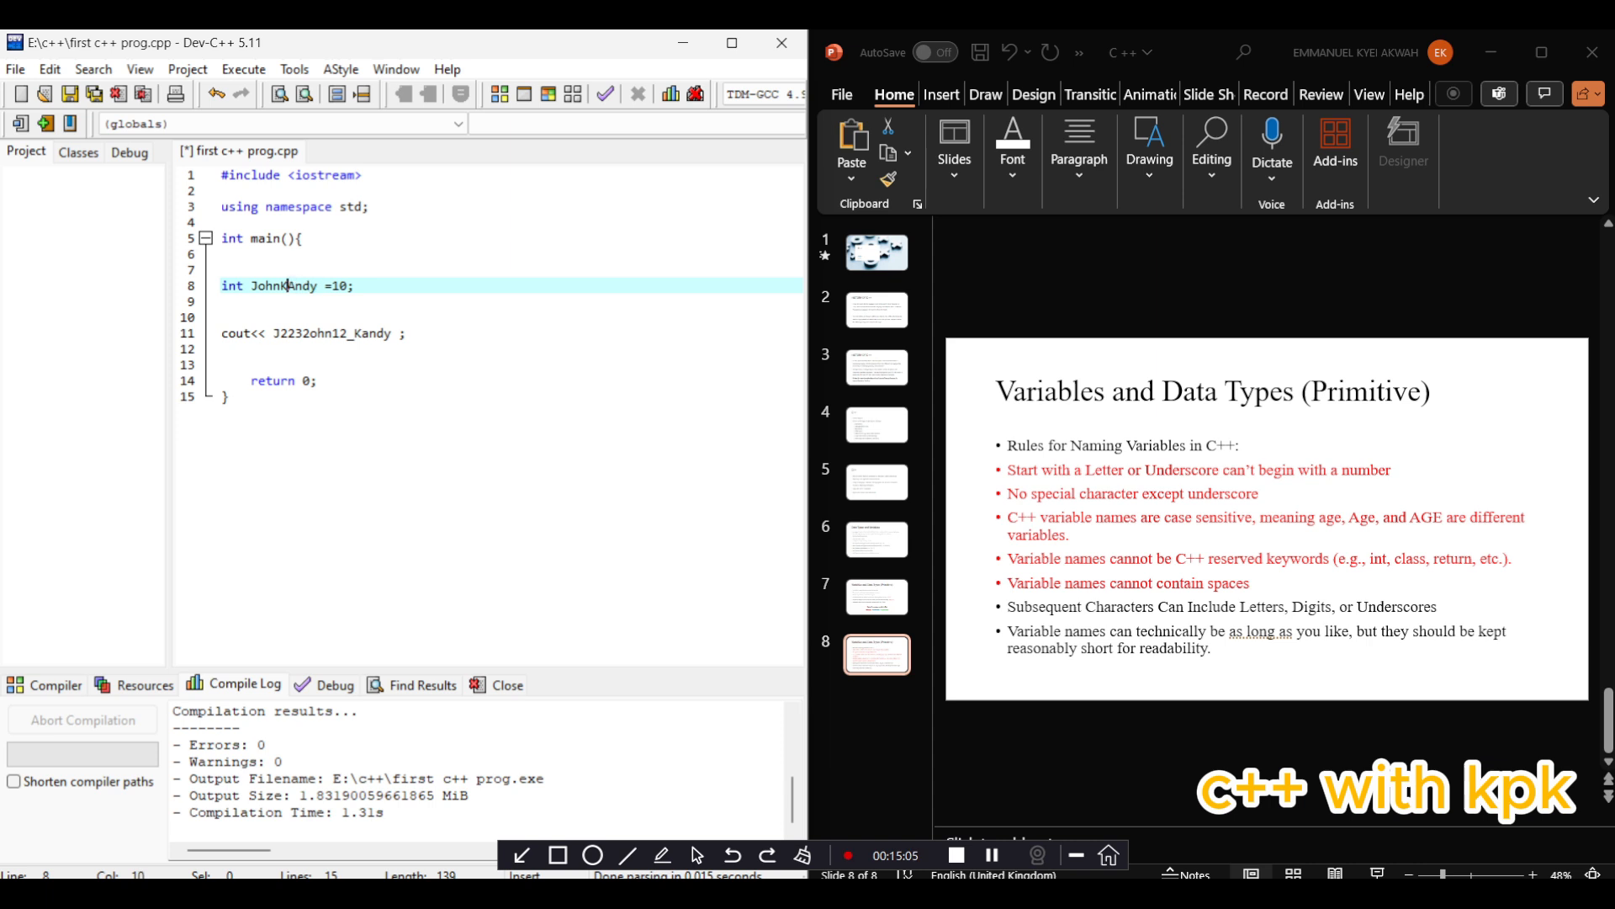
type("_")
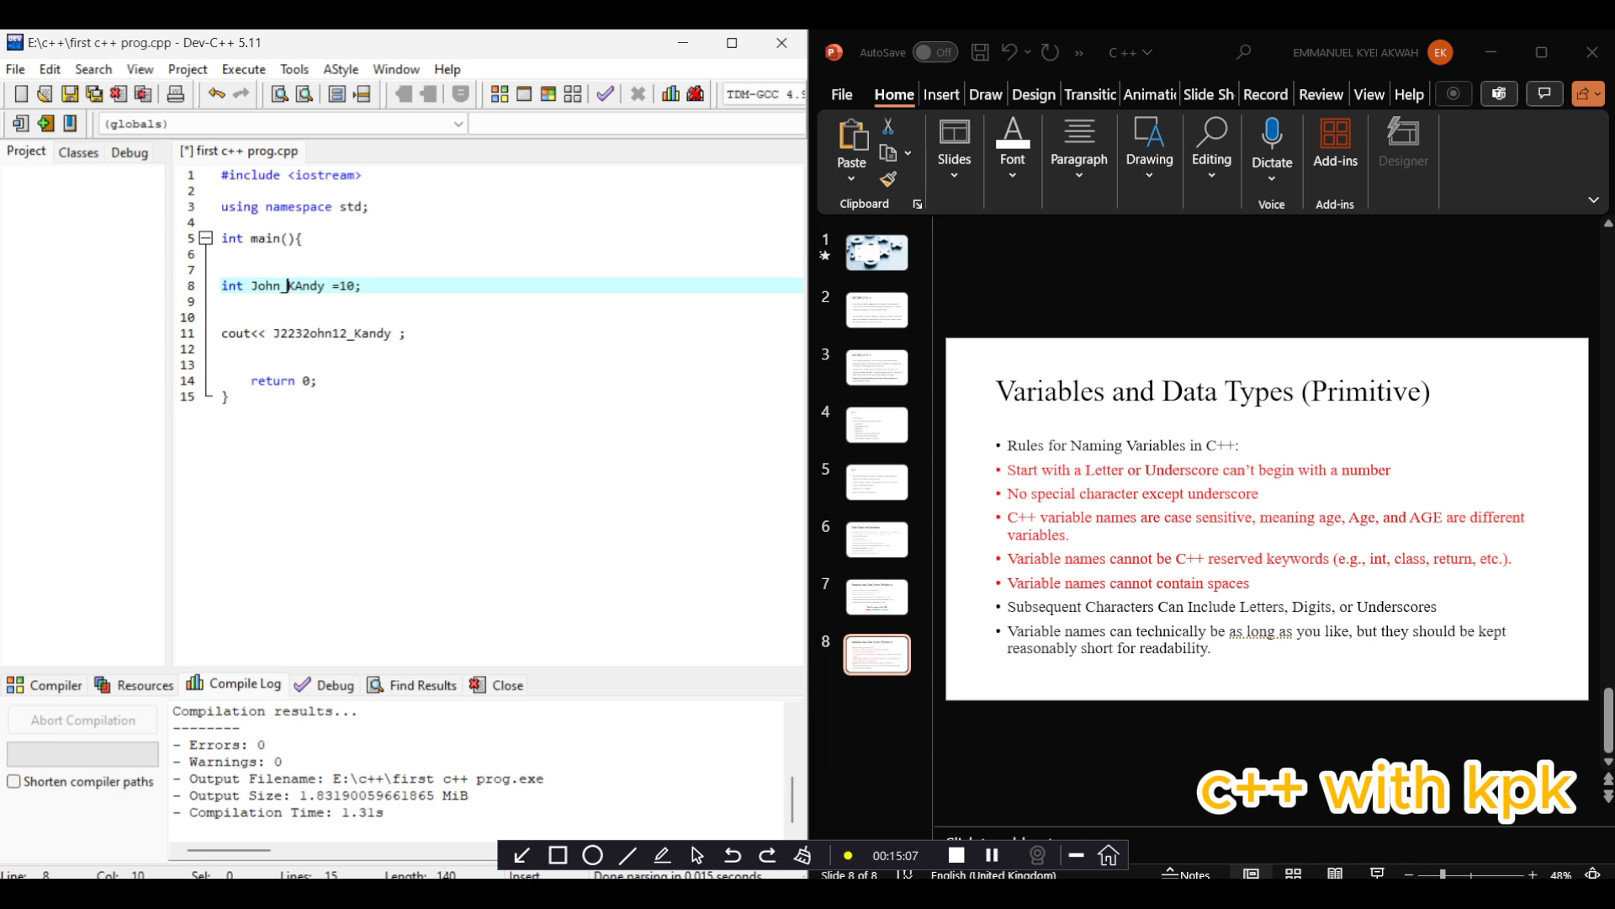
type("12")
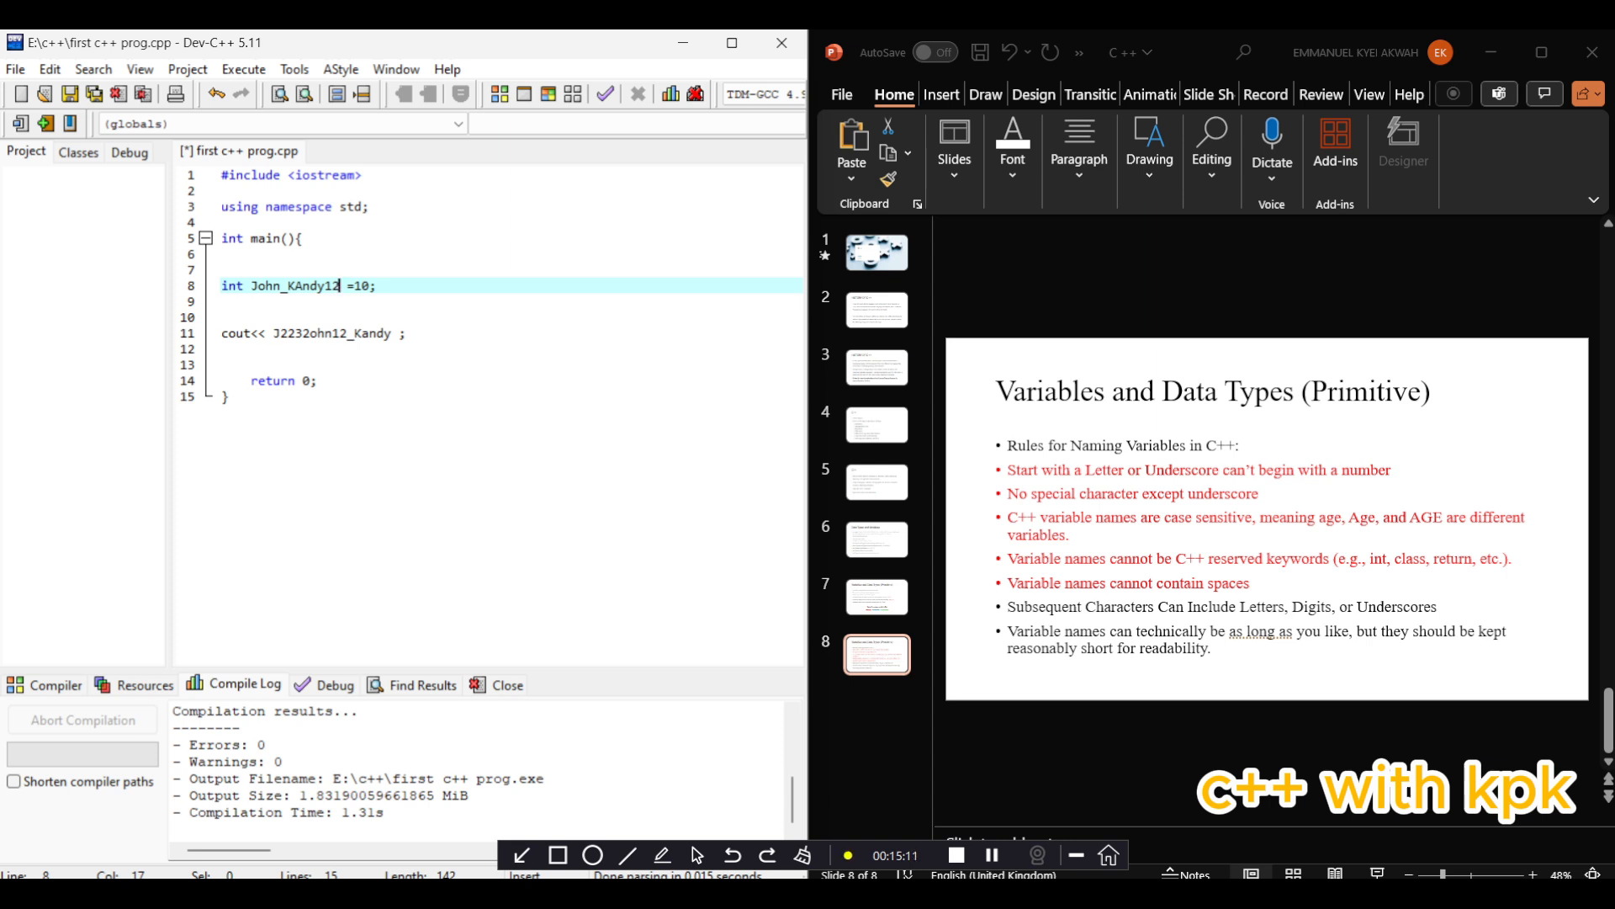
key("Backspace")
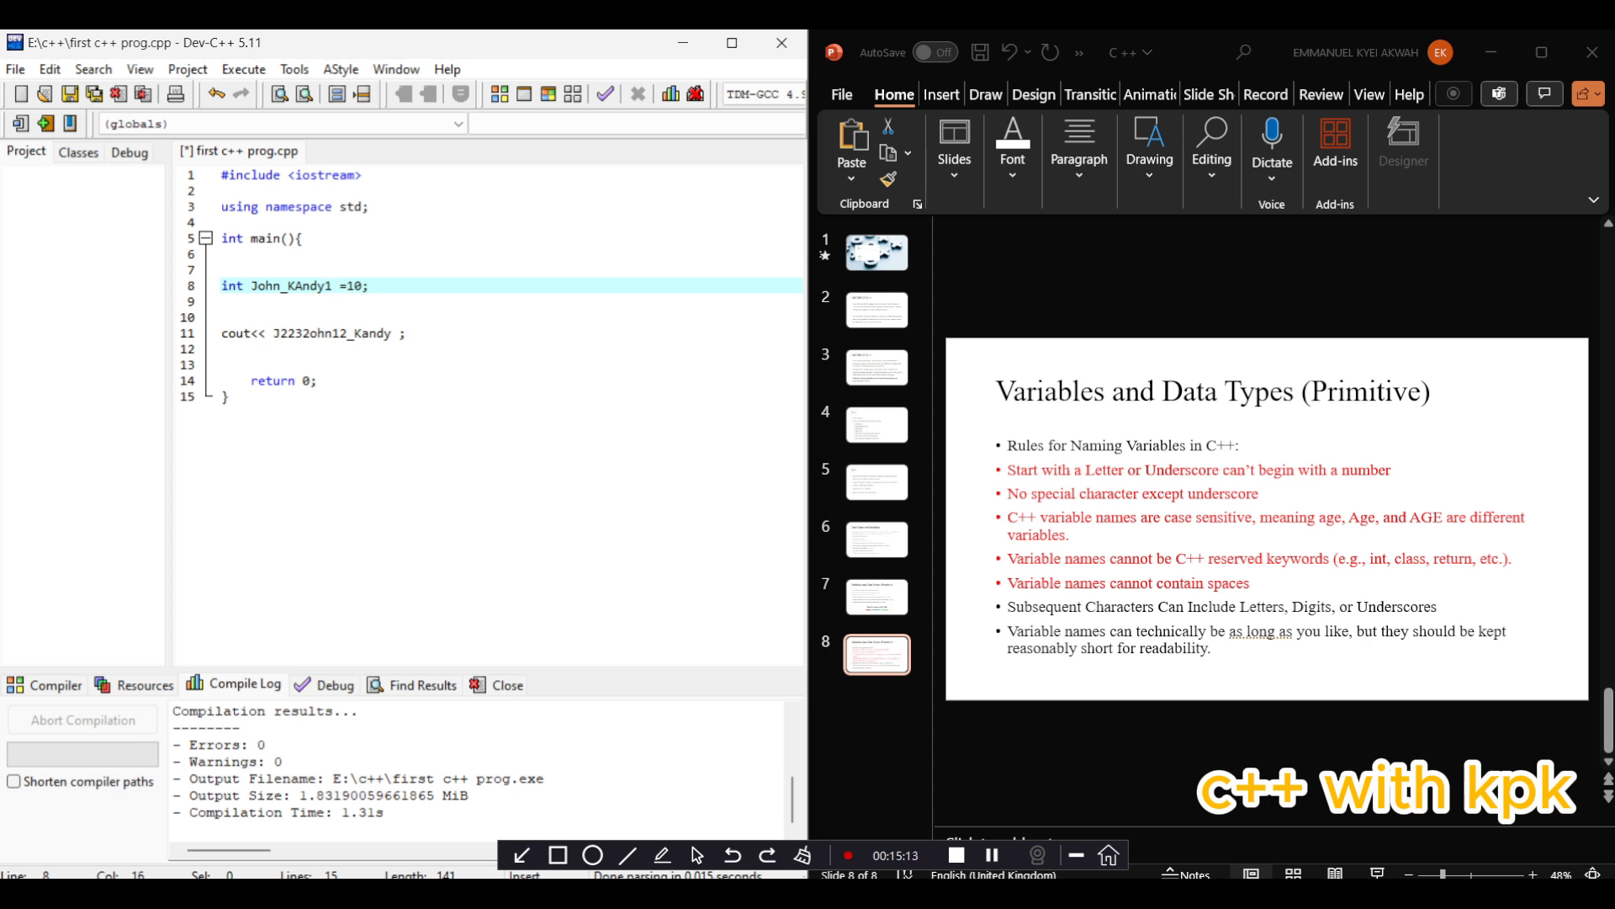